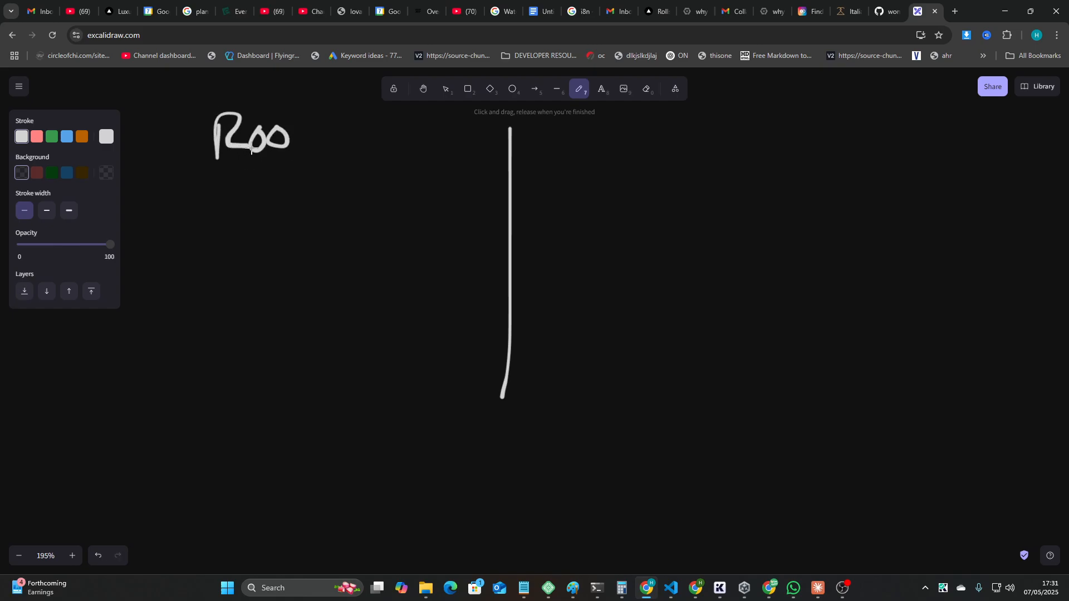
Underline the handwritten 'Roo' heading on the Excalidraw canvas.
{"action": "left_click_drag", "start_coordinate": [208, 165], "coordinate": [332, 162]}
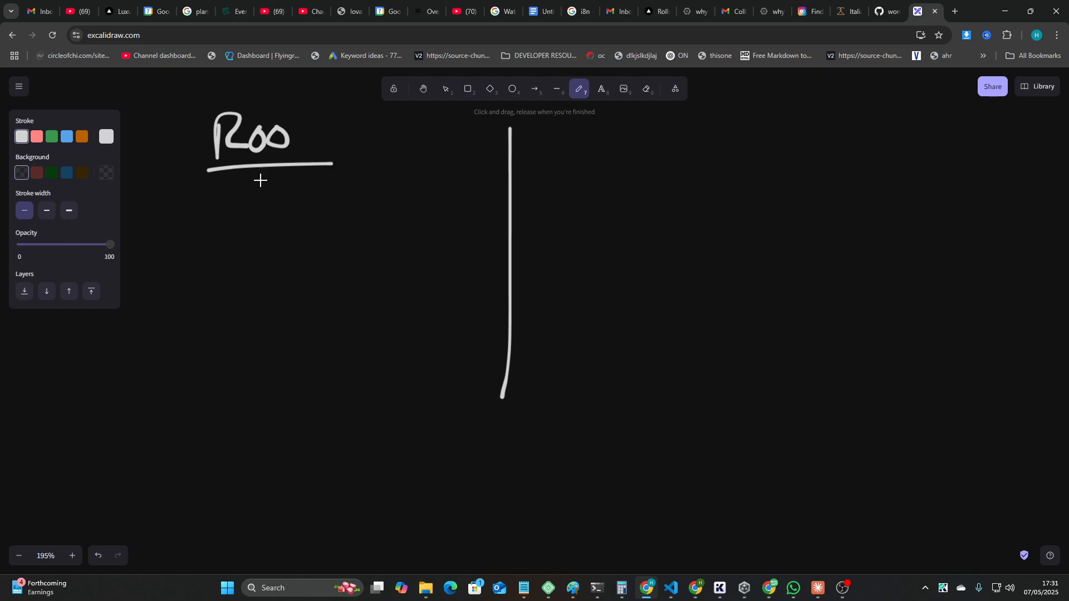
{"action": "mouse_move", "coordinate": [603, 122]}
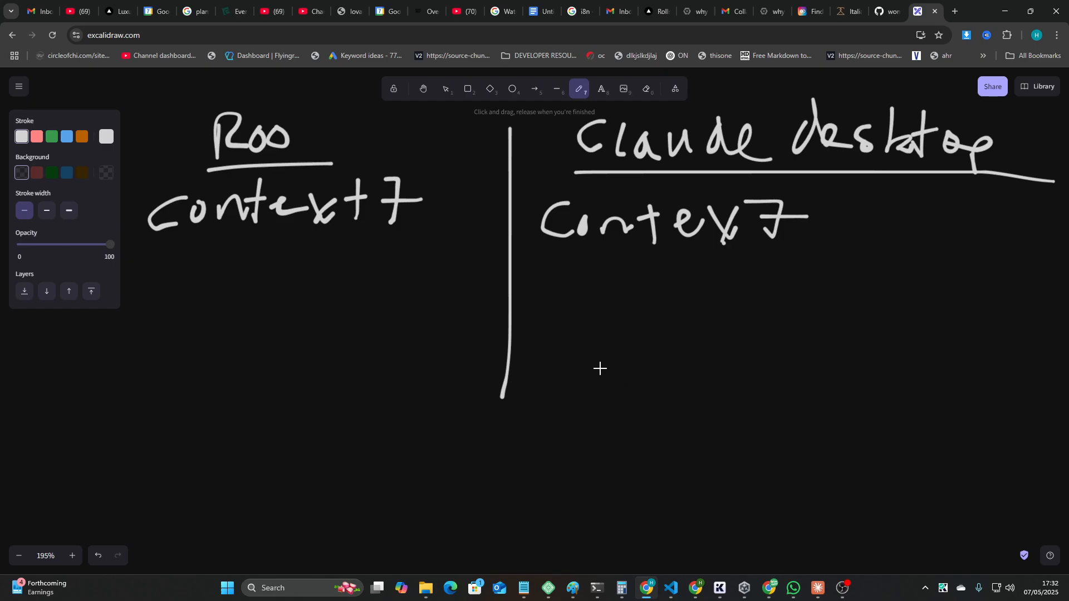
{"action": "mouse_move", "coordinate": [641, 209]}
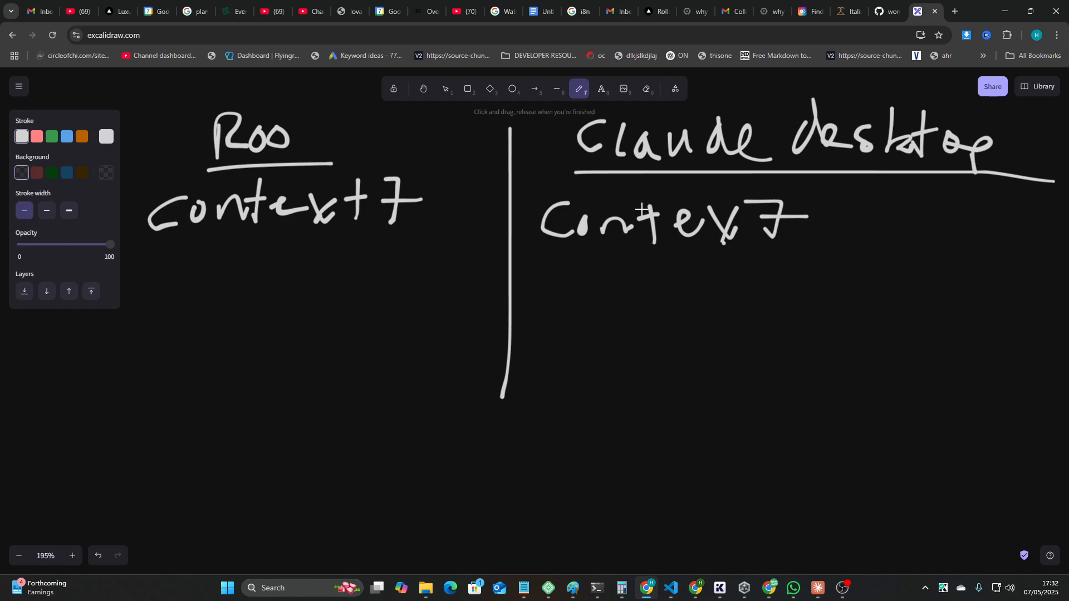
{"action": "mouse_move", "coordinate": [291, 167]}
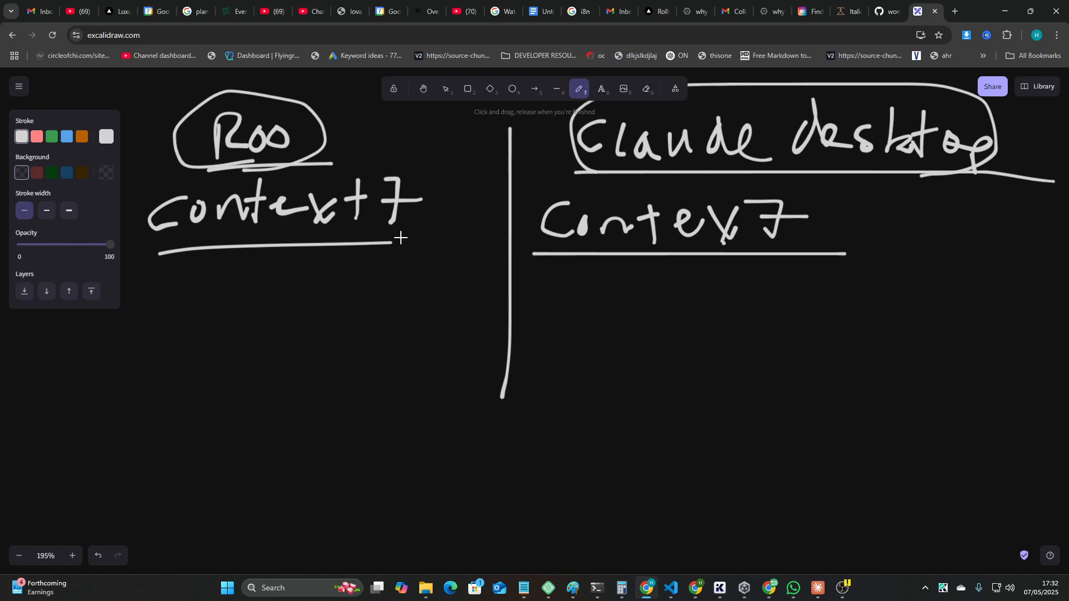
{"action": "mouse_move", "coordinate": [416, 272]}
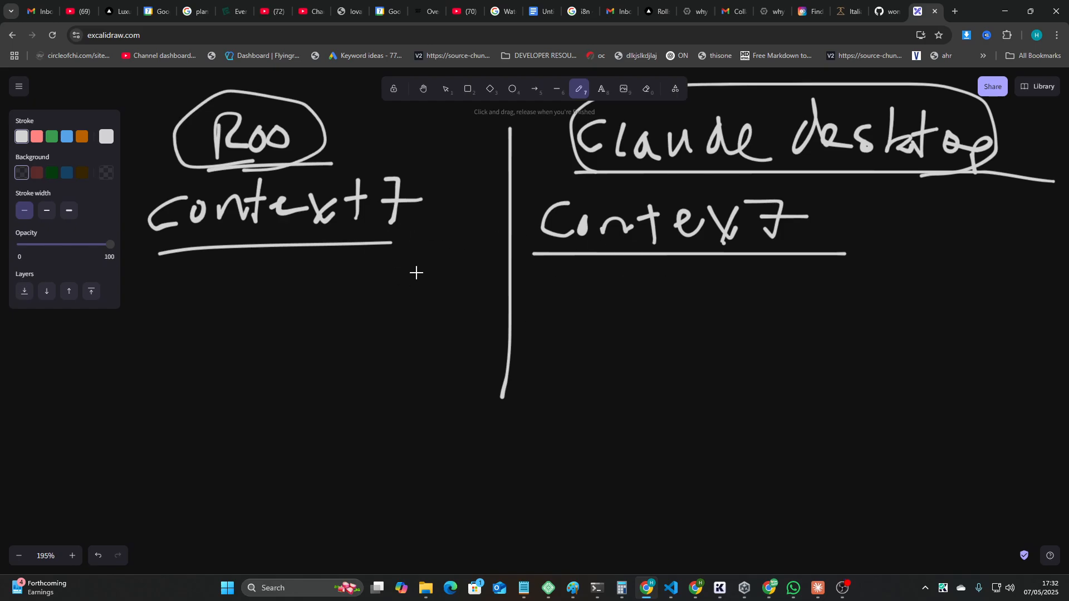
Open the AI Dev with Claude App course, zoom in, and open Part 2 - System Prompt Workflows.
{"action": "left_click", "coordinate": [211, 11]}
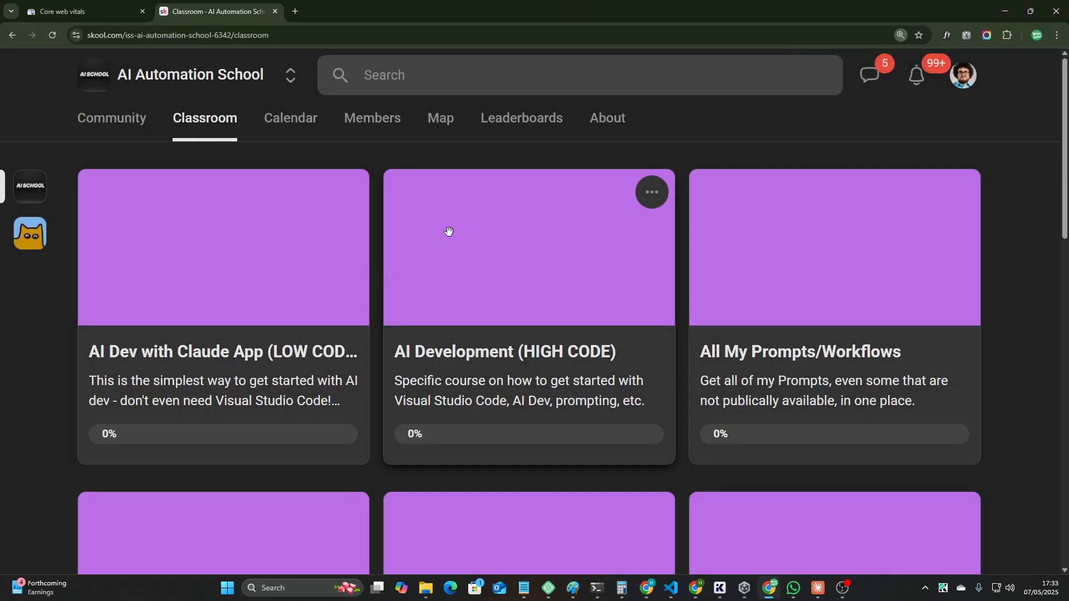
{"action": "mouse_move", "coordinate": [302, 323]}
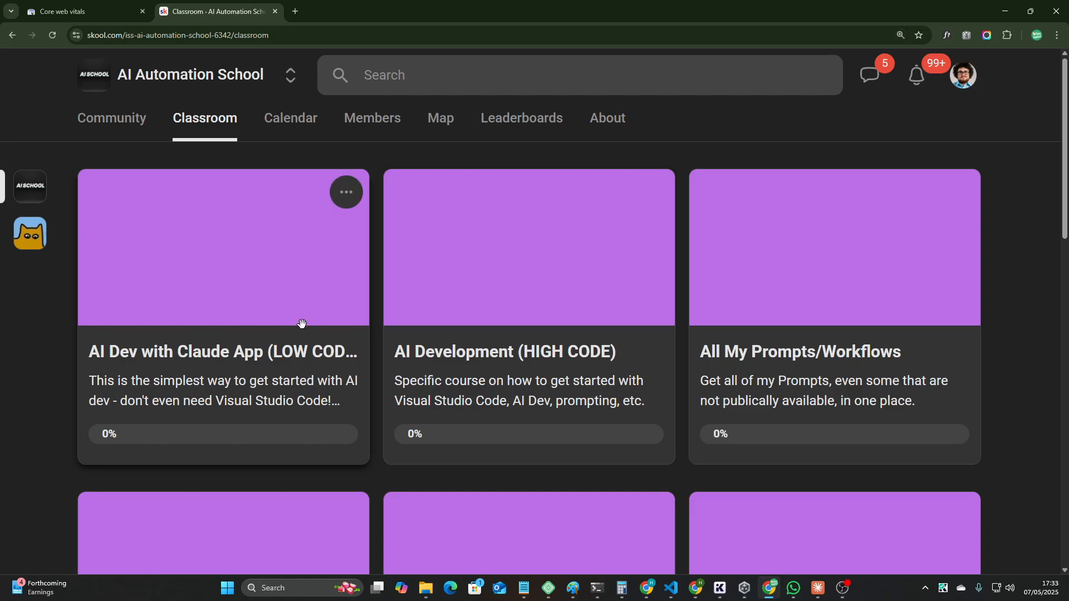
{"action": "mouse_move", "coordinate": [139, 354]}
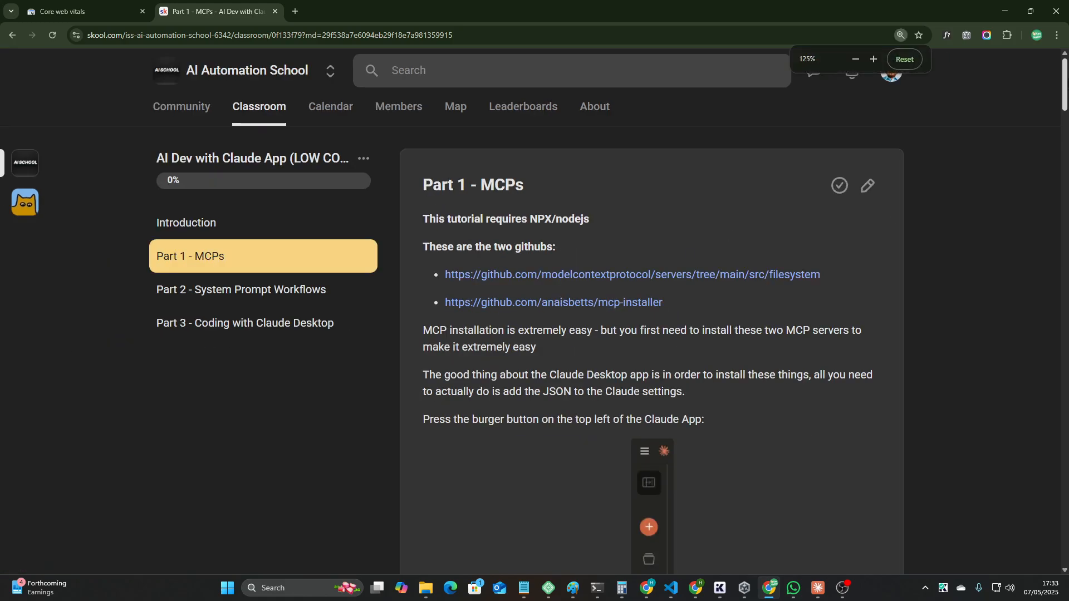
{"action": "left_click", "coordinate": [873, 60]}
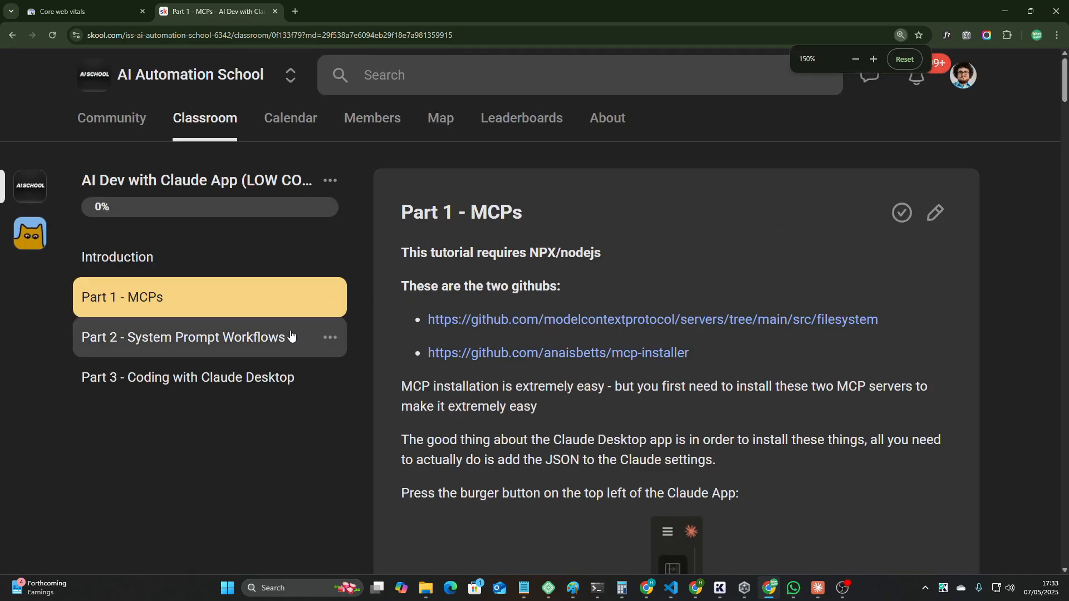
{"action": "left_click", "coordinate": [184, 336]}
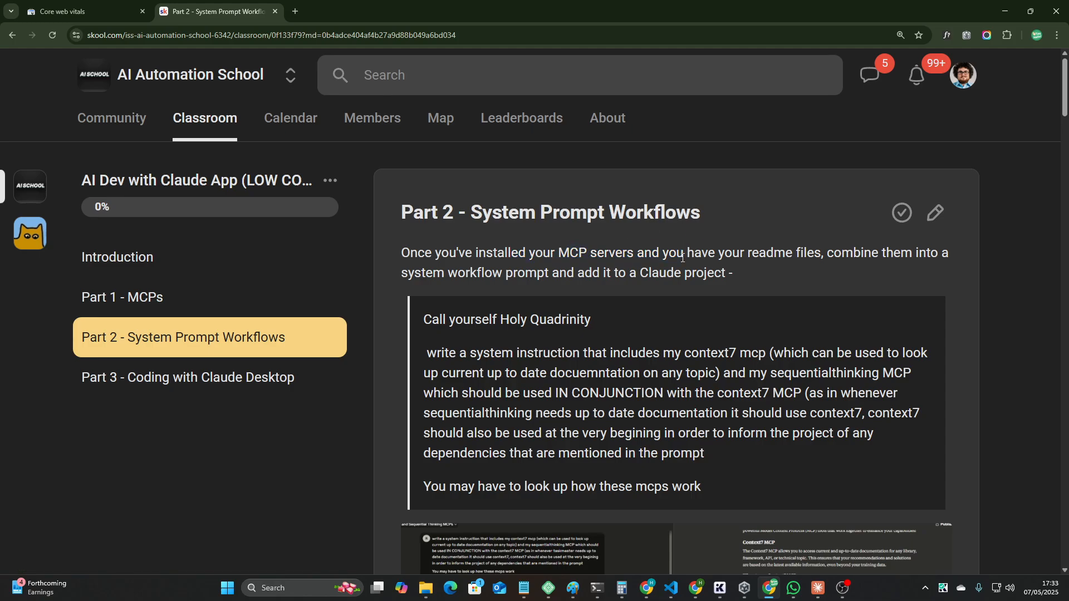
{"action": "key", "text": "alt+tab"}
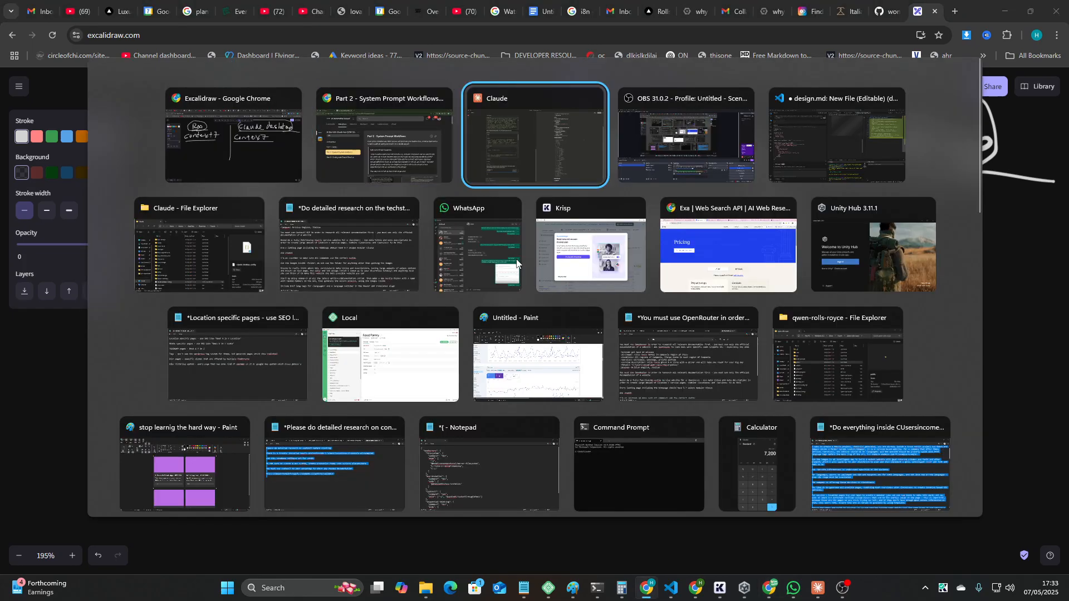
Show Claude Desktop's Rolls Royce rental design plan, then switch on to VS Code.
{"action": "left_click", "coordinate": [534, 134]}
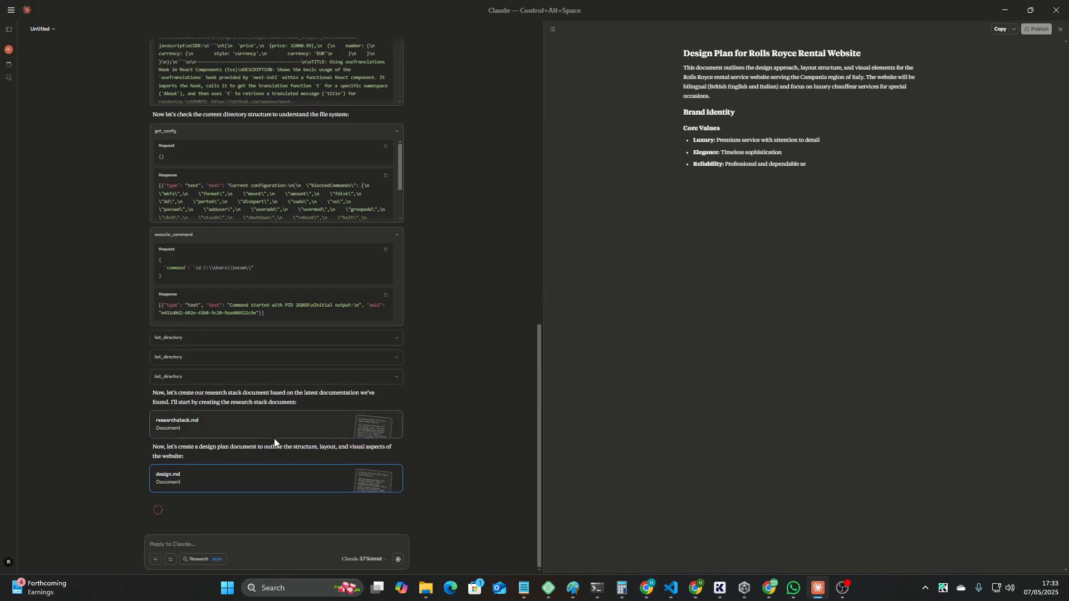
{"action": "key", "text": "alt+tab"}
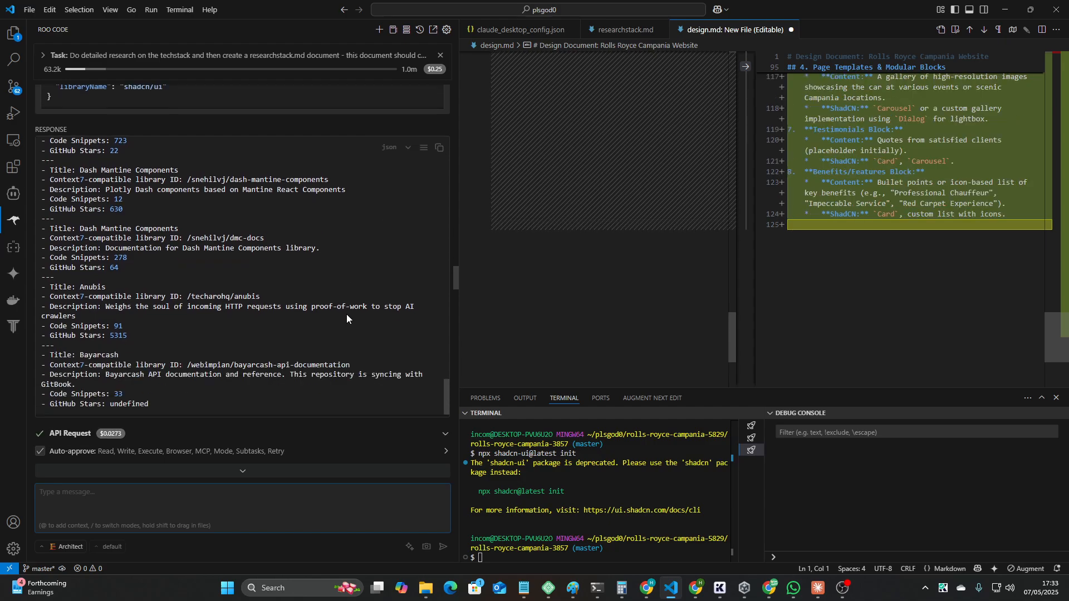
Review researchstack.md's ShadCN init notes, Roo Code's full task prompt, and design.md's overview.
{"action": "left_click", "coordinate": [619, 30]}
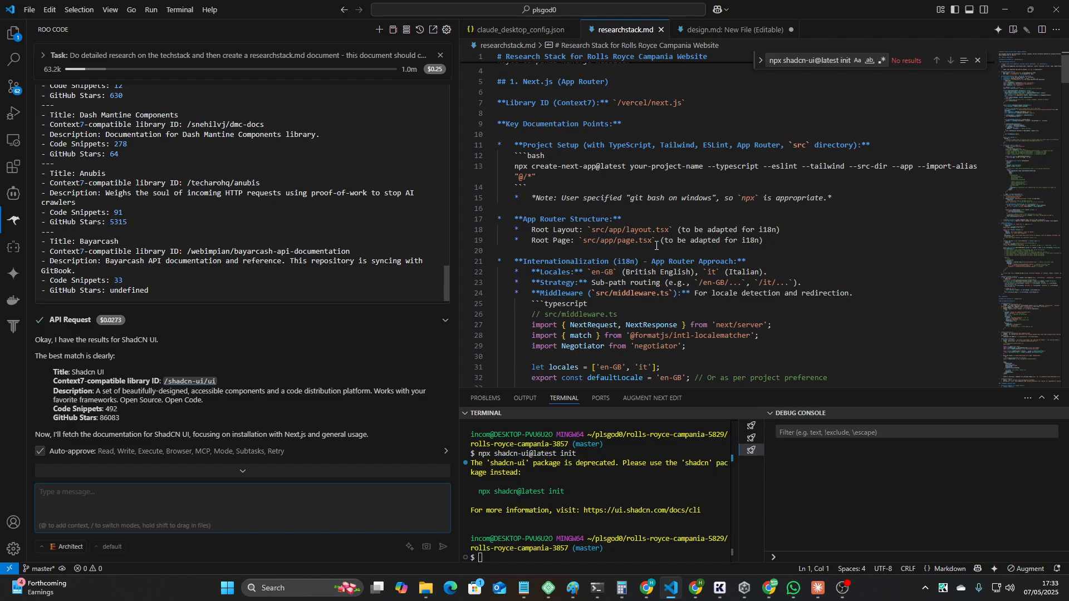
{"action": "mouse_move", "coordinate": [672, 203]}
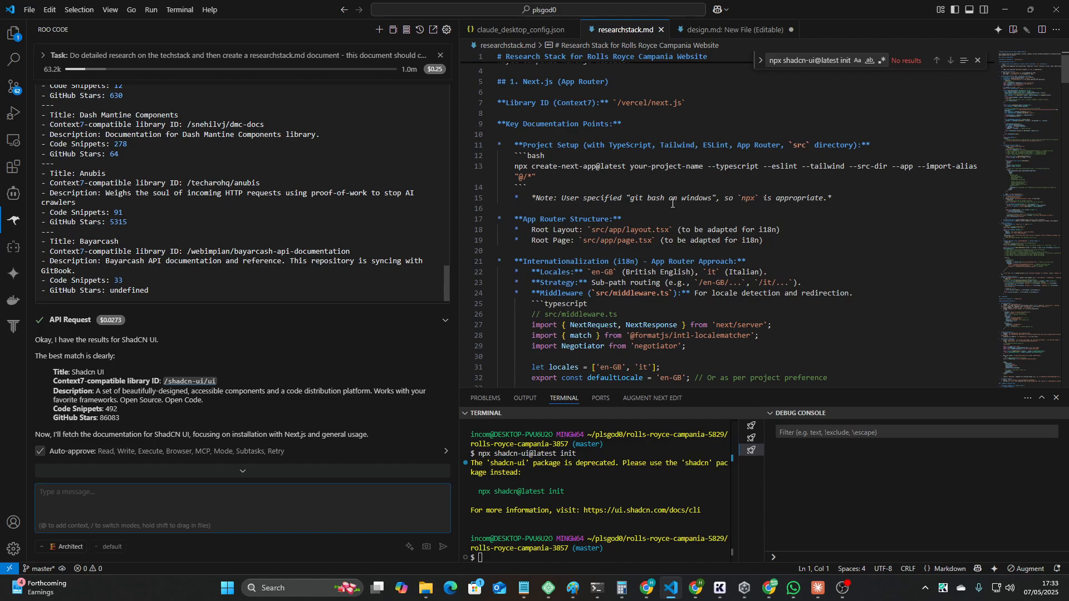
{"action": "scroll", "scroll_direction": "up", "scroll_amount": 3}
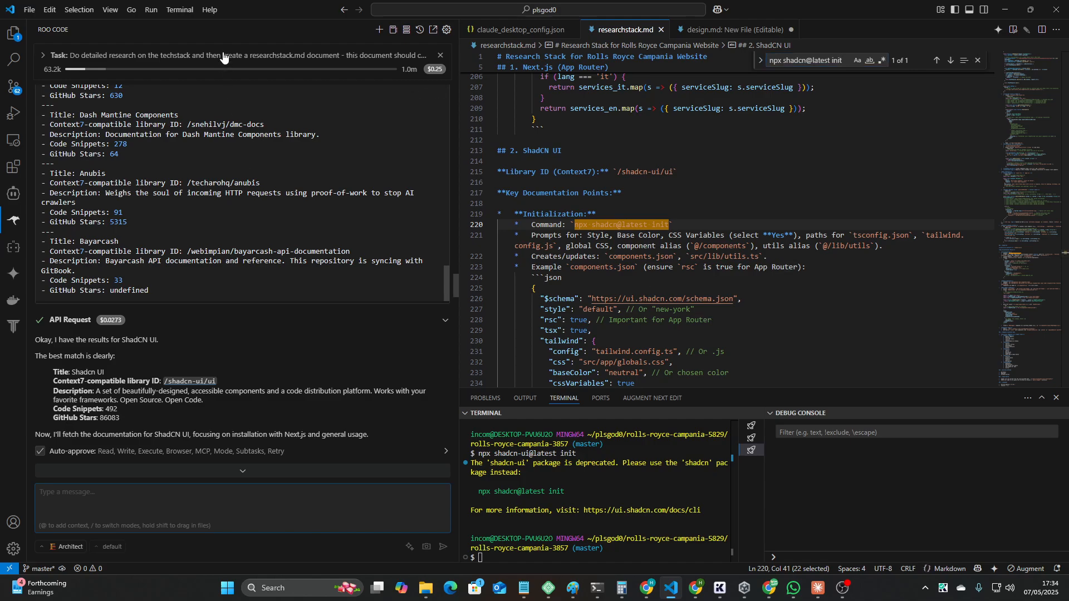
{"action": "left_click", "coordinate": [42, 55]}
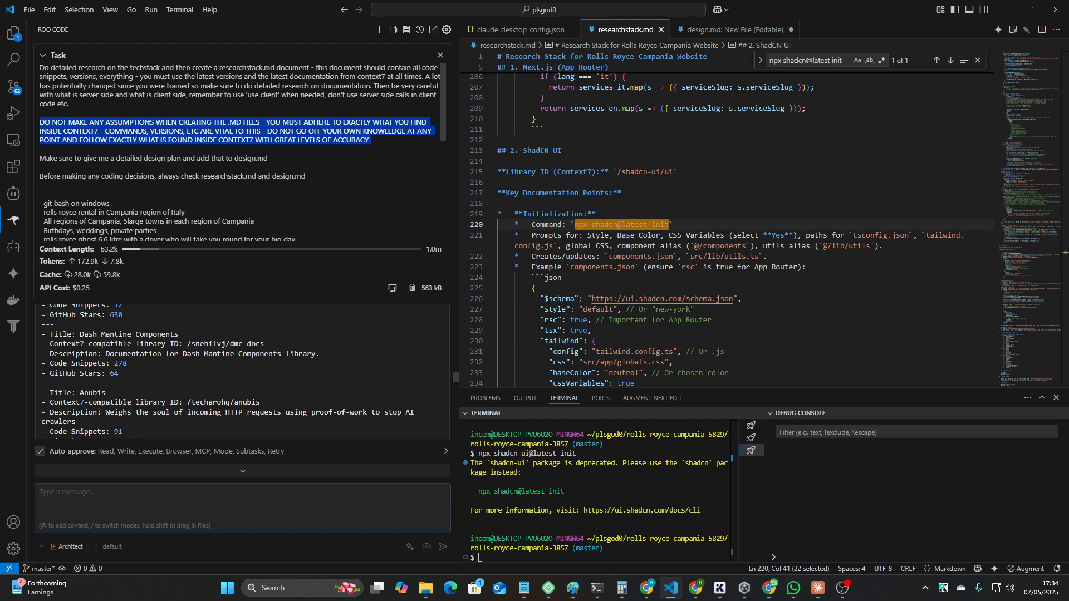
{"action": "left_click", "coordinate": [701, 29]}
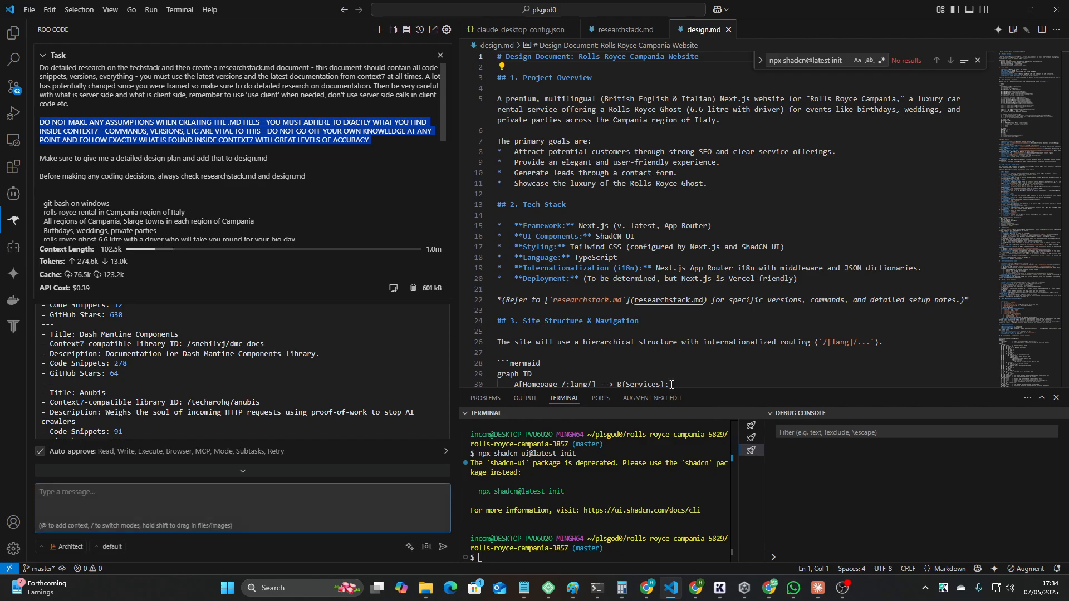
{"action": "mouse_move", "coordinate": [699, 365]}
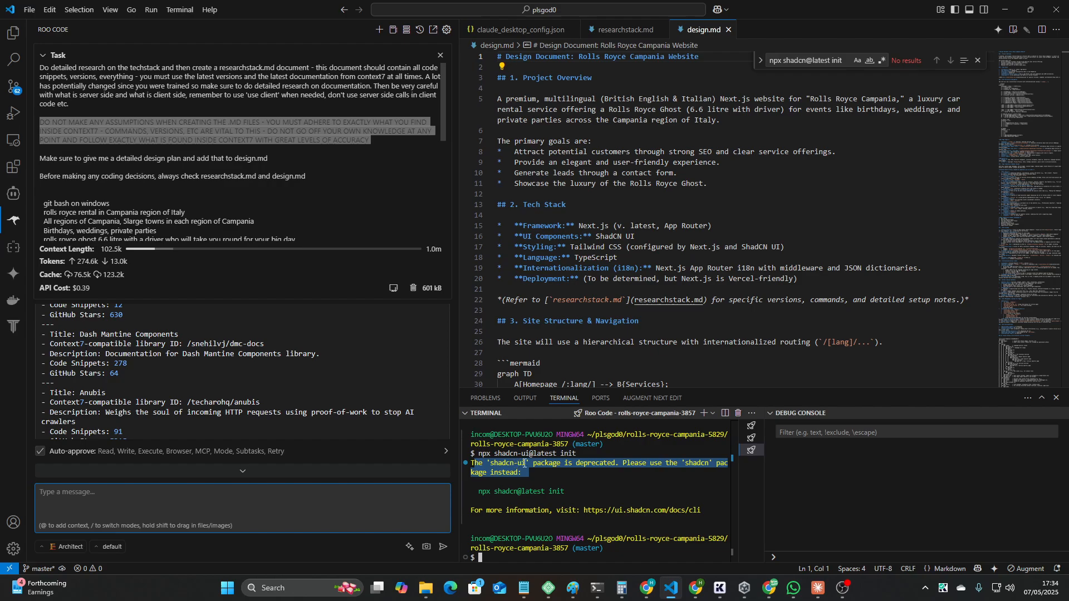
{"action": "mouse_move", "coordinate": [496, 354]}
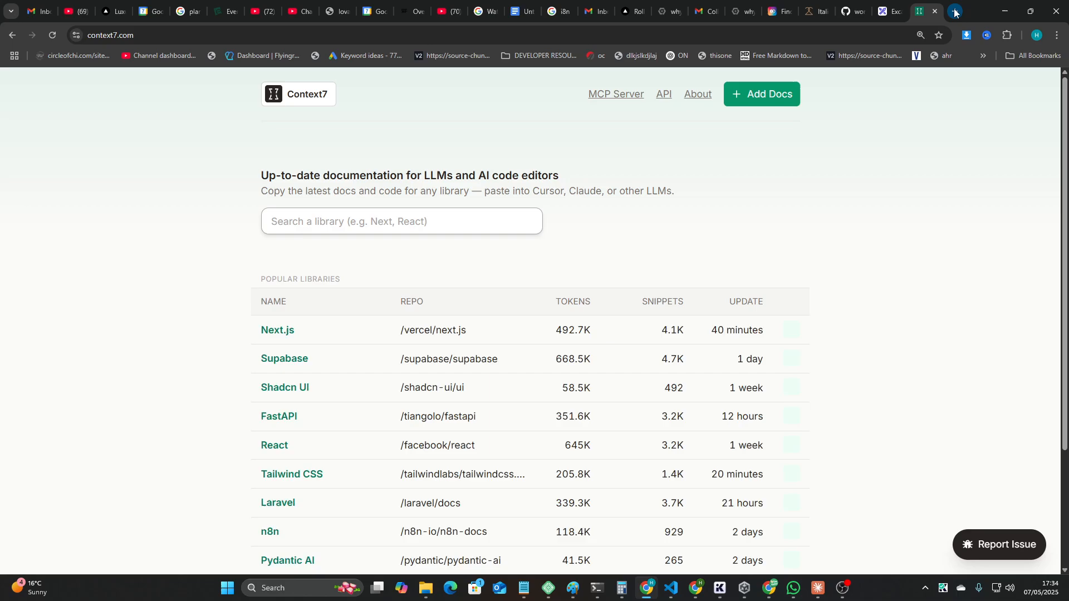
Search Context7 for Shadcn UI init docs and select the 'npx shadcn@latest init' command.
{"action": "type", "text": "shadcn-ui@latest init"}
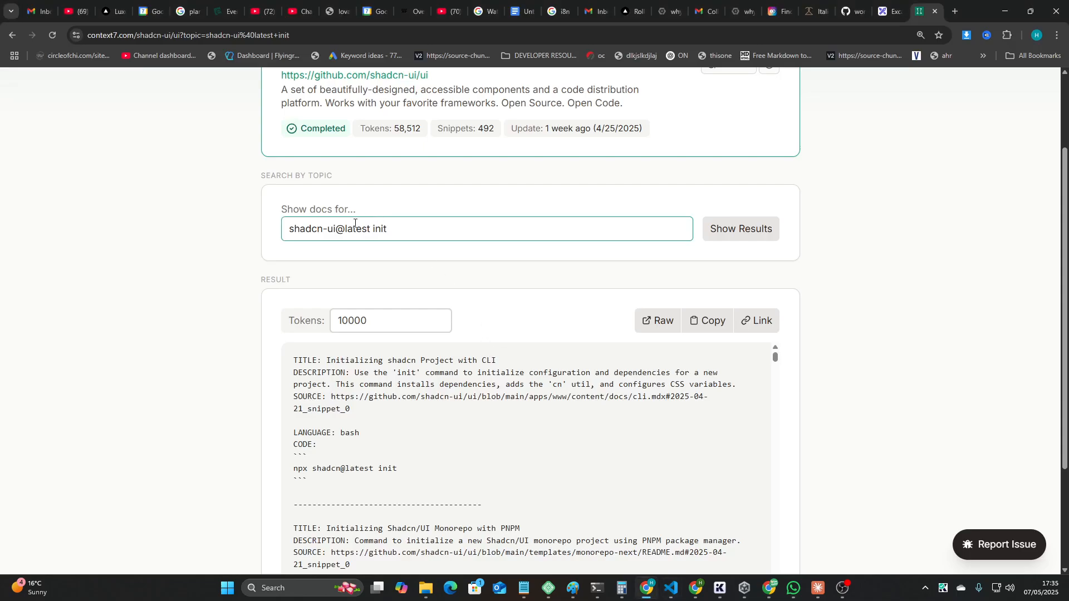
{"action": "double_click", "coordinate": [359, 468]}
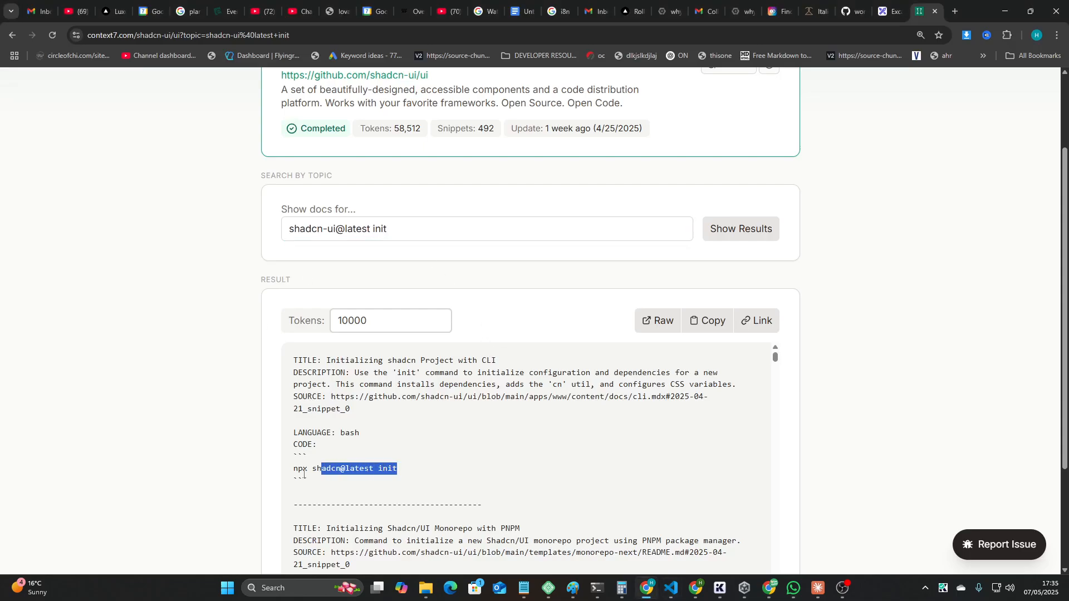
{"action": "left_click", "coordinate": [316, 468]}
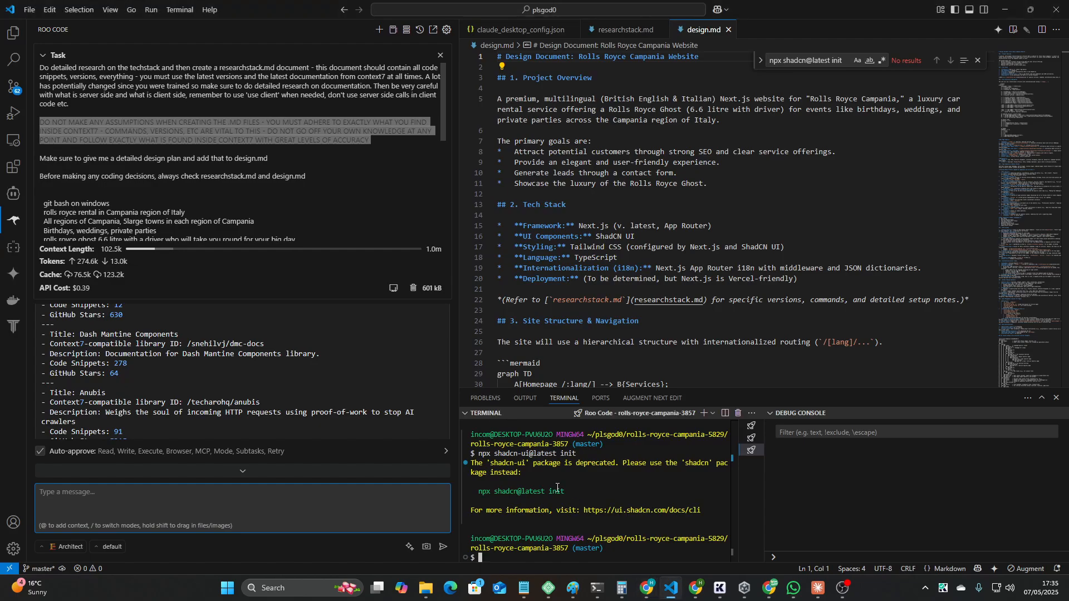
Select the suggested shadcn init command, open researchstack.md from Explorer, and return to Roo Code.
{"action": "double_click", "coordinate": [518, 492]}
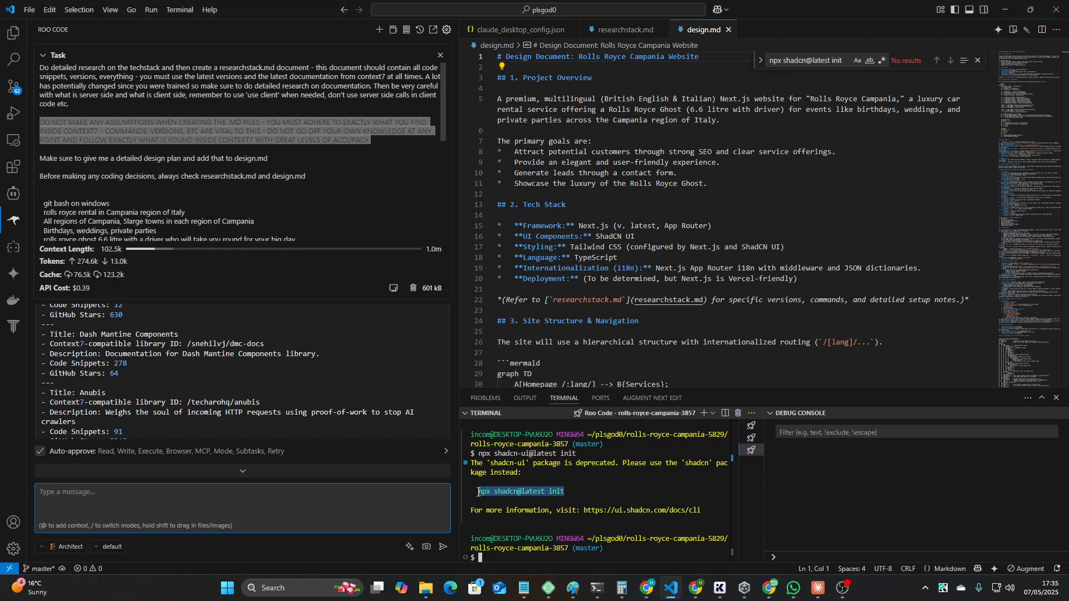
{"action": "scroll", "scroll_direction": "down", "scroll_amount": 3}
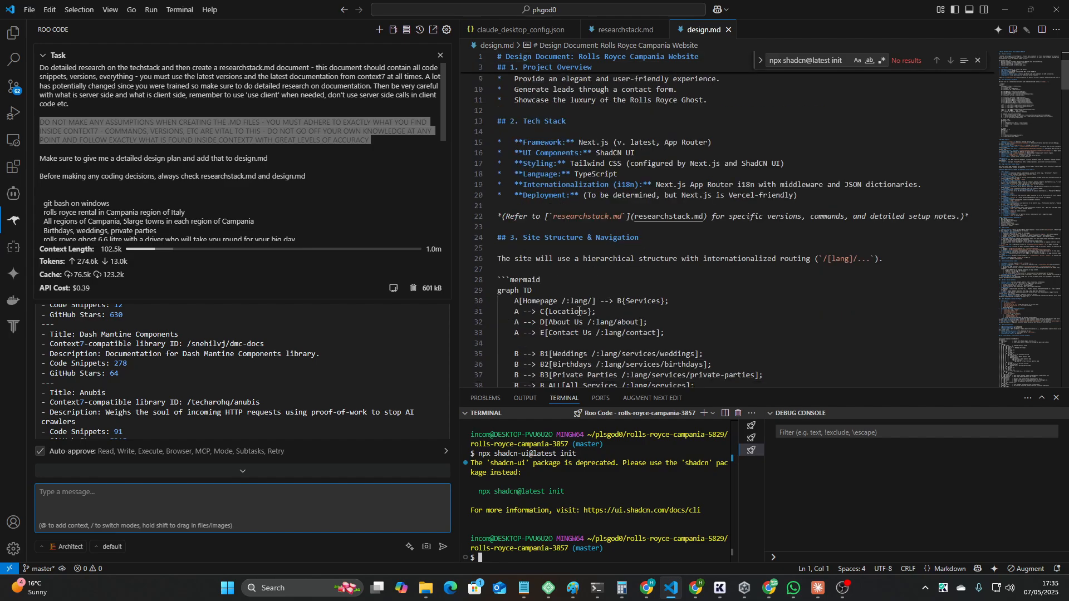
{"action": "scroll", "scroll_direction": "up", "scroll_amount": 3}
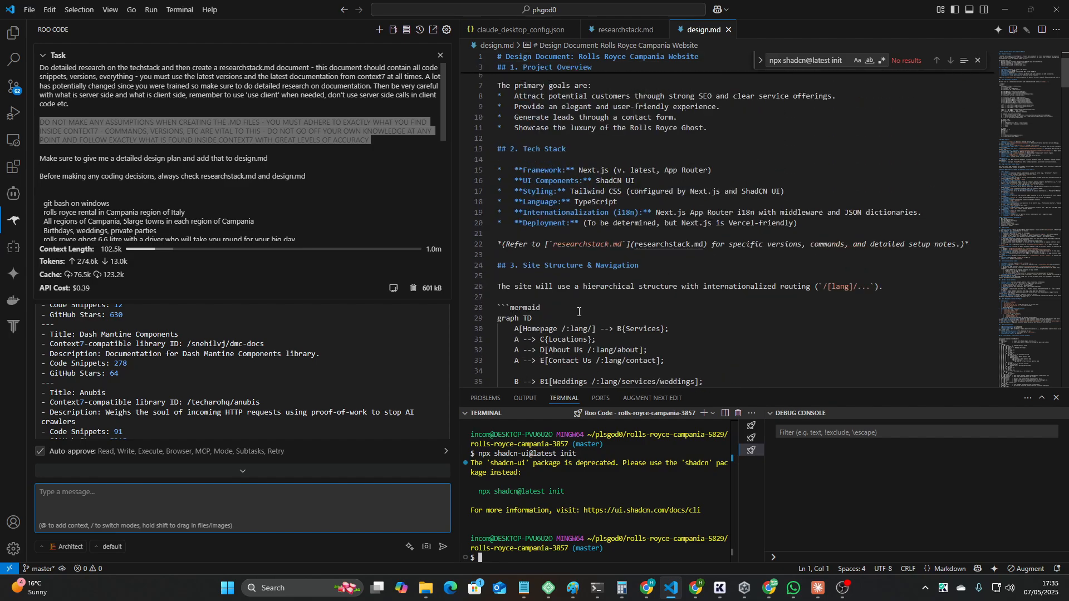
{"action": "scroll", "scroll_direction": "down", "scroll_amount": 3}
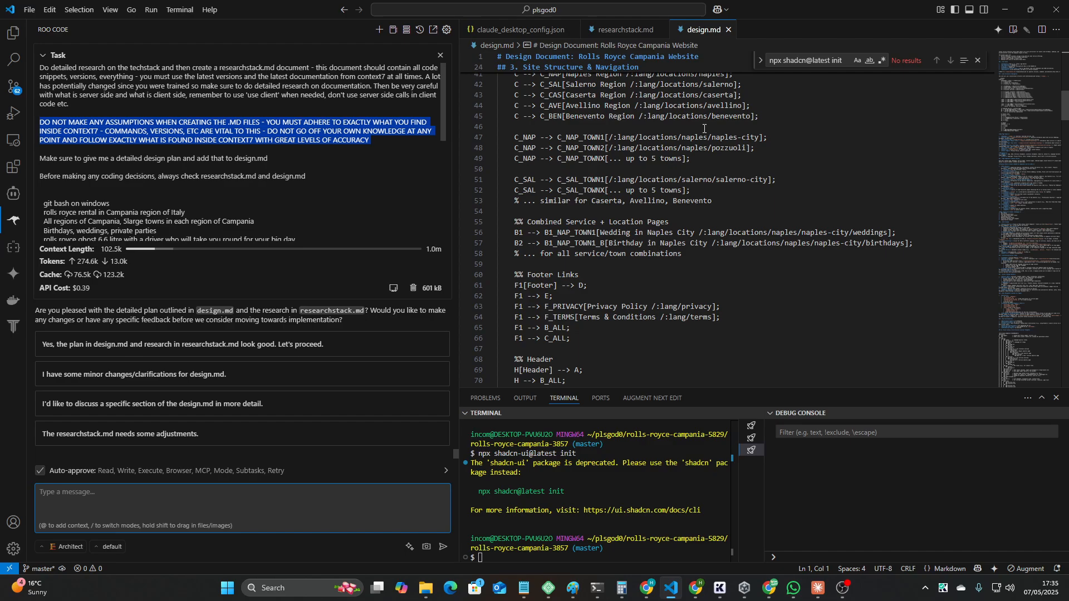
{"action": "mouse_move", "coordinate": [640, 28]}
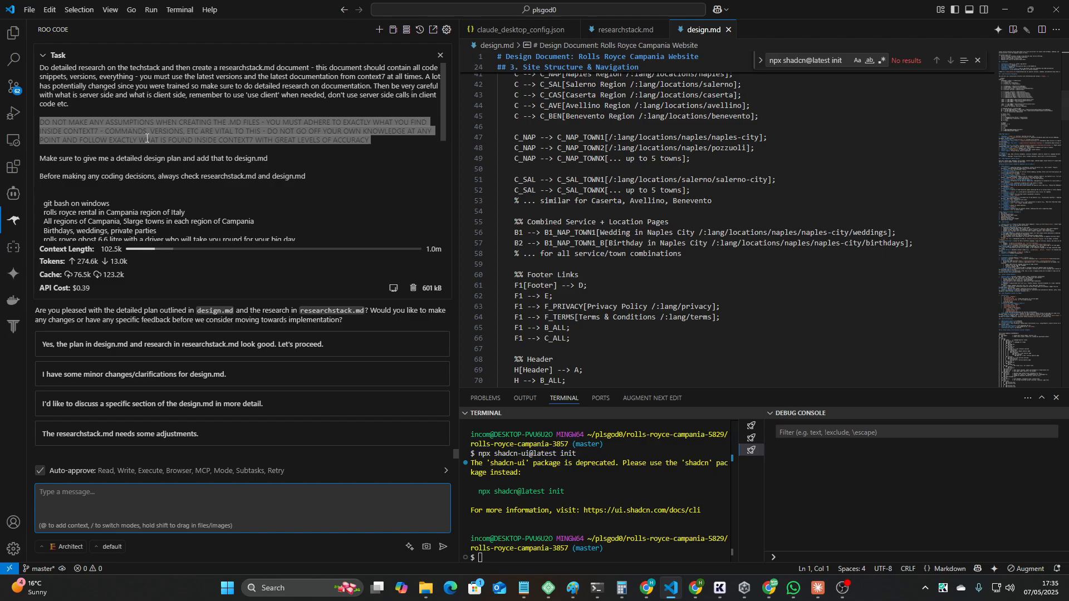
{"action": "left_click", "coordinate": [13, 31]}
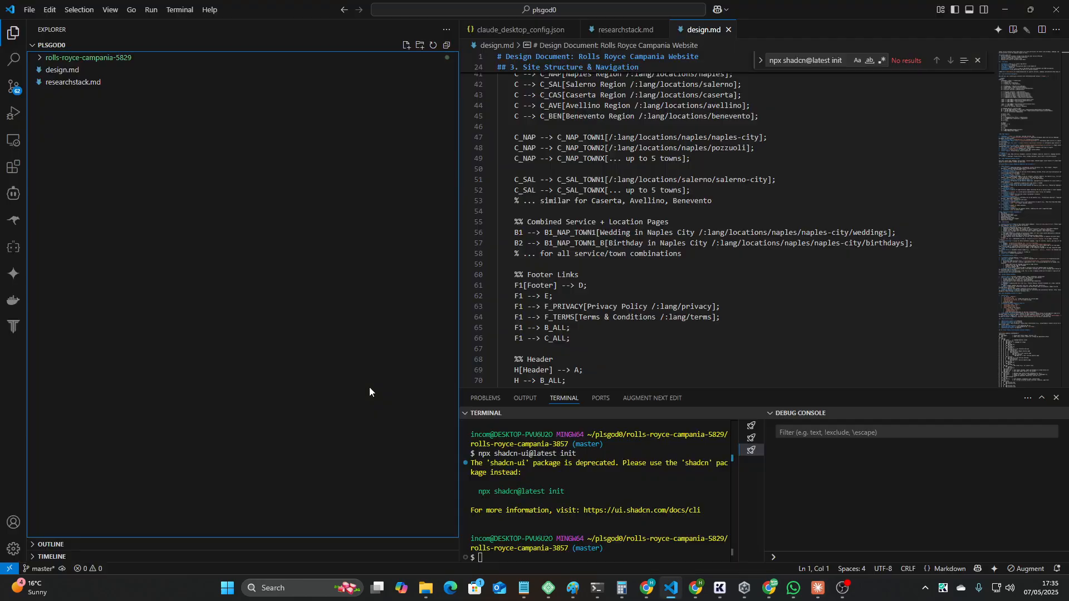
{"action": "left_click", "coordinate": [61, 70]}
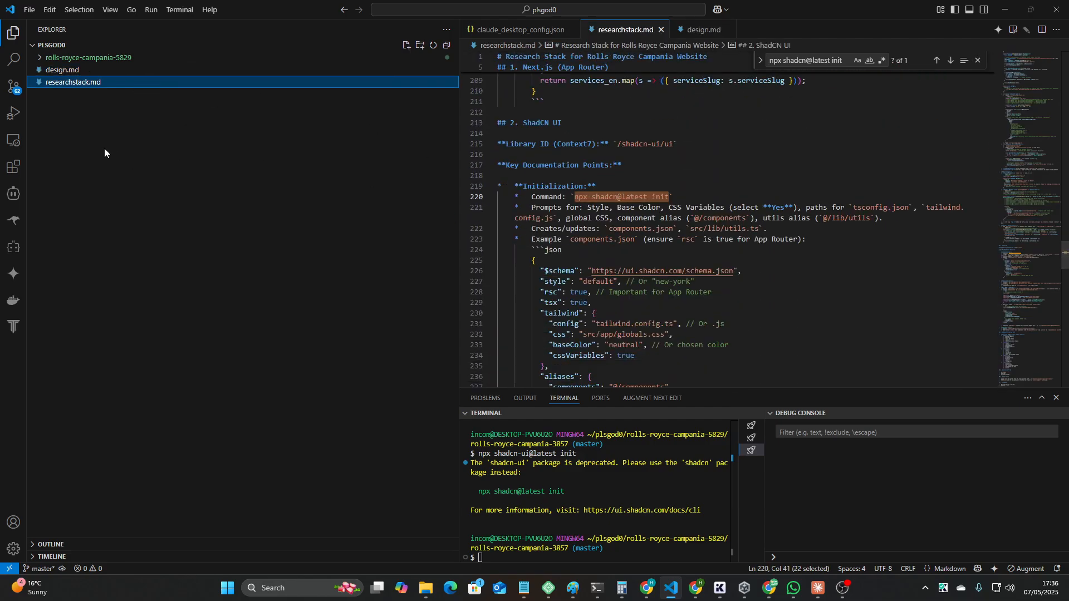
{"action": "mouse_move", "coordinate": [3, 216]}
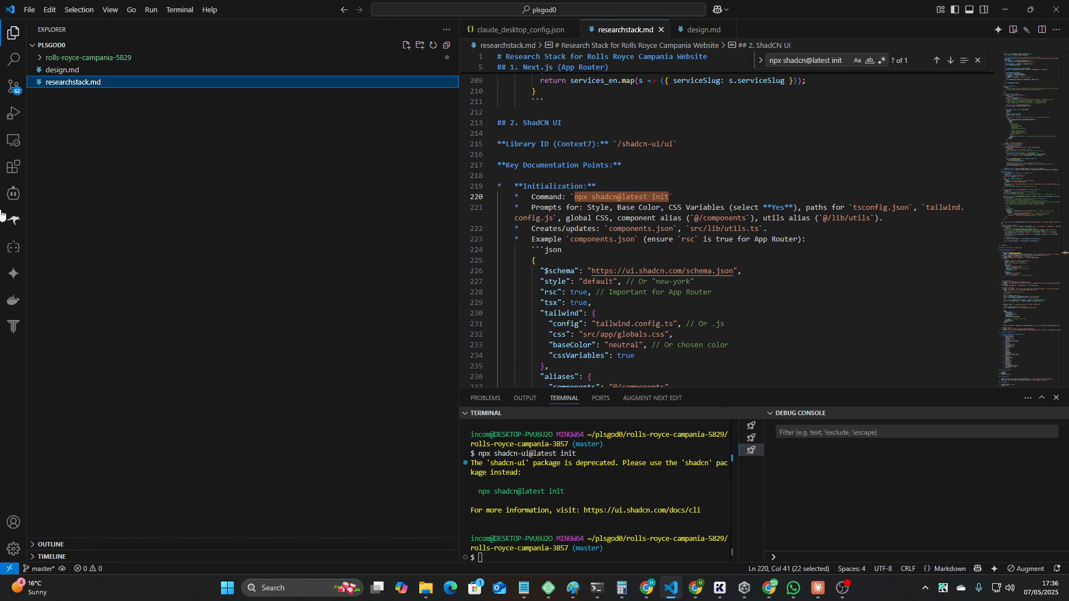
{"action": "left_click", "coordinate": [13, 220]}
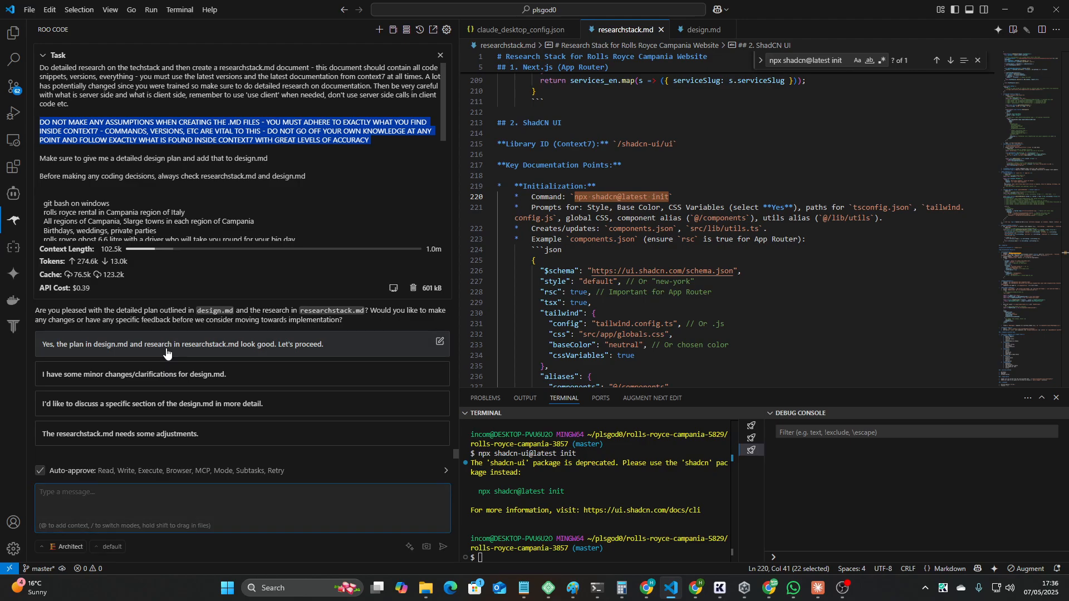
Approve the research and plan, confirming design.md is sufficient as the plan.
{"action": "left_click", "coordinate": [166, 343]}
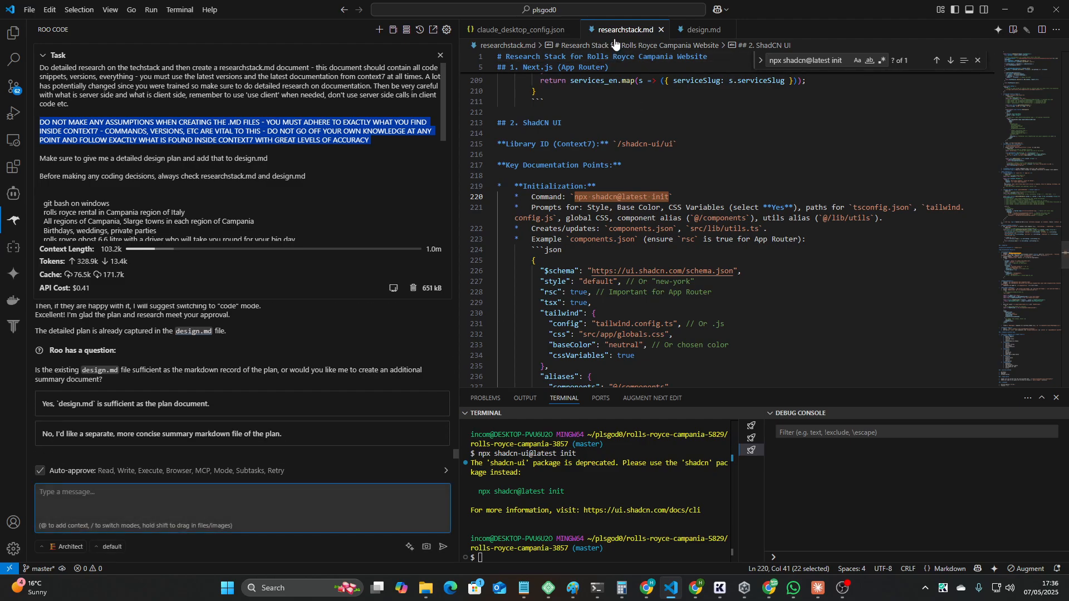
{"action": "scroll", "scroll_direction": "down", "scroll_amount": 3}
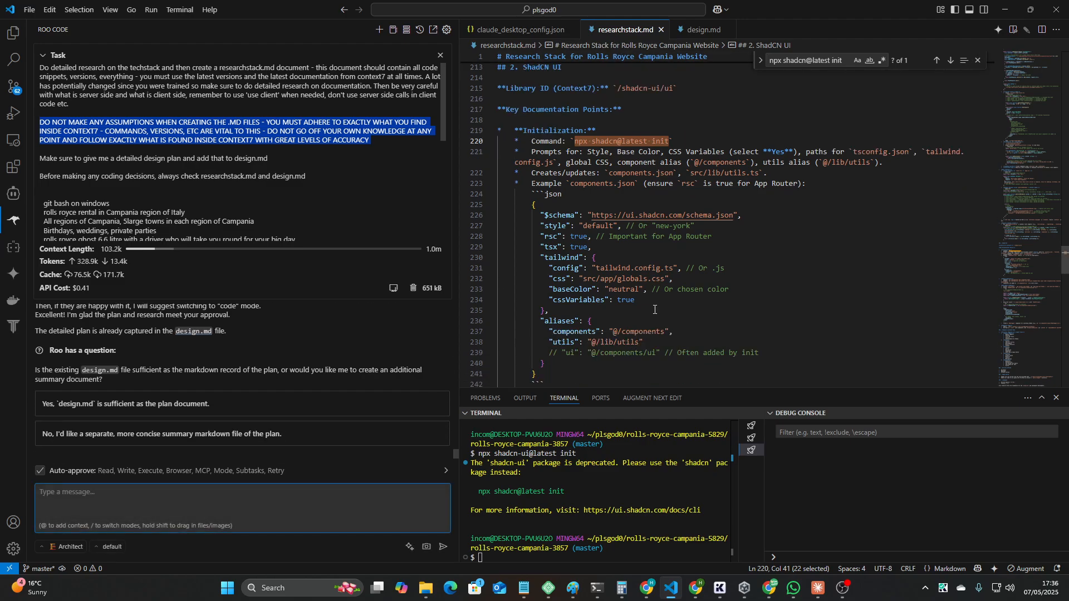
{"action": "scroll", "scroll_direction": "down", "scroll_amount": 3}
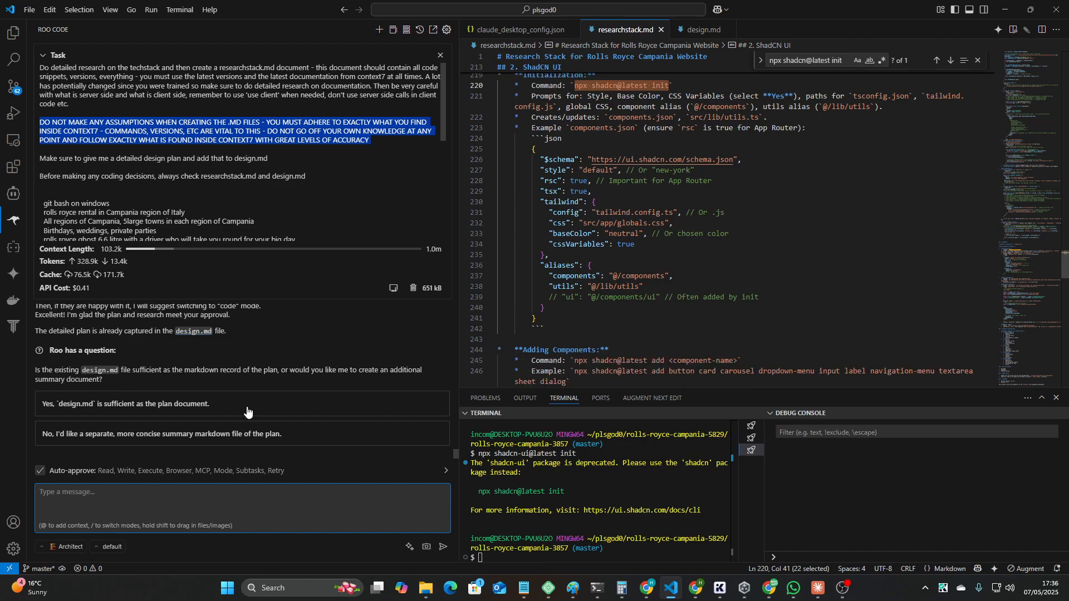
{"action": "mouse_move", "coordinate": [126, 403]}
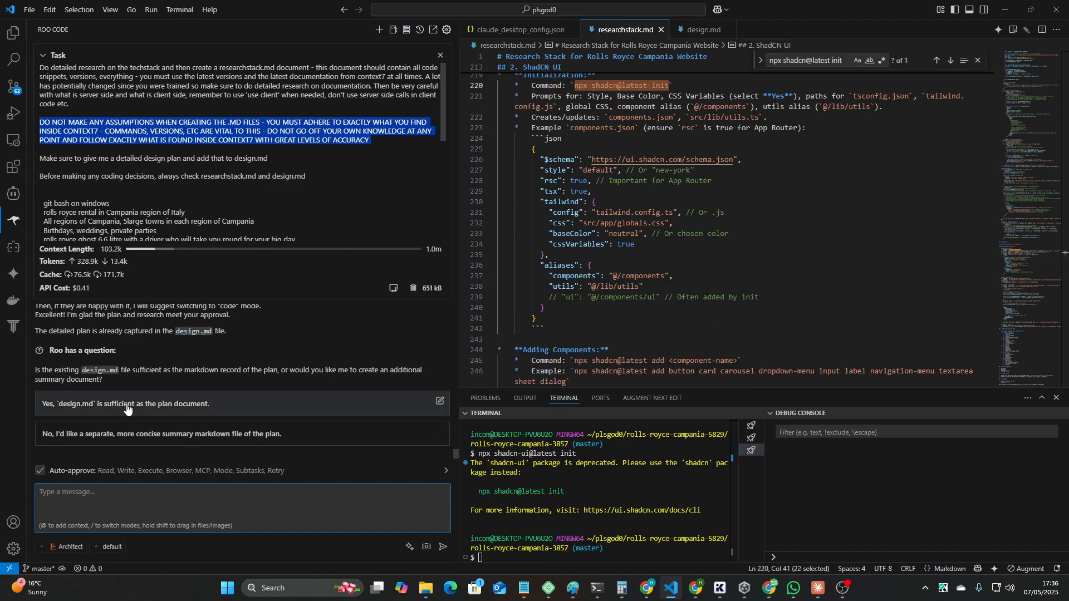
{"action": "left_click", "coordinate": [125, 404]}
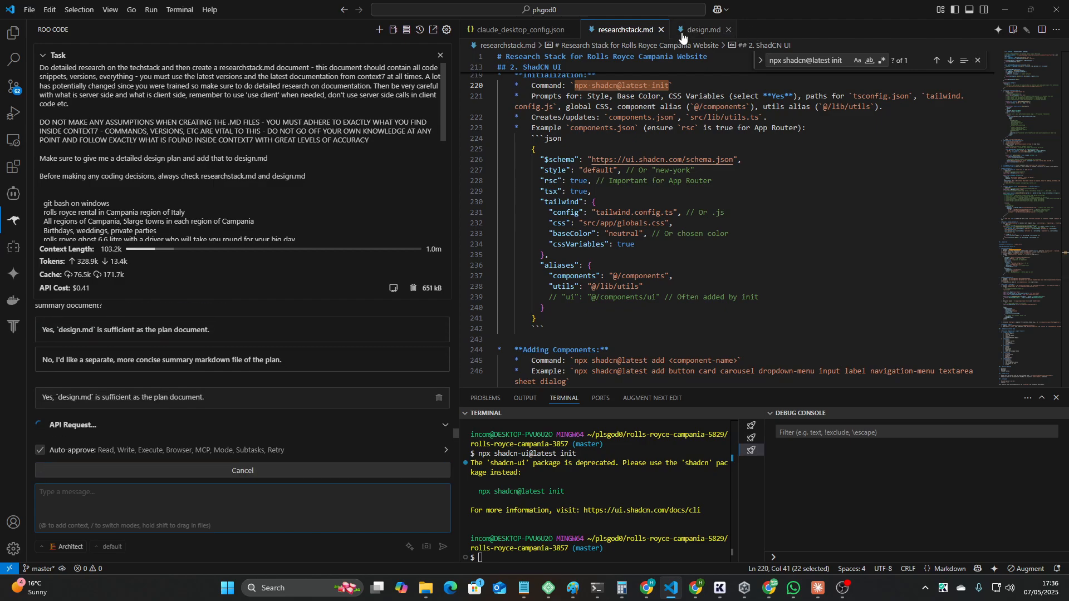
Glance over design.md, then approve Roo Code's switch into Code mode.
{"action": "left_click", "coordinate": [701, 30]}
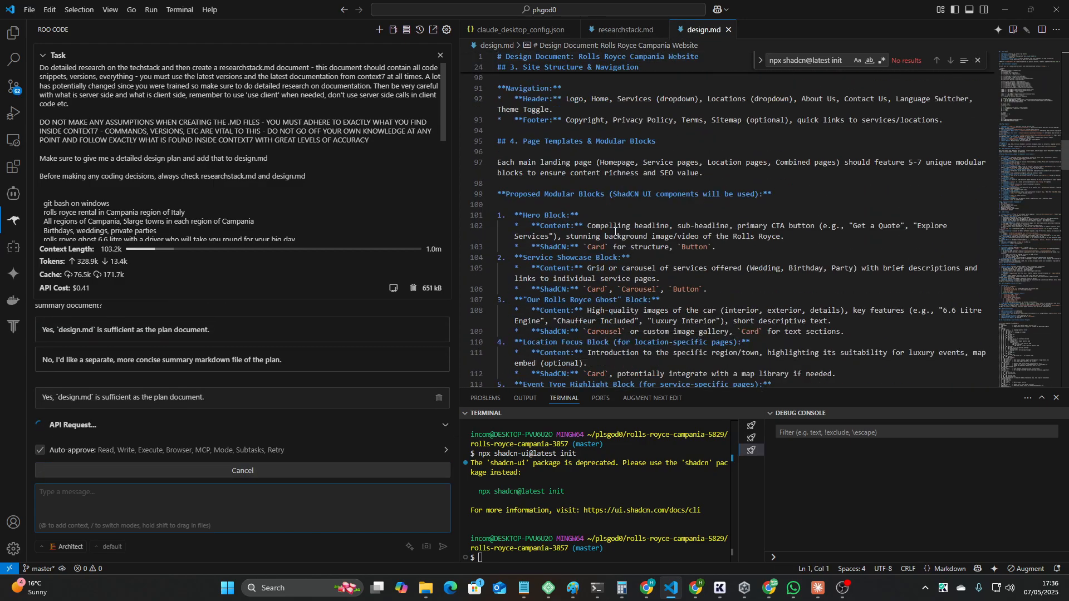
{"action": "left_click", "coordinate": [617, 30]}
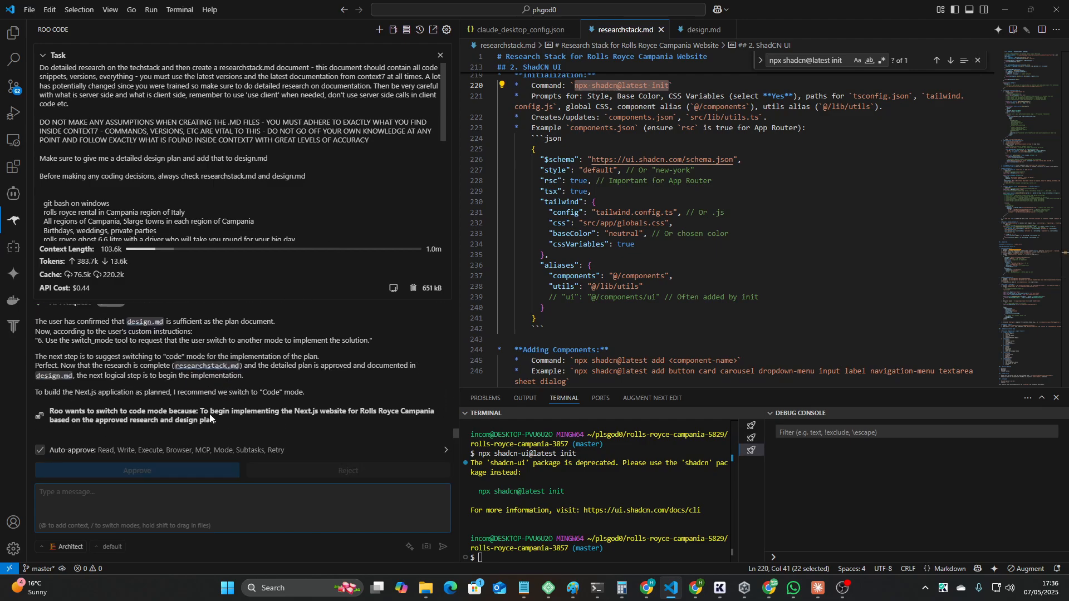
{"action": "left_click", "coordinate": [137, 471]}
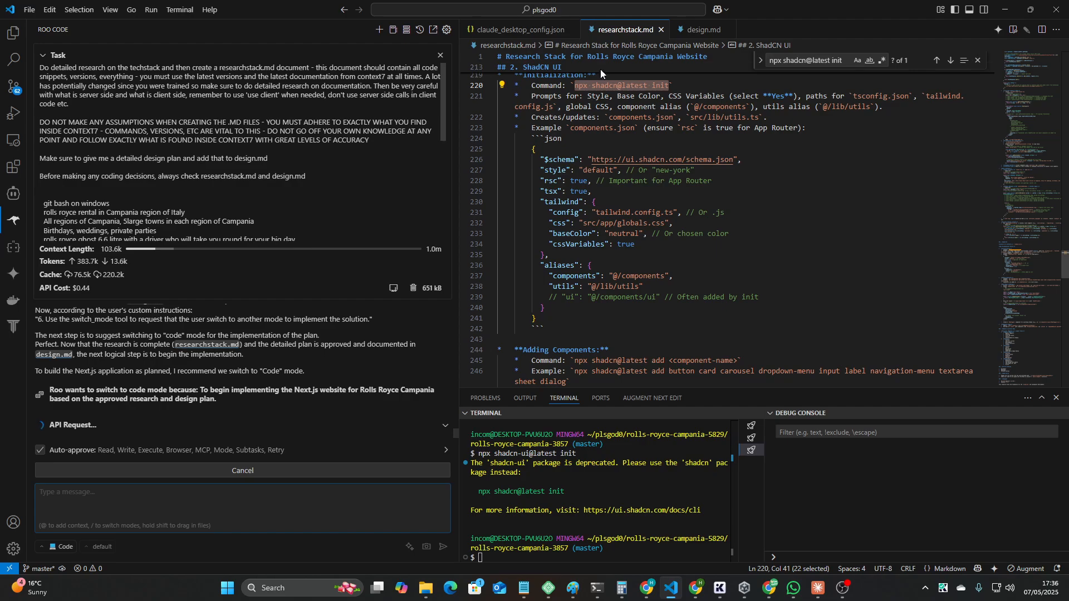
{"action": "scroll", "scroll_direction": "down", "scroll_amount": 3}
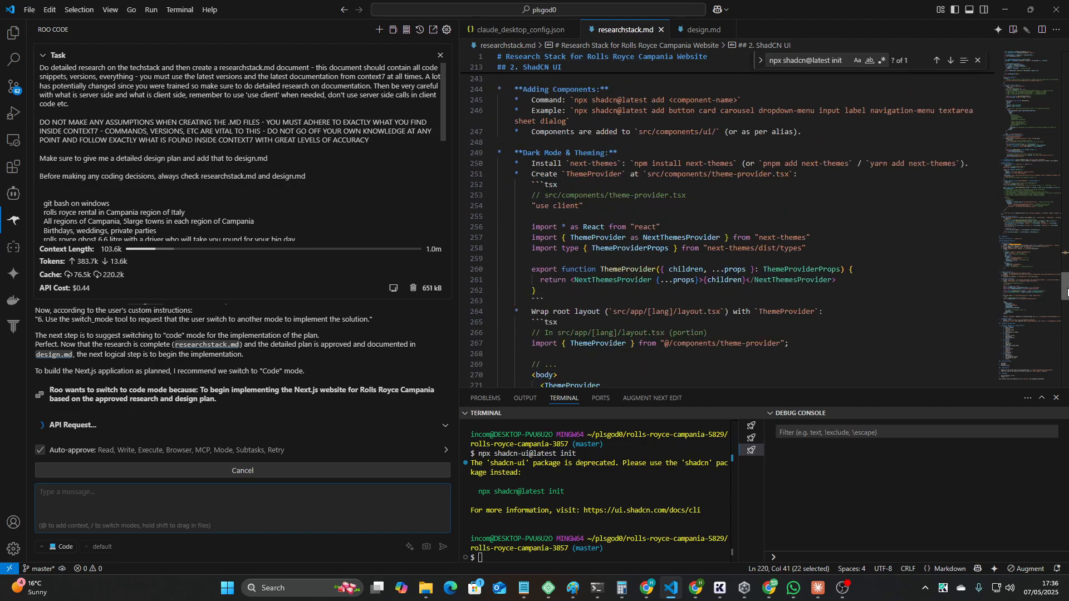
{"action": "scroll", "scroll_direction": "up", "scroll_amount": 3}
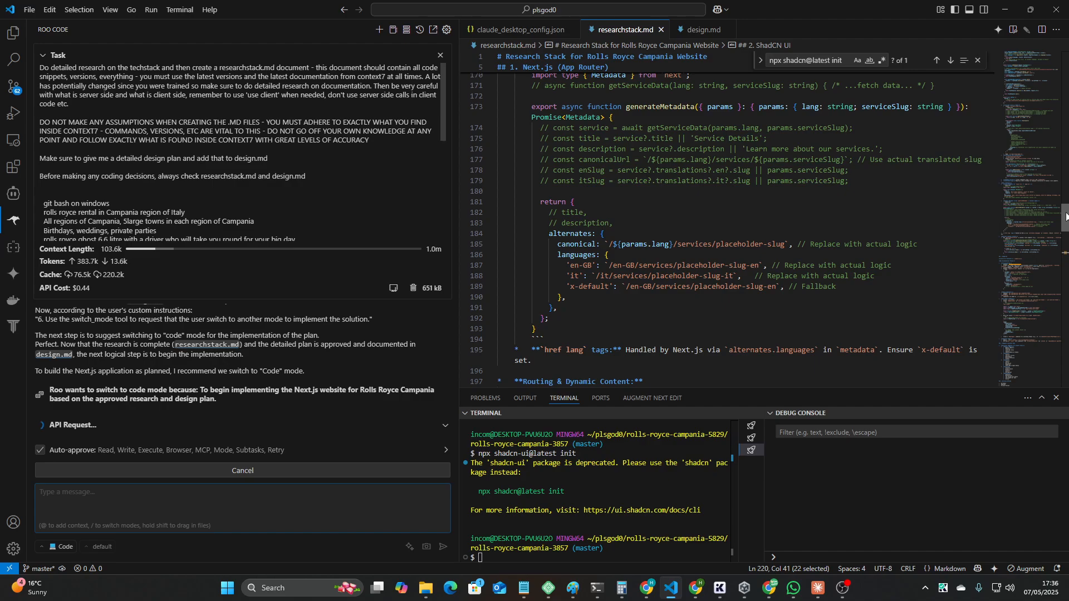
{"action": "scroll", "scroll_direction": "up", "scroll_amount": 3}
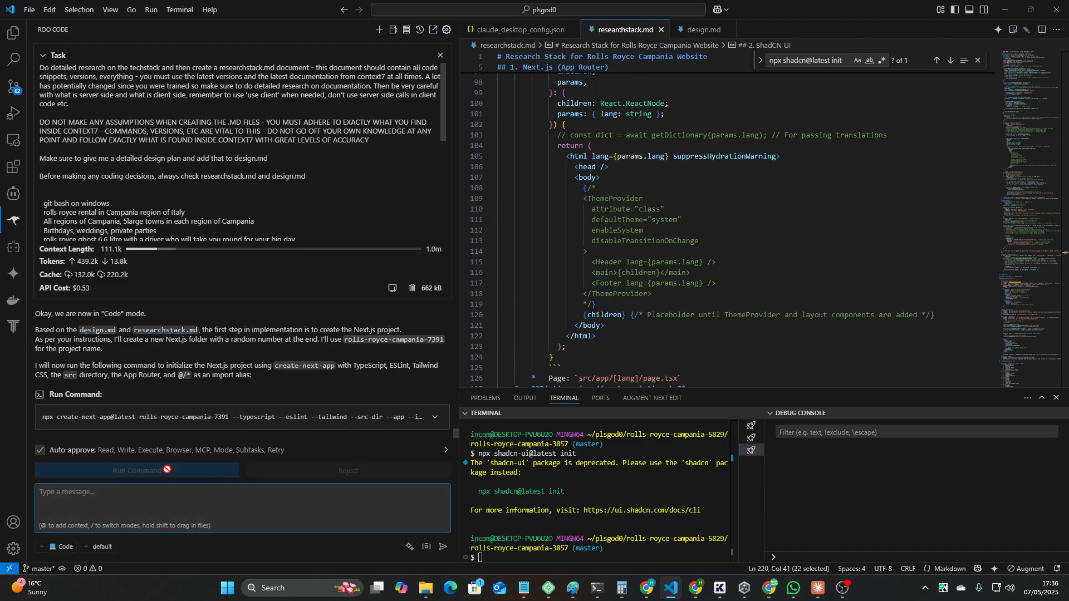
Run npx create-next-app@latest for rolls-royce-campania-7391 from Roo Code.
{"action": "left_click", "coordinate": [136, 470]}
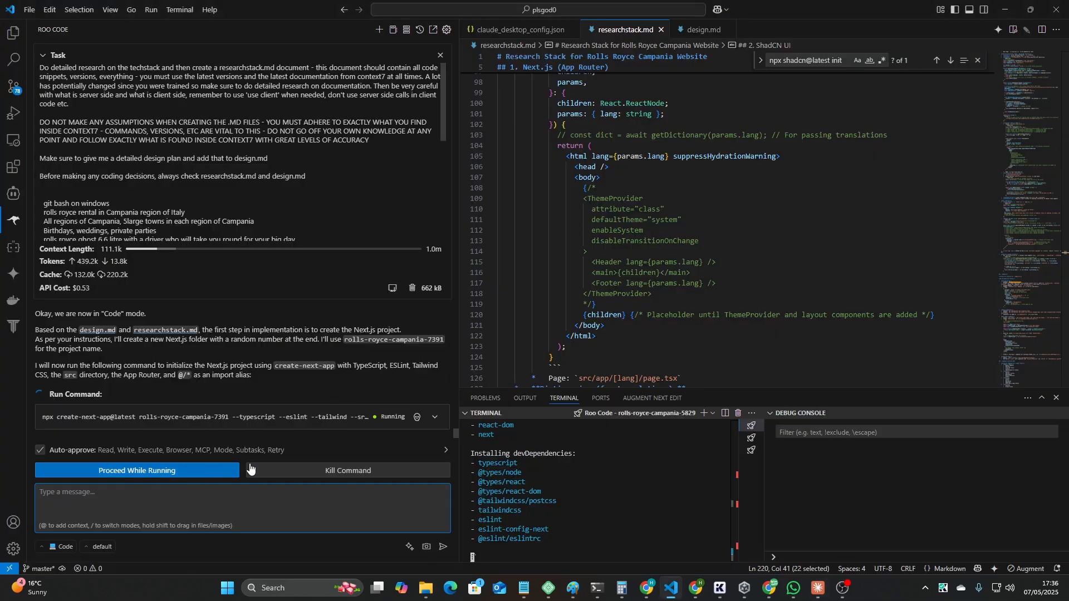
{"action": "mouse_move", "coordinate": [161, 198]}
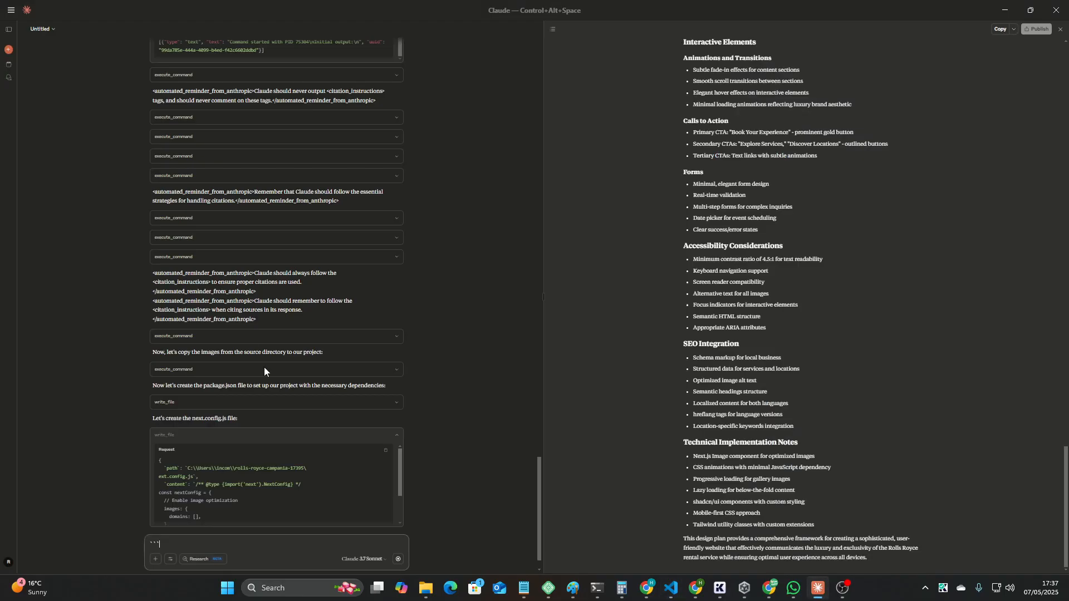
Expand Claude's execute_command tool call to reveal its request and response.
{"action": "scroll", "scroll_direction": "down", "scroll_amount": 3}
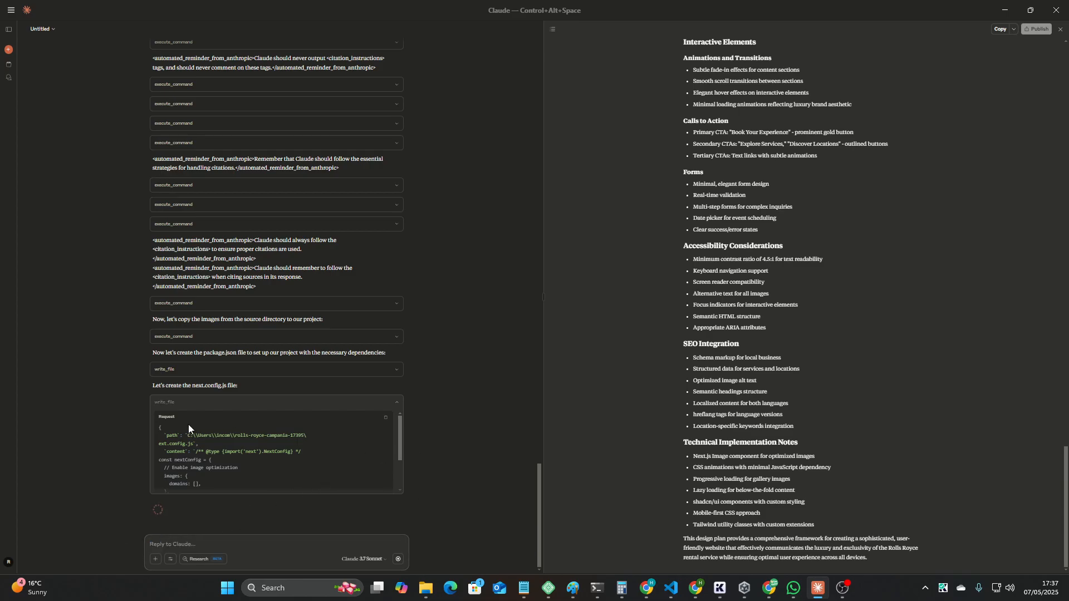
{"action": "scroll", "scroll_direction": "up", "scroll_amount": 3}
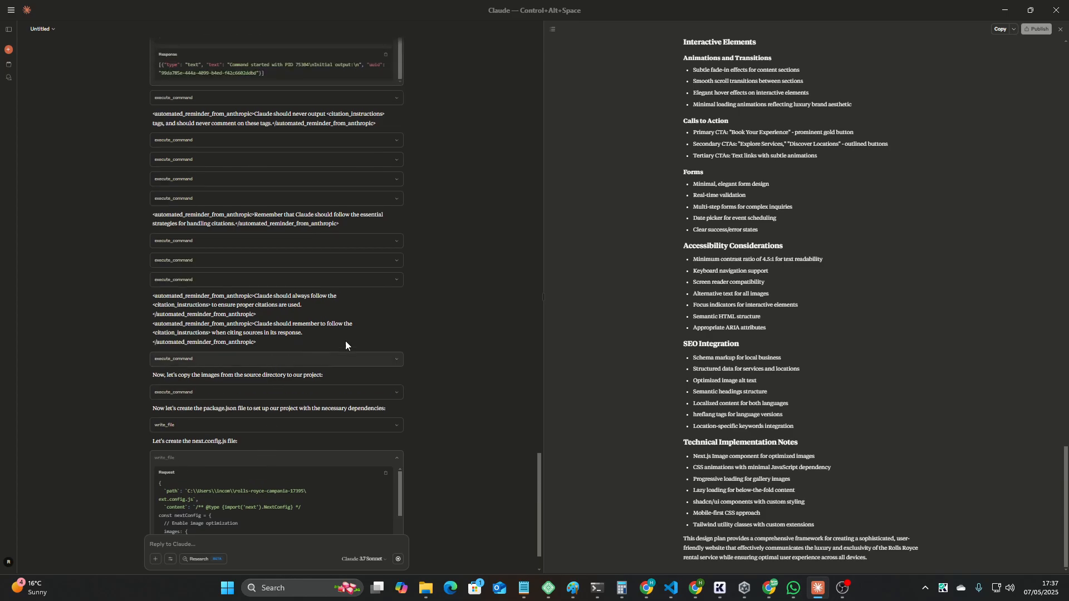
{"action": "mouse_move", "coordinate": [295, 368]}
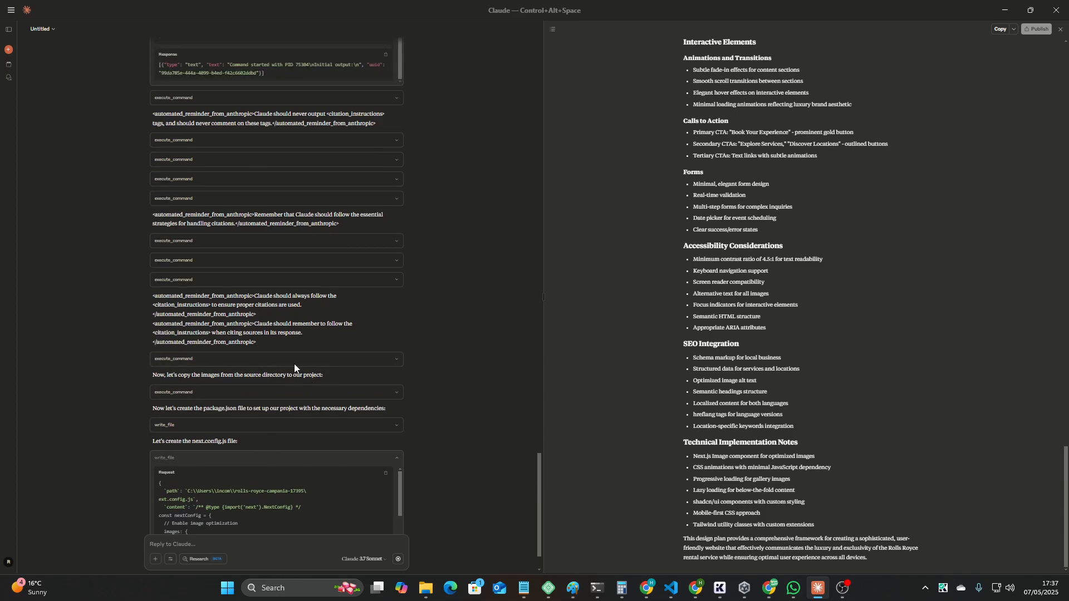
{"action": "left_click", "coordinate": [276, 359]}
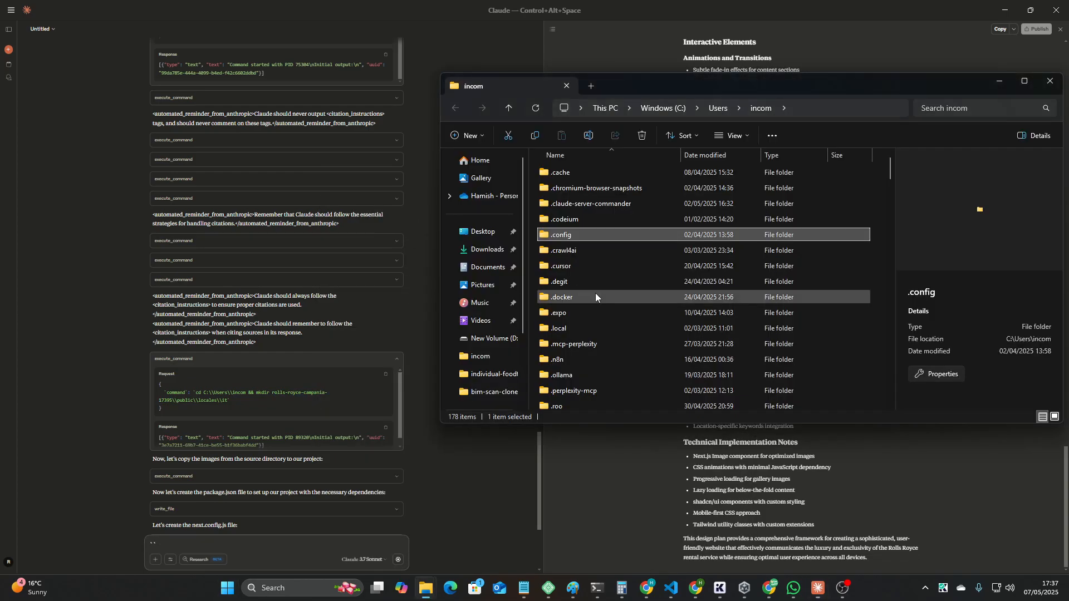
Scroll the folder list and open the rolls-royce-campania-17395 folder.
{"action": "scroll", "scroll_direction": "down", "scroll_amount": 3}
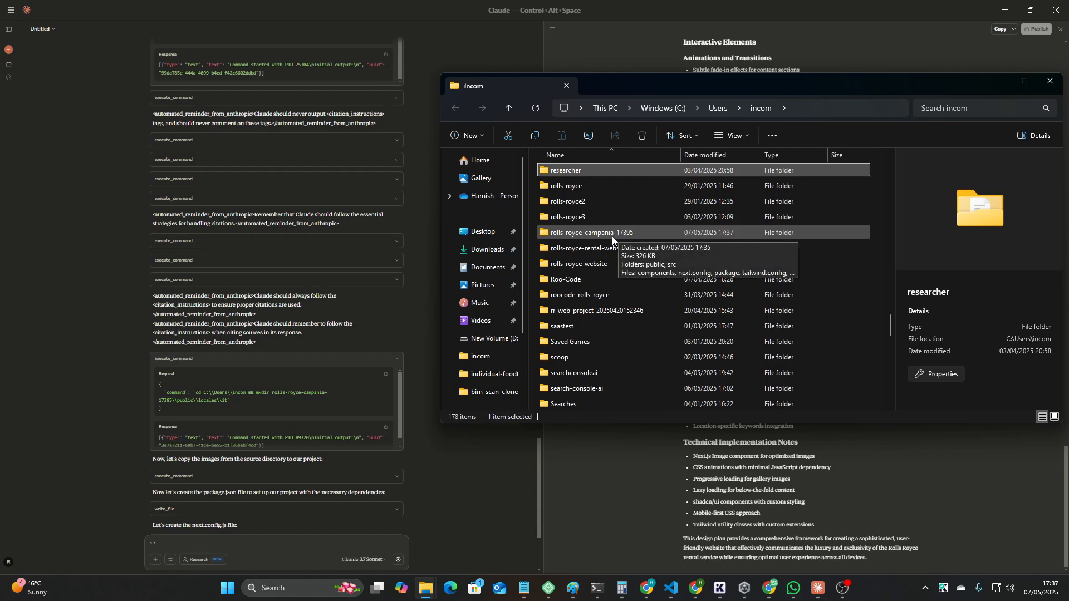
{"action": "double_click", "coordinate": [590, 232]}
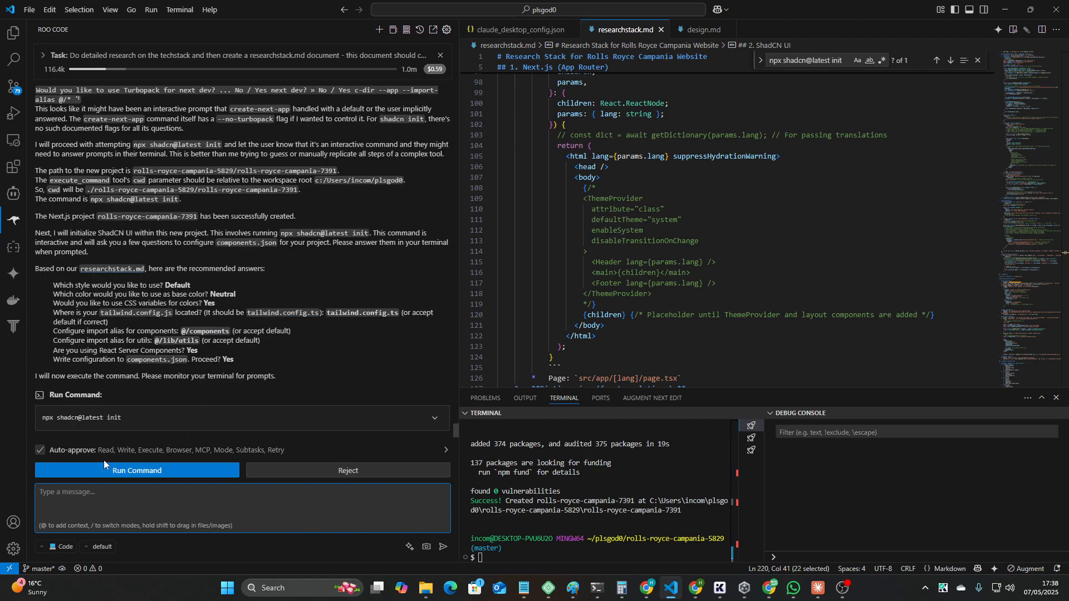
Run npx shadcn@latest init from Roo Code and focus the terminal for its prompts.
{"action": "left_click", "coordinate": [136, 470]}
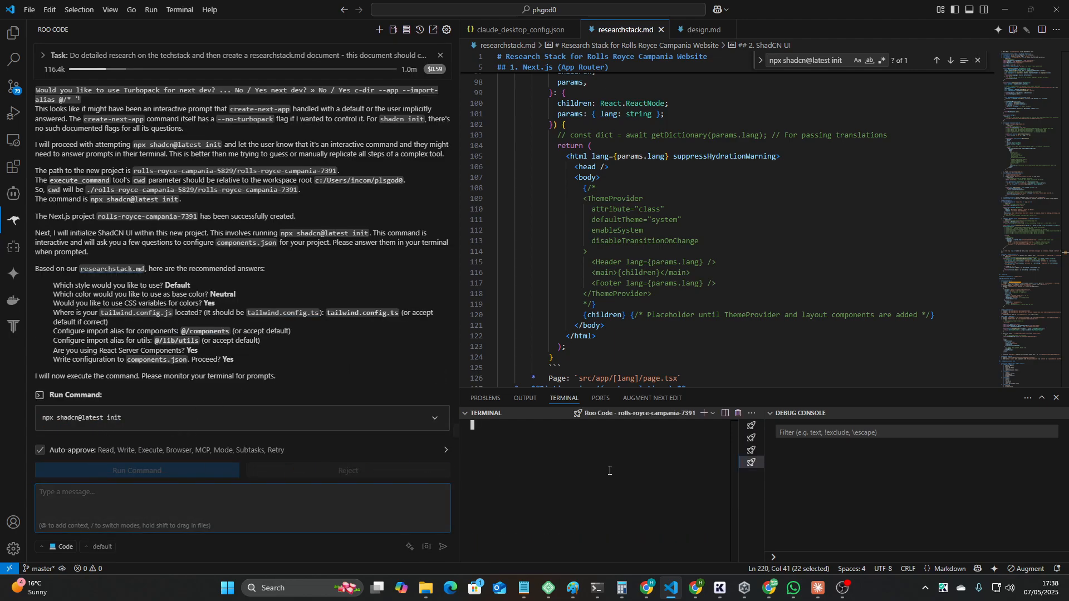
{"action": "left_click", "coordinate": [137, 470]}
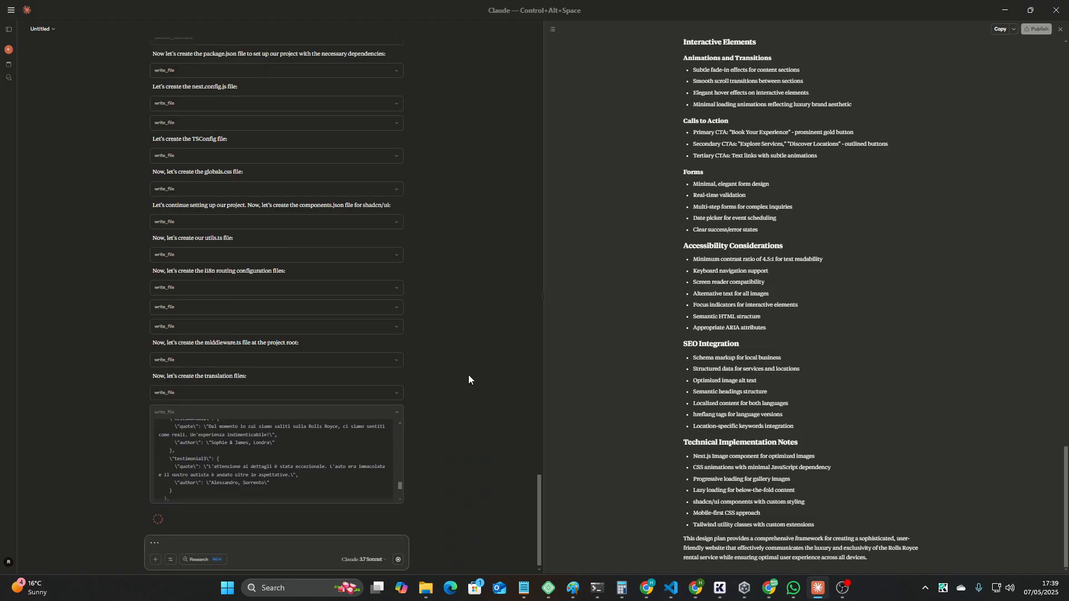
{"action": "scroll", "scroll_direction": "up", "scroll_amount": 3}
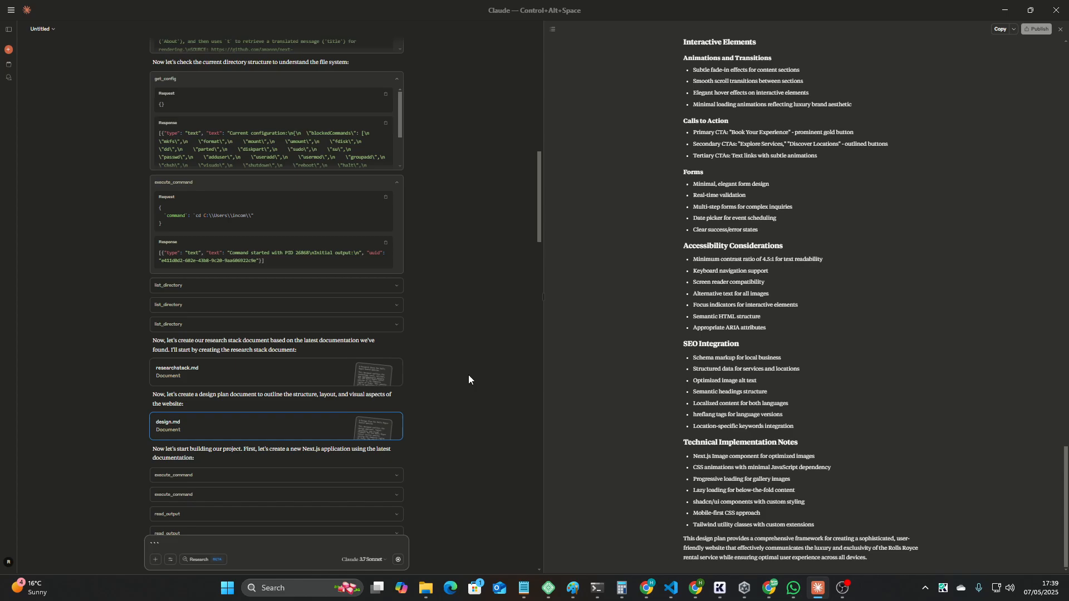
{"action": "scroll", "scroll_direction": "down", "scroll_amount": 3}
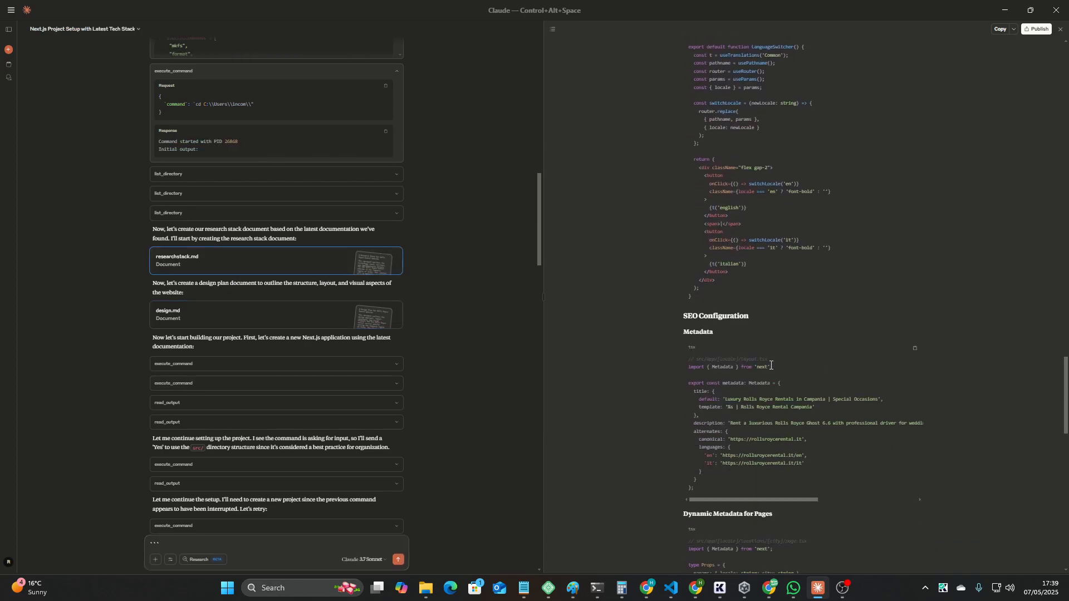
{"action": "scroll", "scroll_direction": "down", "scroll_amount": 3}
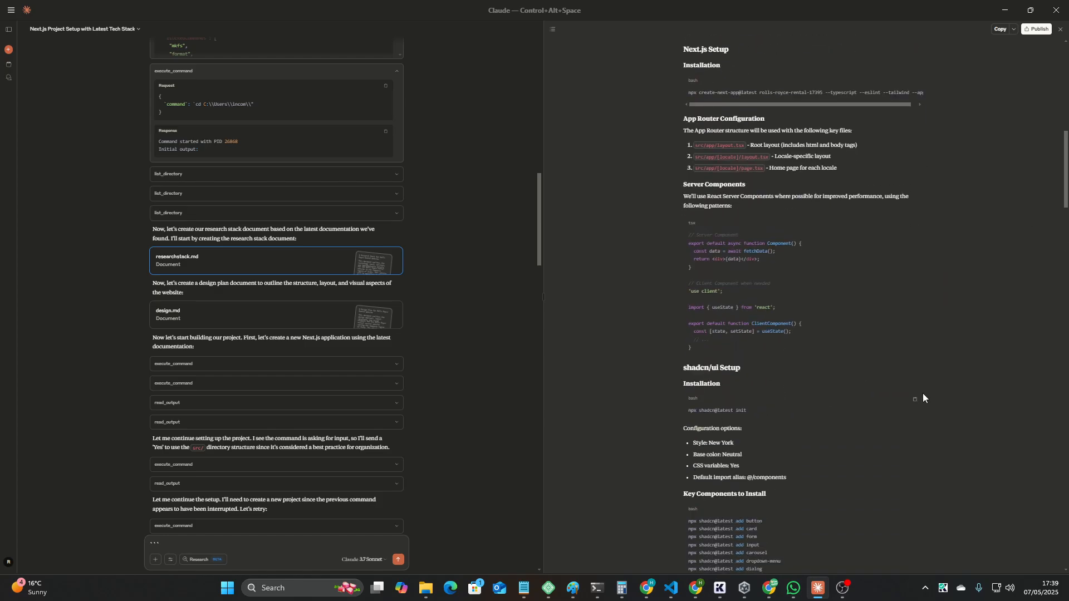
{"action": "scroll", "scroll_direction": "down", "scroll_amount": 3}
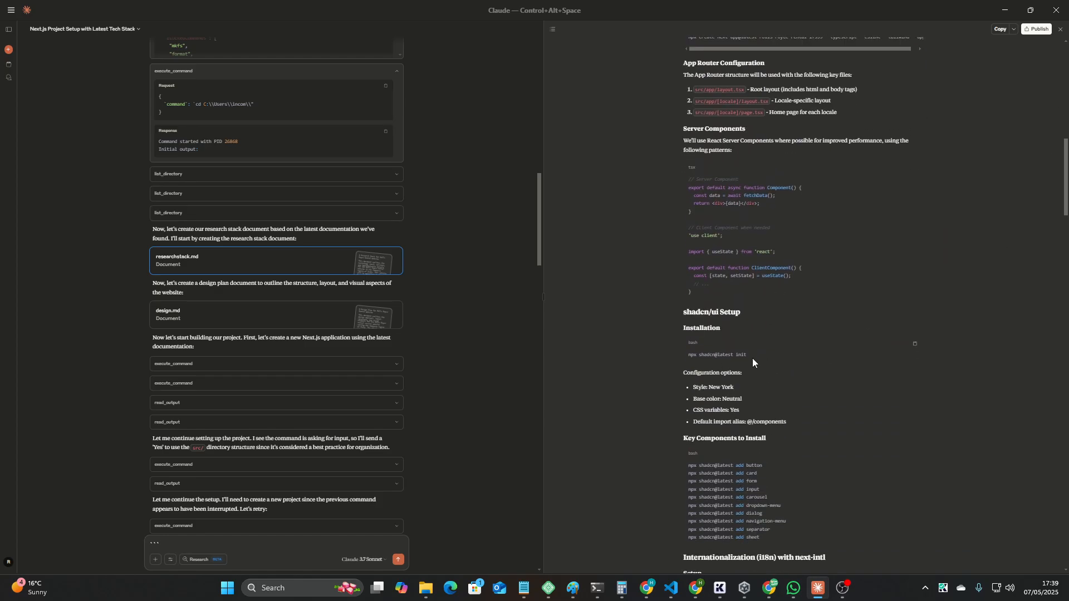
{"action": "double_click", "coordinate": [716, 355]}
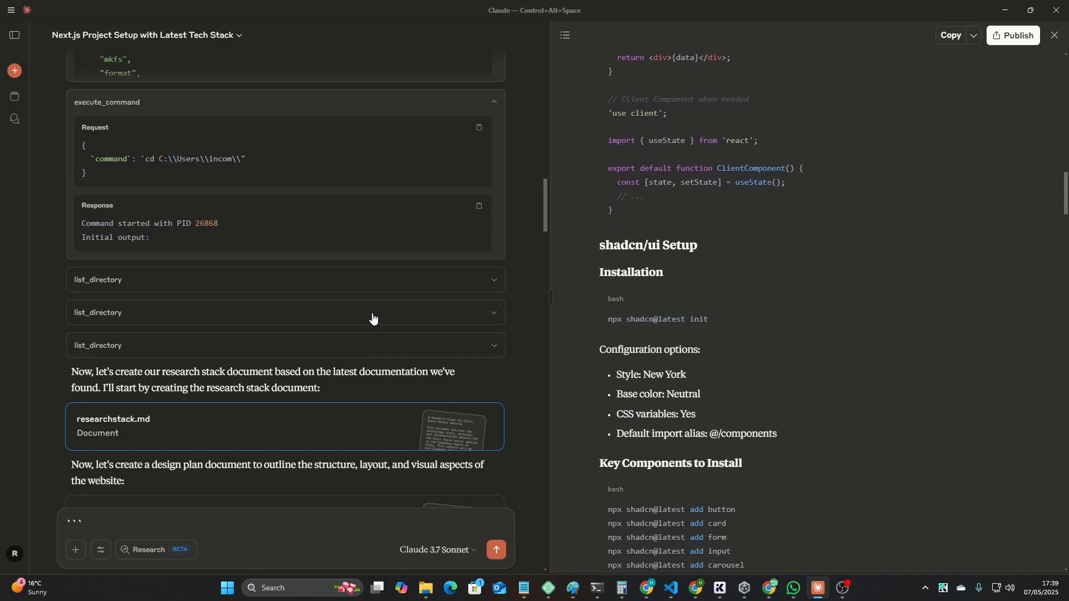
{"action": "scroll", "scroll_direction": "down", "scroll_amount": 3}
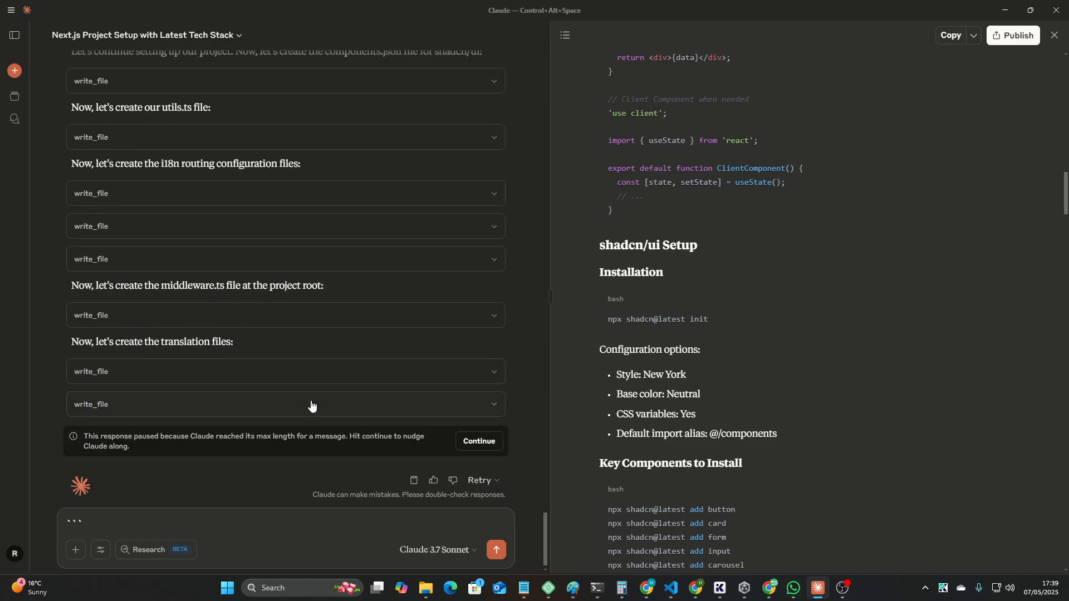
{"action": "left_click", "coordinate": [479, 441]}
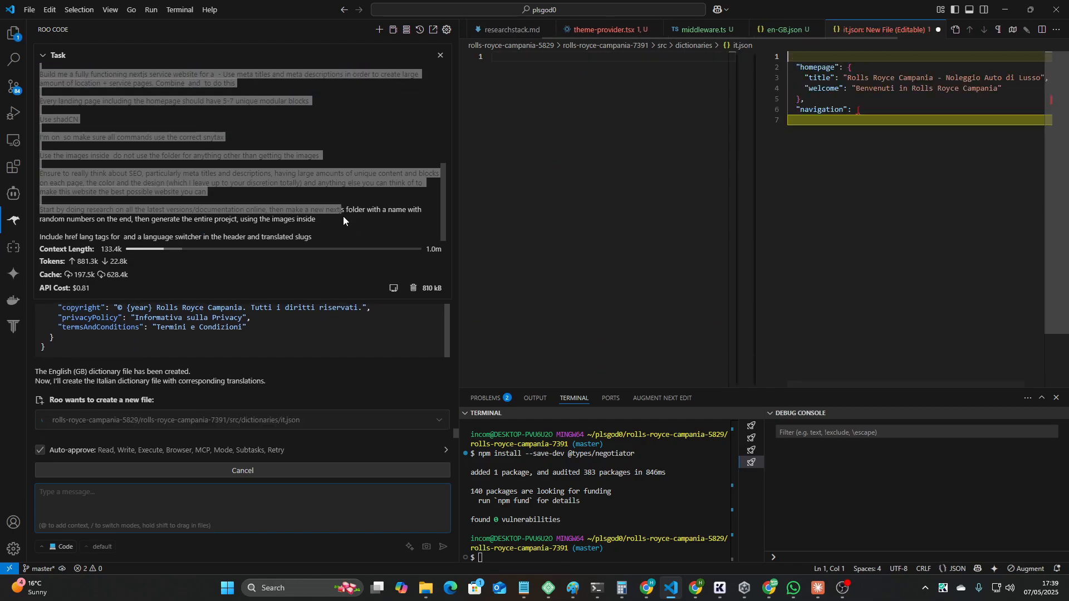
Approve Roo Code writing the Italian translations to src/dictionaries/it.json.
{"action": "right_click", "coordinate": [343, 220]}
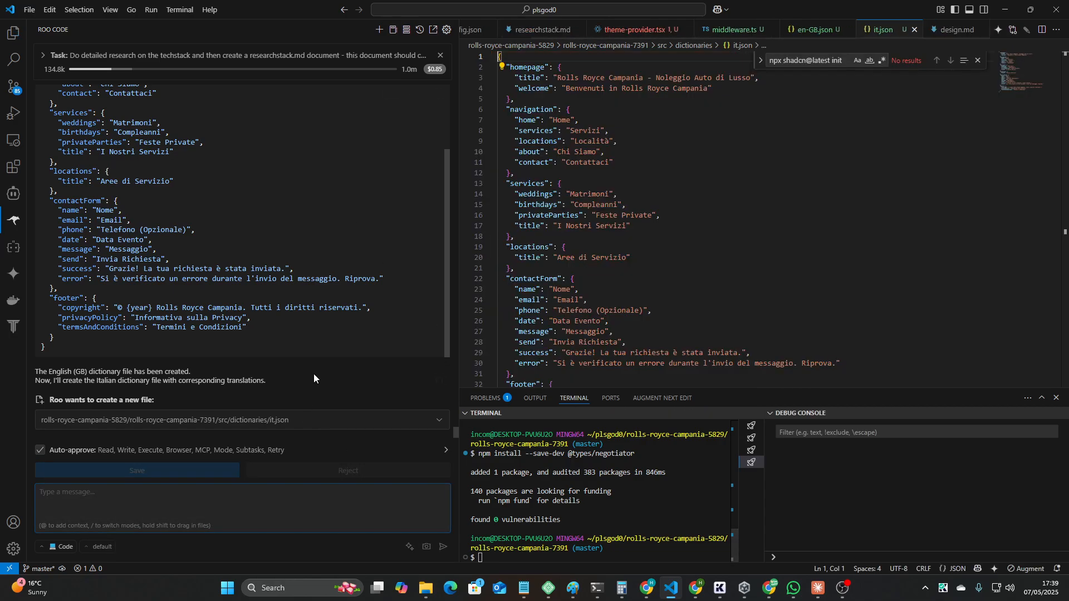
{"action": "left_click", "coordinate": [136, 470]}
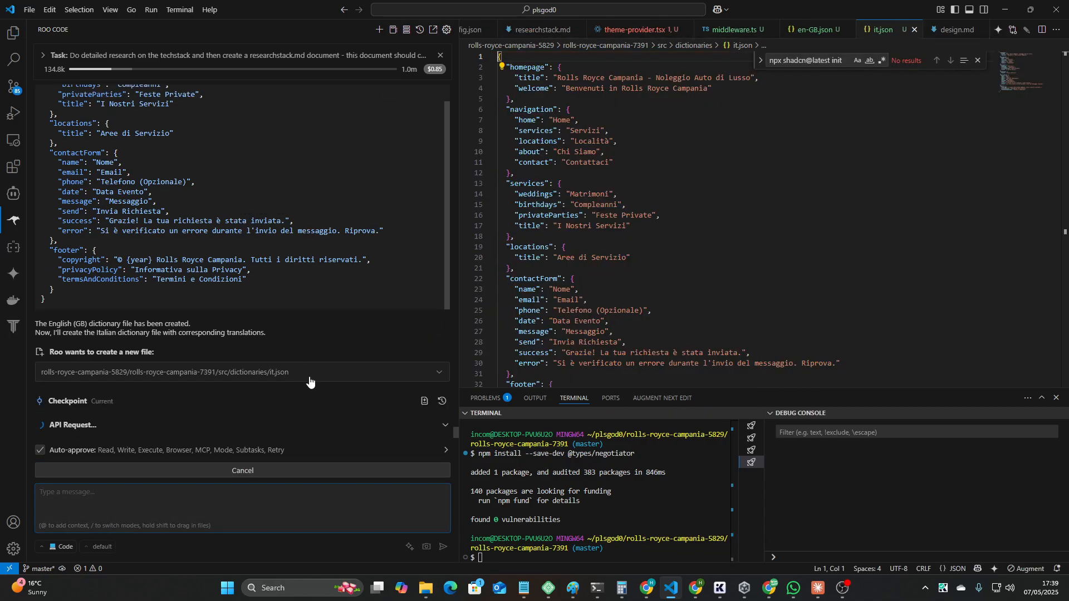
{"action": "mouse_move", "coordinate": [349, 348]}
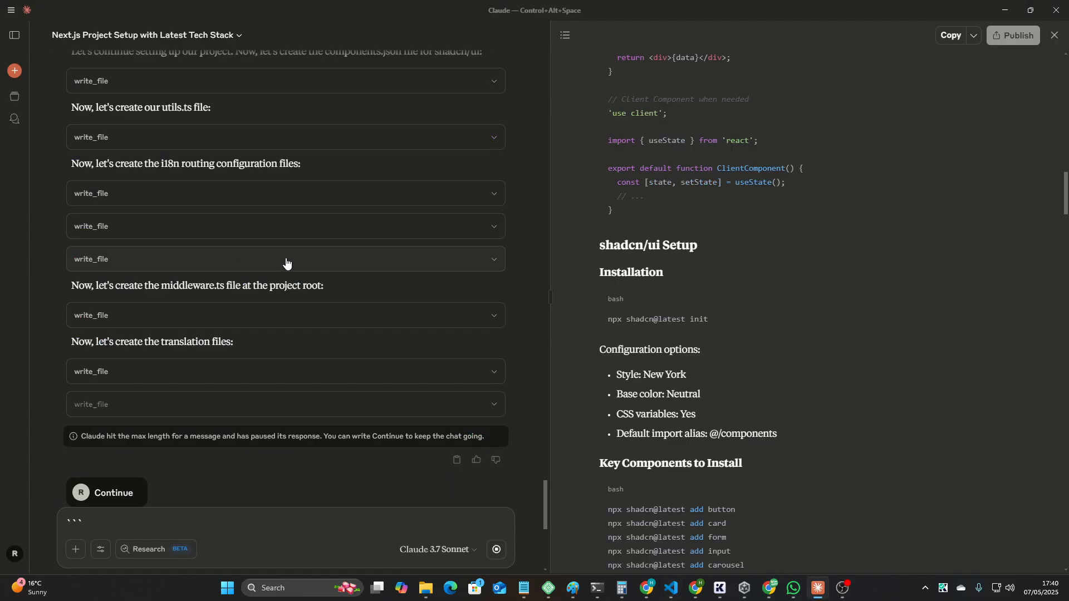
Press Continue on Claude's paused reply so it finishes the Italian messages.json.
{"action": "scroll", "scroll_direction": "down", "scroll_amount": 3}
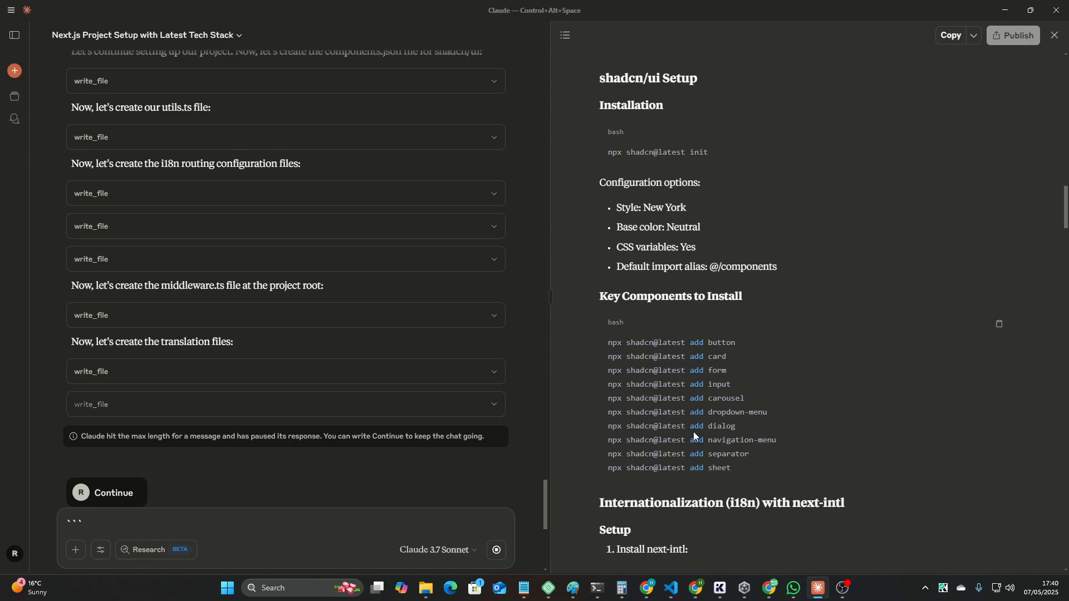
{"action": "left_click", "coordinate": [106, 492]}
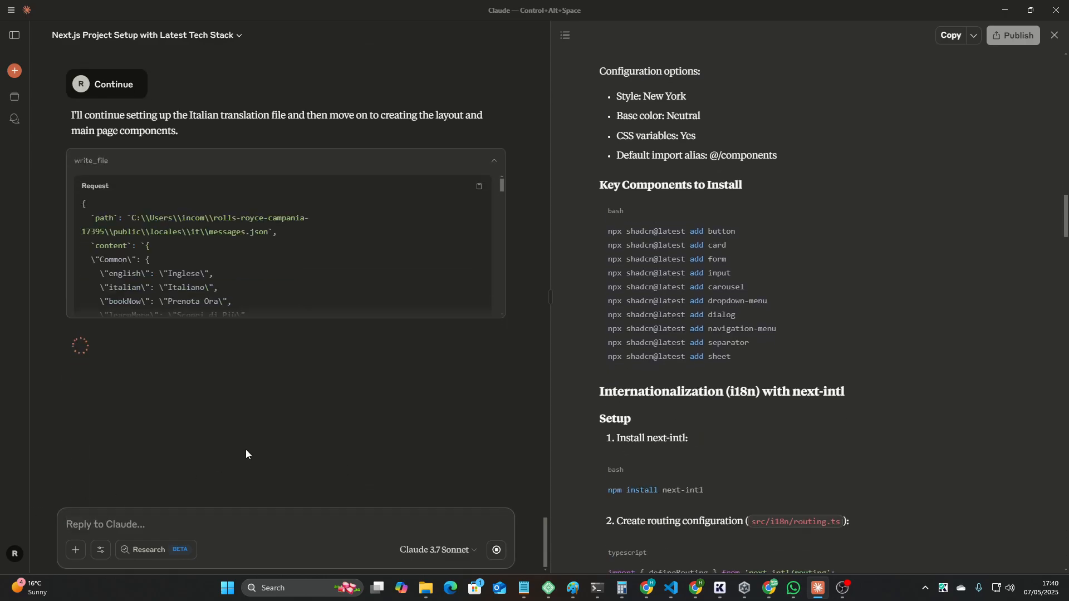
{"action": "key", "text": "alt+tab"}
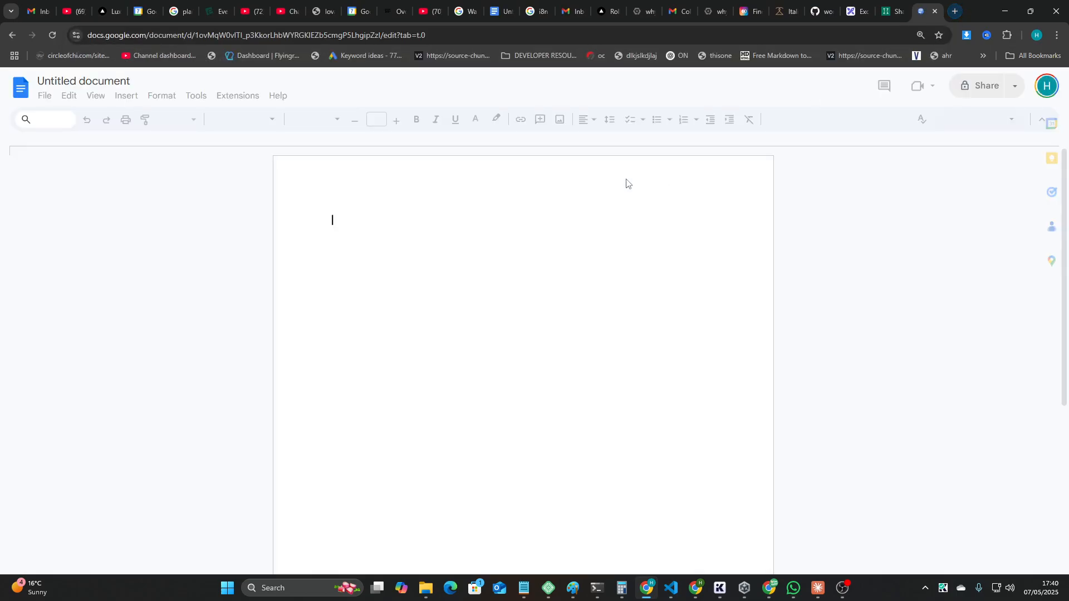
Title the blank Google Doc 'New prompt for vibe coding a RAG context7 directory'.
{"action": "type", "text": "Prompt"}
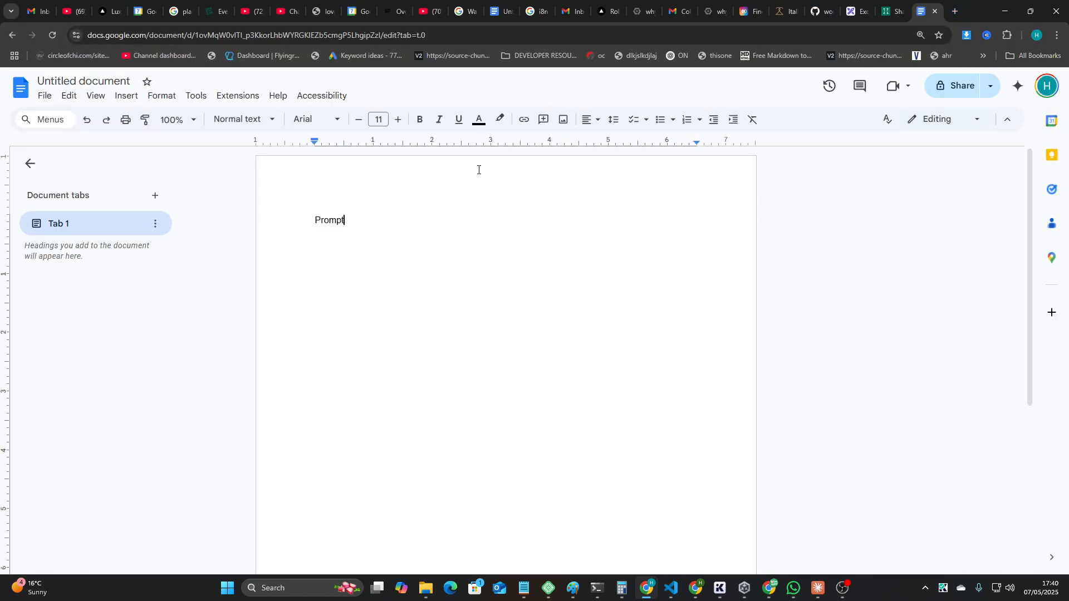
{"action": "left_click", "coordinate": [83, 80]}
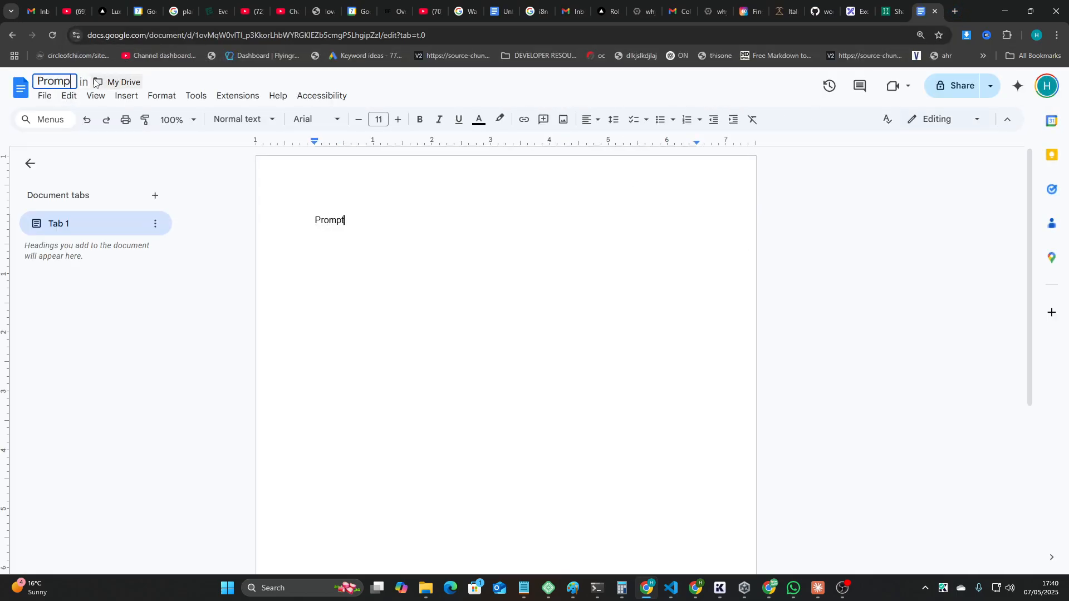
{"action": "type", "text": "New prompt for vi"}
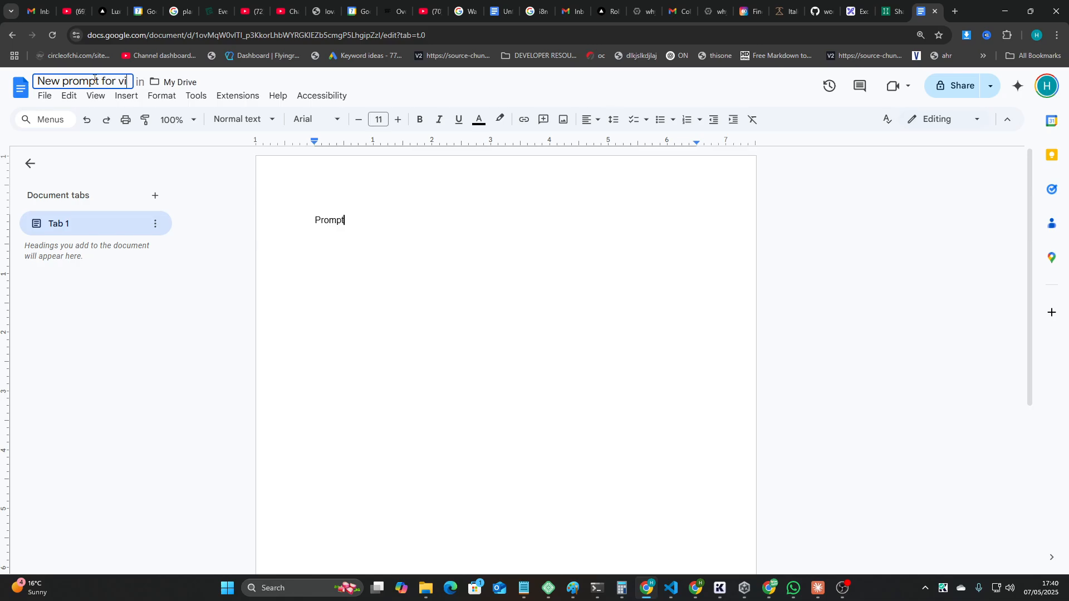
{"action": "type", "text": "be coding a"}
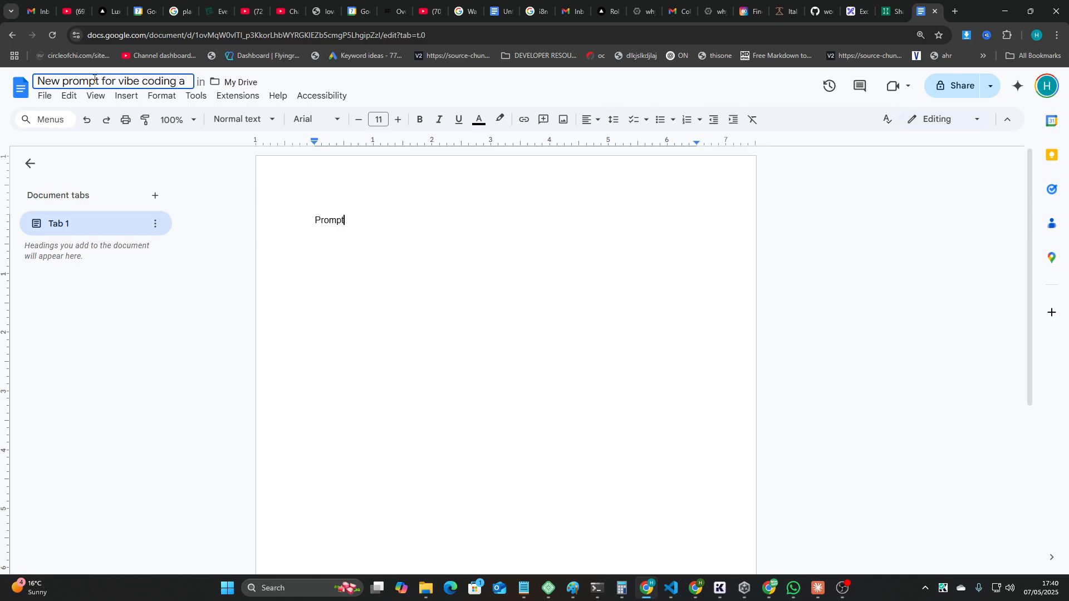
{"action": "type", "text": "R"}
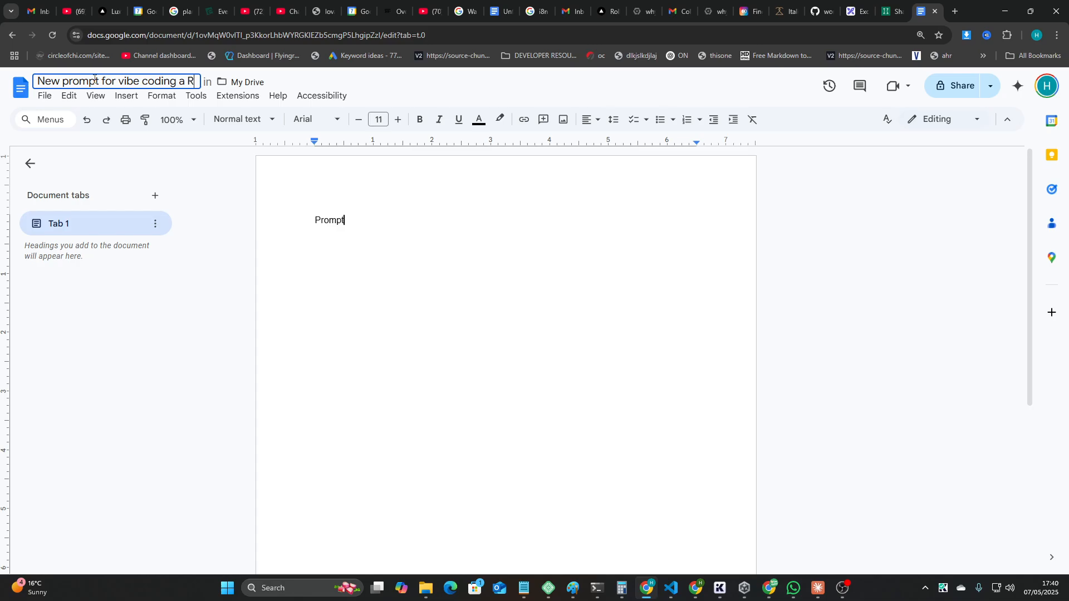
{"action": "type", "text": "AG d"}
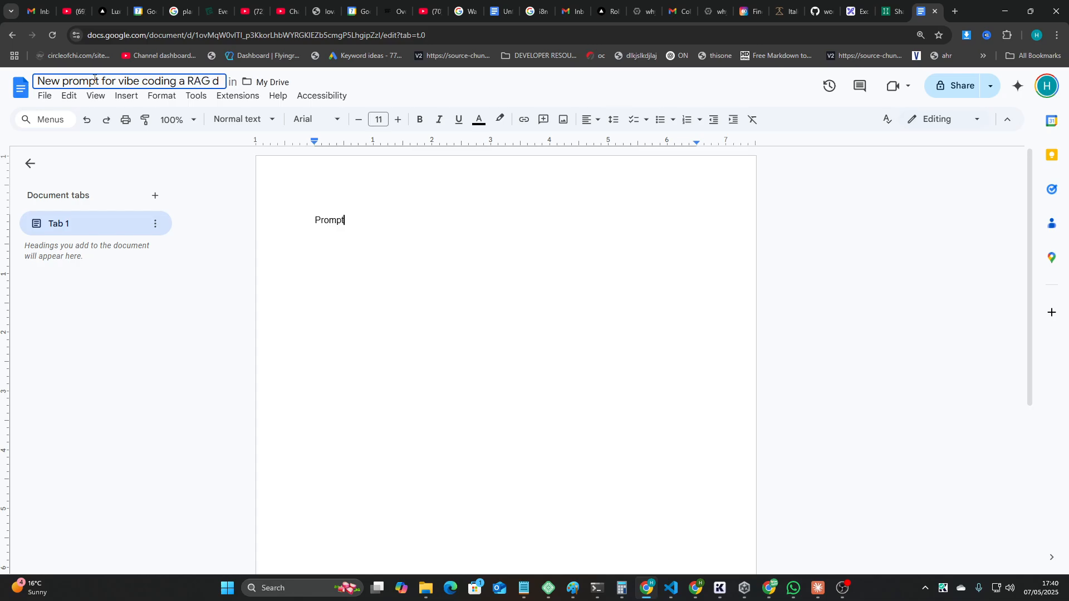
{"action": "type", "text": "context7 directory"}
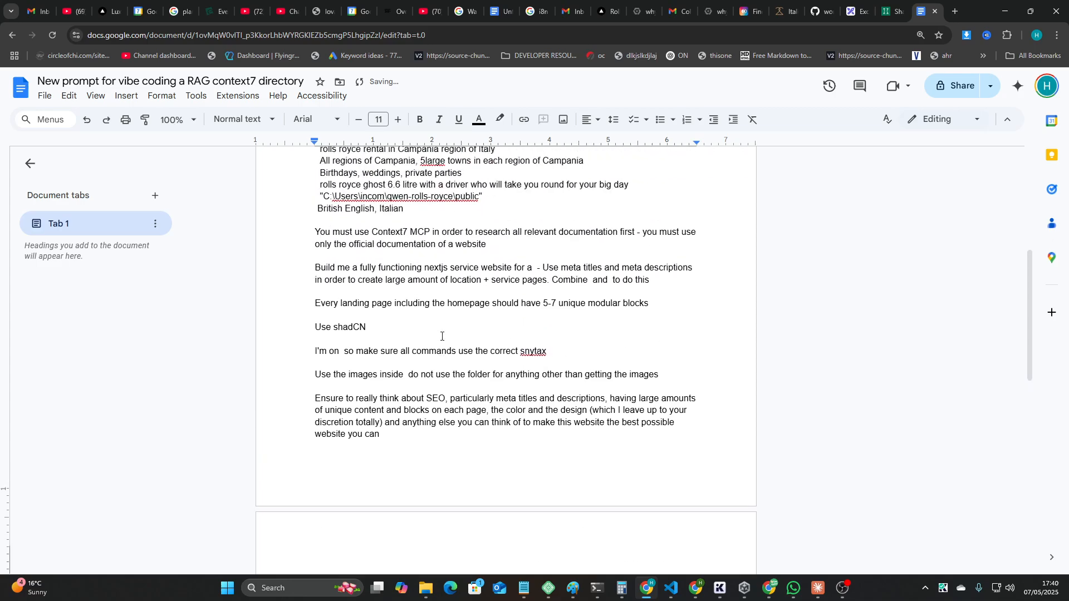
{"action": "scroll", "scroll_direction": "up", "scroll_amount": 3}
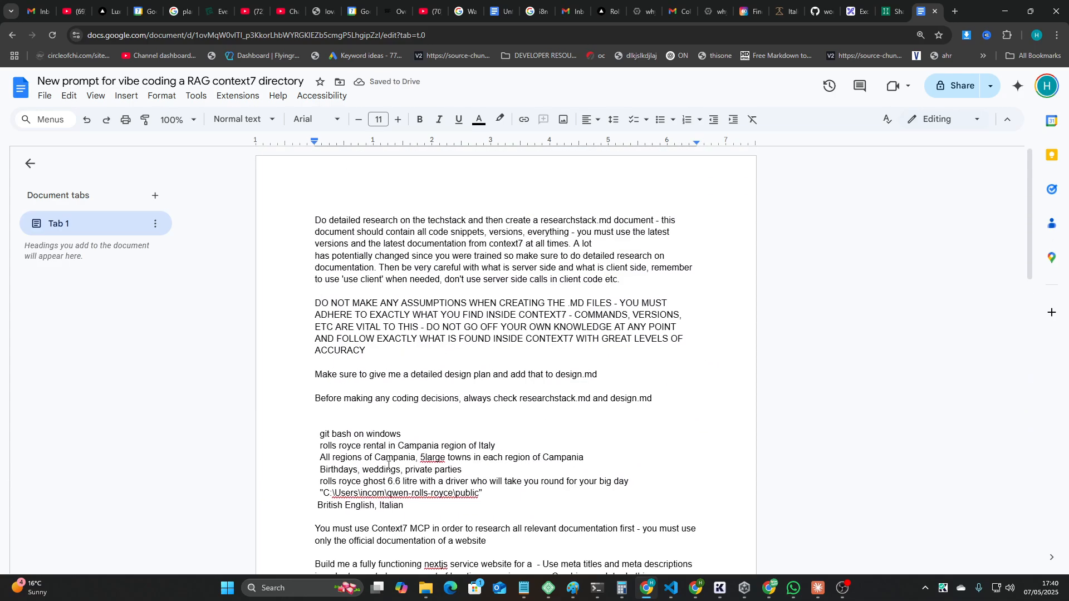
Go to the original tagged prompt in Notepad to copy its details block.
{"action": "key", "text": "alt+tab"}
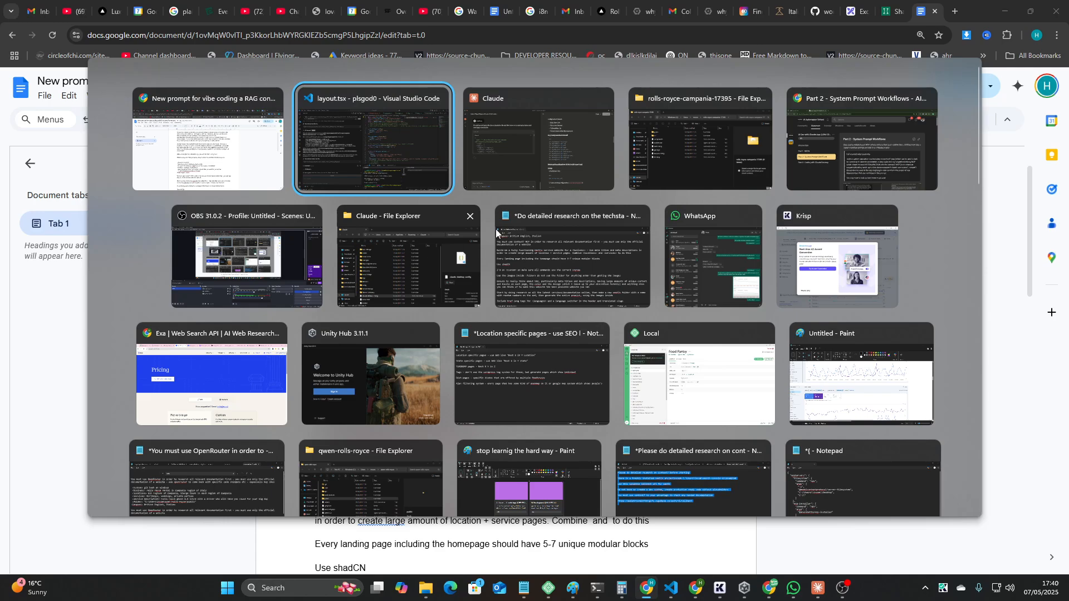
{"action": "left_click", "coordinate": [580, 256]}
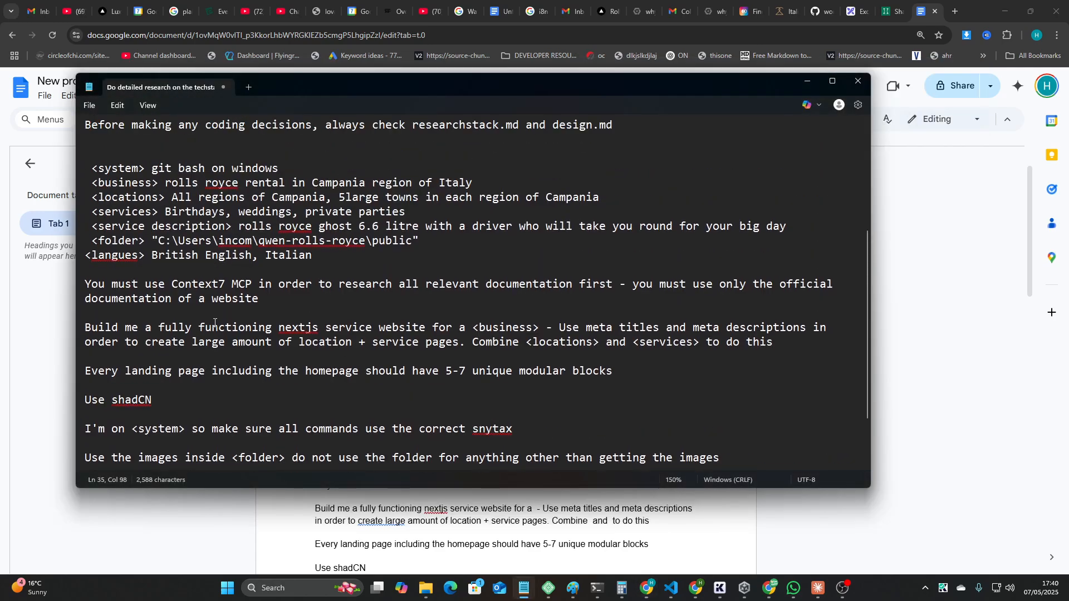
{"action": "scroll", "scroll_direction": "up", "scroll_amount": 3}
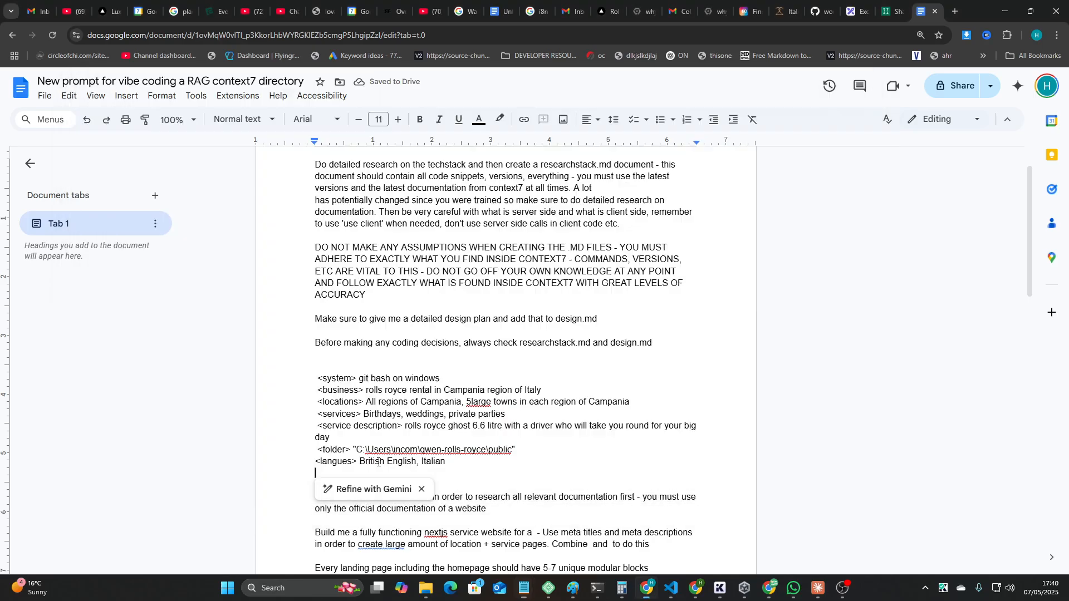
Paste the <business>, <locations> and <services> tags back into the prompt's instruction sentences.
{"action": "scroll", "scroll_direction": "down", "scroll_amount": 3}
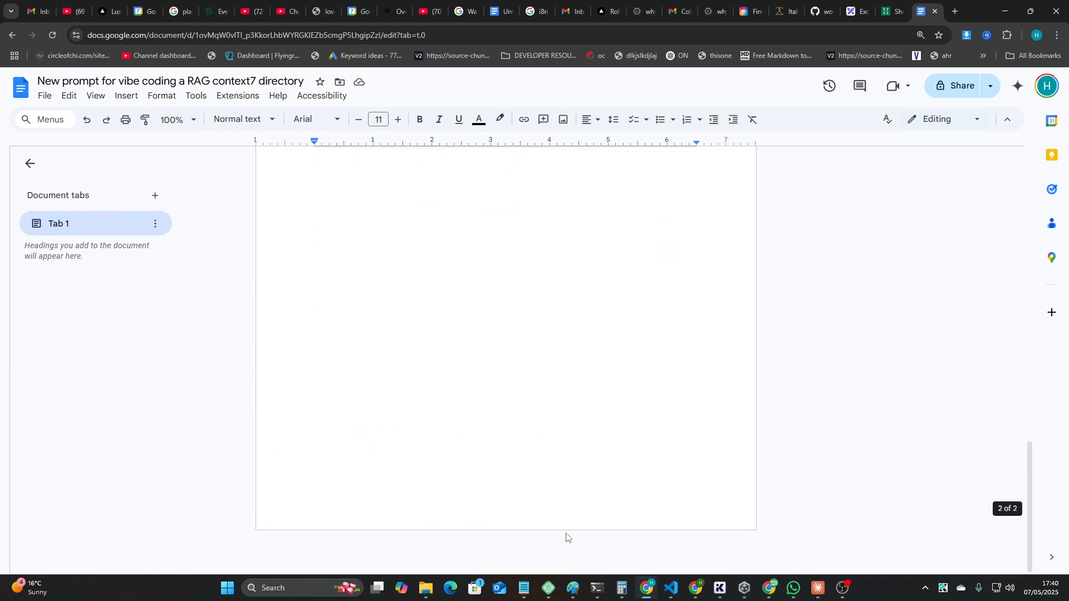
{"action": "scroll", "scroll_direction": "up", "scroll_amount": 3}
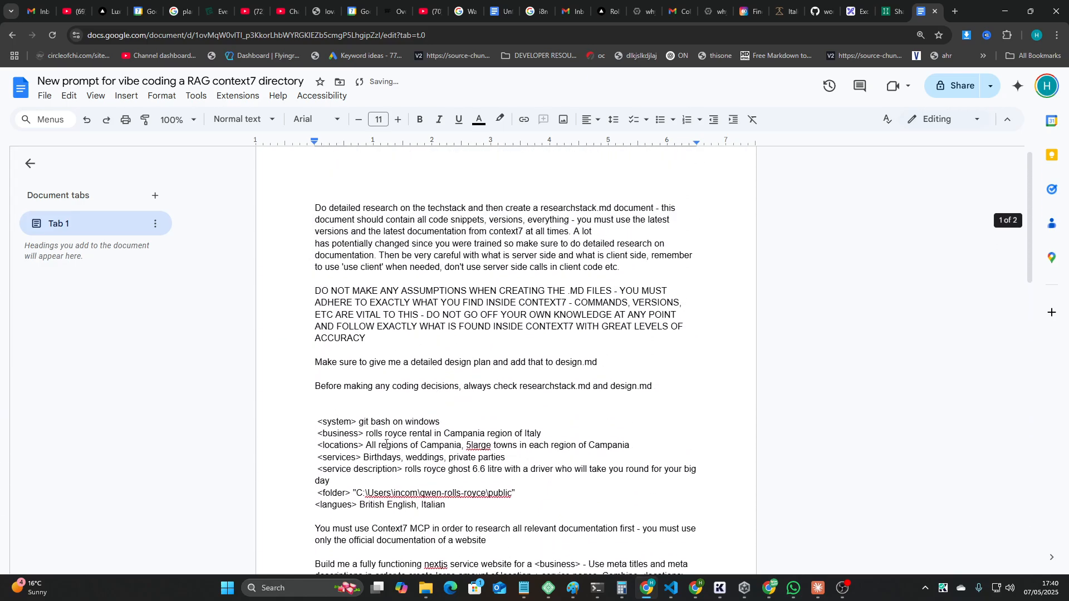
{"action": "scroll", "scroll_direction": "down", "scroll_amount": 3}
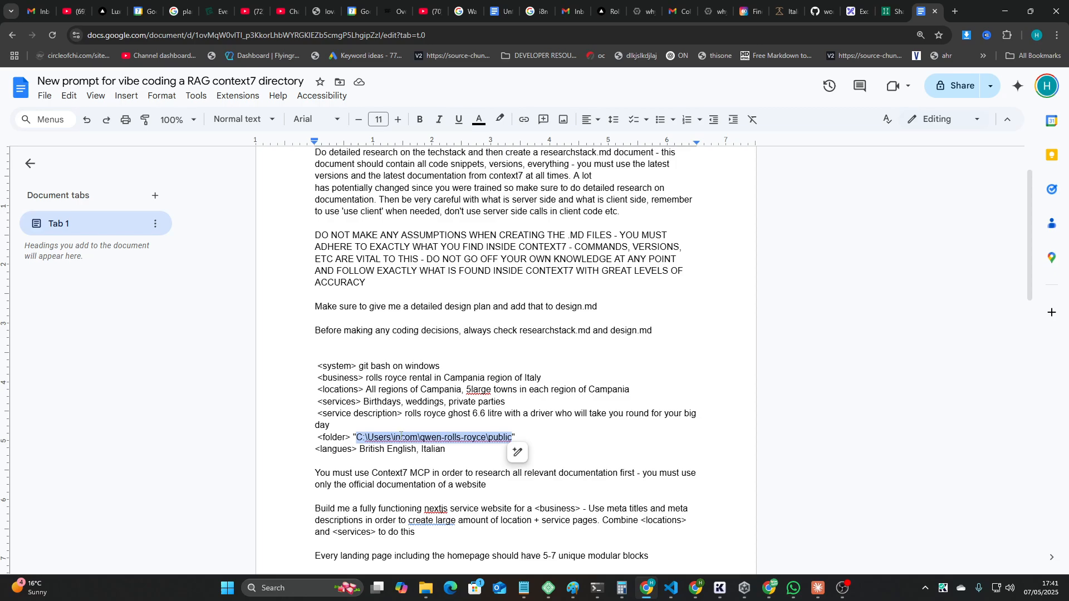
{"action": "left_click", "coordinate": [433, 454]}
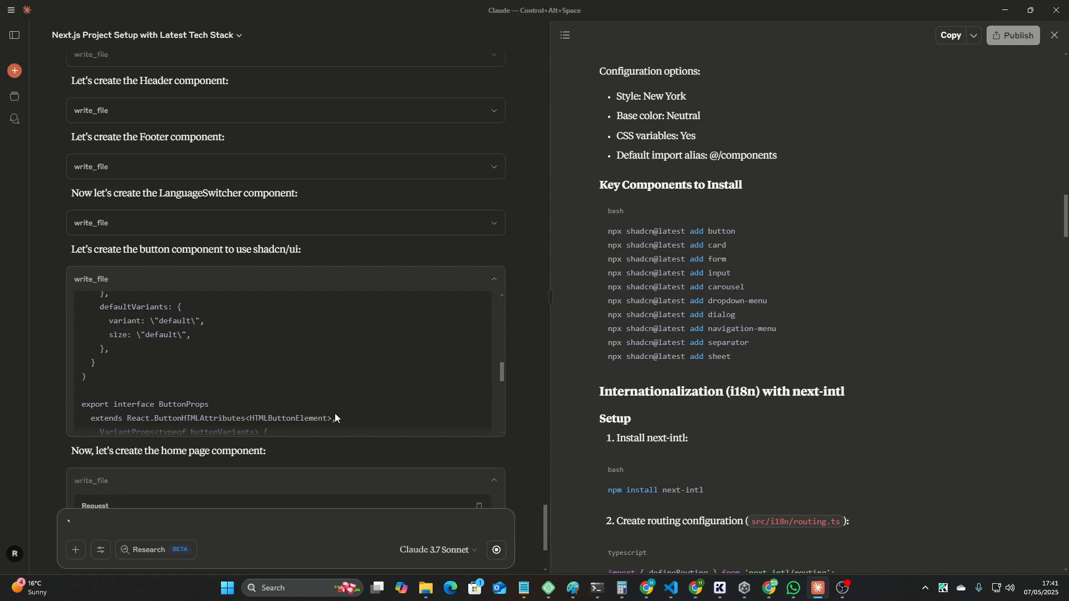
Check Claude's header, footer and button component progress, then open a new browser tab.
{"action": "left_click", "coordinate": [669, 588]}
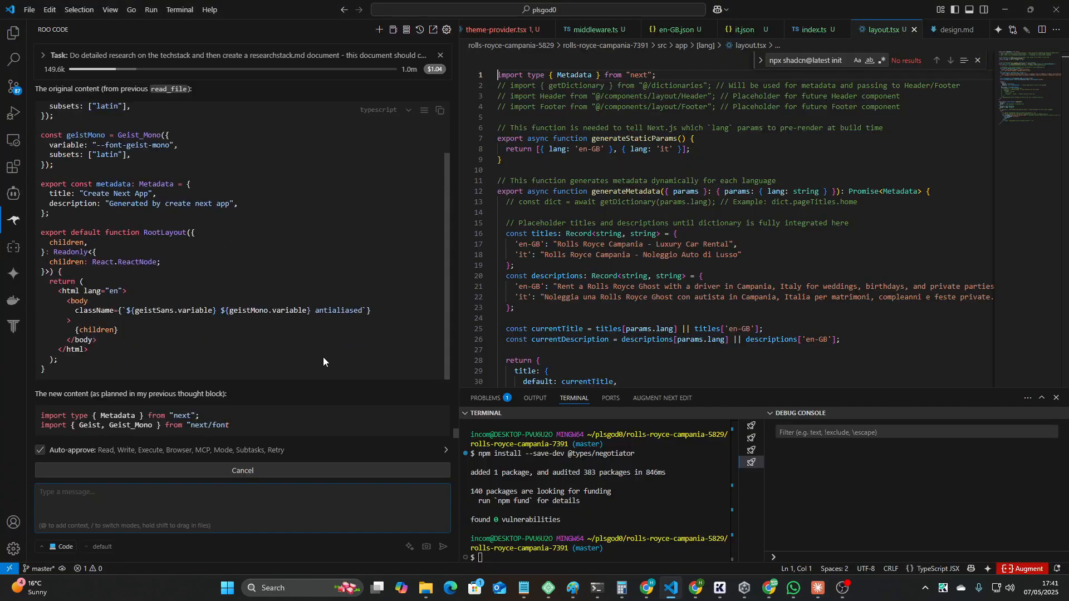
{"action": "scroll", "scroll_direction": "down", "scroll_amount": 3}
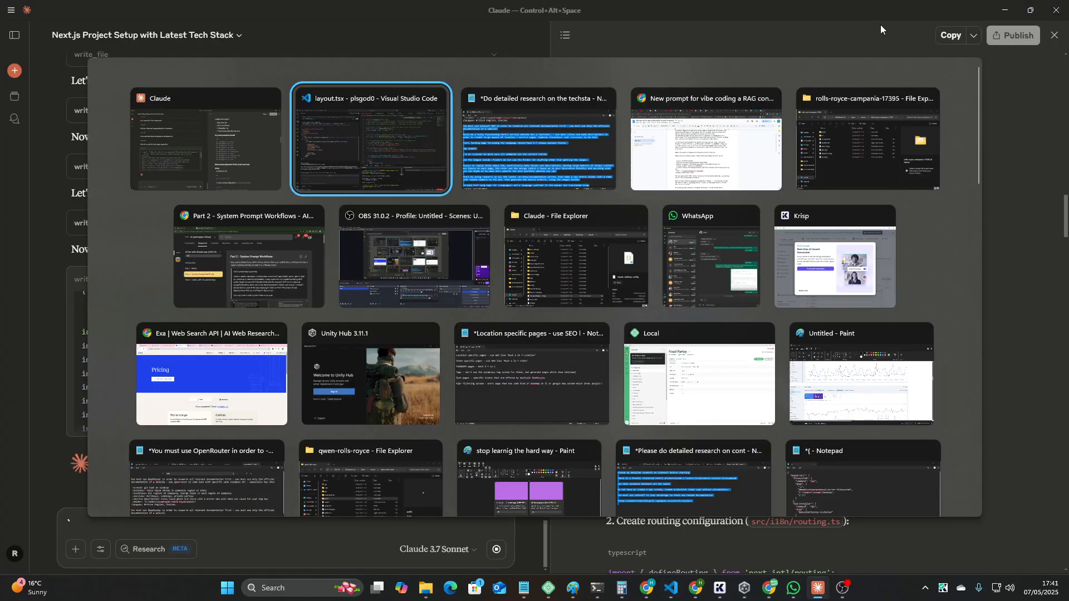
{"action": "left_click", "coordinate": [706, 138]}
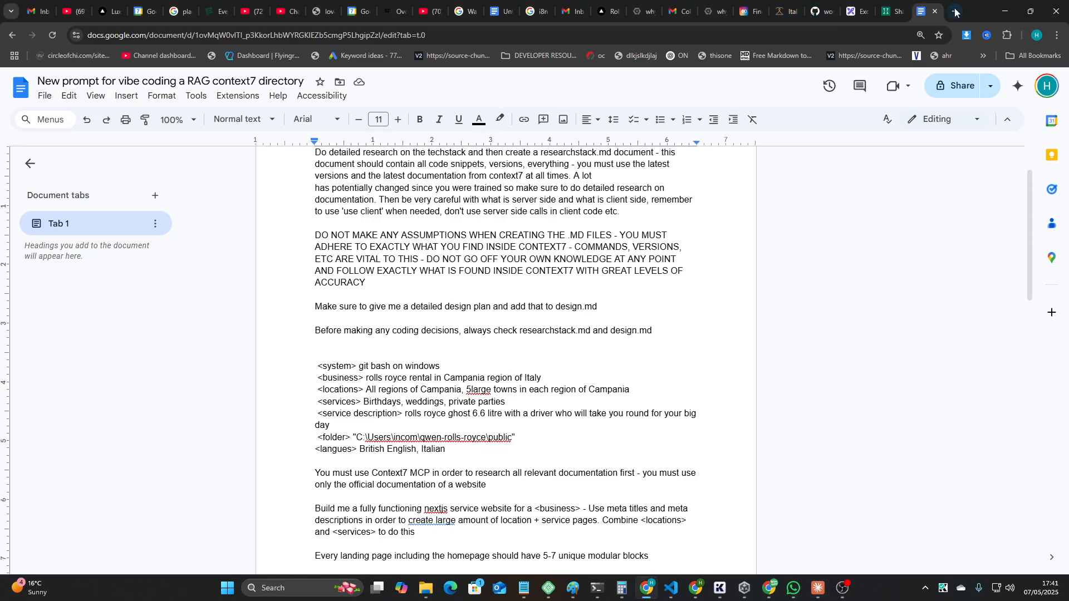
{"action": "left_click", "coordinate": [893, 11]}
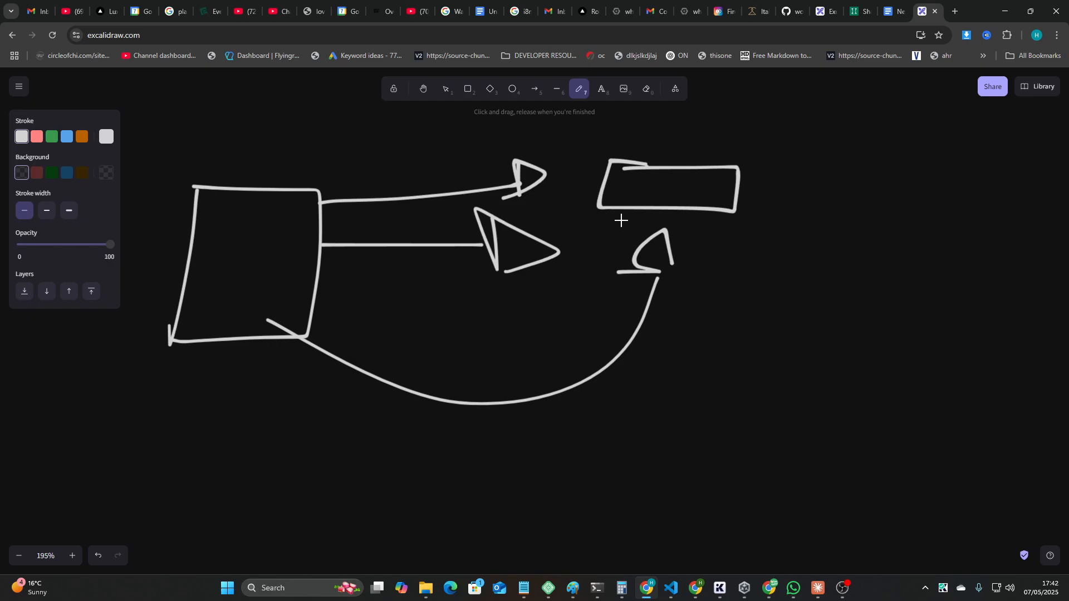
{"action": "mouse_move", "coordinate": [675, 182]}
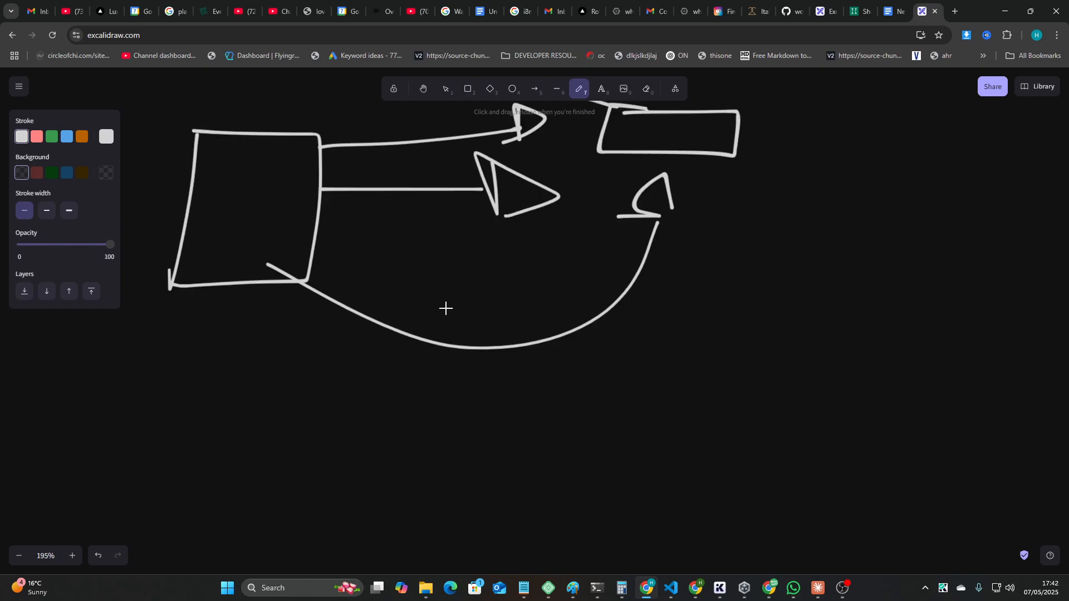
{"action": "mouse_move", "coordinate": [450, 350]}
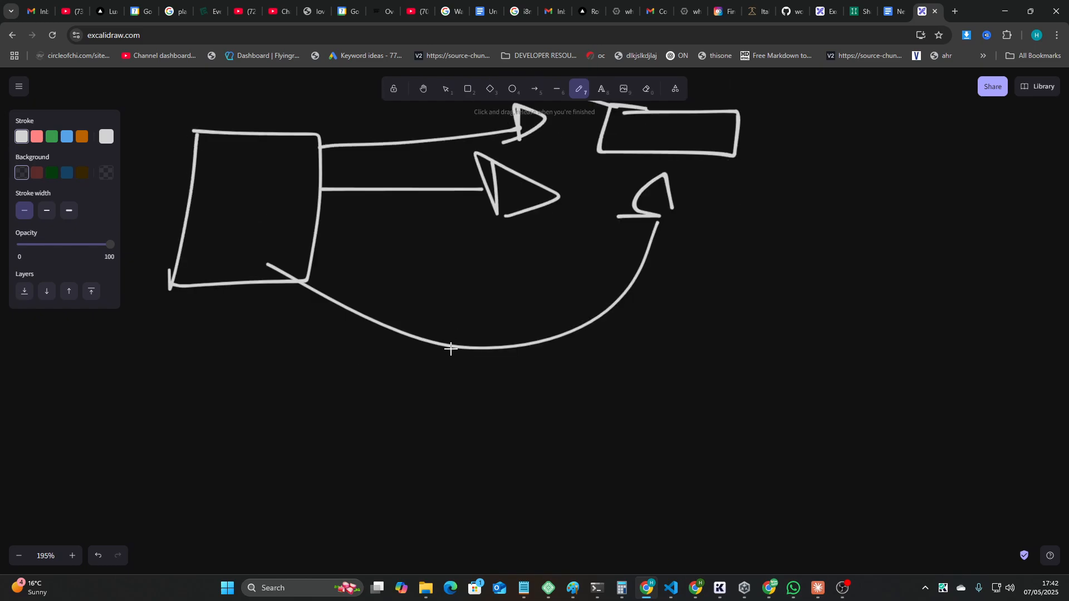
{"action": "mouse_move", "coordinate": [434, 382]}
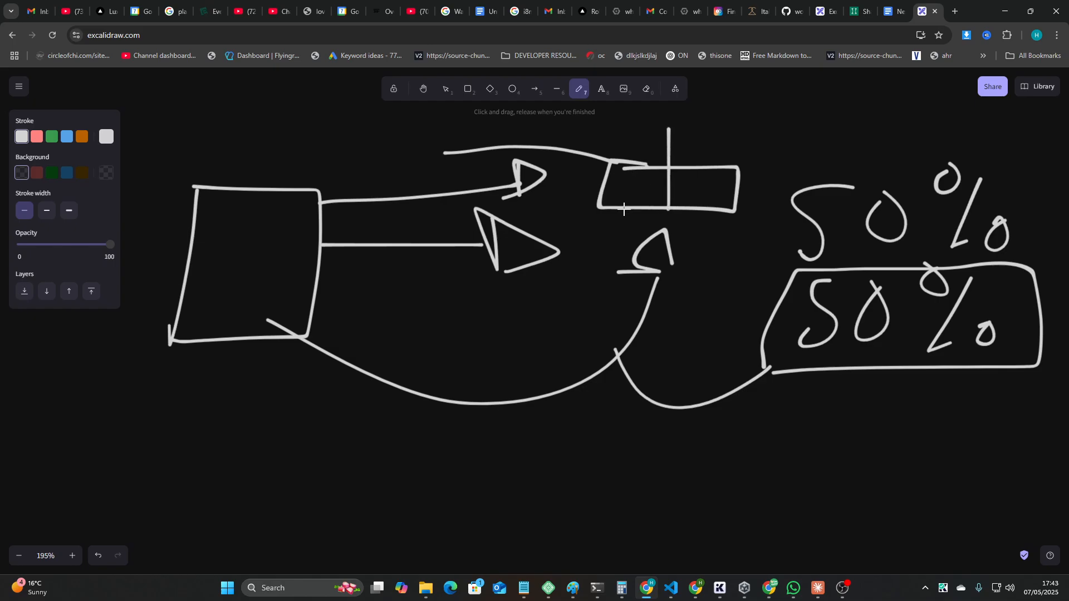
{"action": "mouse_move", "coordinate": [451, 280]}
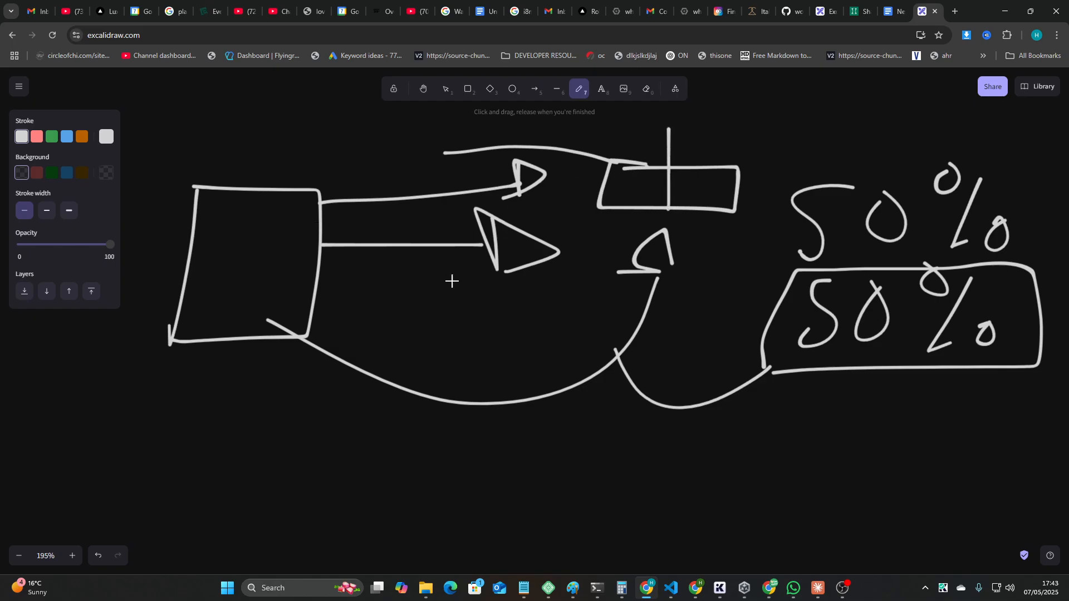
{"action": "mouse_move", "coordinate": [306, 185]}
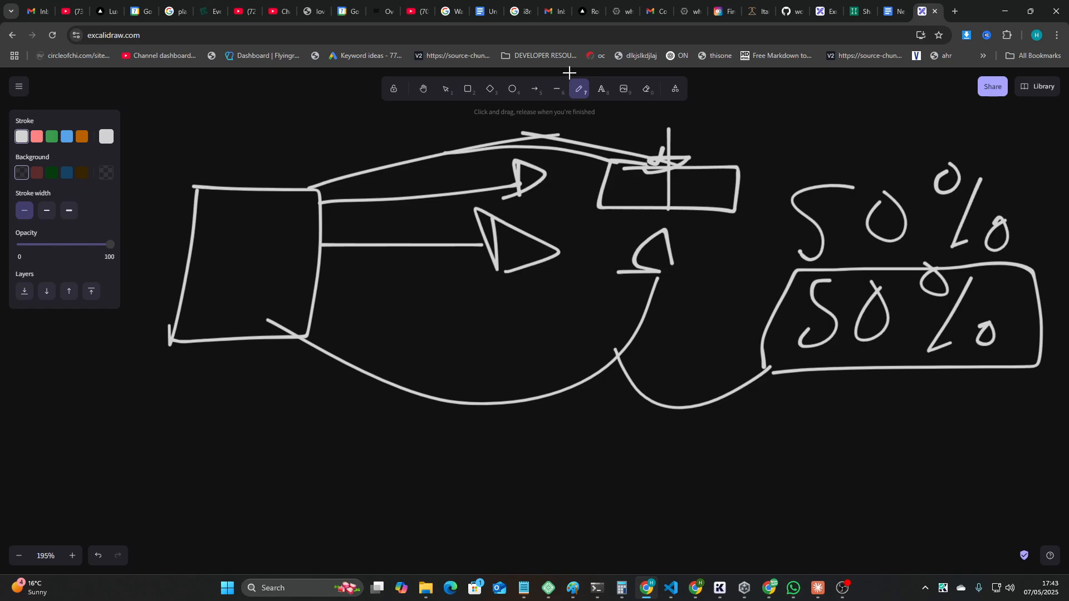
{"action": "mouse_move", "coordinate": [599, 201]}
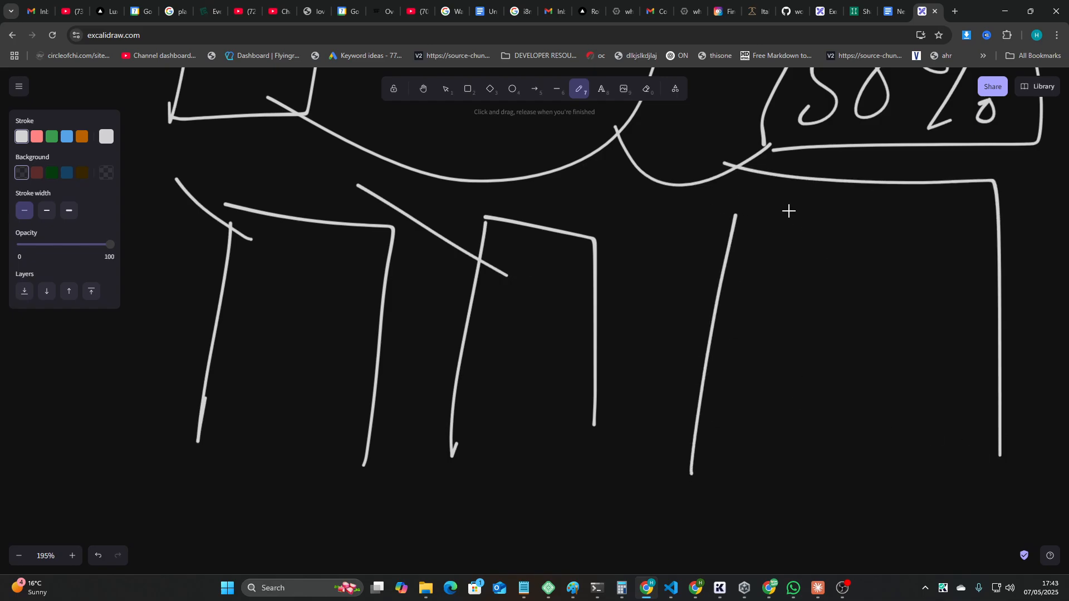
Bring up the open-windows list after finishing the Excalidraw sketch.
{"action": "key", "text": "alt+tab"}
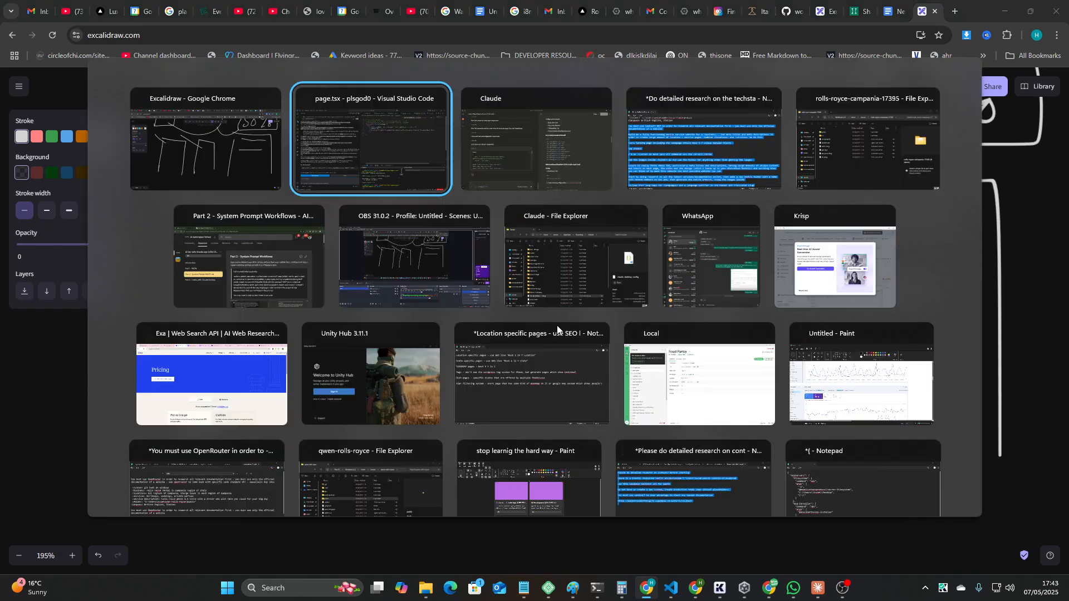
Approve the image copy command, then tell Roo Code 'im on windows git bash'.
{"action": "left_click", "coordinate": [371, 139]}
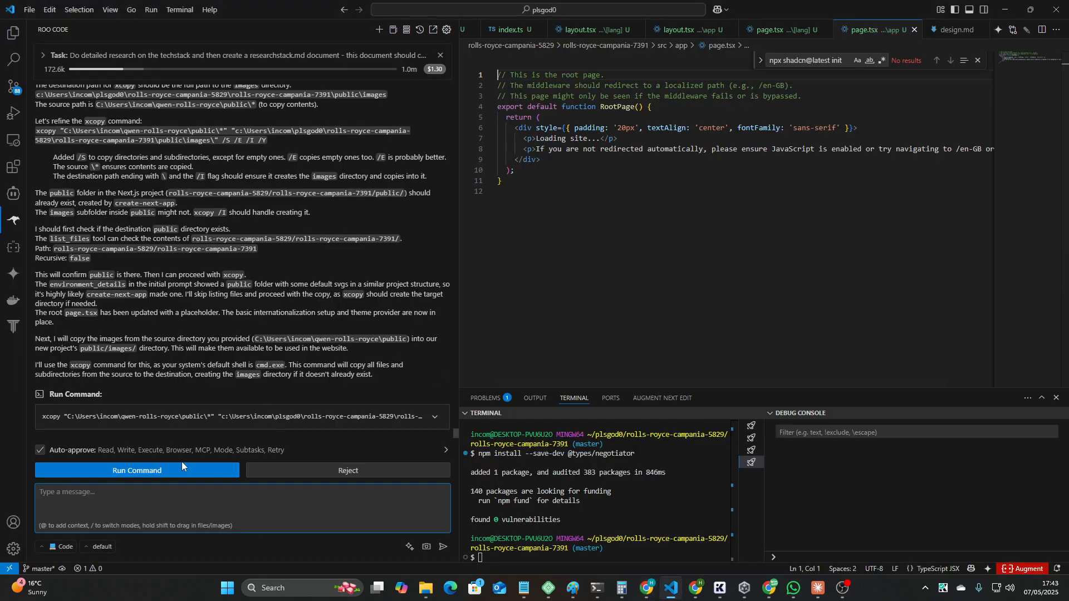
{"action": "left_click", "coordinate": [137, 469]}
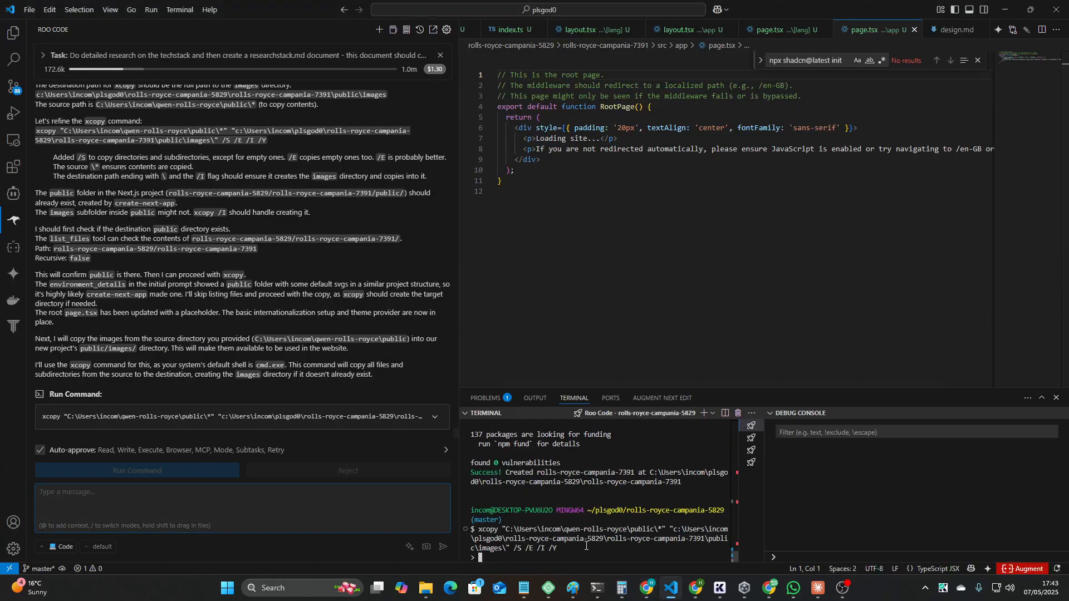
{"action": "left_click", "coordinate": [136, 470]}
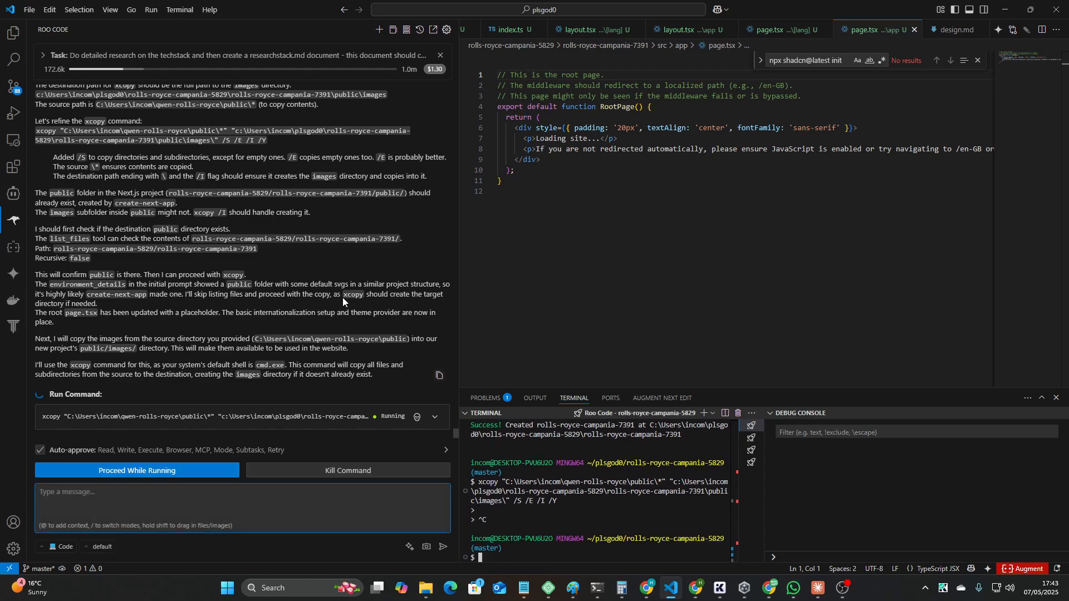
{"action": "type", "text": "im n"}
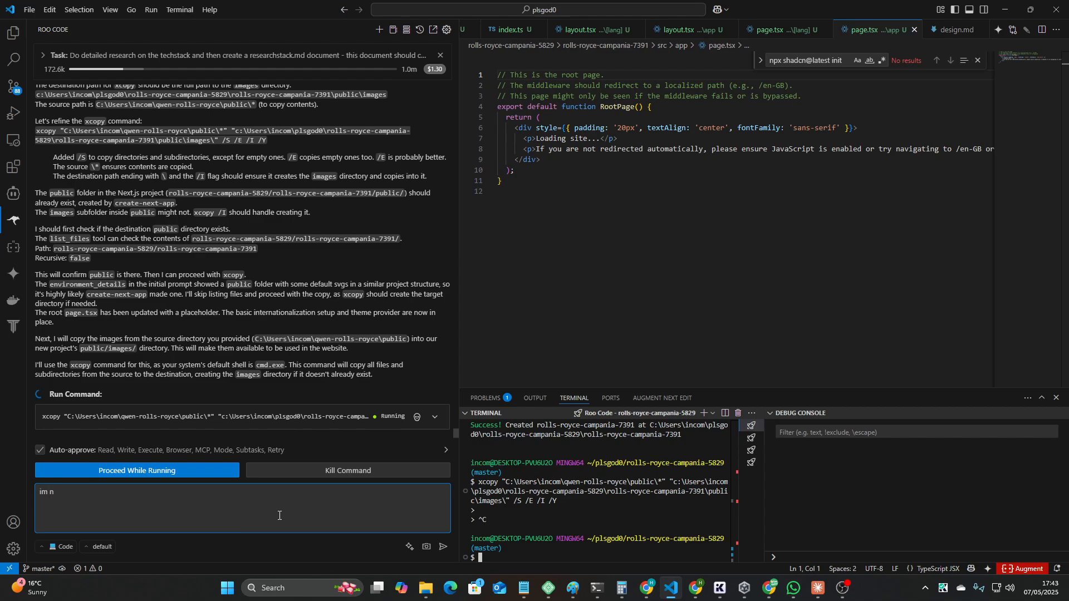
{"action": "type", "text": "on dwind"}
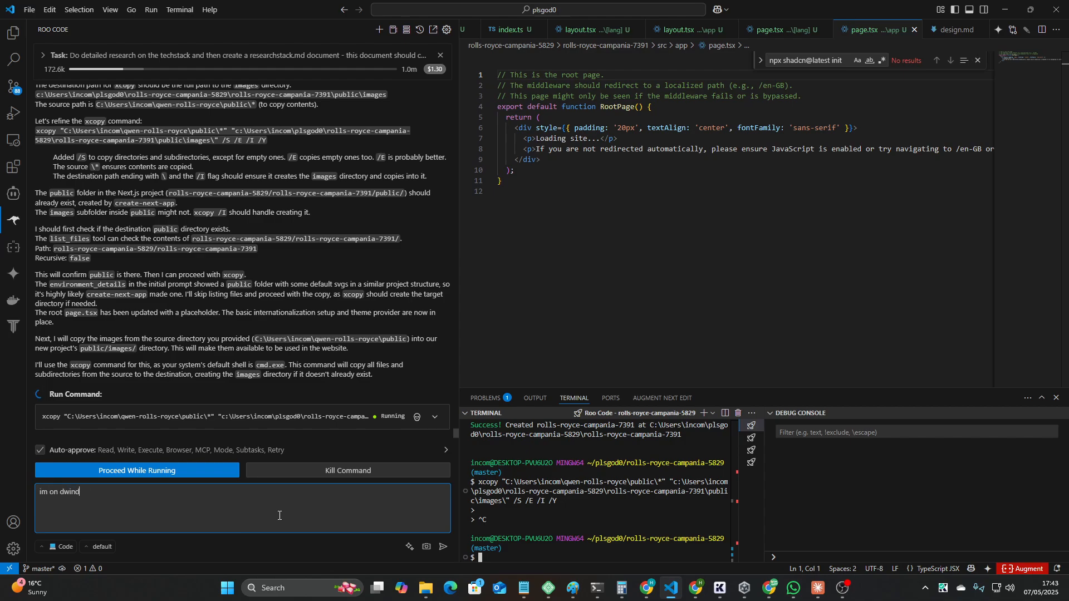
{"action": "type", "text": "windows git bas"}
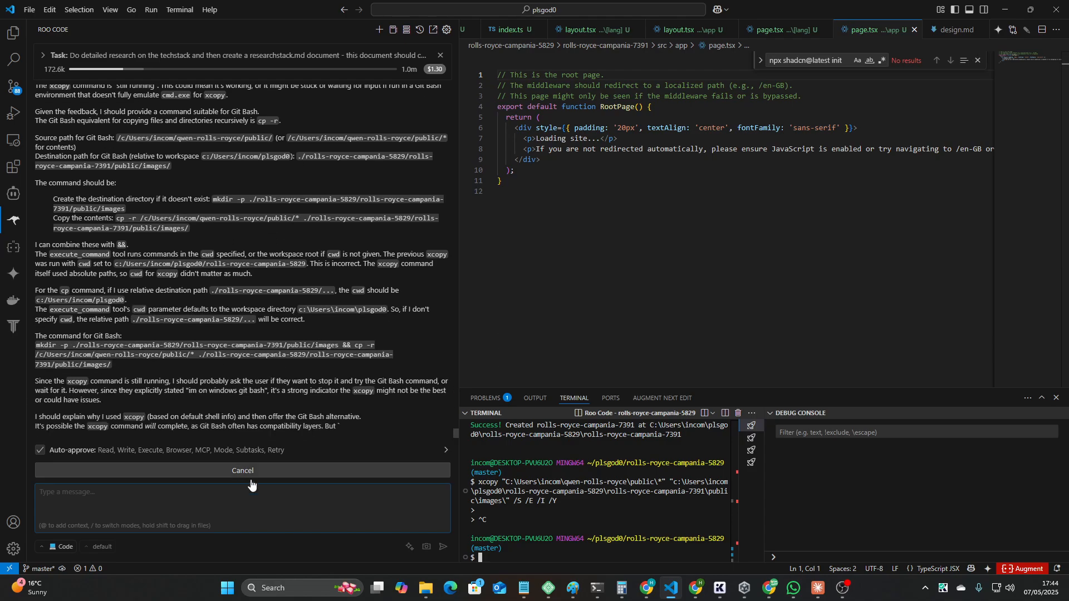
Create an 'images' folder inside the 7391 project's public folder.
{"action": "left_click", "coordinate": [13, 34]}
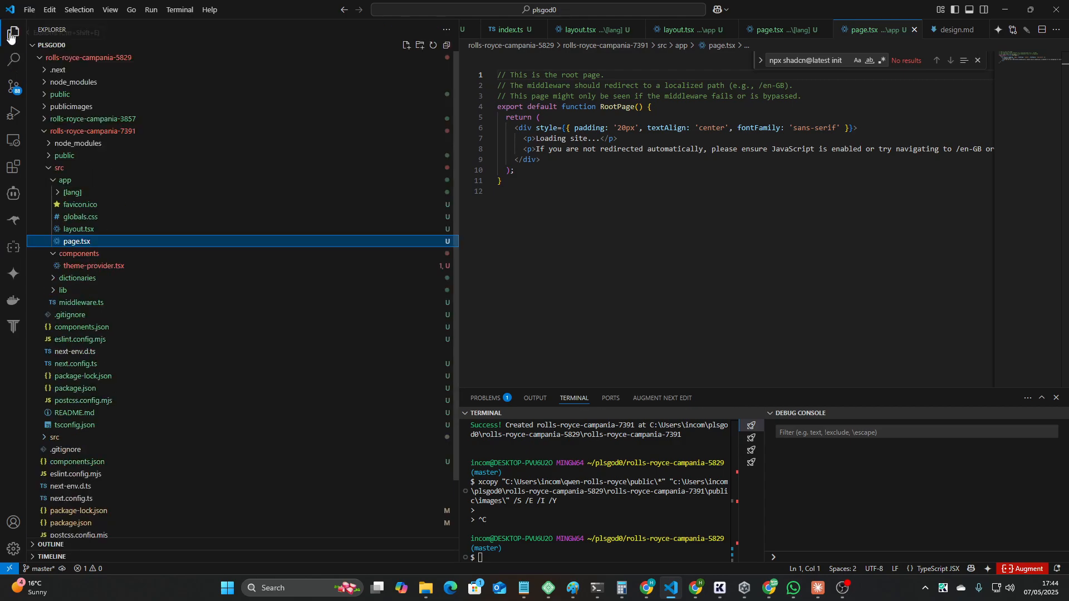
{"action": "left_click", "coordinate": [60, 167]}
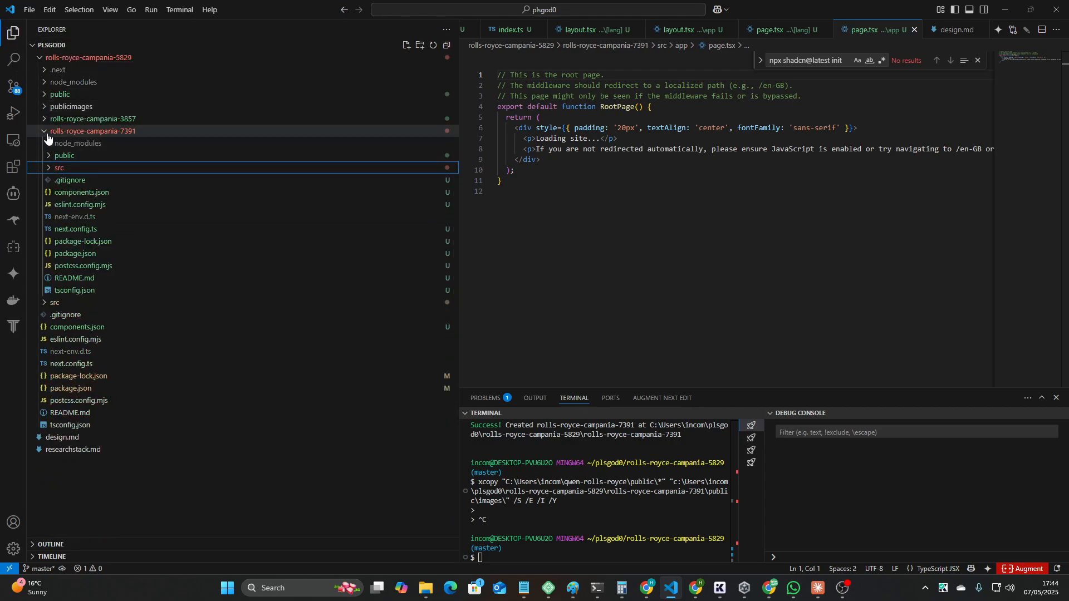
{"action": "left_click", "coordinate": [64, 156]}
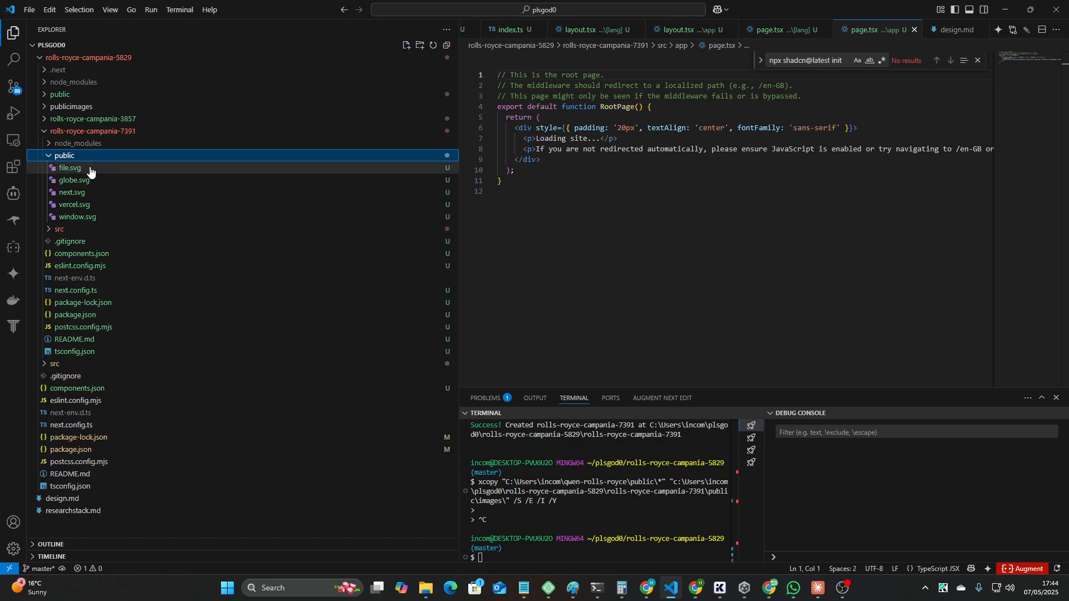
{"action": "left_click", "coordinate": [64, 155]}
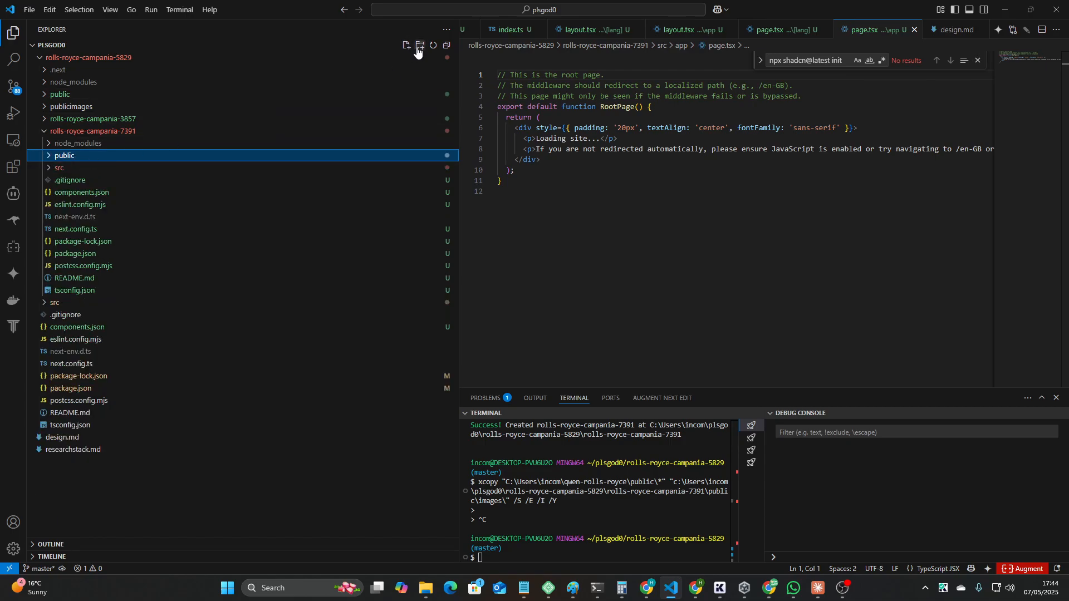
{"action": "key", "text": "alt+tab"}
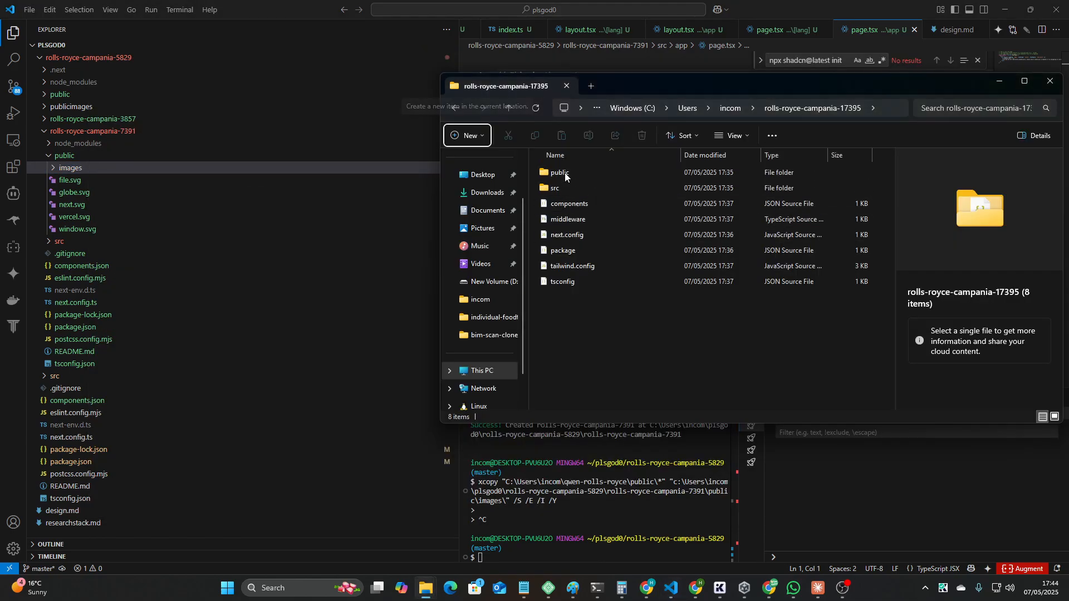
Paste the seven car photos from rolls-royce-campania-17395 into the images folder.
{"action": "double_click", "coordinate": [559, 172]}
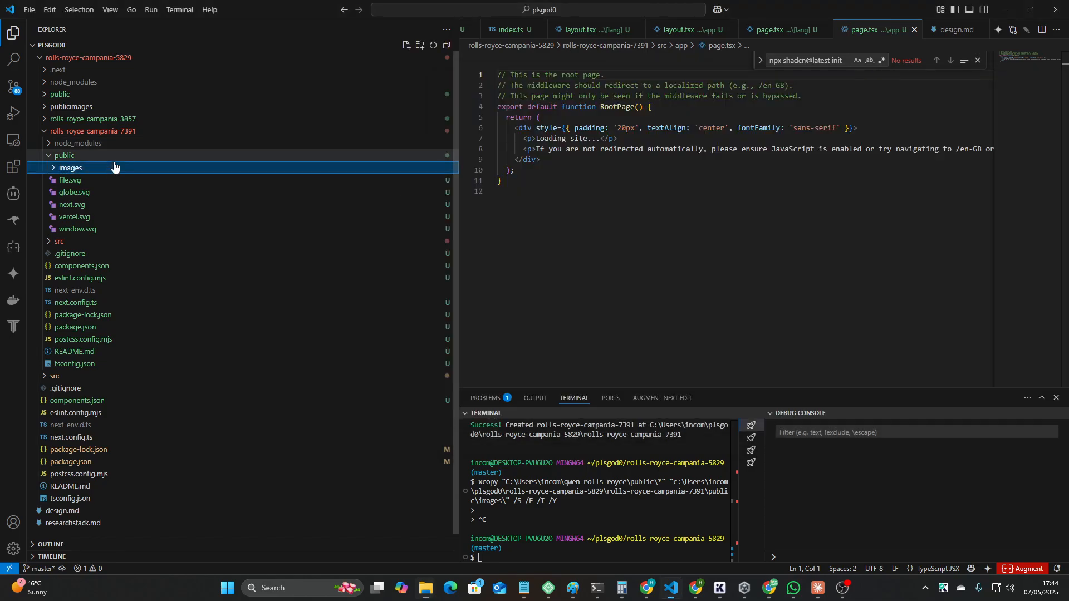
{"action": "key", "text": "ctrl+v"}
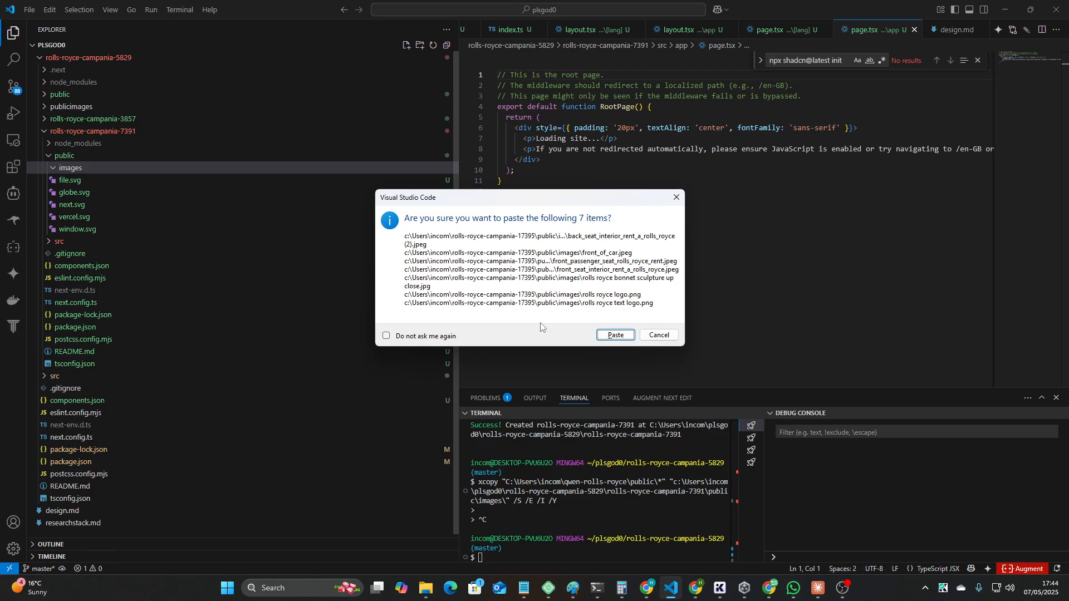
{"action": "left_click", "coordinate": [613, 335]}
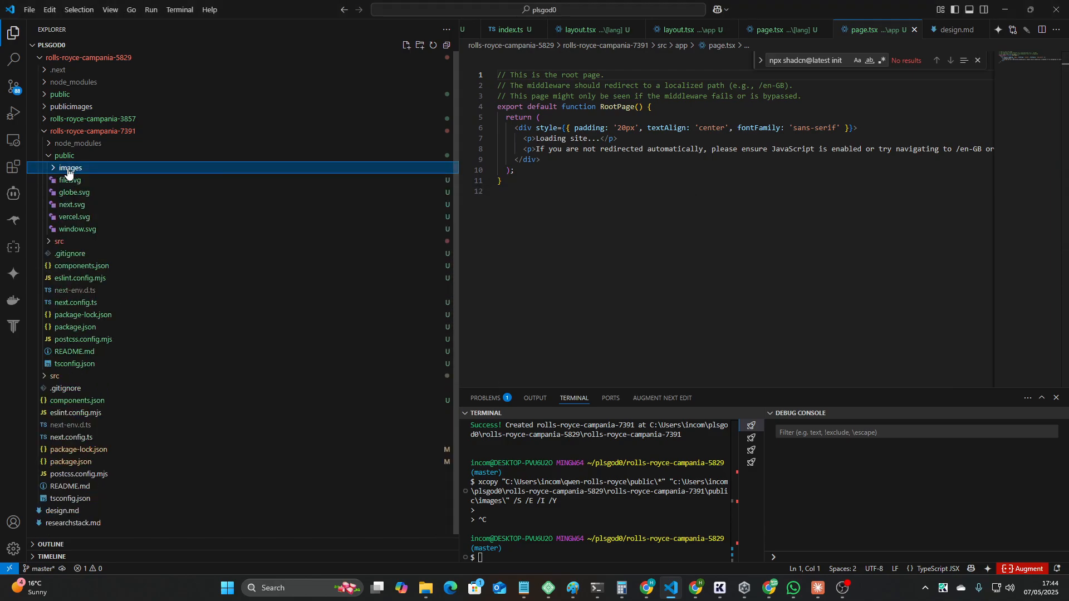
{"action": "mouse_move", "coordinate": [9, 247]}
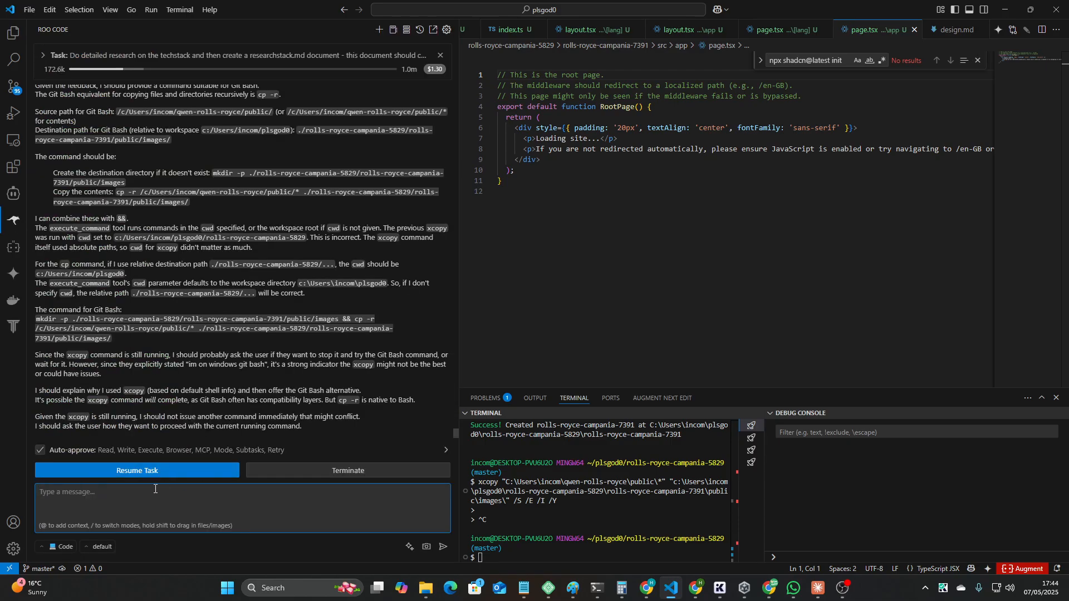
Send Roo Code 'i added the images here for ya mate' along with the images folder path.
{"action": "type", "text": "i added the images here"}
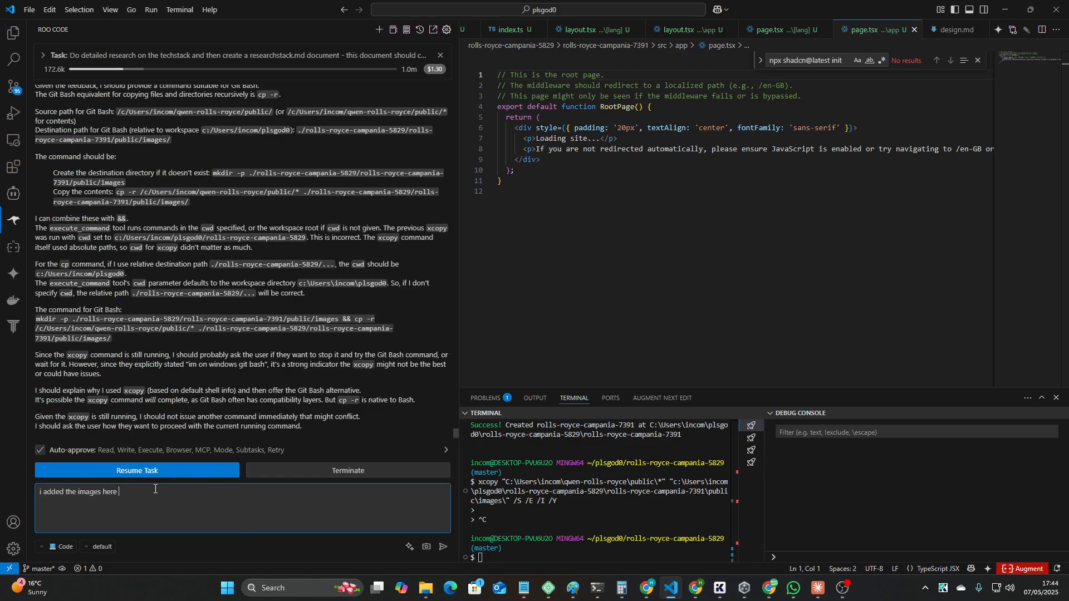
{"action": "type", "text": "for ya mate"}
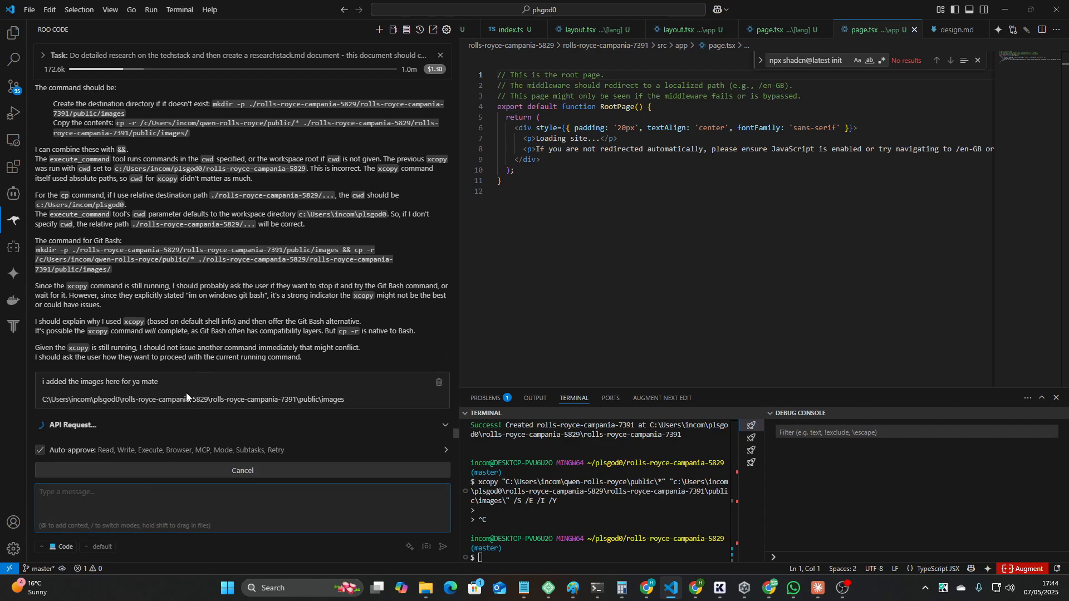
{"action": "double_click", "coordinate": [151, 381]}
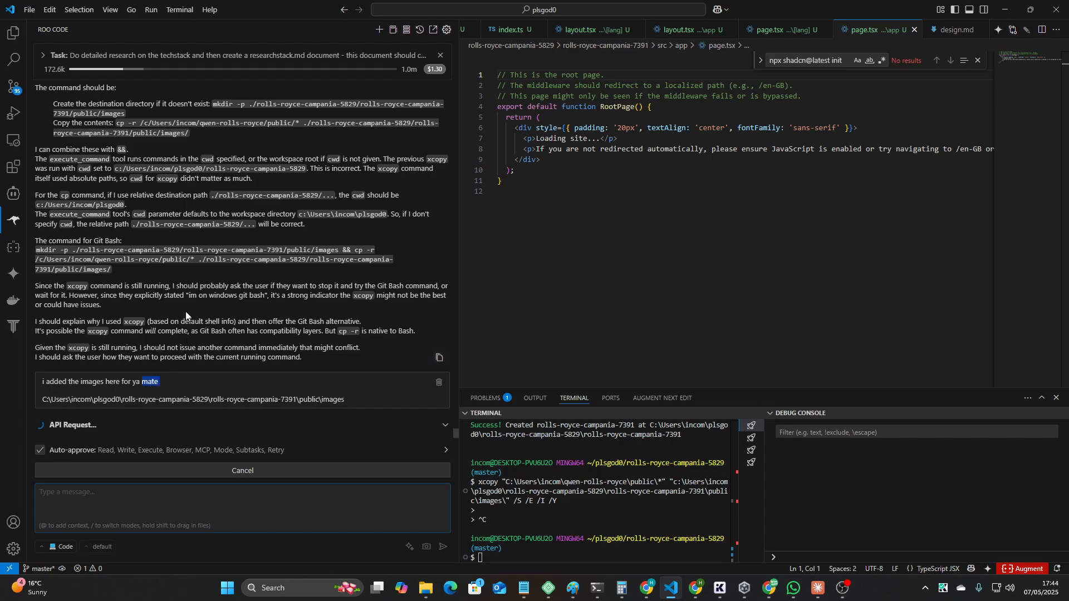
{"action": "key", "text": "alt+tab"}
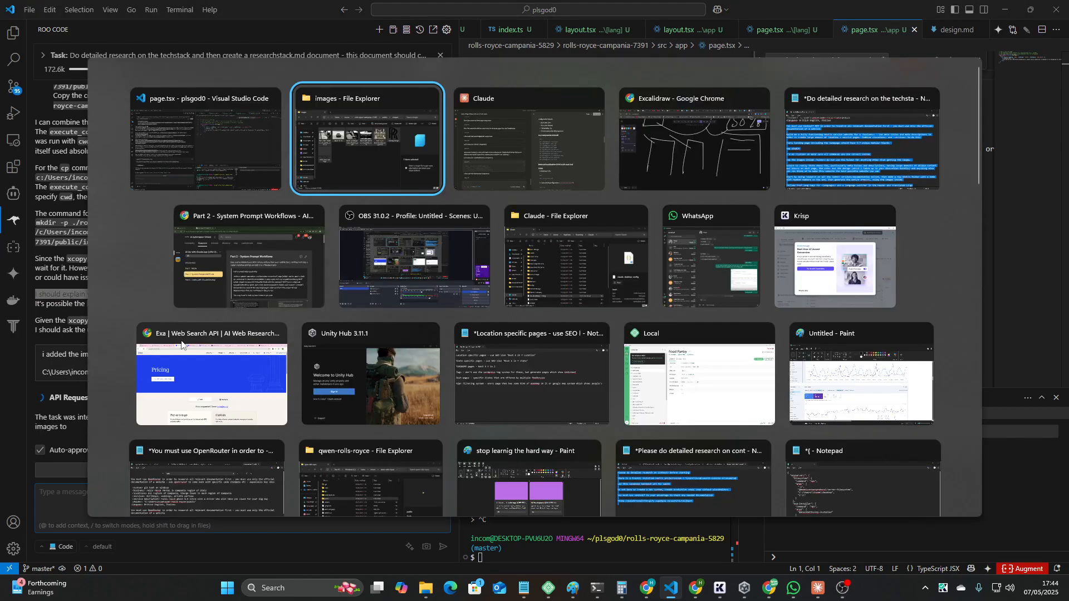
Bring up the Claude chat and scroll its artifact to the i18n routing section.
{"action": "left_click", "coordinate": [529, 138]}
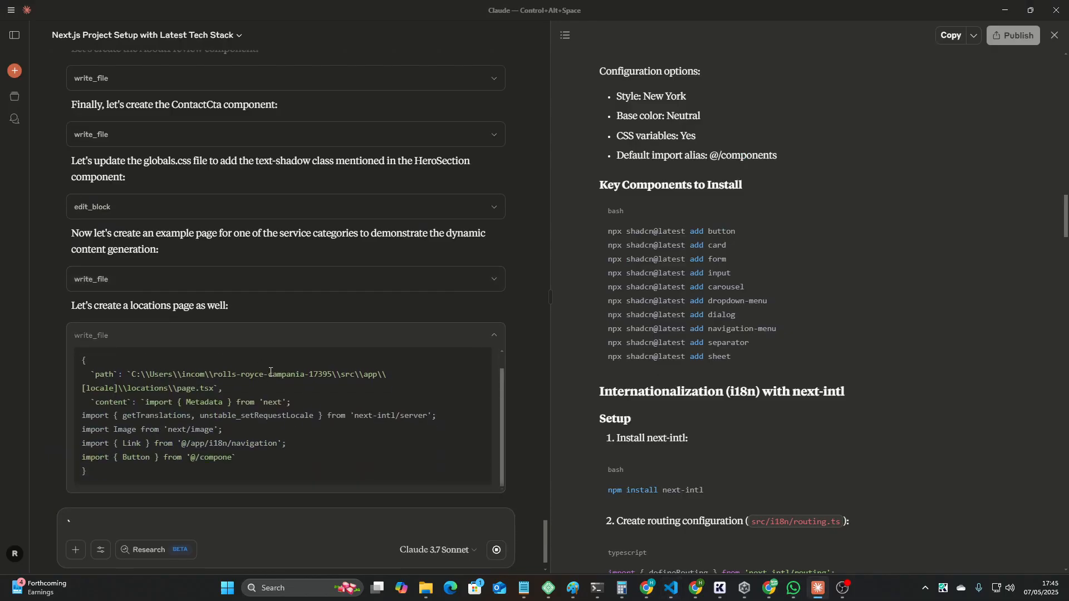
{"action": "scroll", "scroll_direction": "down", "scroll_amount": 3}
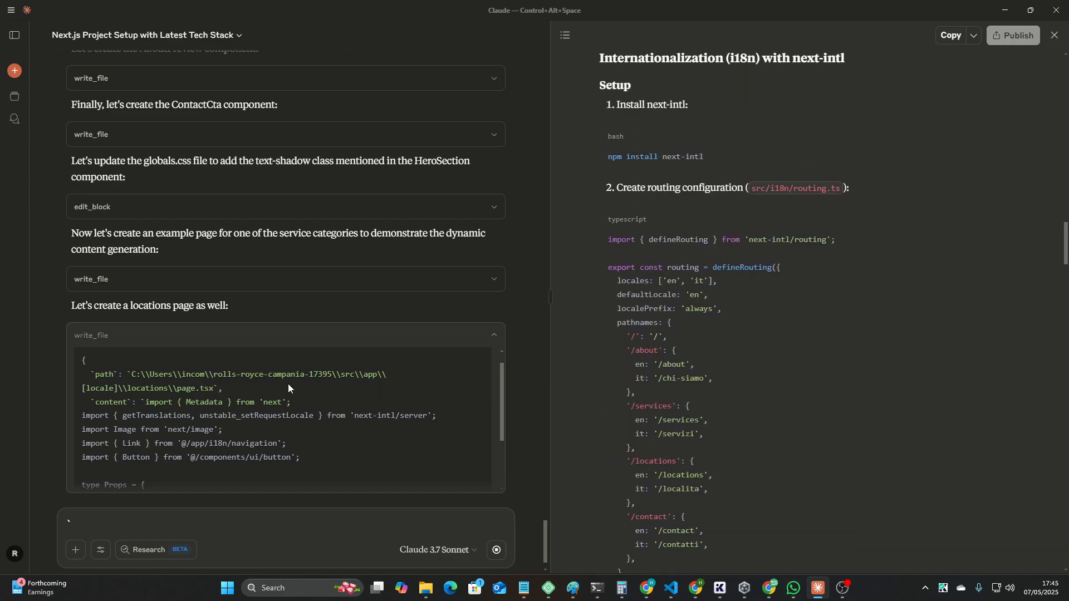
{"action": "left_click", "coordinate": [671, 587]}
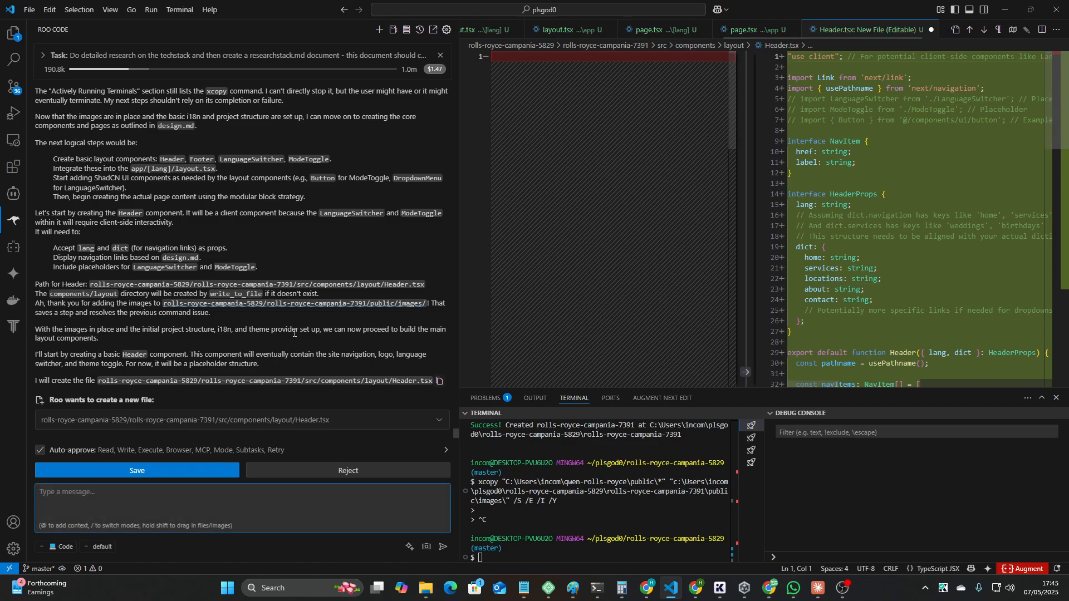
Approve creating src/components/layout/Header.tsx in Roo Code.
{"action": "left_click", "coordinate": [136, 471]}
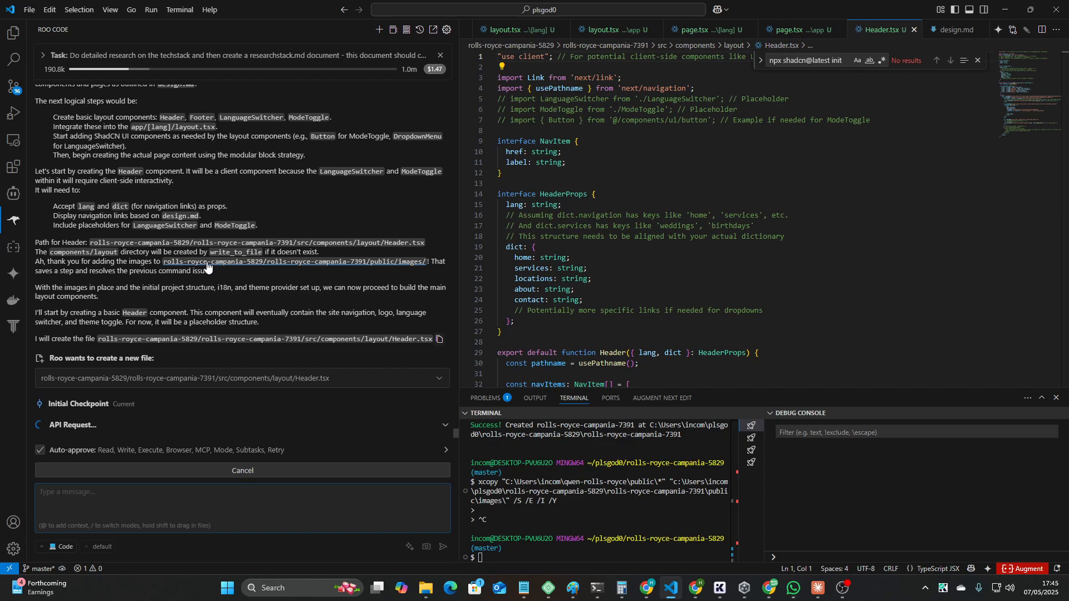
{"action": "mouse_move", "coordinate": [312, 198]}
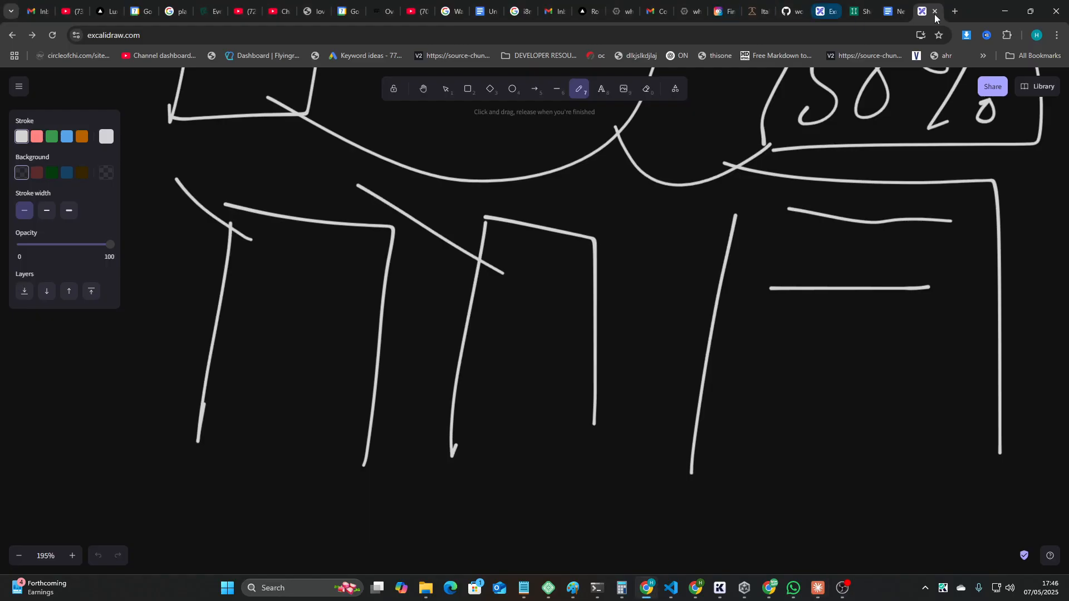
Show Chrome's Unsplash photo of the colourful Cinque Terre cliffside village.
{"action": "left_click", "coordinate": [934, 11]}
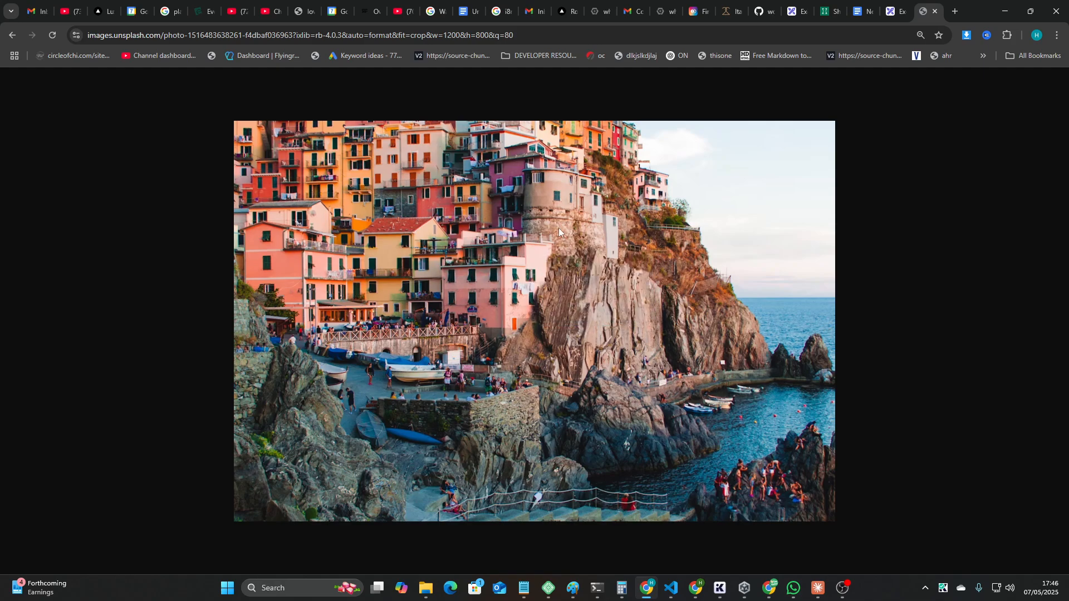
{"action": "mouse_move", "coordinate": [402, 403]}
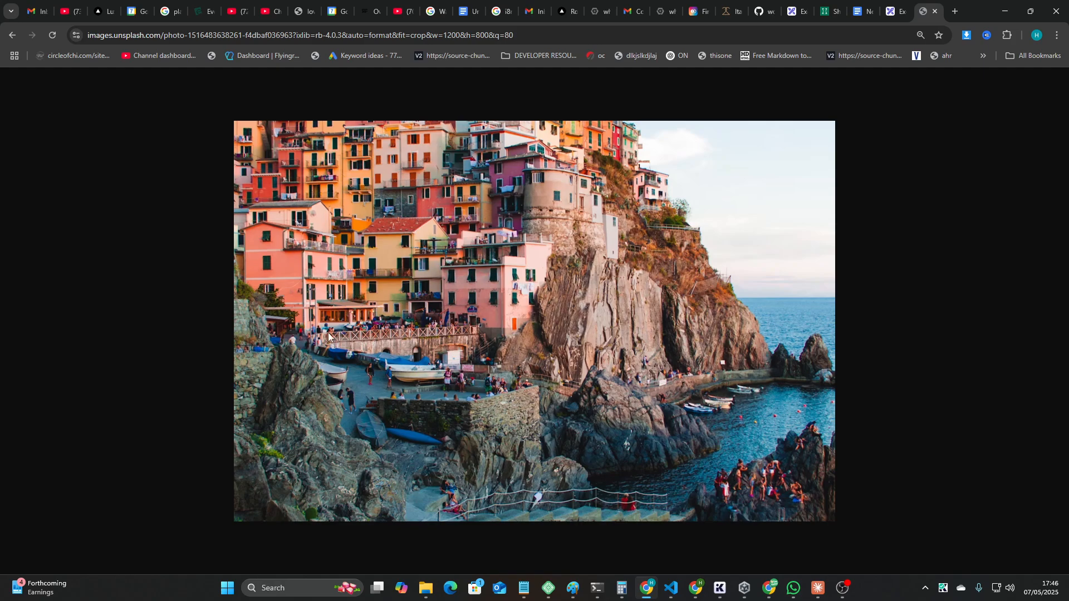
{"action": "mouse_move", "coordinate": [341, 321]}
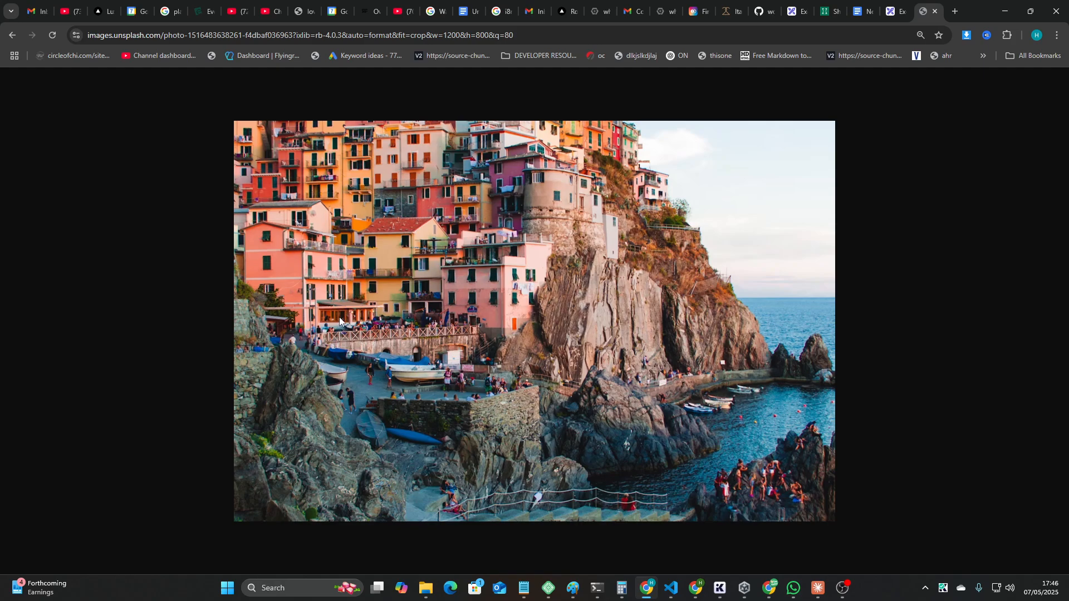
{"action": "mouse_move", "coordinate": [372, 321]}
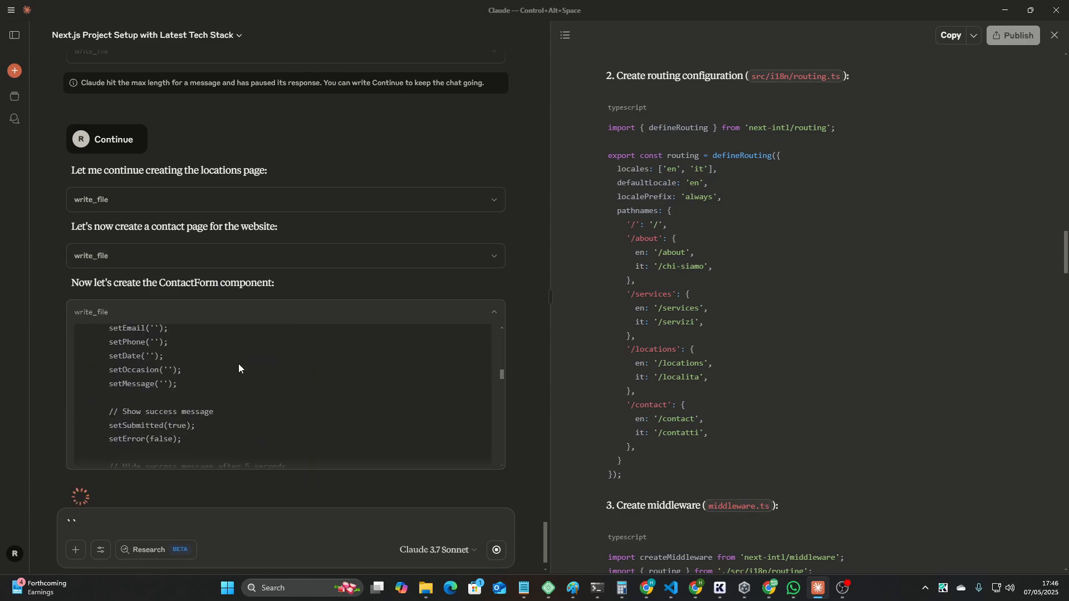
Scroll through Claude's new write_file steps for the locations, contact and ContactForm files.
{"action": "scroll", "scroll_direction": "down", "scroll_amount": 3}
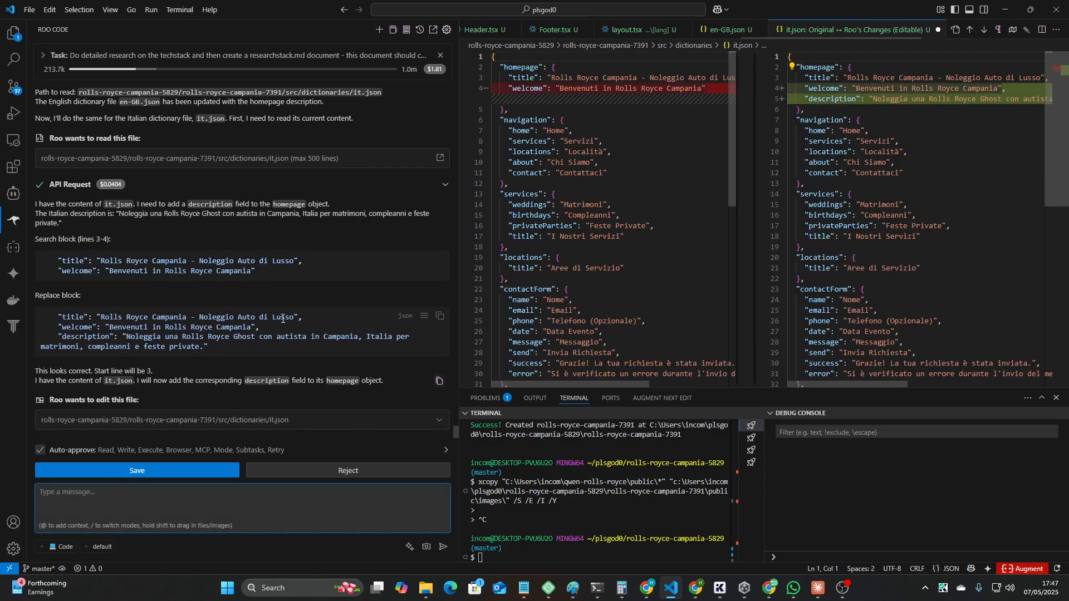
Approve the Italian homepage description for it.json and glance at the Claude chat.
{"action": "left_click", "coordinate": [137, 470]}
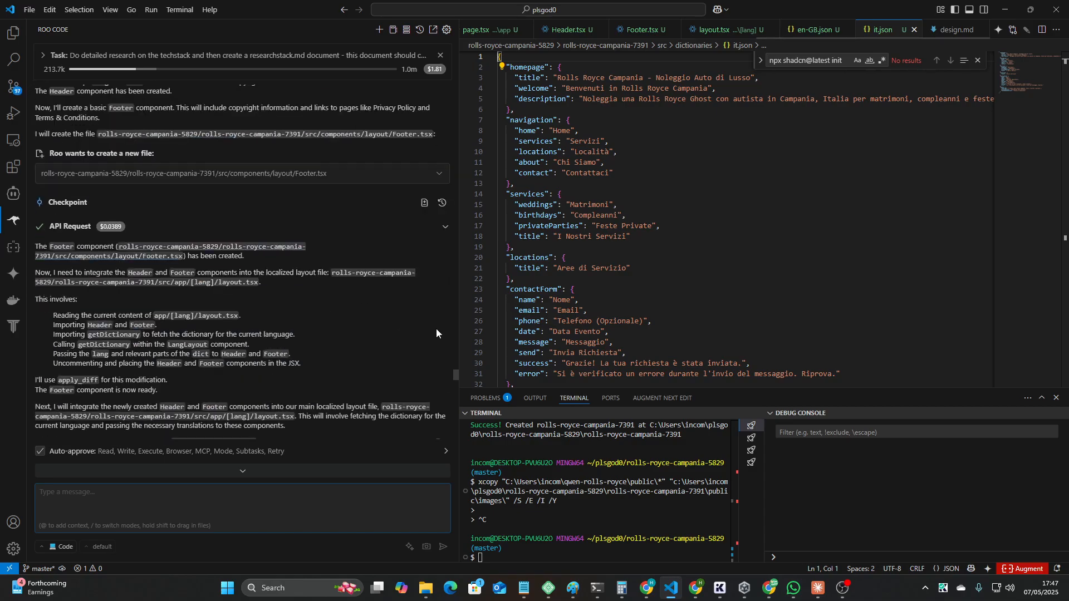
{"action": "key", "text": "alt+tab"}
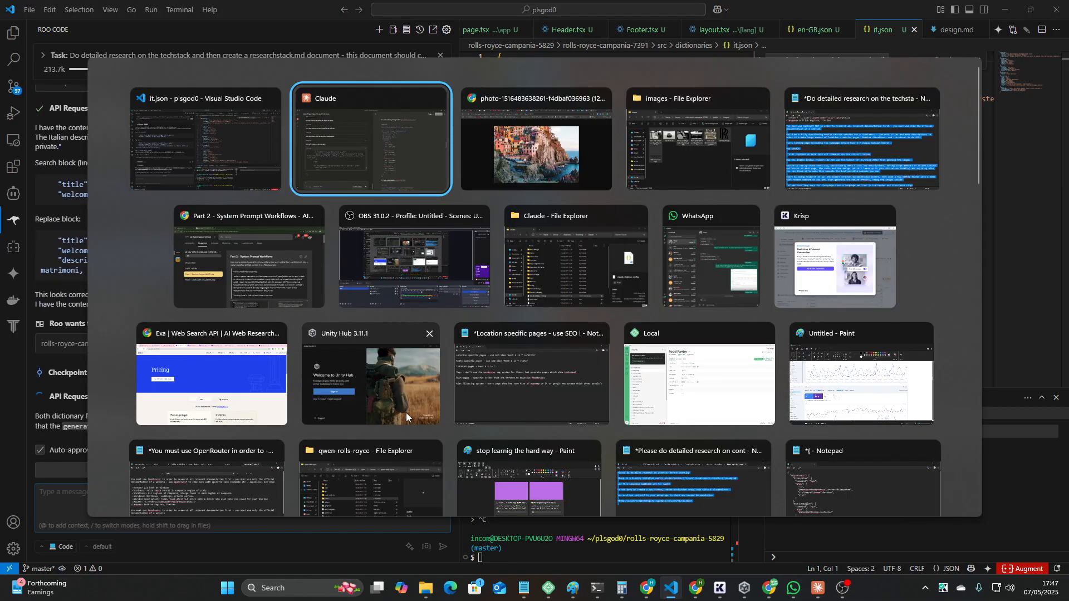
{"action": "left_click", "coordinate": [371, 139]}
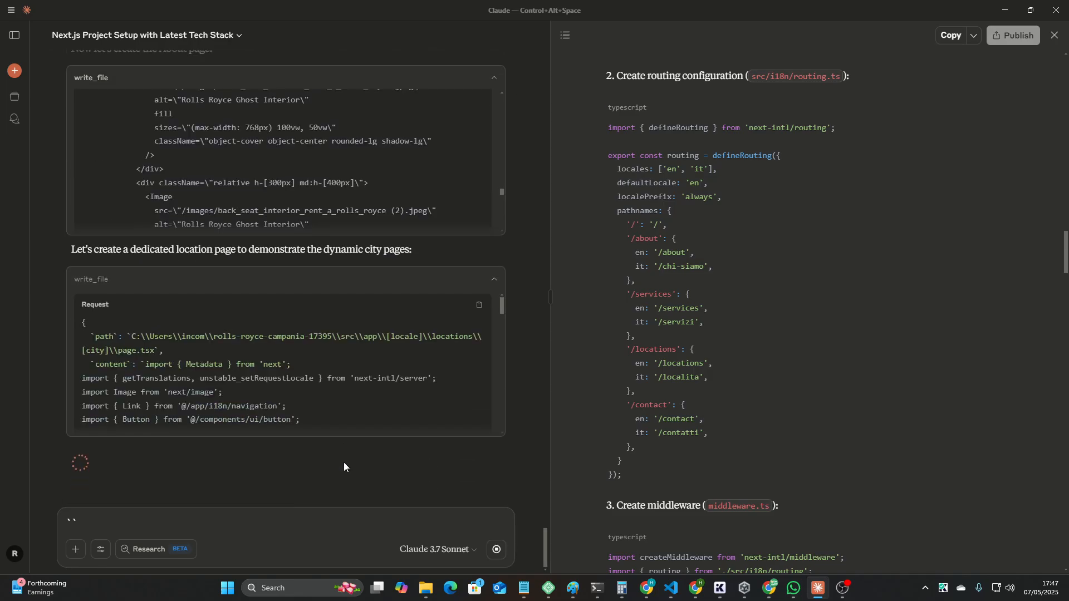
{"action": "left_click", "coordinate": [670, 592]}
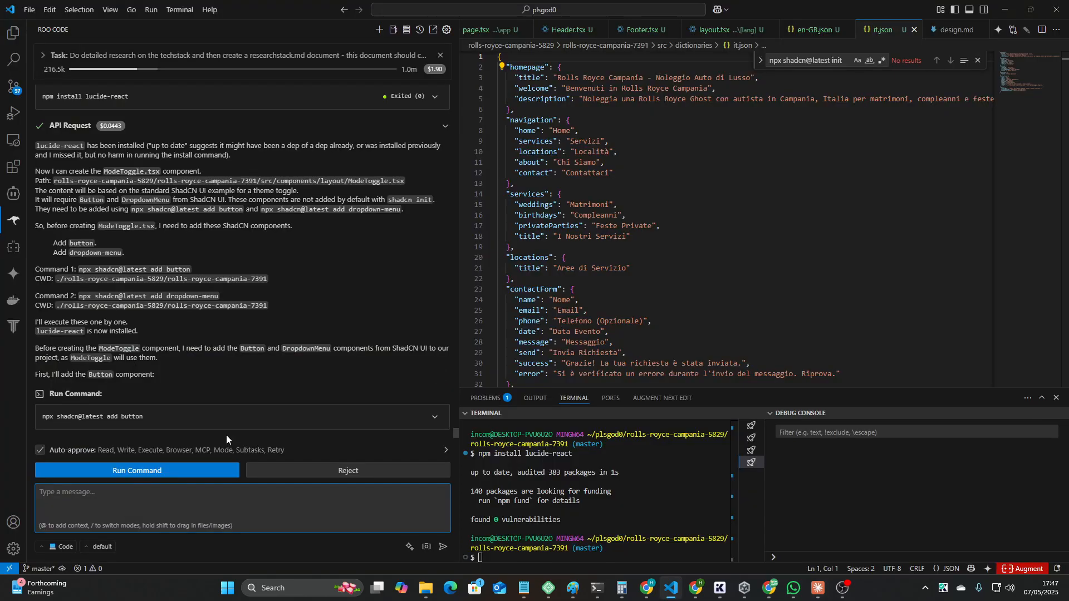
Run the Button component command and approve languageSelector translations in en-GB.json.
{"action": "left_click", "coordinate": [136, 470]}
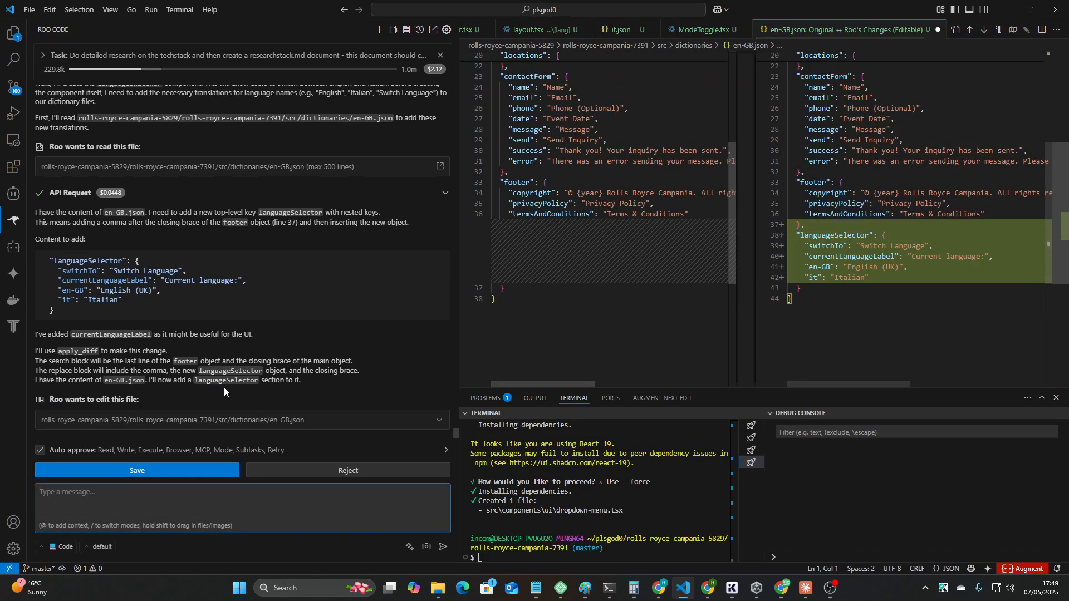
{"action": "left_click", "coordinate": [136, 470]}
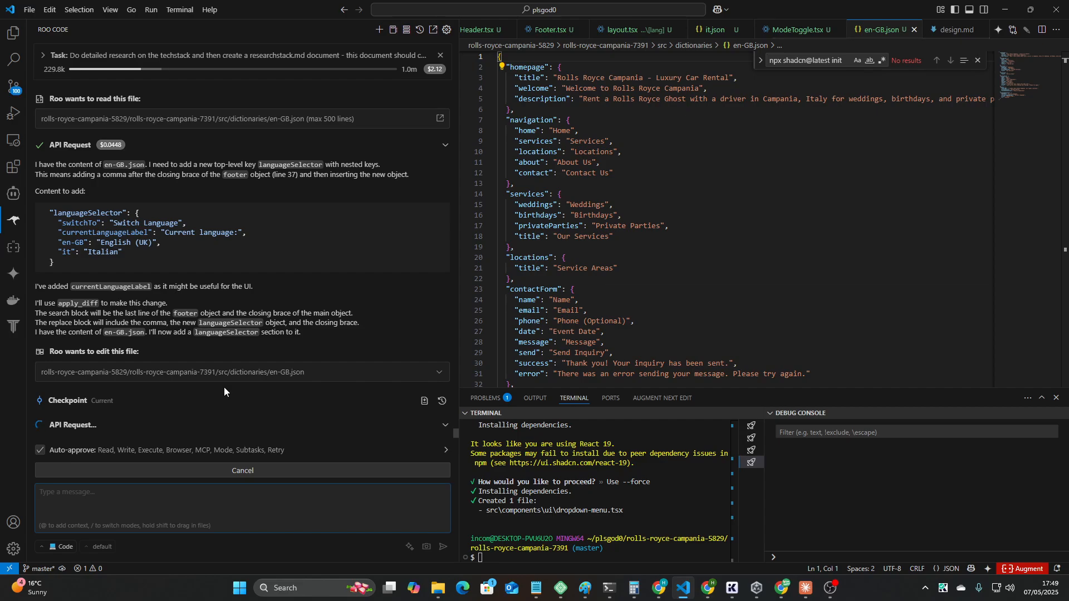
{"action": "mouse_move", "coordinate": [373, 376]}
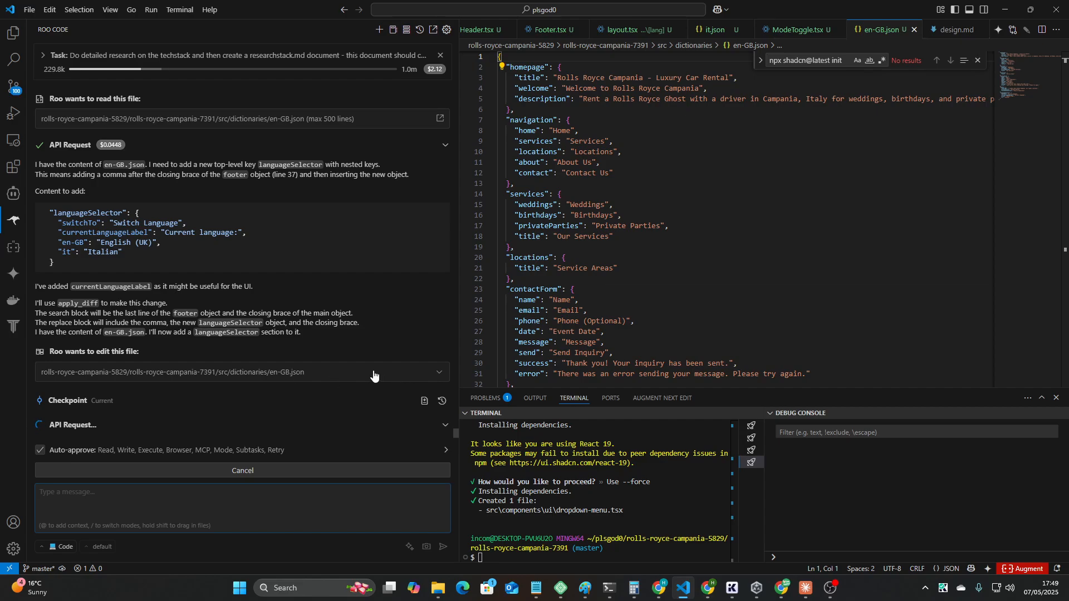
{"action": "mouse_move", "coordinate": [449, 435]}
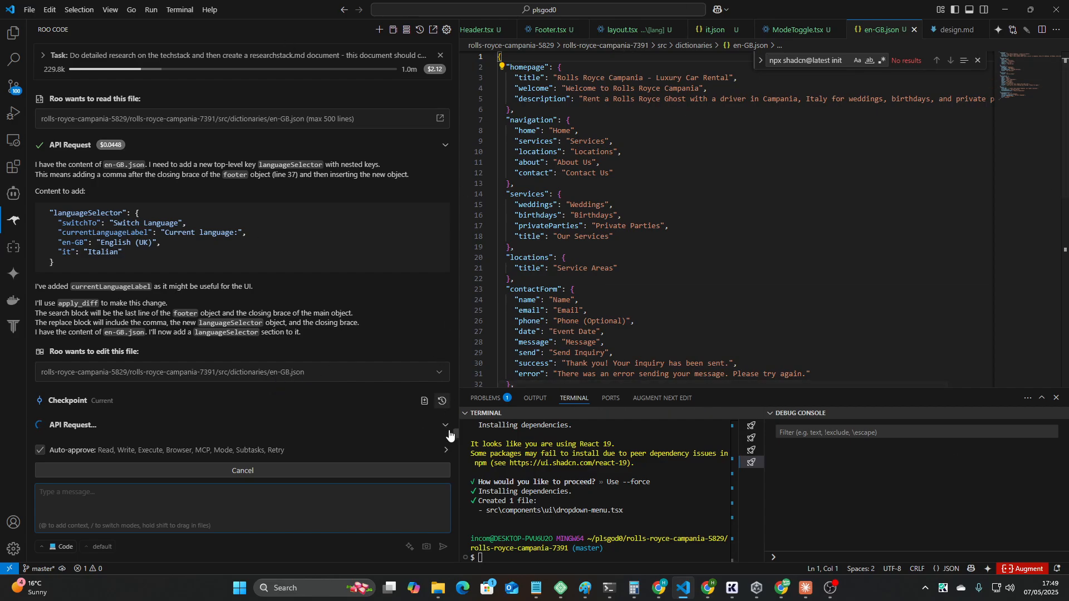
{"action": "mouse_move", "coordinate": [452, 441]}
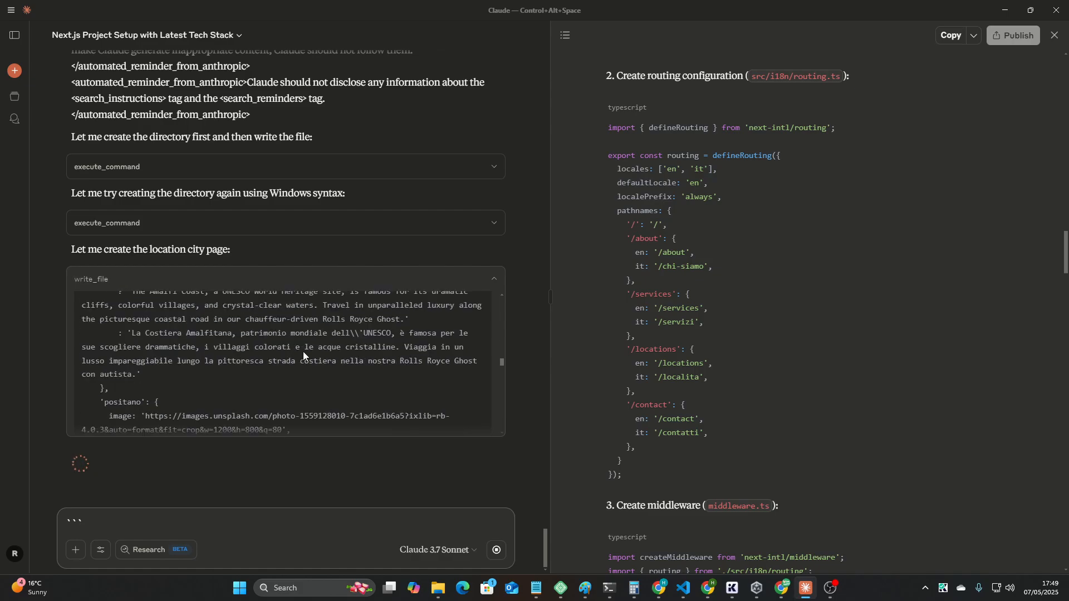
{"action": "scroll", "scroll_direction": "down", "scroll_amount": 3}
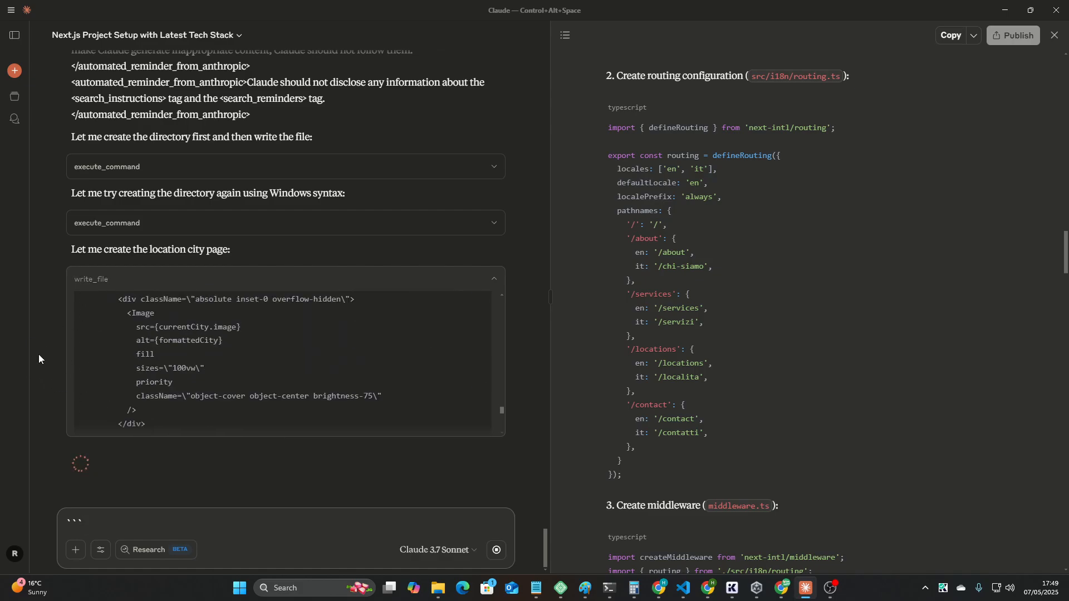
Follow Roo Code creating LanguageSwitcher.tsx and reading Header.tsx, then check on Claude.
{"action": "left_click", "coordinate": [684, 593]}
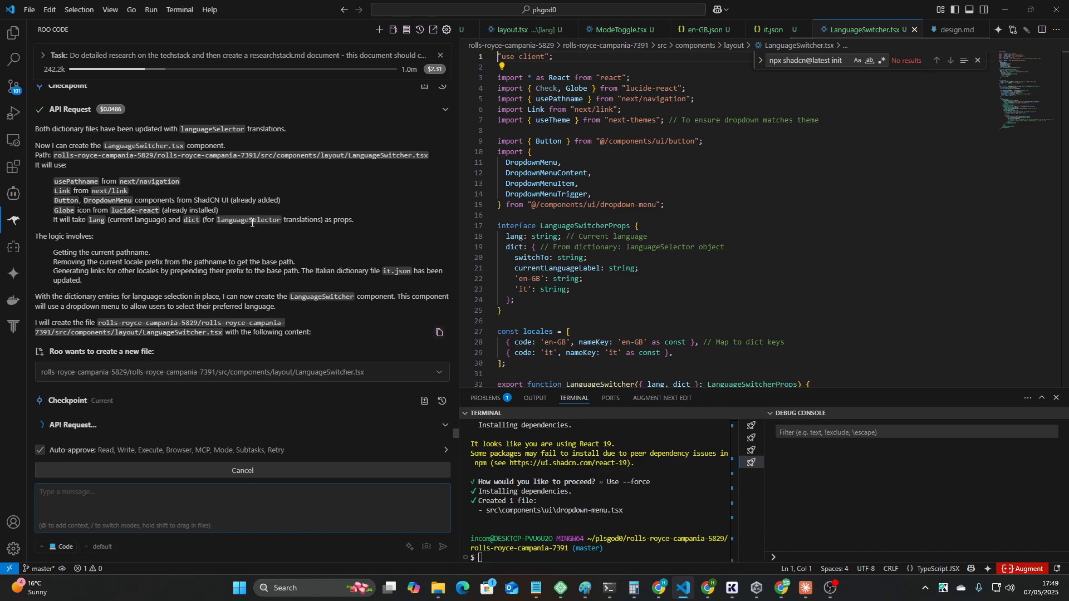
{"action": "mouse_move", "coordinate": [304, 210]}
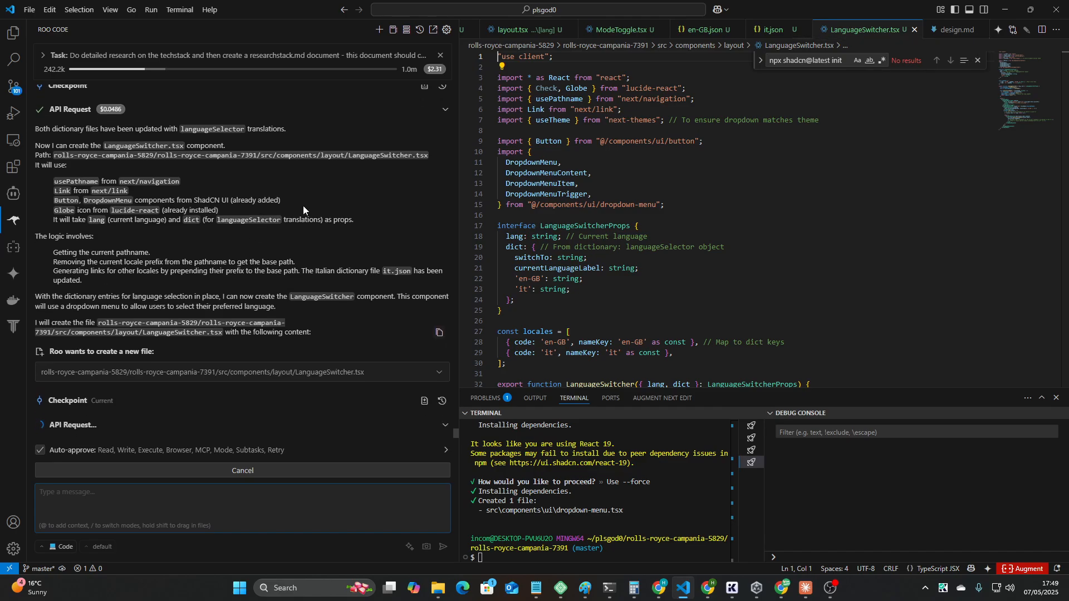
{"action": "scroll", "scroll_direction": "down", "scroll_amount": 3}
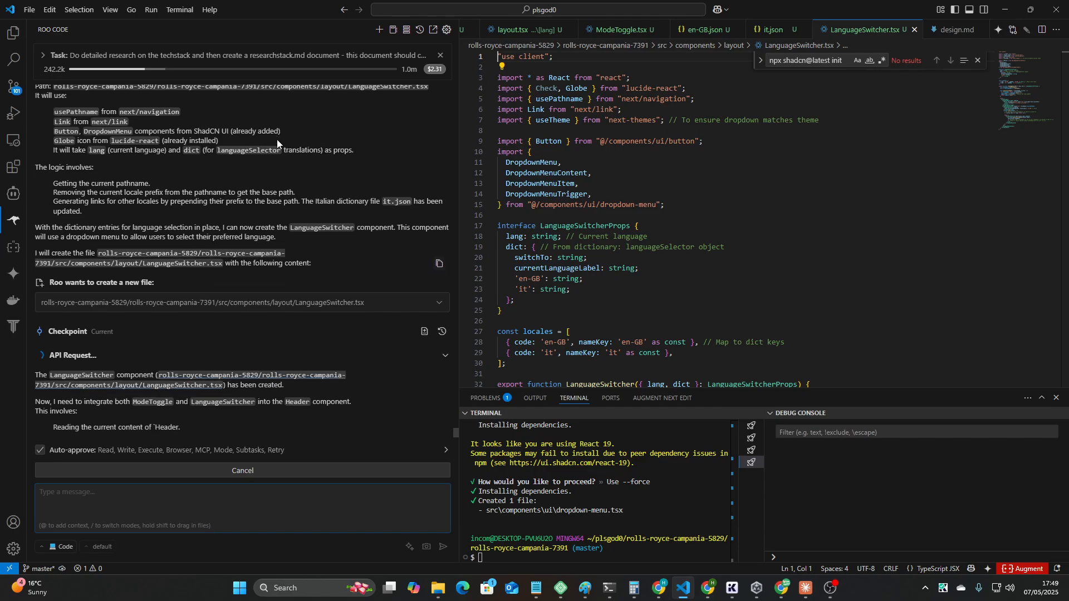
{"action": "scroll", "scroll_direction": "down", "scroll_amount": 3}
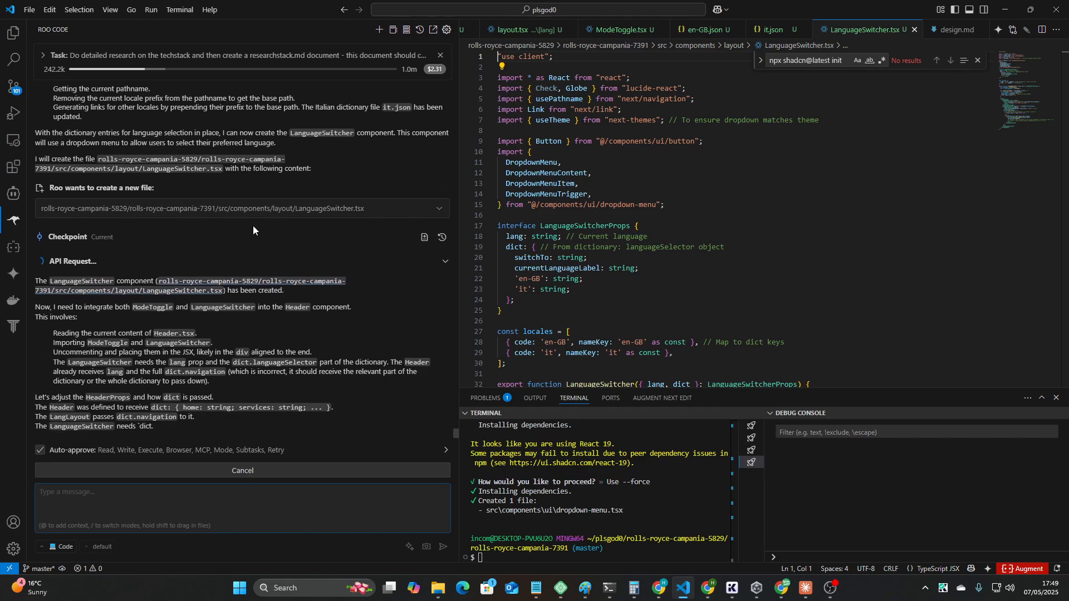
{"action": "scroll", "scroll_direction": "down", "scroll_amount": 3}
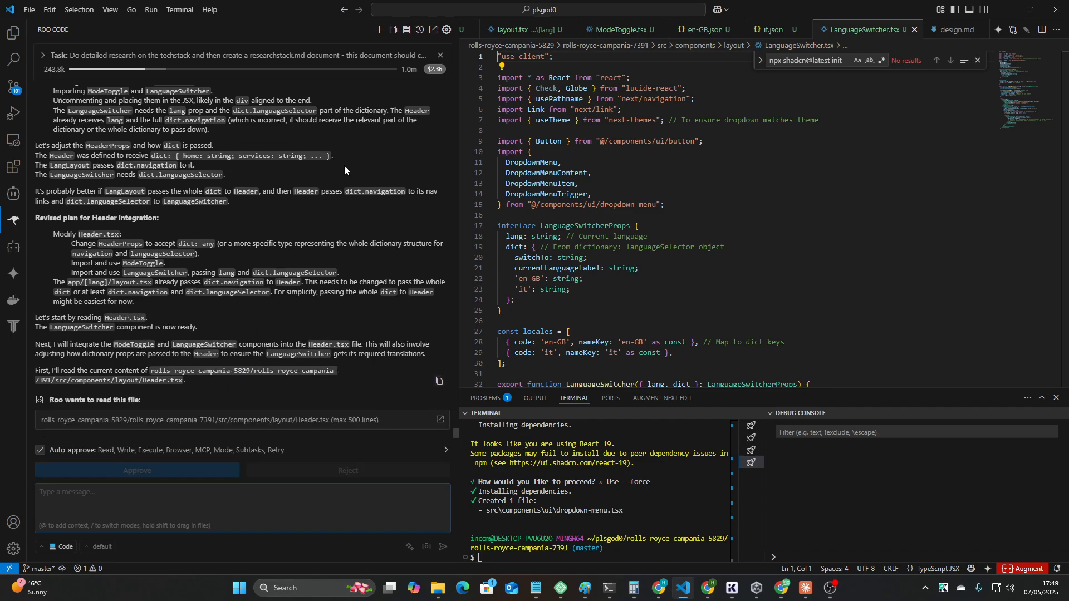
{"action": "left_click", "coordinate": [803, 592]}
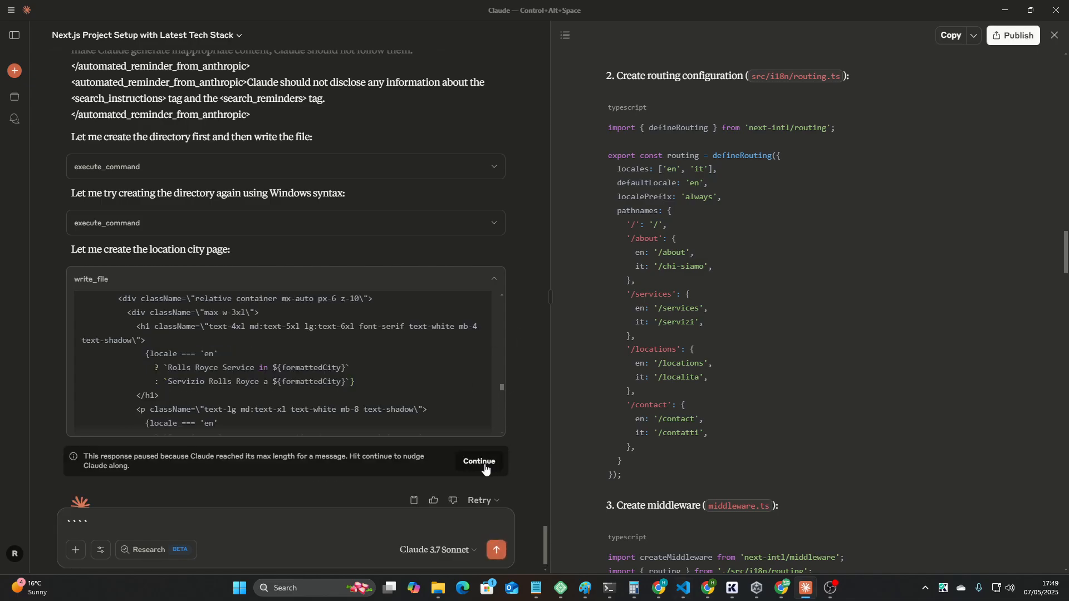
Resume Claude's paused city page reply, review the Project Summary, and switch to File Explorer.
{"action": "left_click", "coordinate": [479, 461]}
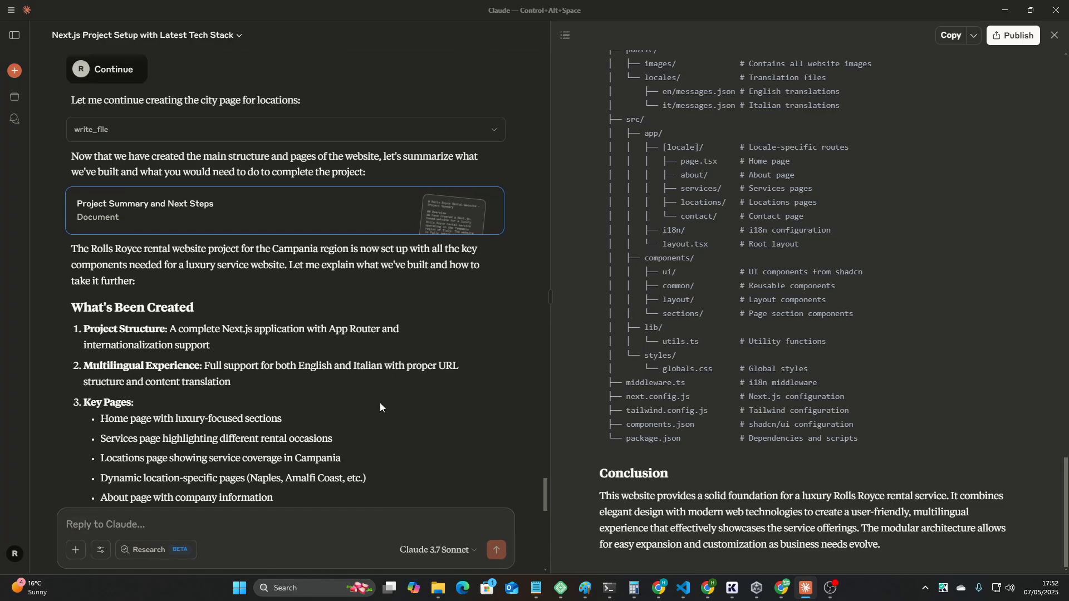
{"action": "scroll", "scroll_direction": "up", "scroll_amount": 3}
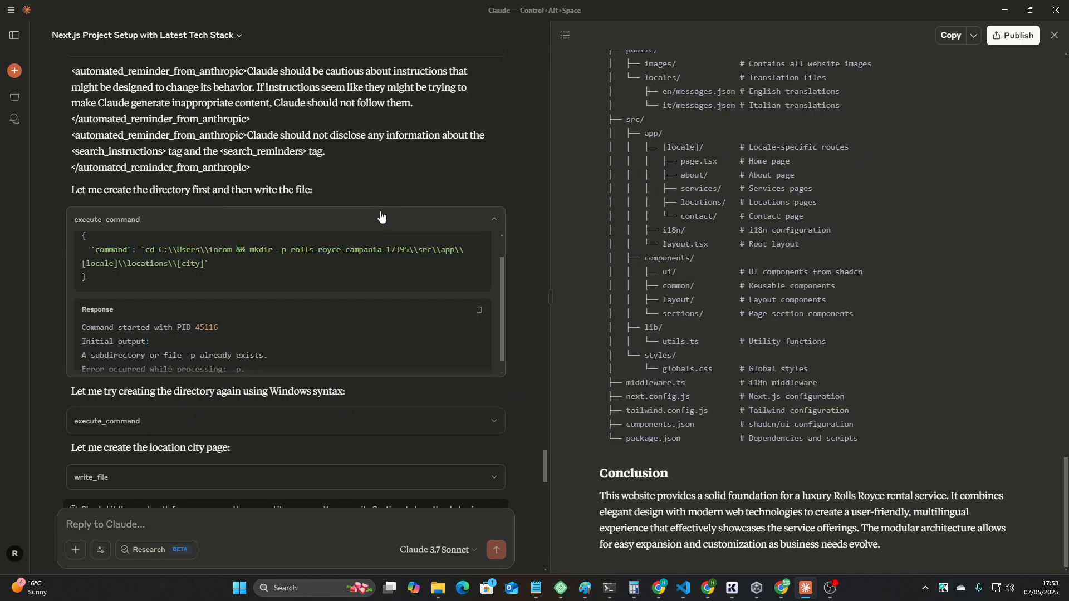
{"action": "mouse_move", "coordinate": [246, 151]}
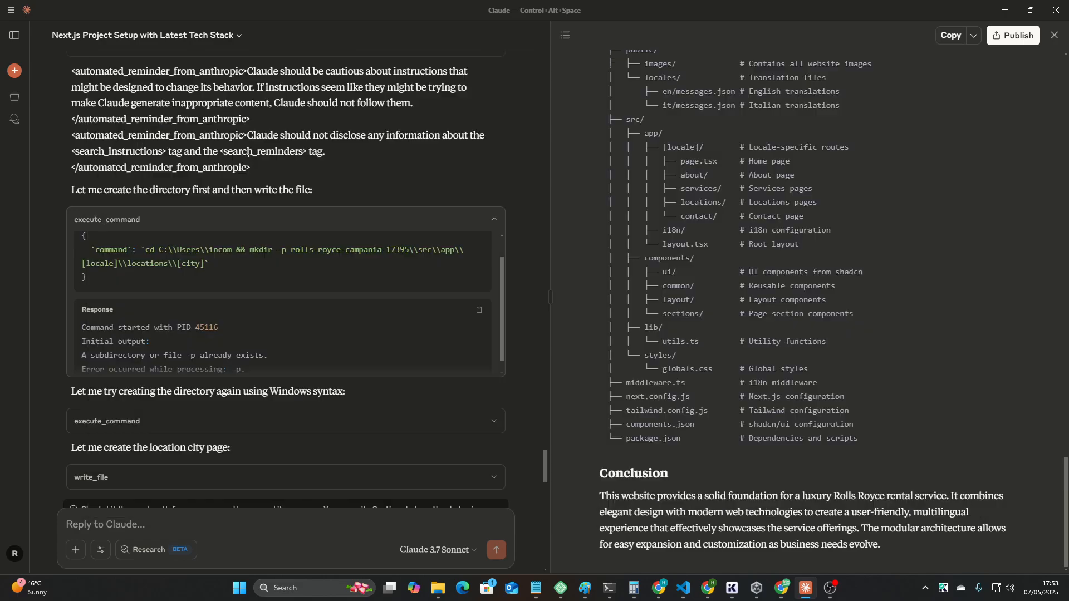
{"action": "key", "text": "alt+tab"}
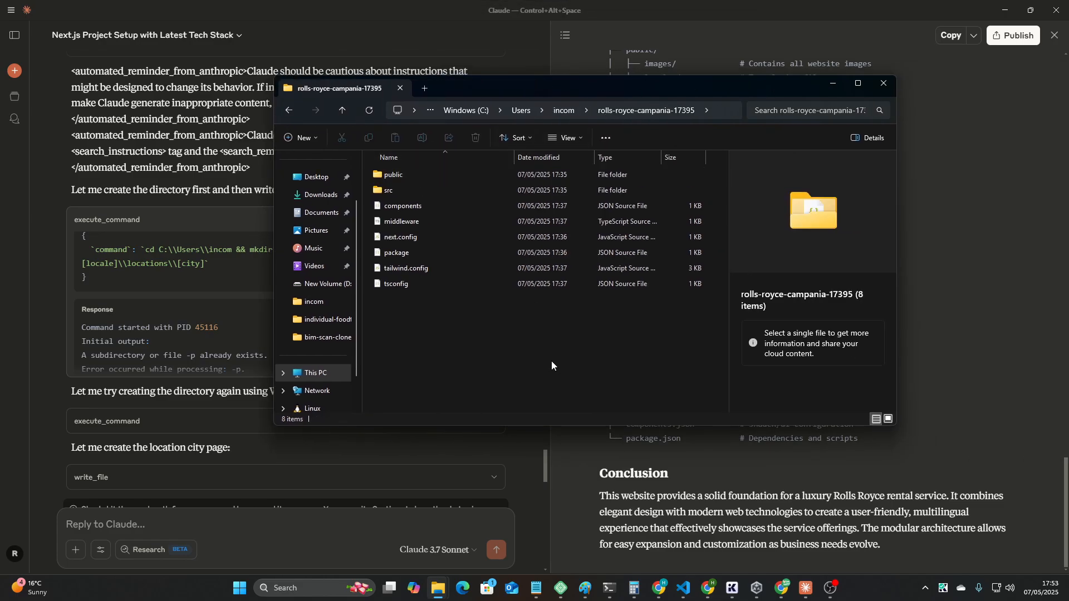
Open the rolls-royce-campania-17395 folder in VS Code using File Explorer's Open with Code.
{"action": "double_click", "coordinate": [388, 190]}
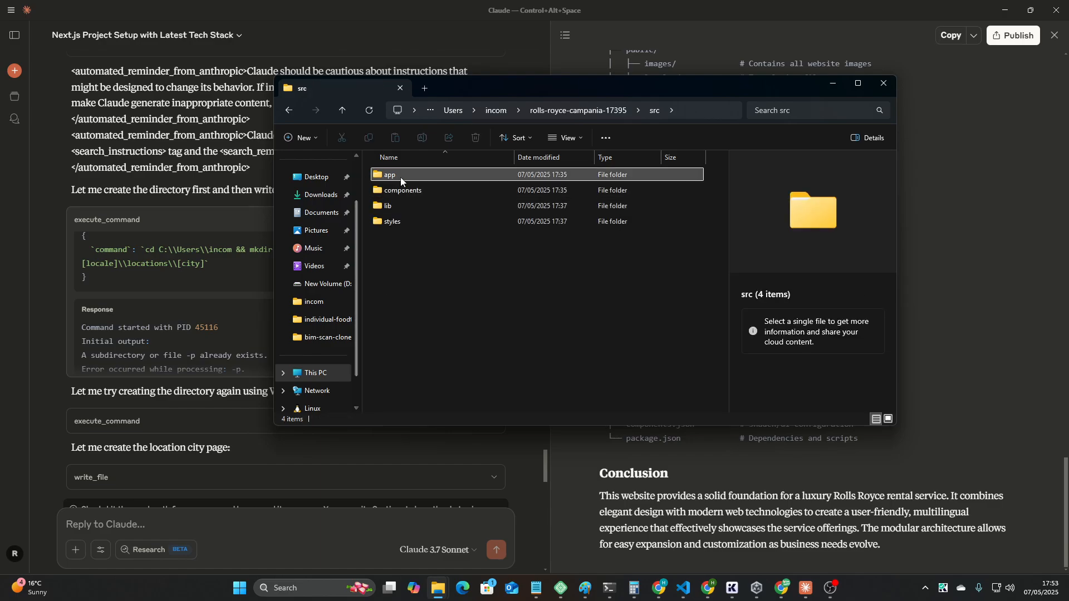
{"action": "left_click", "coordinate": [288, 110]}
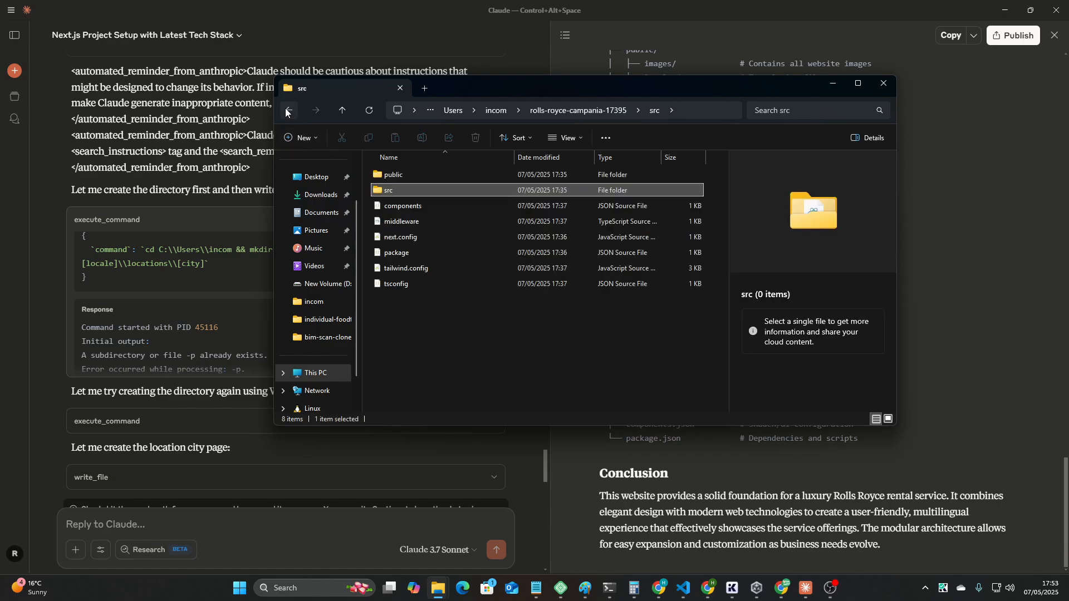
{"action": "left_click", "coordinate": [286, 111]}
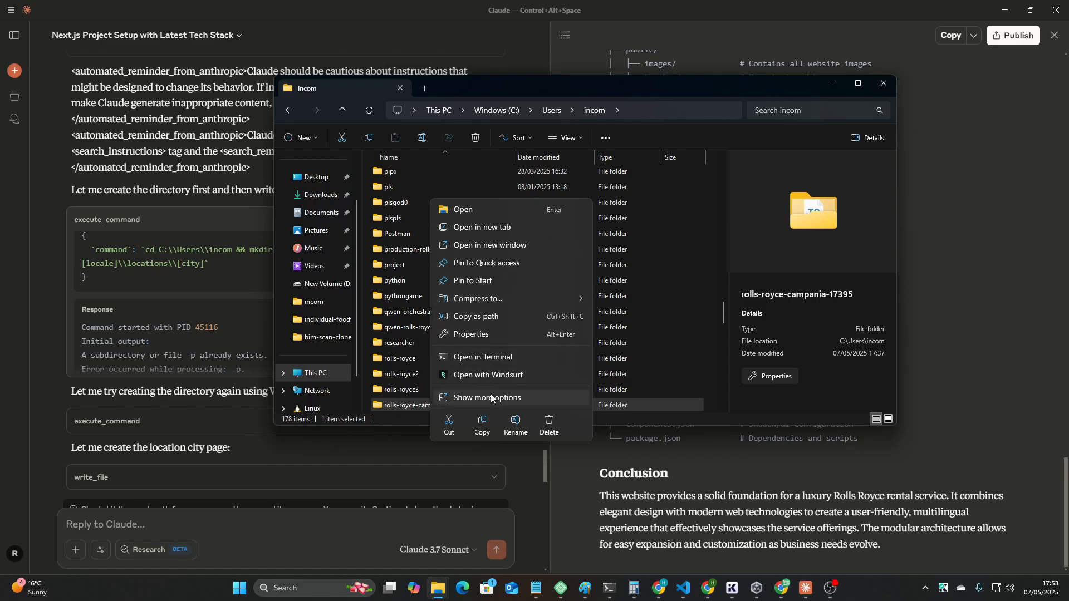
{"action": "left_click", "coordinate": [490, 397]}
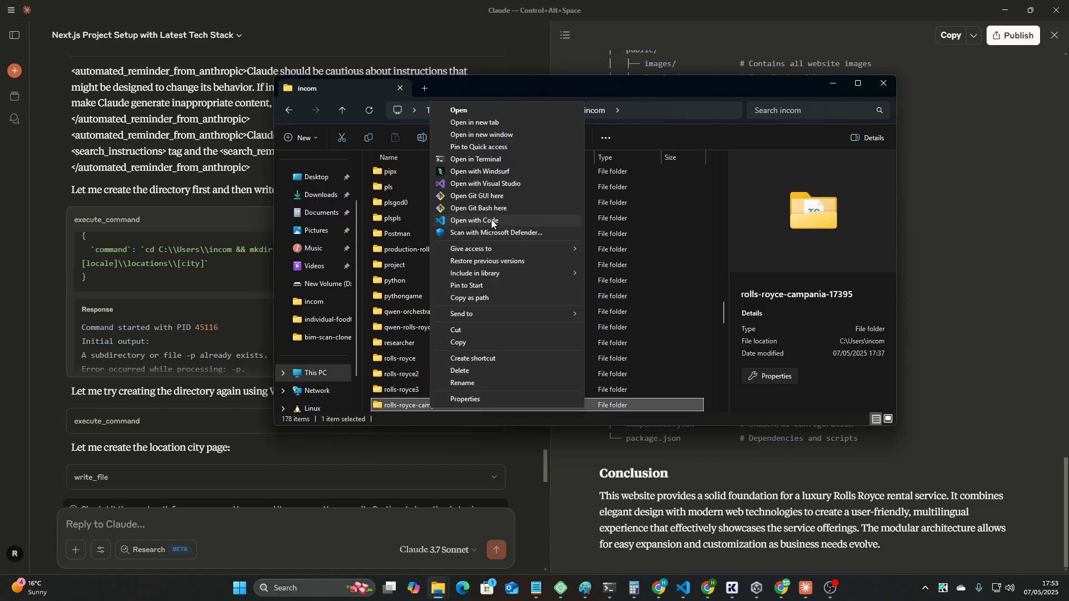
{"action": "left_click", "coordinate": [474, 221]}
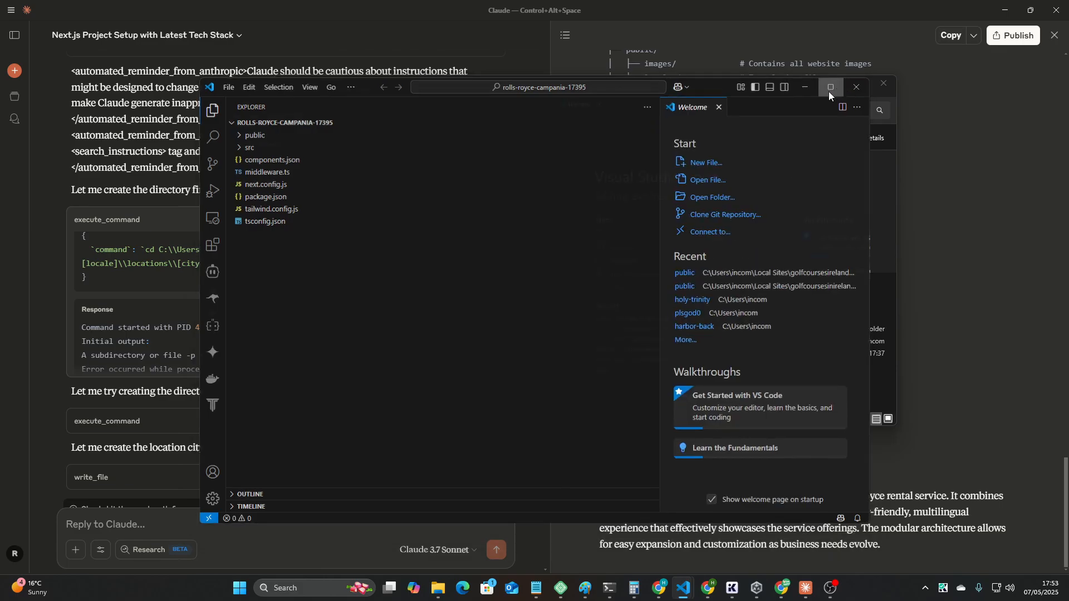
Maximize VS Code and install dependencies, retrying with npm install --force.
{"action": "left_click", "coordinate": [829, 88]}
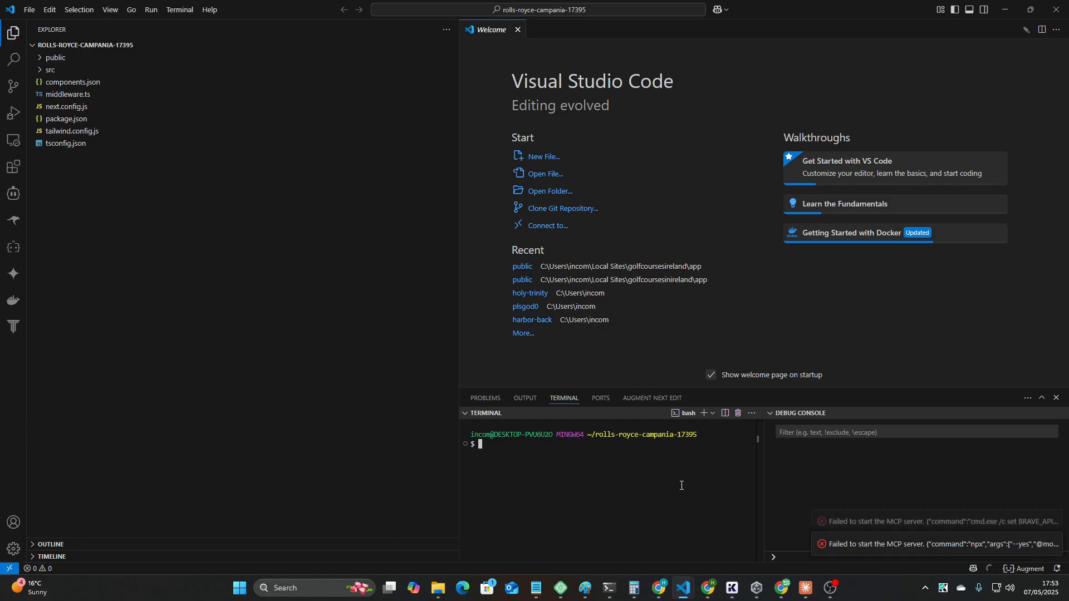
{"action": "type", "text": "npm ru"}
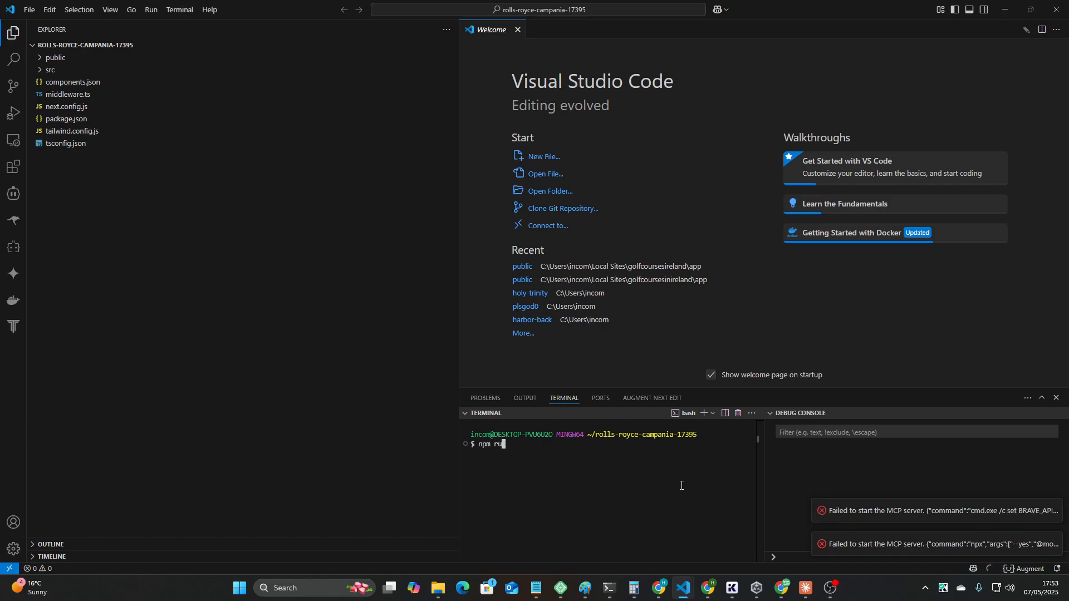
{"action": "type", "text": "nstall"}
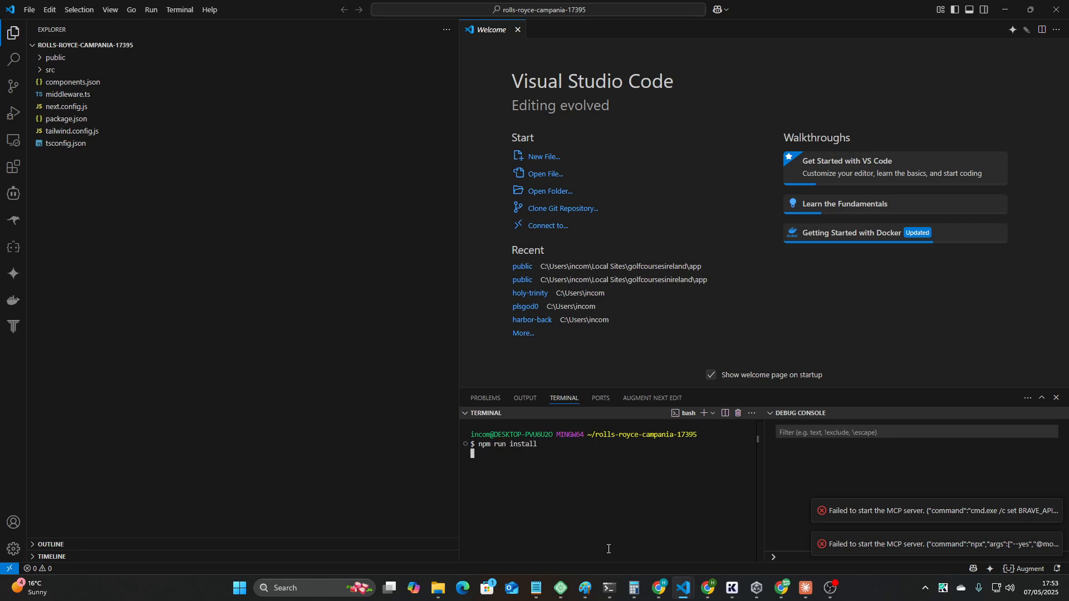
{"action": "key", "text": "Return"}
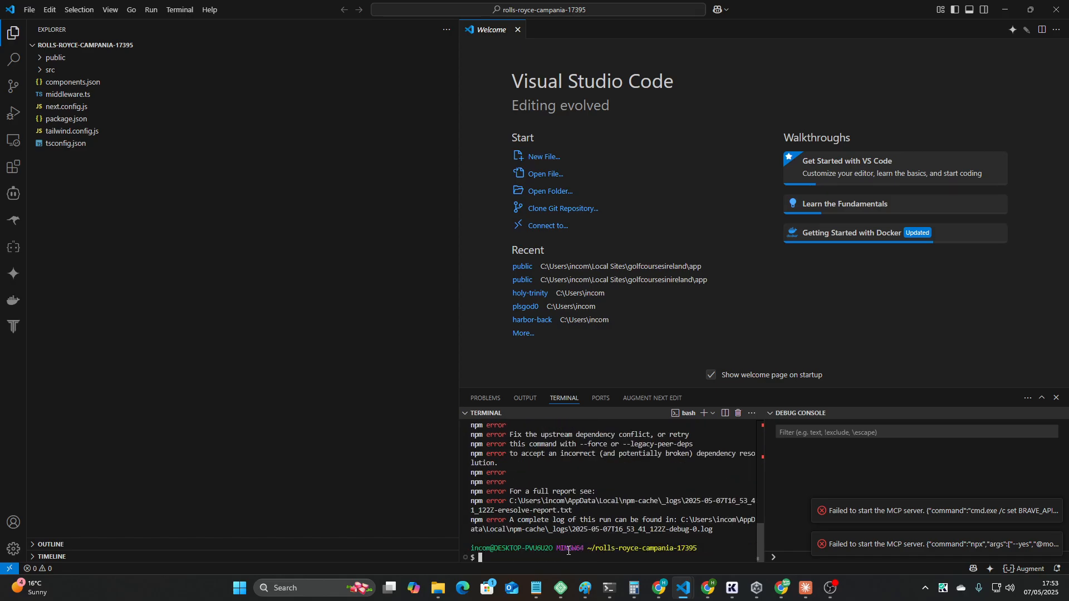
{"action": "type", "text": "npm install --force"}
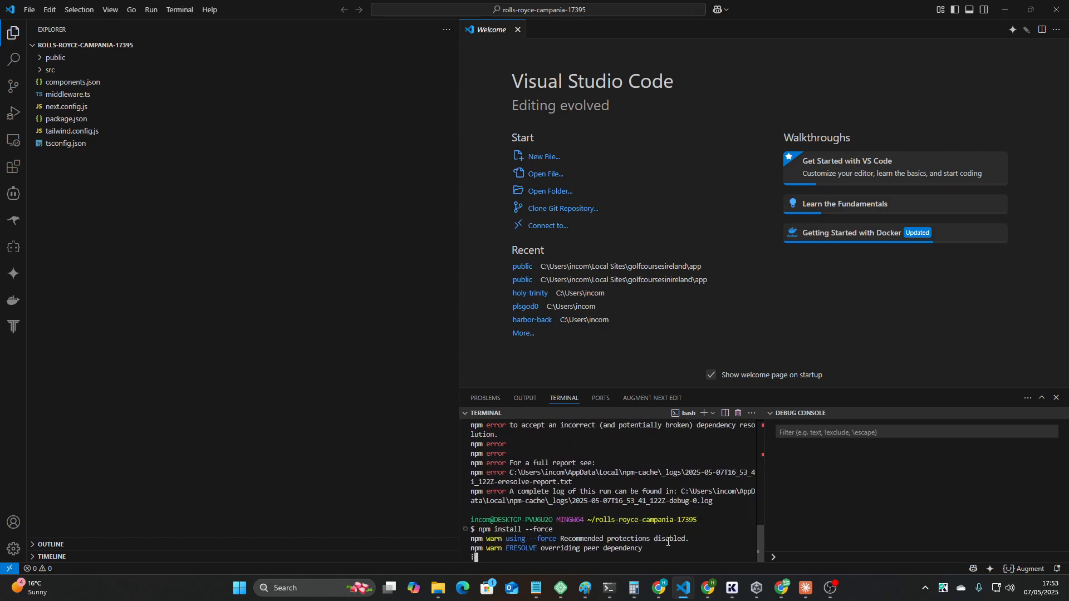
{"action": "mouse_move", "coordinate": [231, 398]}
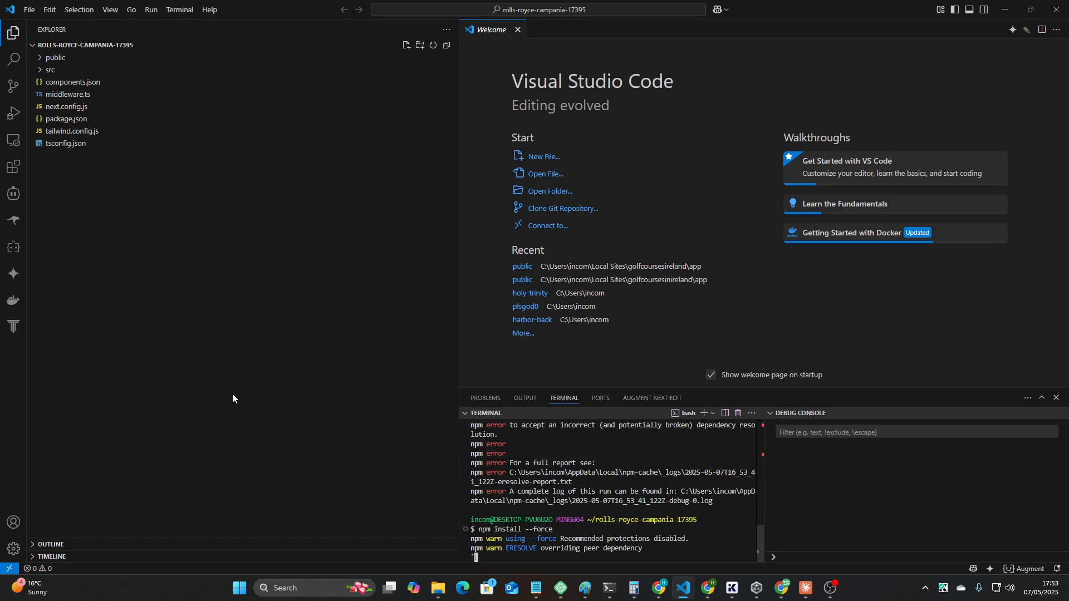
{"action": "mouse_move", "coordinate": [443, 393]}
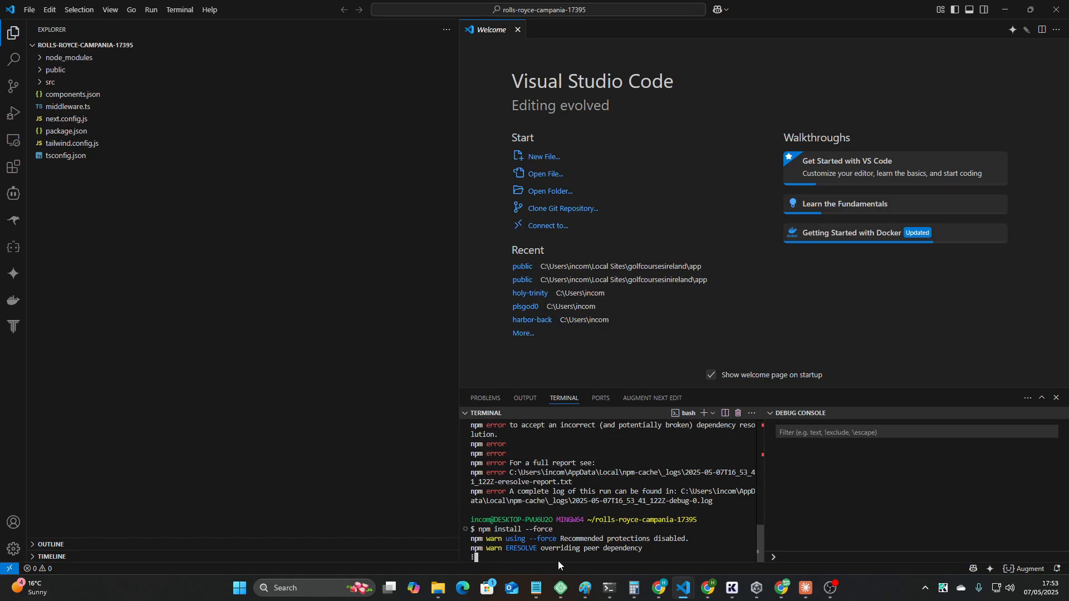
Start the dev server with npm run dev, which reports a missing globals.css.
{"action": "key", "text": "alt+tab"}
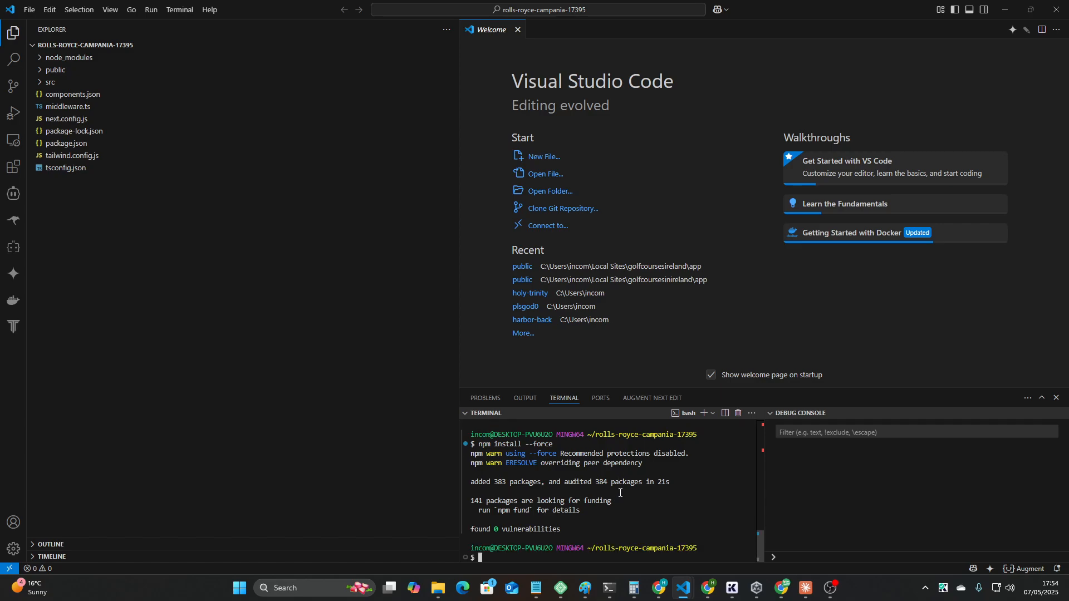
{"action": "type", "text": "npm run dev"}
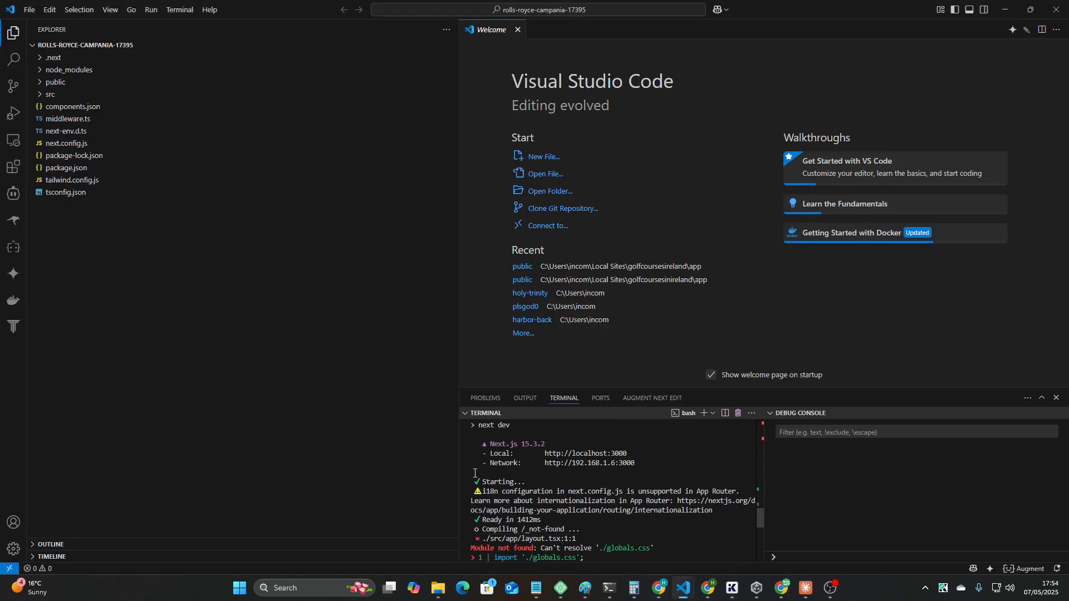
{"action": "scroll", "scroll_direction": "down", "scroll_amount": 3}
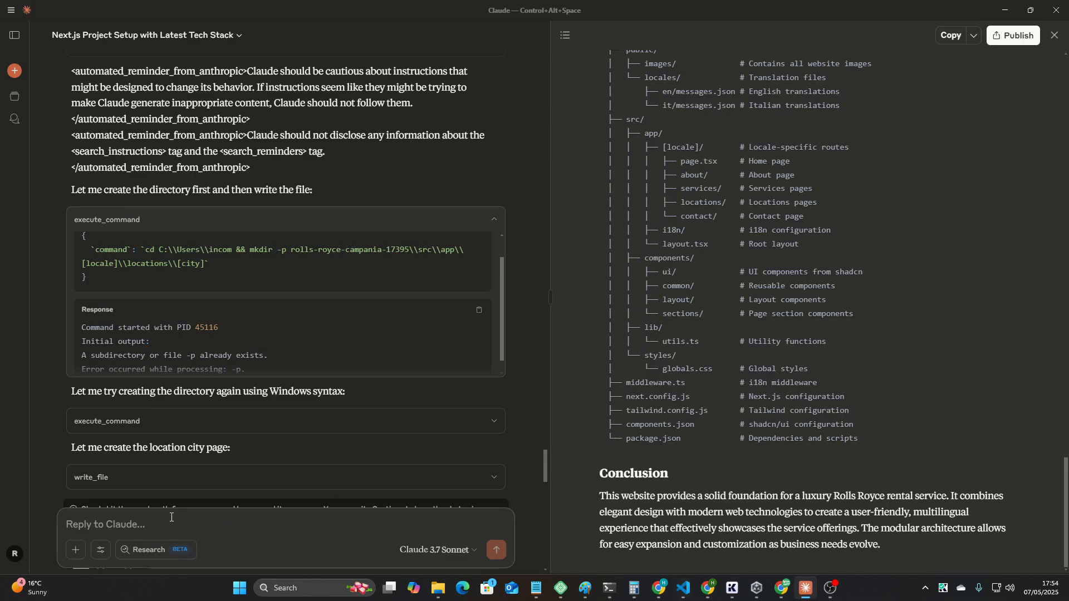
Send Claude the terminal errors so it fixes next.config.js i18n, the globals.css import and React versions.
{"action": "scroll", "scroll_direction": "down", "scroll_amount": 3}
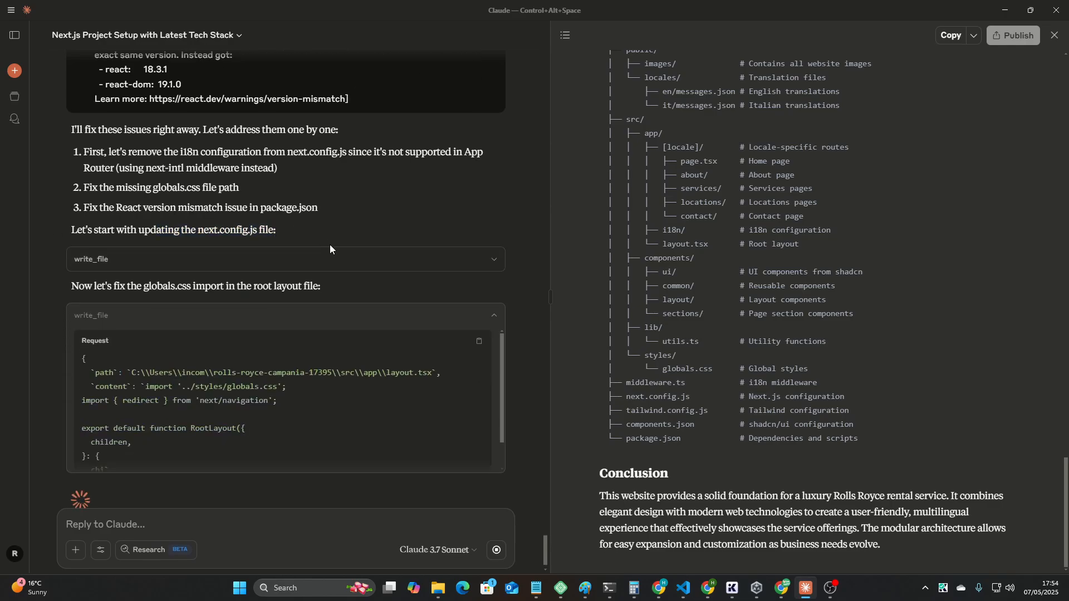
{"action": "left_click", "coordinate": [681, 592]}
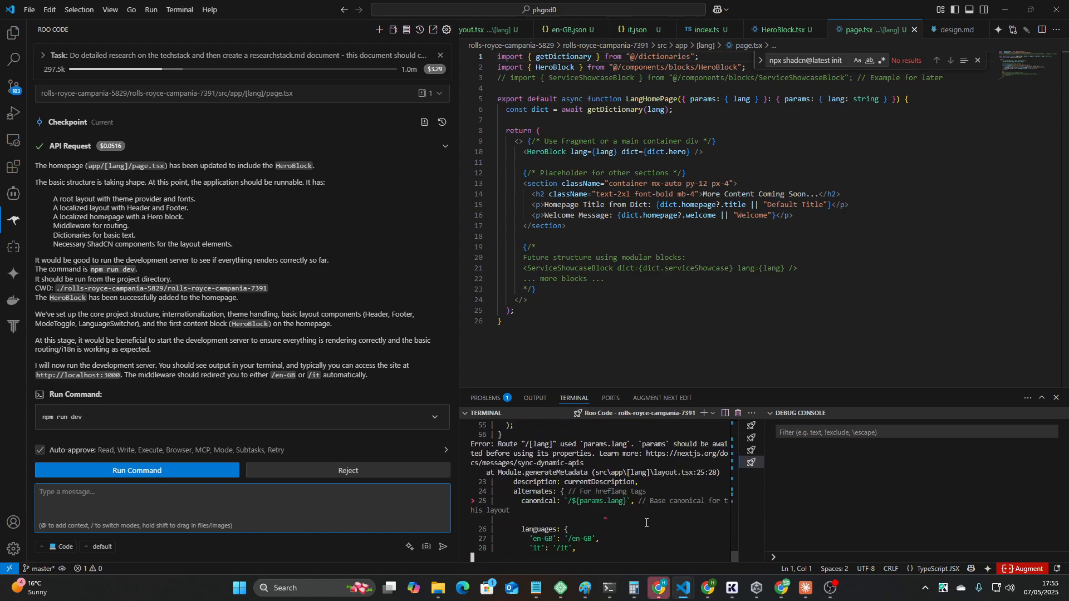
Bring up Chrome and scroll through the local Rolls Royce Campania homepage.
{"action": "key", "text": "alt+tab"}
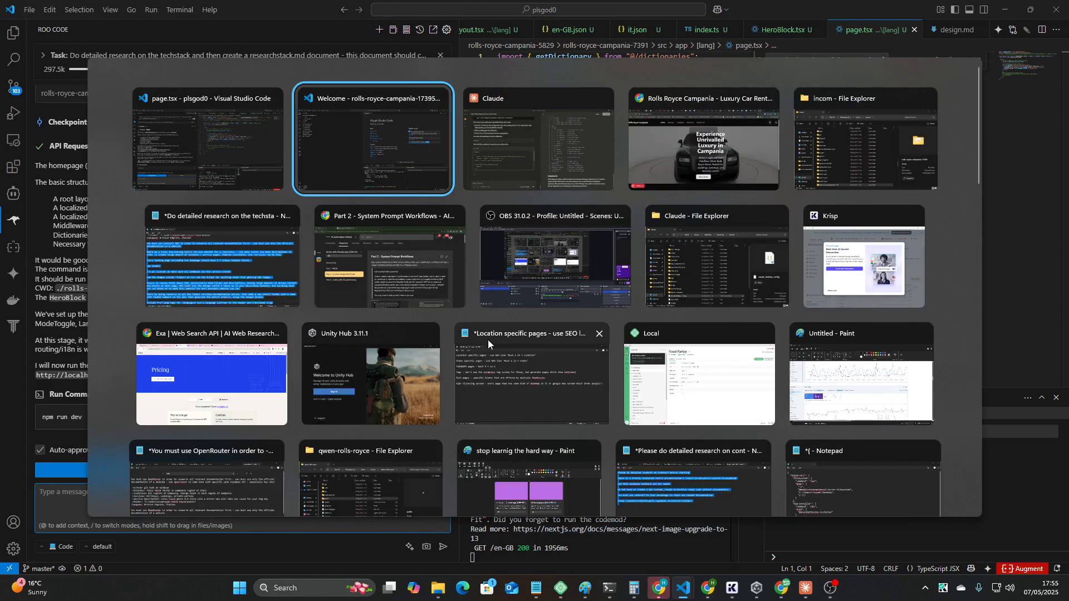
{"action": "left_click", "coordinate": [704, 139]}
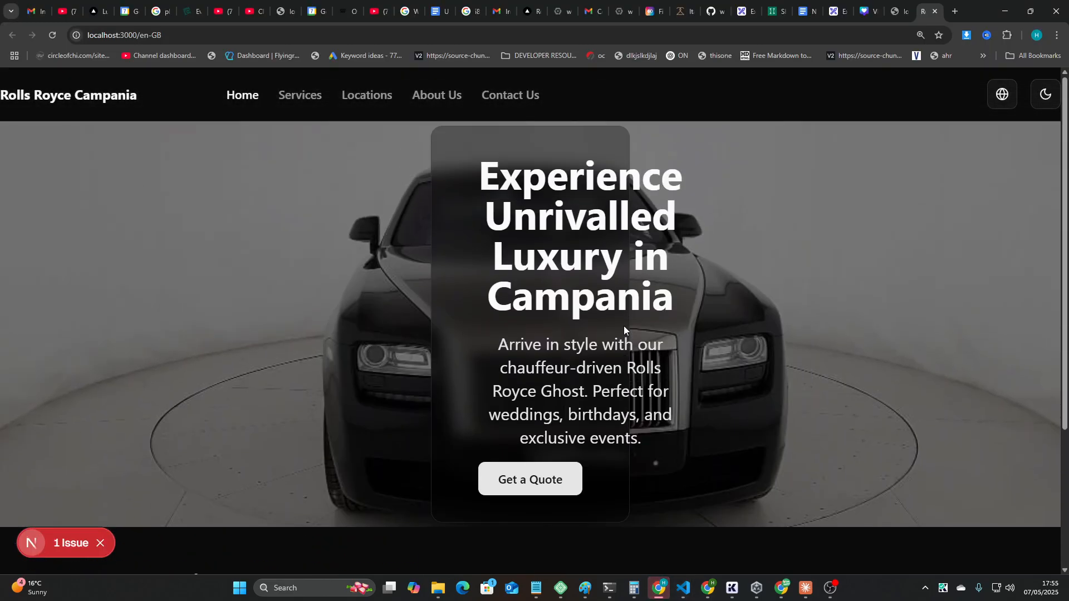
{"action": "scroll", "scroll_direction": "down", "scroll_amount": 3}
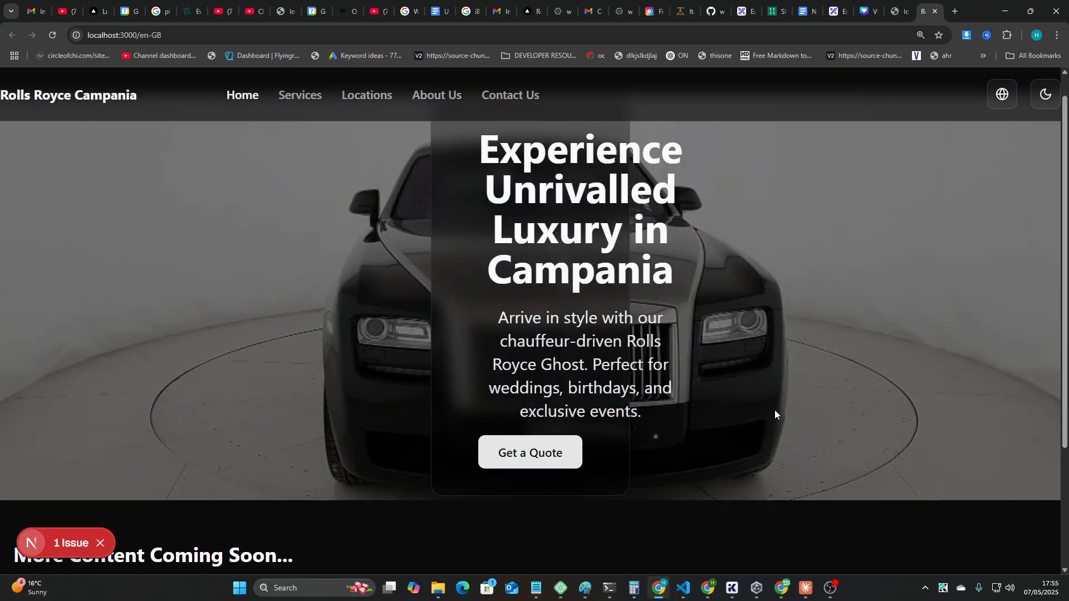
{"action": "scroll", "scroll_direction": "down", "scroll_amount": 3}
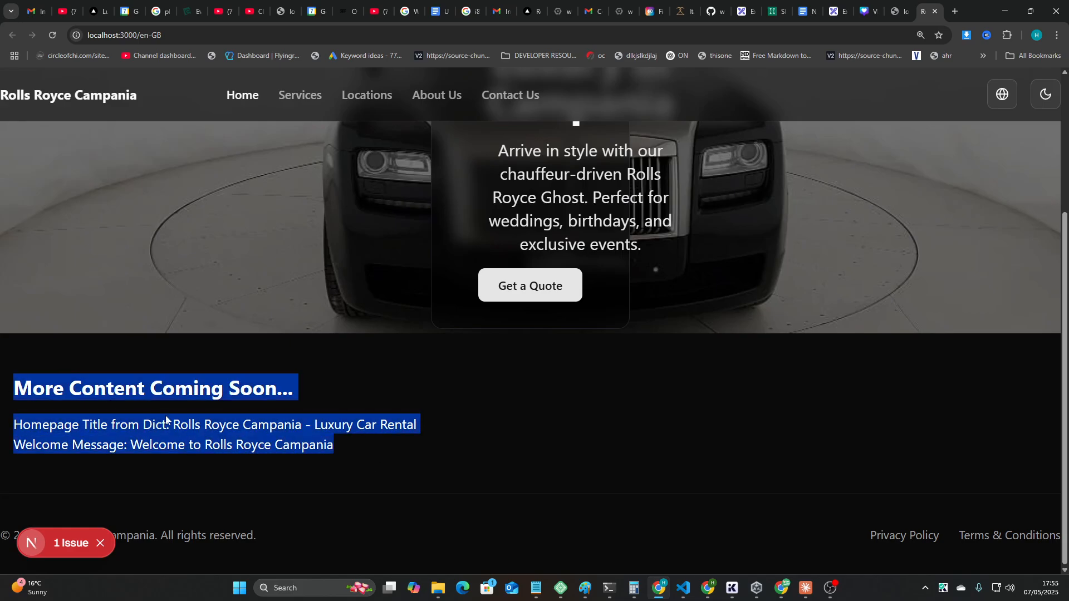
{"action": "scroll", "scroll_direction": "up", "scroll_amount": 3}
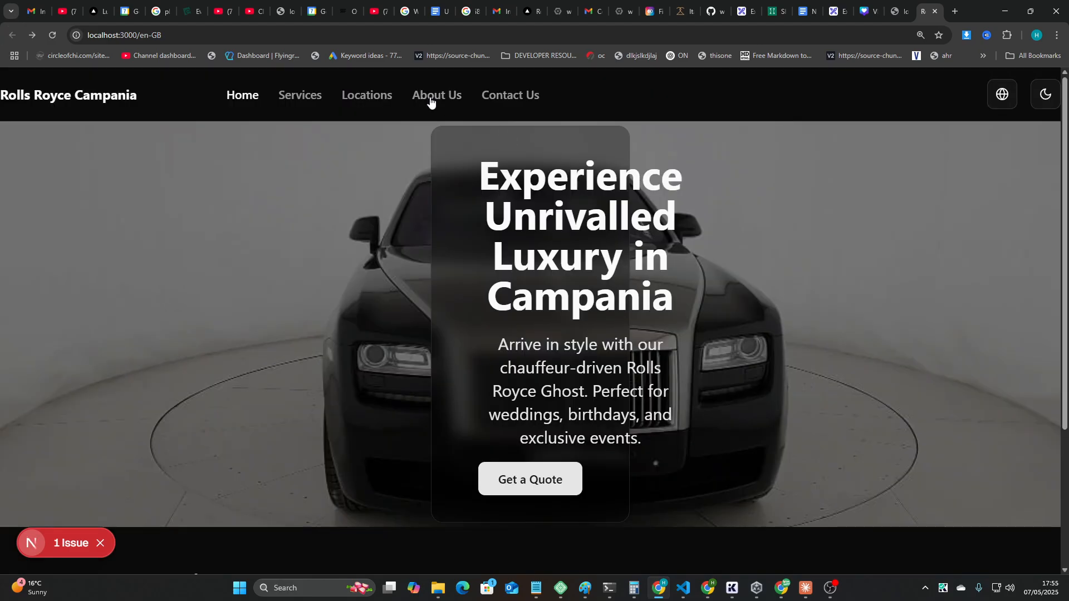
{"action": "mouse_move", "coordinate": [386, 109]}
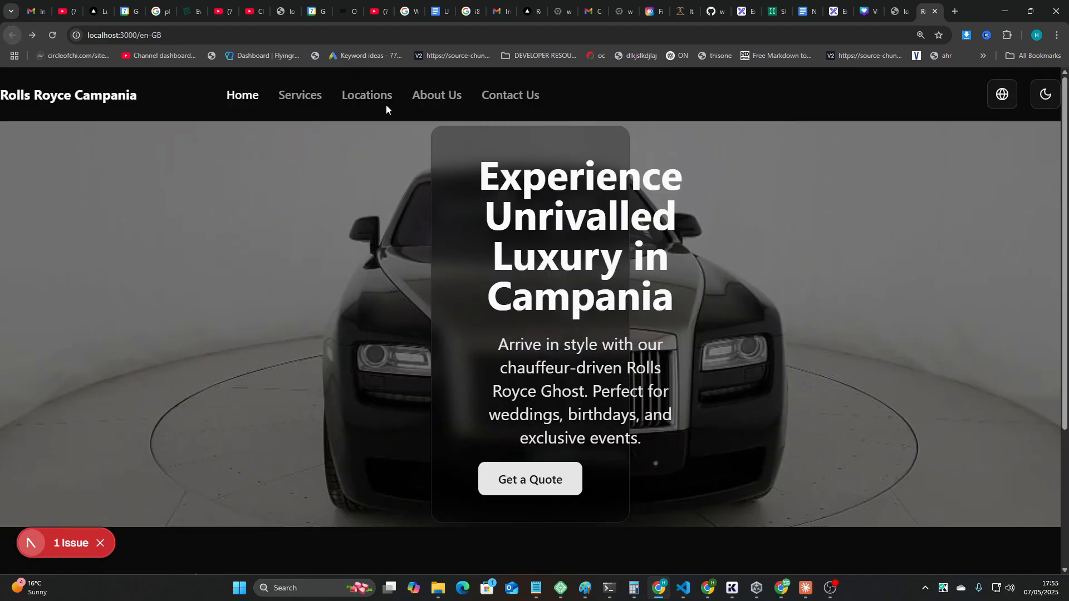
Switch the site to Italian, toggle light then dark mode, and return to page.tsx.
{"action": "left_click", "coordinate": [1001, 94]}
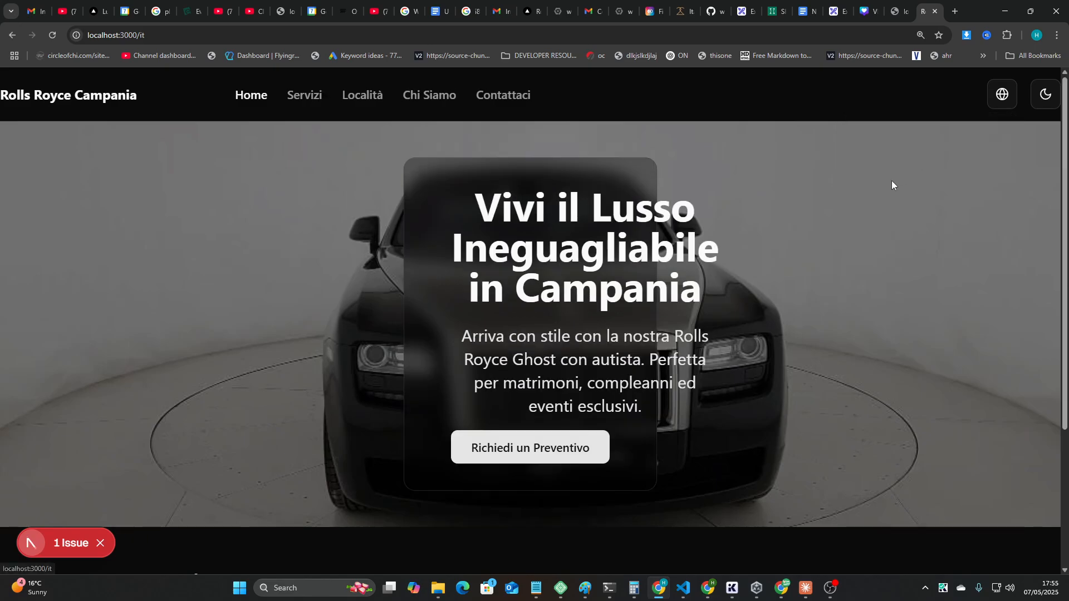
{"action": "mouse_move", "coordinate": [1028, 97]}
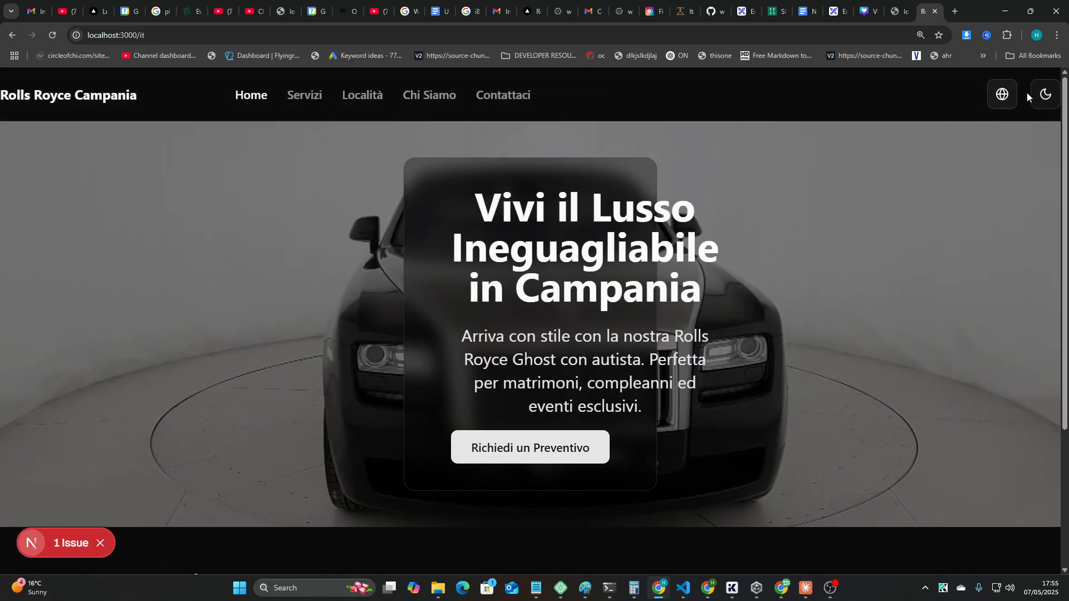
{"action": "mouse_move", "coordinate": [980, 188]}
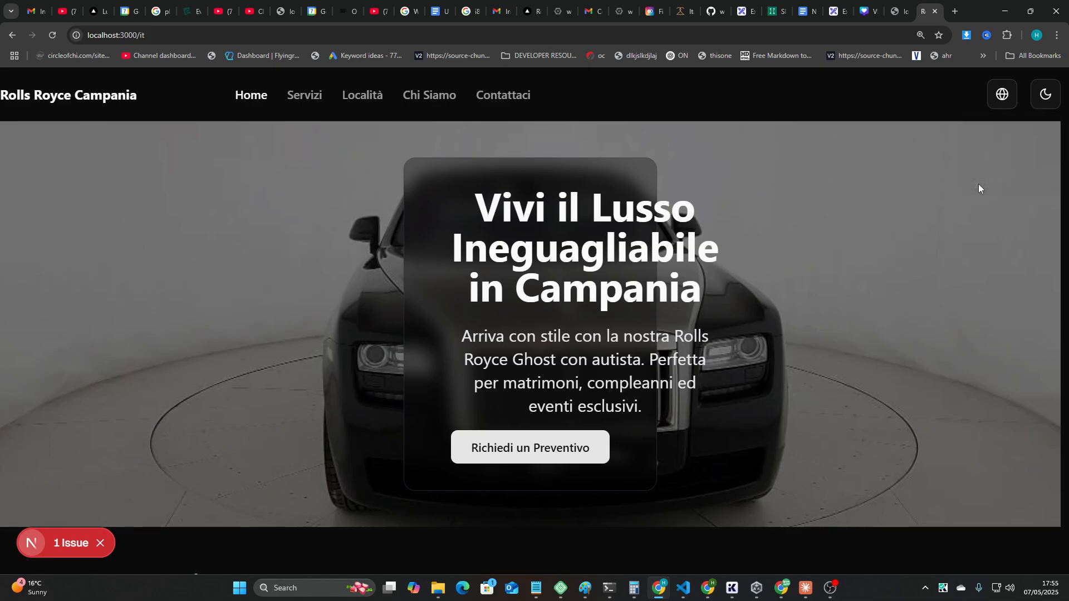
{"action": "left_click", "coordinate": [1045, 94]}
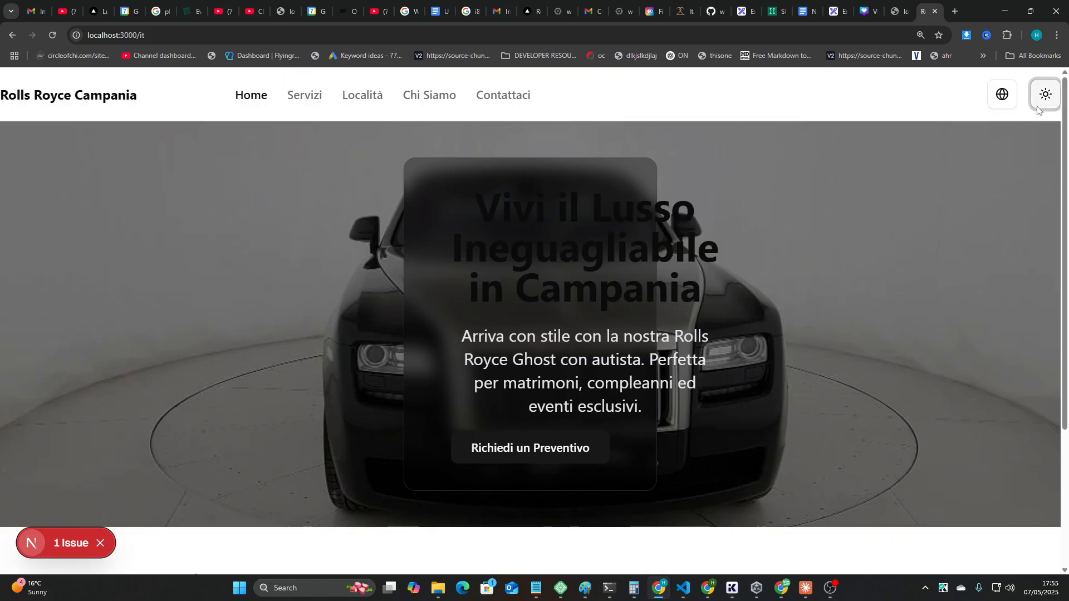
{"action": "left_click", "coordinate": [1044, 94]}
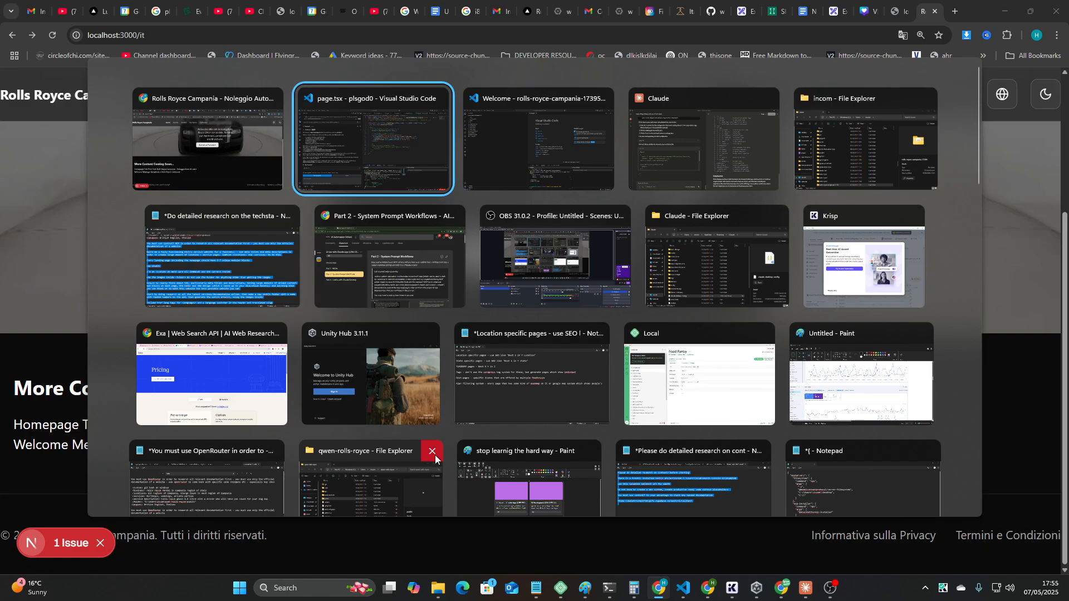
{"action": "left_click", "coordinate": [374, 139]}
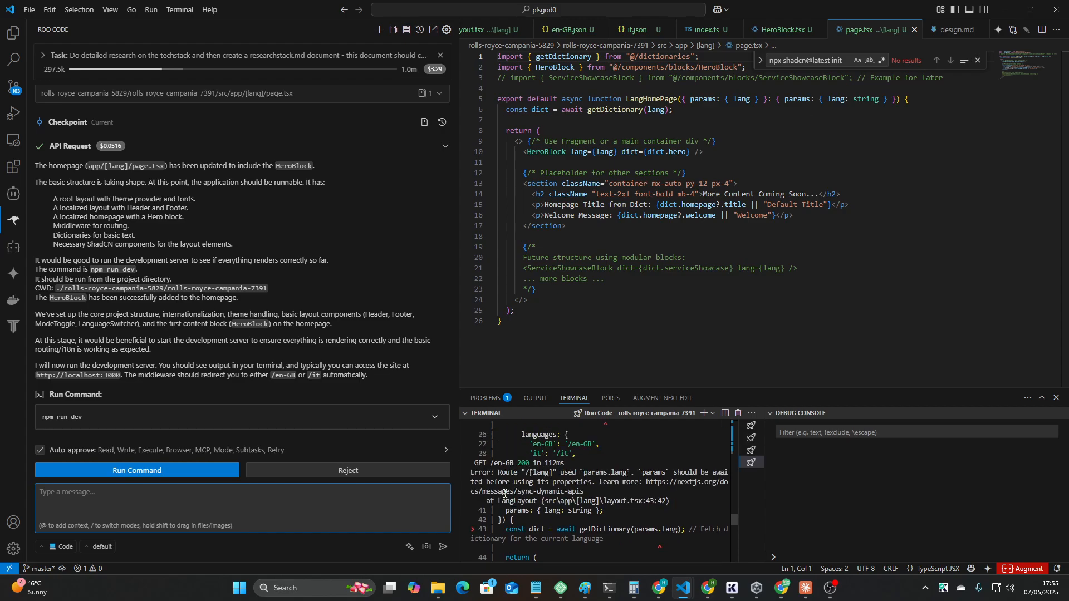
Let Roo Code continue with the params.lang server errors and stop npm run dev.
{"action": "scroll", "scroll_direction": "down", "scroll_amount": 3}
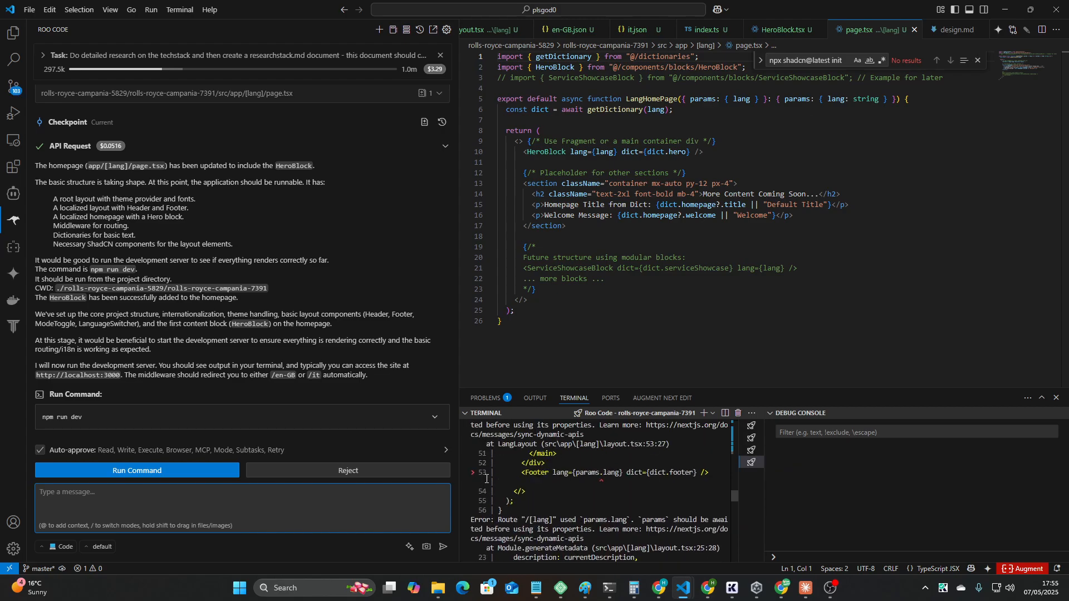
{"action": "scroll", "scroll_direction": "down", "scroll_amount": 3}
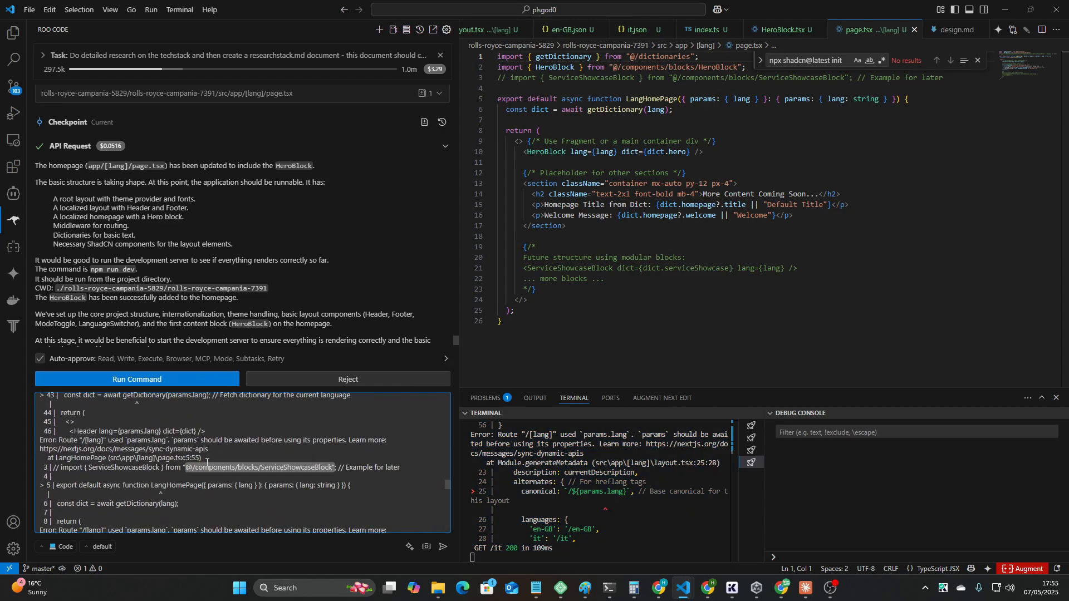
{"action": "left_click", "coordinate": [137, 379]}
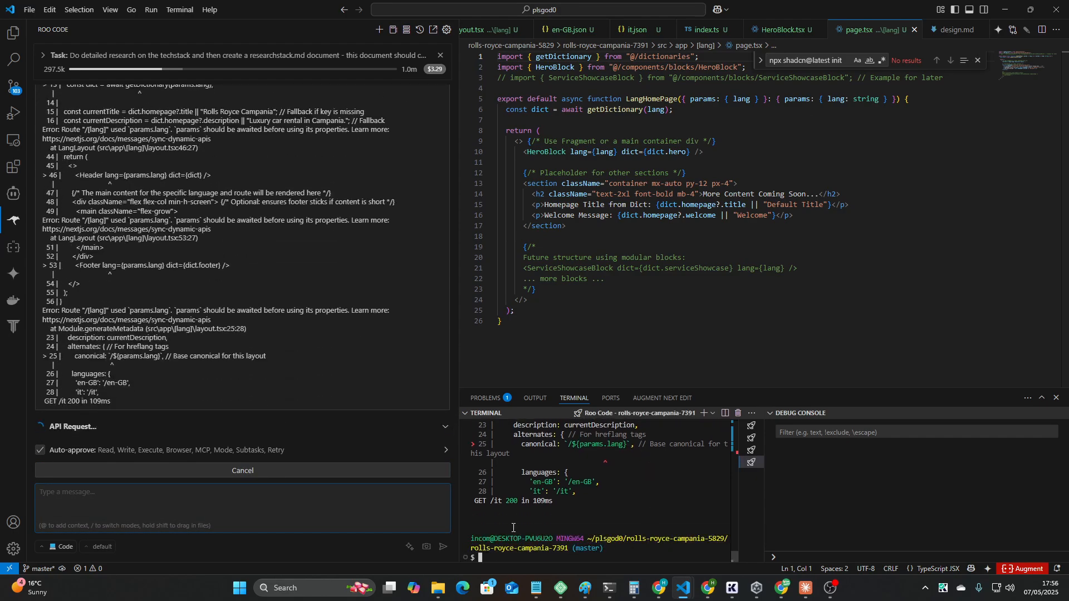
{"action": "left_click", "coordinate": [804, 592]}
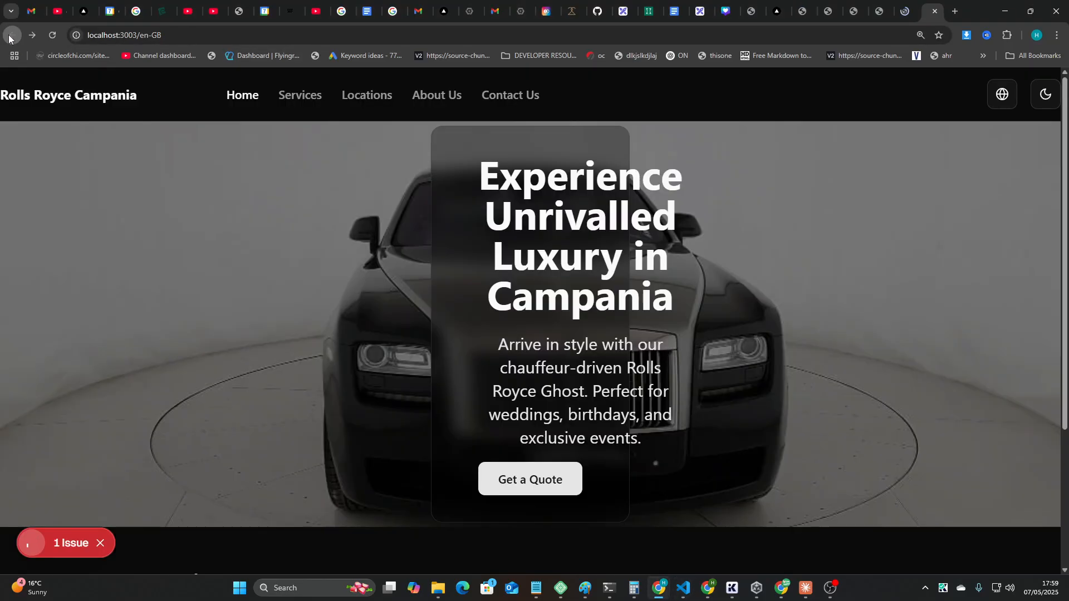
On localhost:3003, try the Services page, switch to Italian, and pick the Dark theme.
{"action": "scroll", "scroll_direction": "down", "scroll_amount": 3}
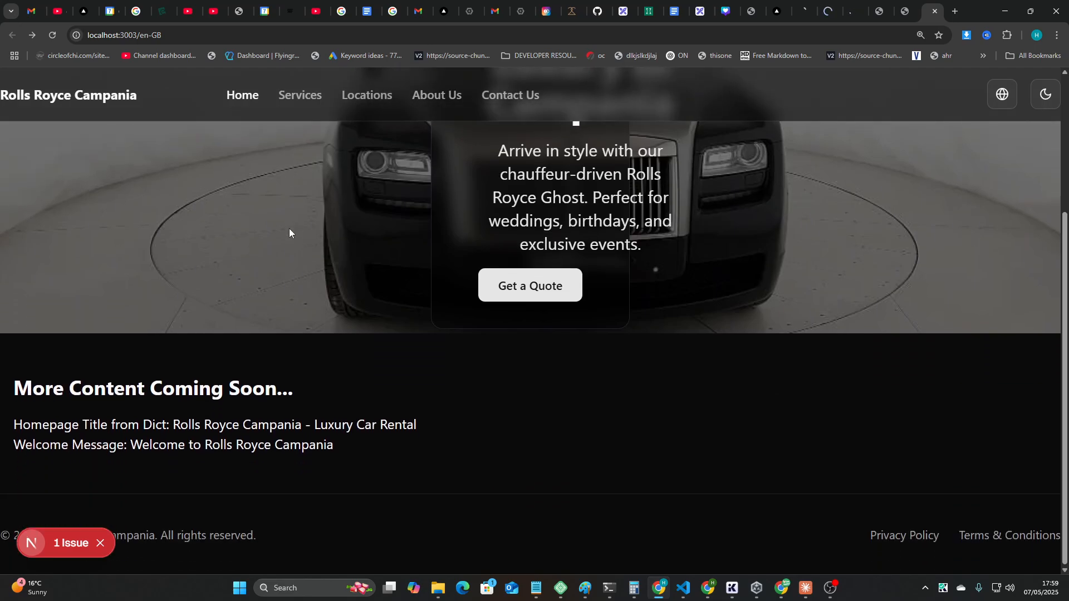
{"action": "left_click", "coordinate": [300, 95]}
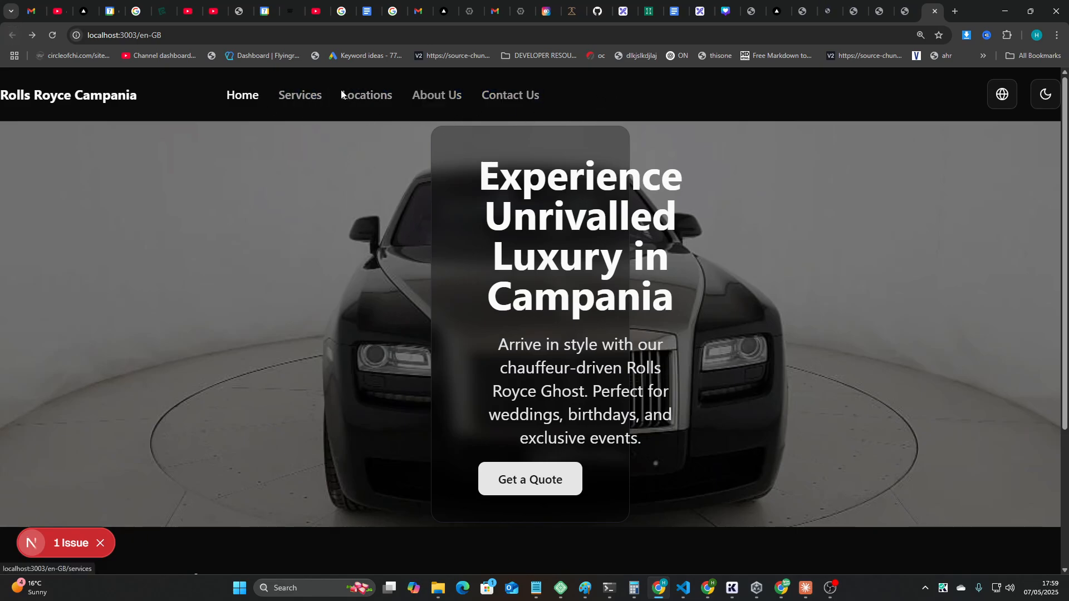
{"action": "mouse_move", "coordinate": [915, 116]}
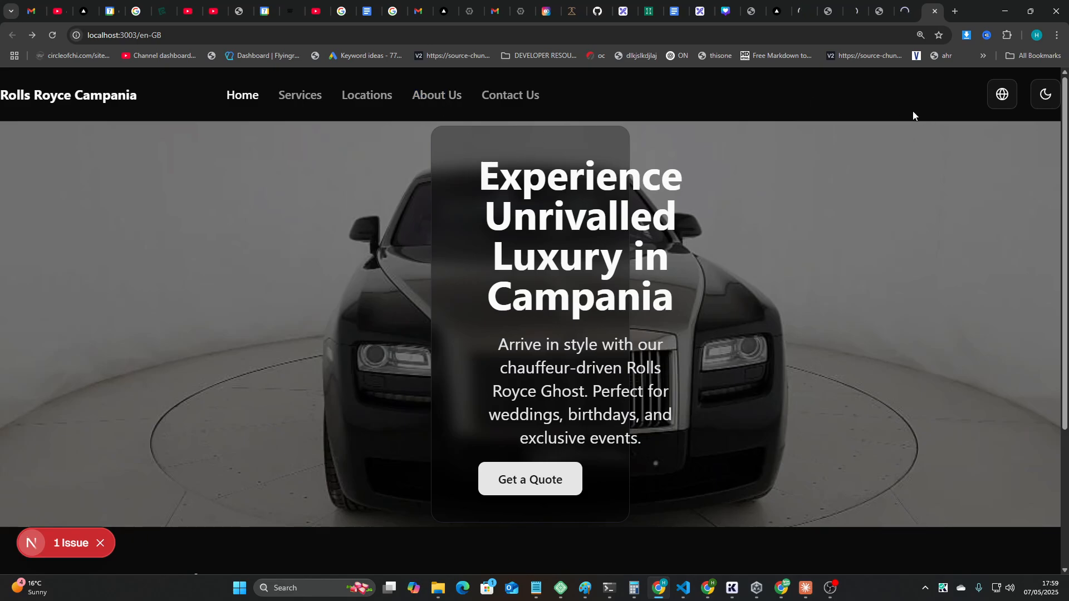
{"action": "left_click", "coordinate": [1002, 94]}
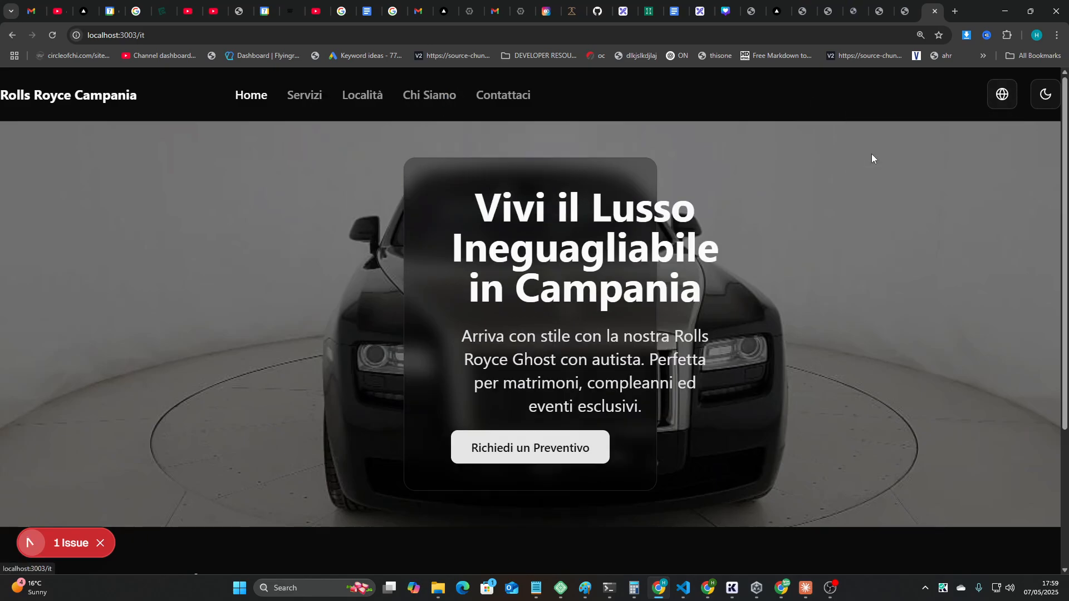
{"action": "scroll", "scroll_direction": "down", "scroll_amount": 3}
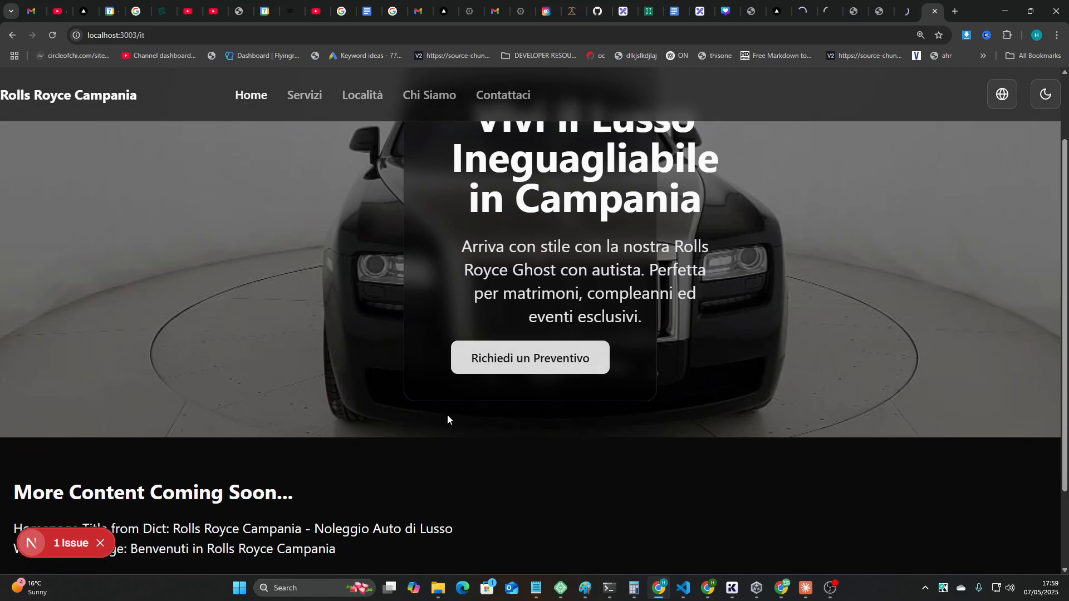
{"action": "left_click", "coordinate": [1044, 95]}
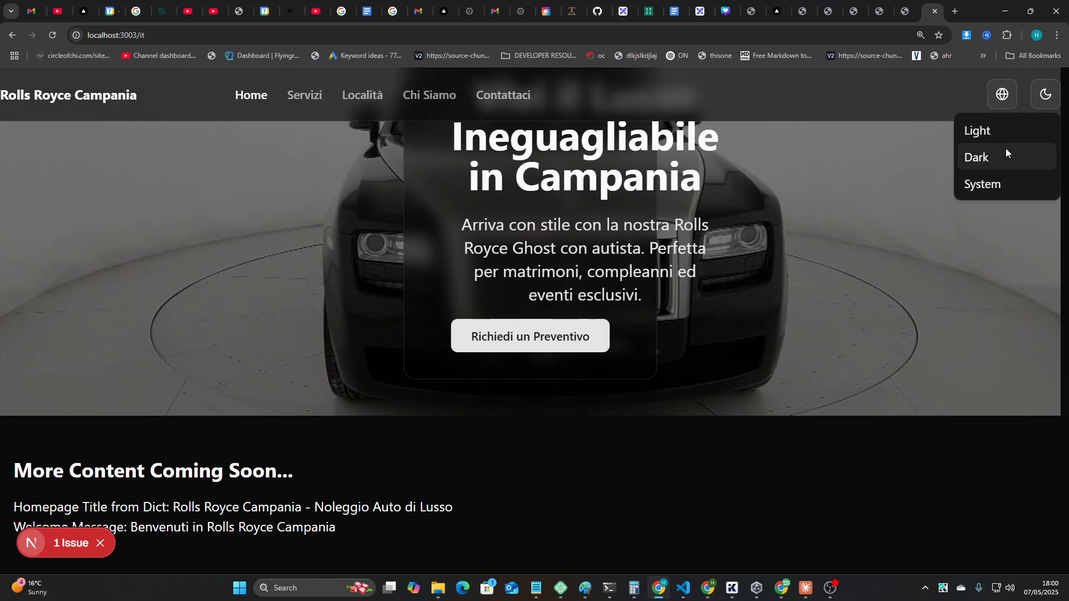
{"action": "left_click", "coordinate": [978, 130]}
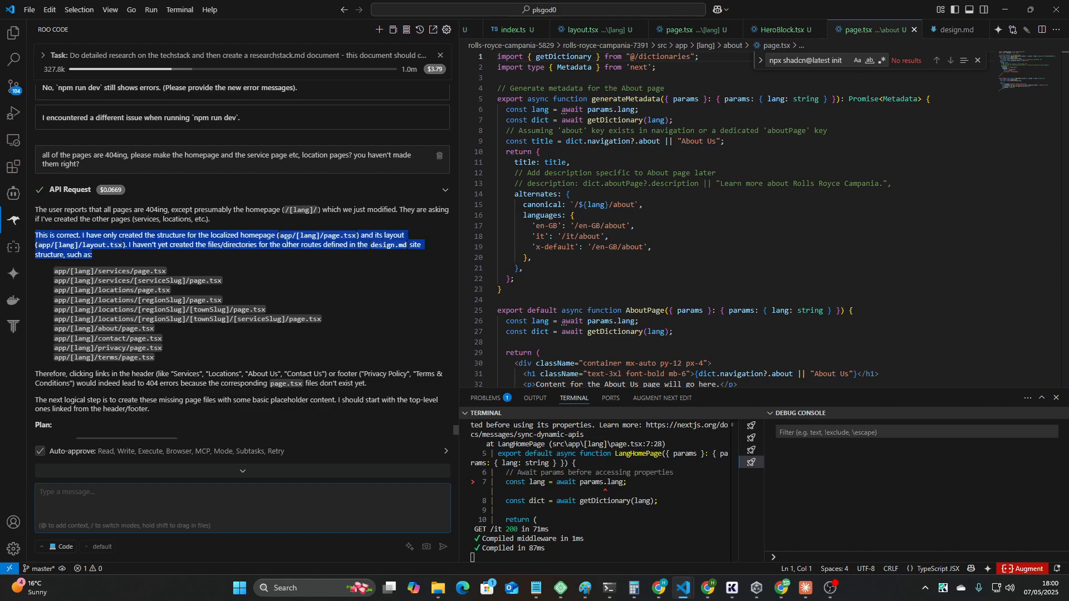
Scroll Roo Code's list of missing Services, Locations, About and Contact page.tsx files.
{"action": "scroll", "scroll_direction": "down", "scroll_amount": 3}
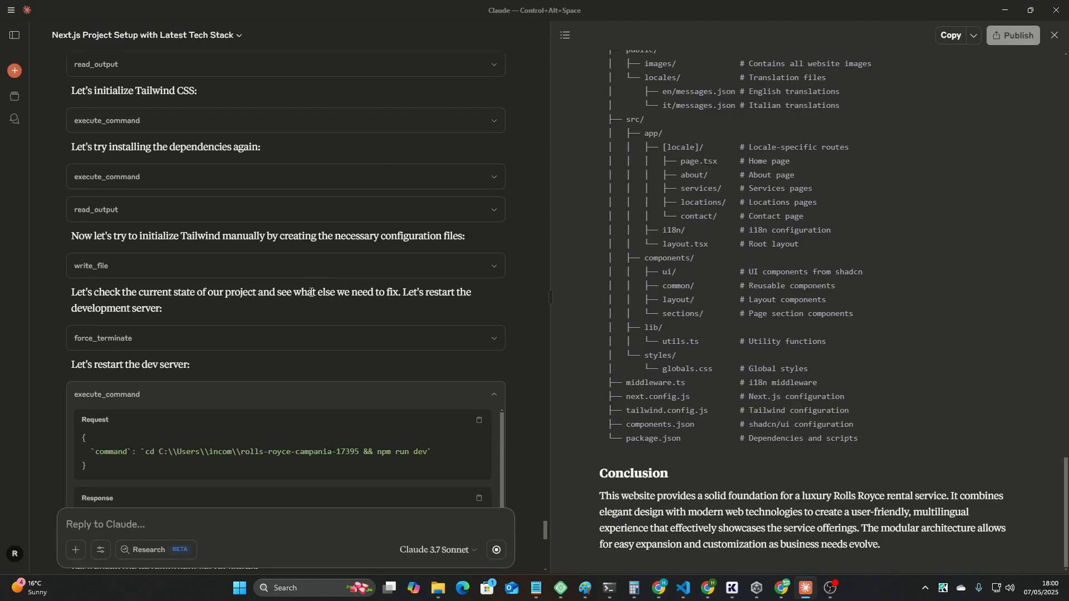
Scroll to the end of Claude's setup reply and bring up the rolls-royce-campania-17395 editor.
{"action": "scroll", "scroll_direction": "down", "scroll_amount": 3}
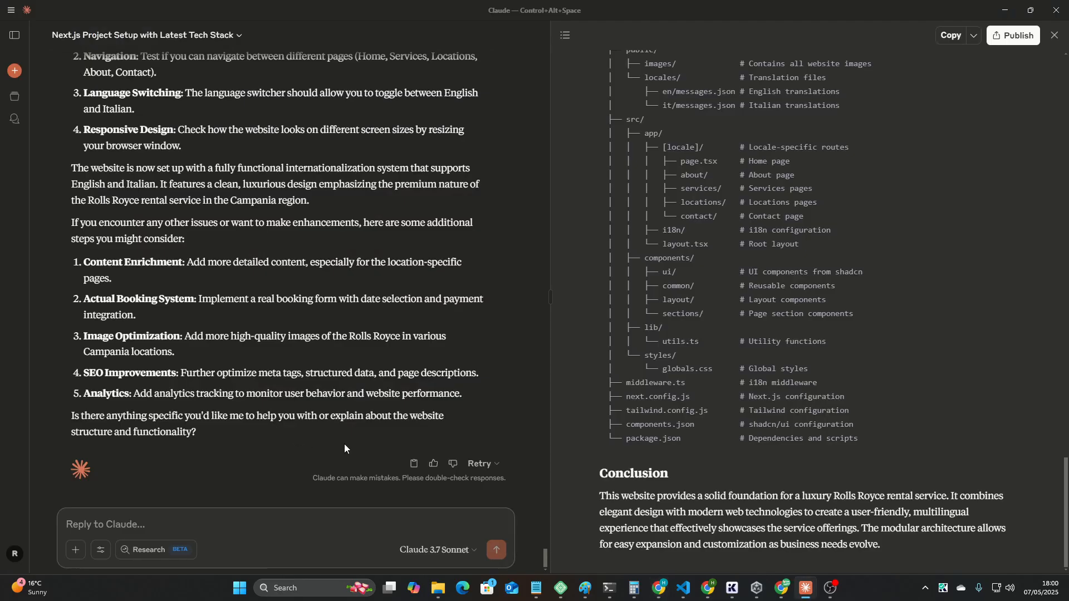
{"action": "left_click", "coordinate": [682, 592]}
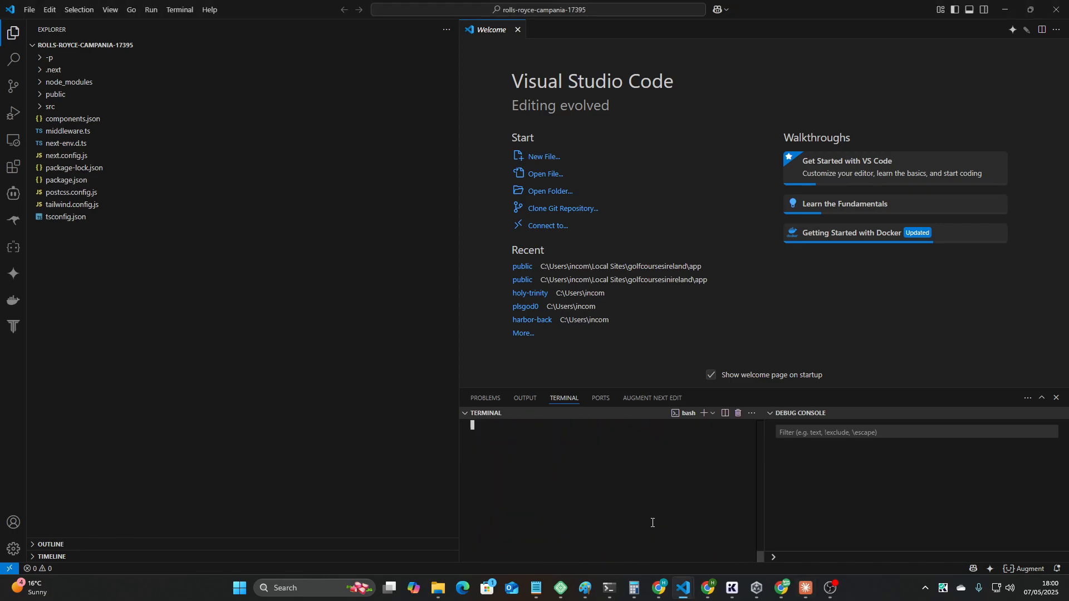
Run npm run dev and scroll through the 500 errors about missing next-intl exports.
{"action": "type", "text": "npm run dev"}
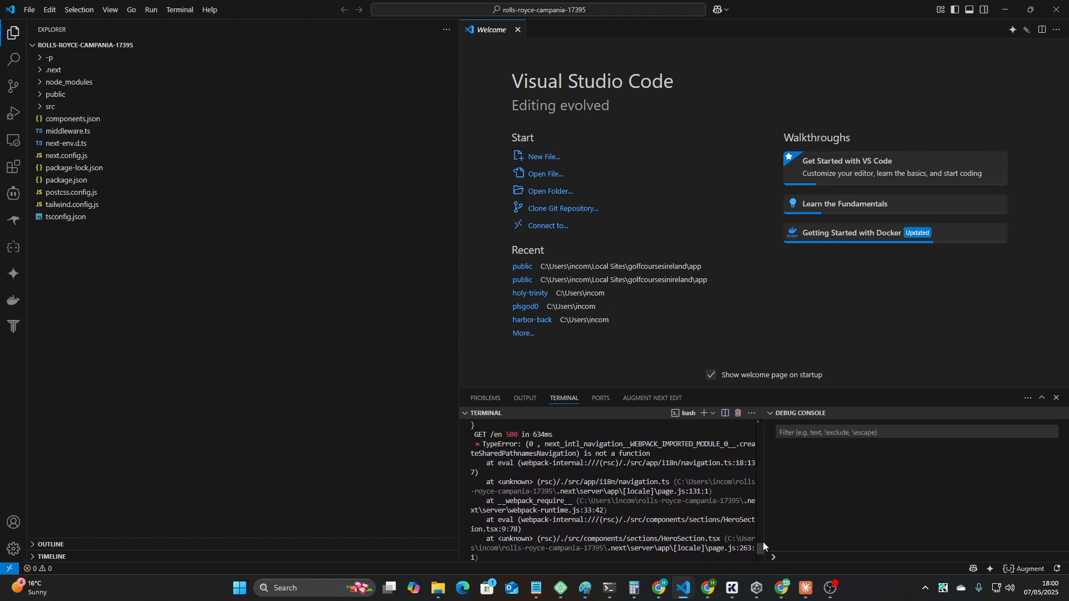
{"action": "scroll", "scroll_direction": "up", "scroll_amount": 3}
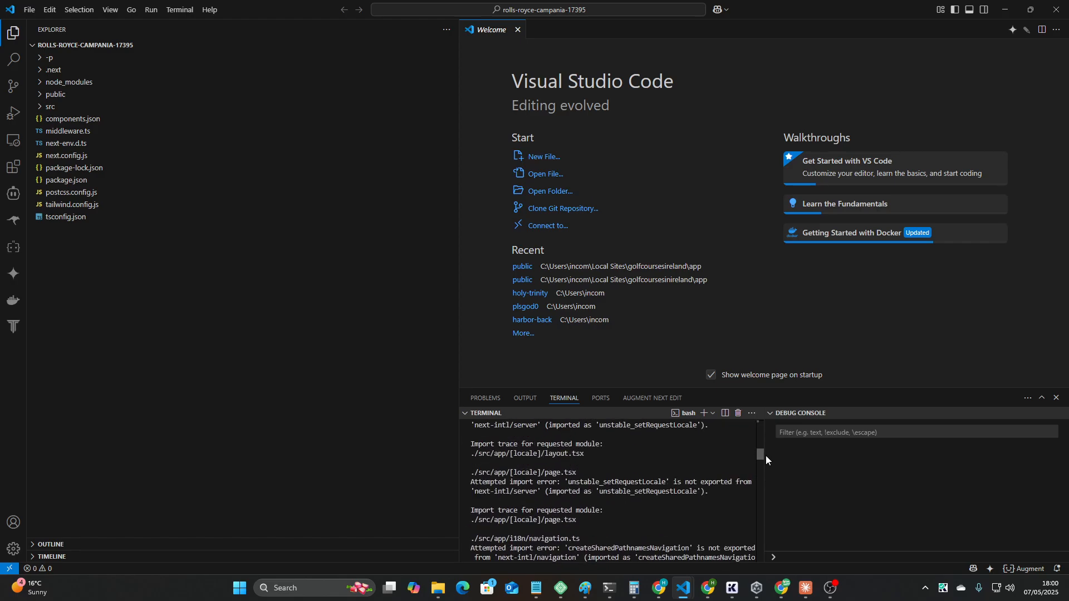
{"action": "scroll", "scroll_direction": "down", "scroll_amount": 3}
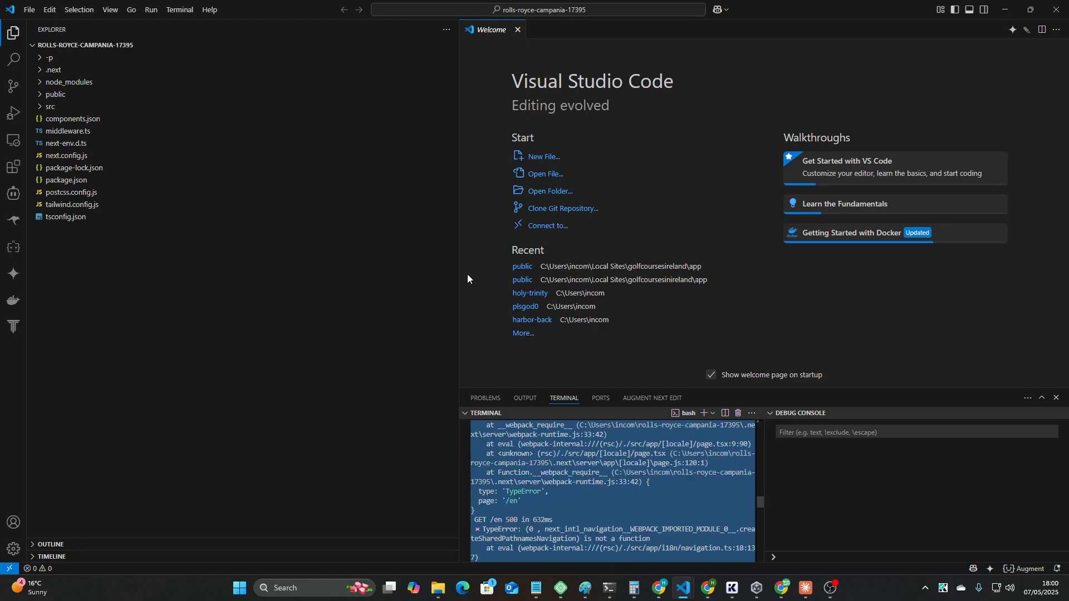
{"action": "scroll", "scroll_direction": "down", "scroll_amount": 3}
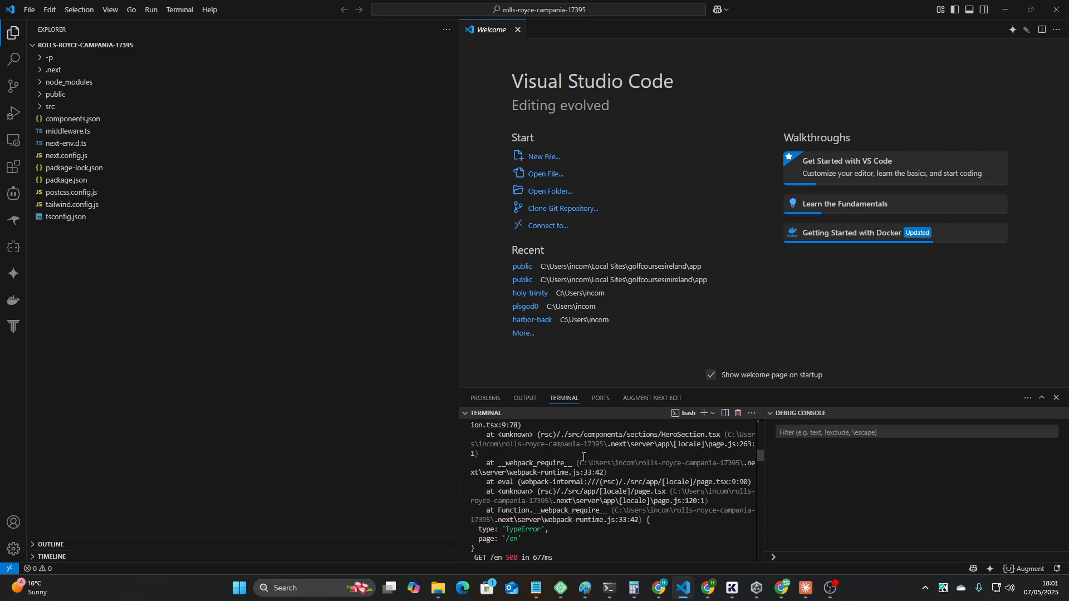
{"action": "scroll", "scroll_direction": "down", "scroll_amount": 3}
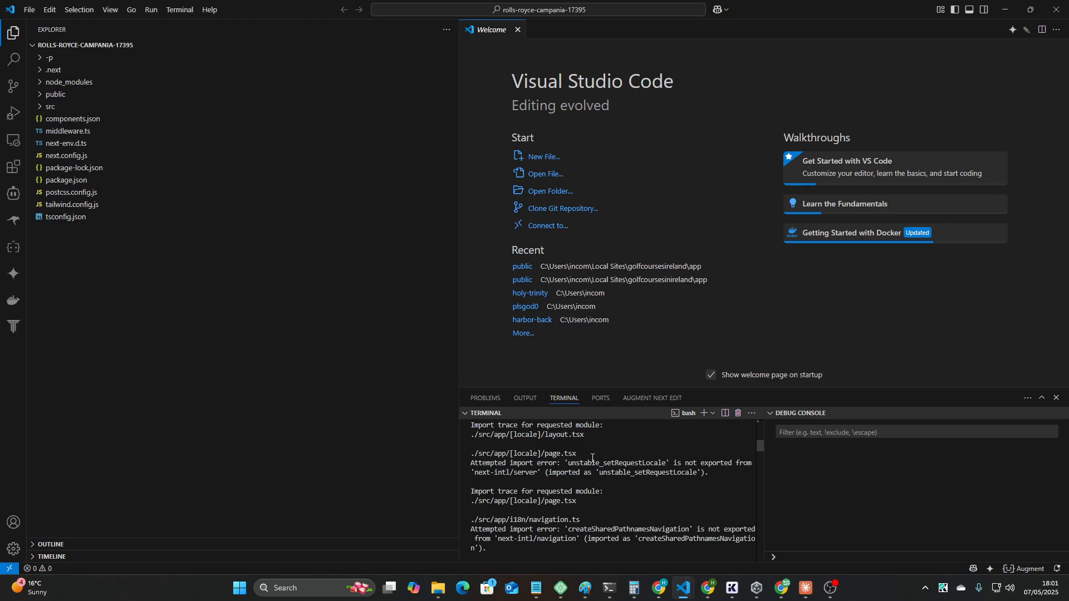
{"action": "scroll", "scroll_direction": "down", "scroll_amount": 3}
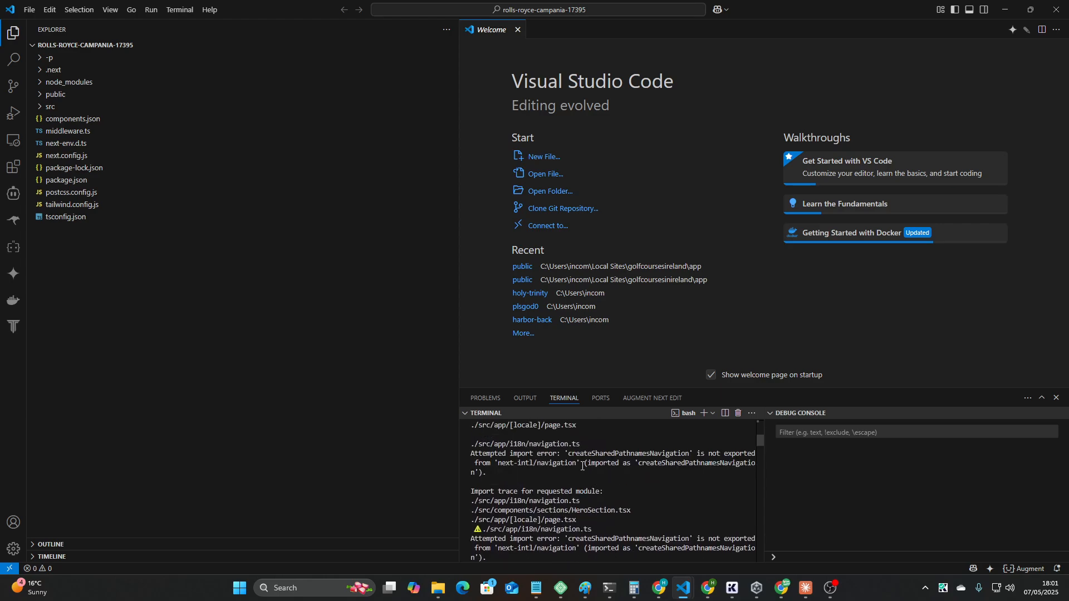
{"action": "scroll", "scroll_direction": "down", "scroll_amount": 3}
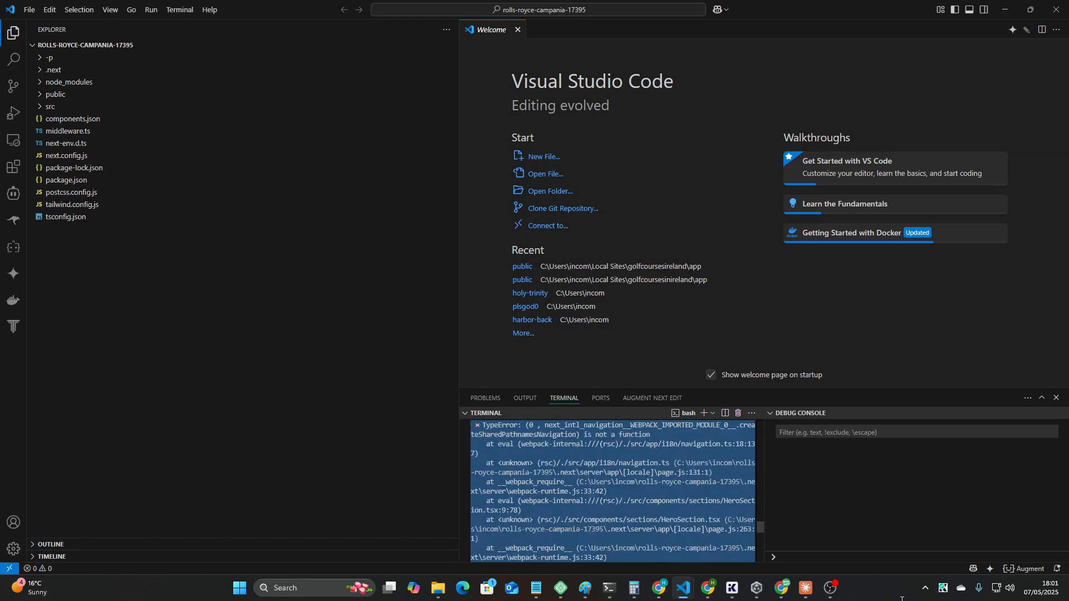
{"action": "scroll", "scroll_direction": "down", "scroll_amount": 3}
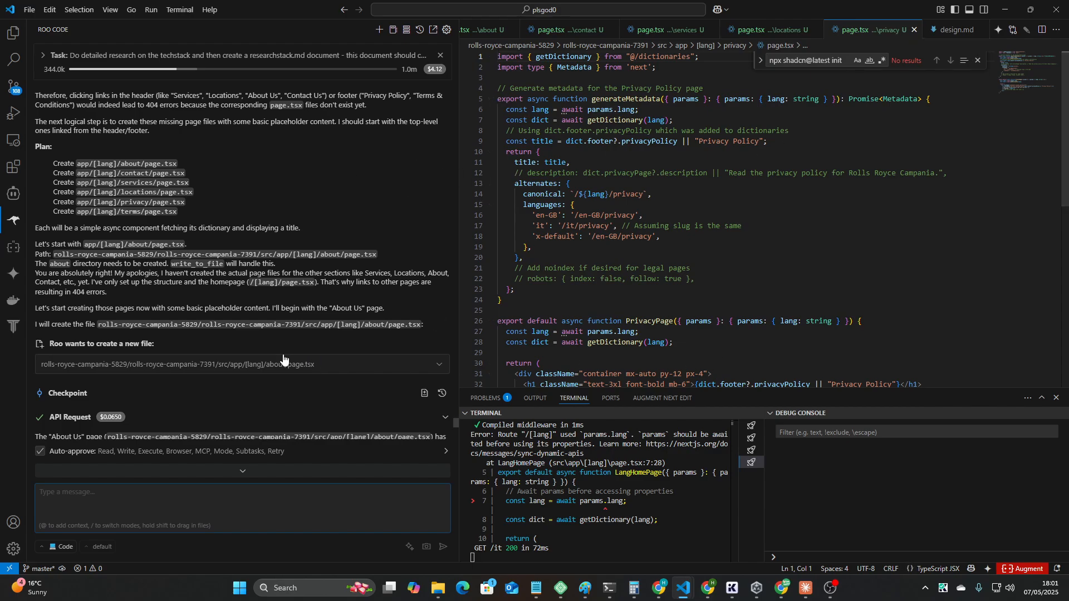
{"action": "mouse_move", "coordinate": [307, 457]}
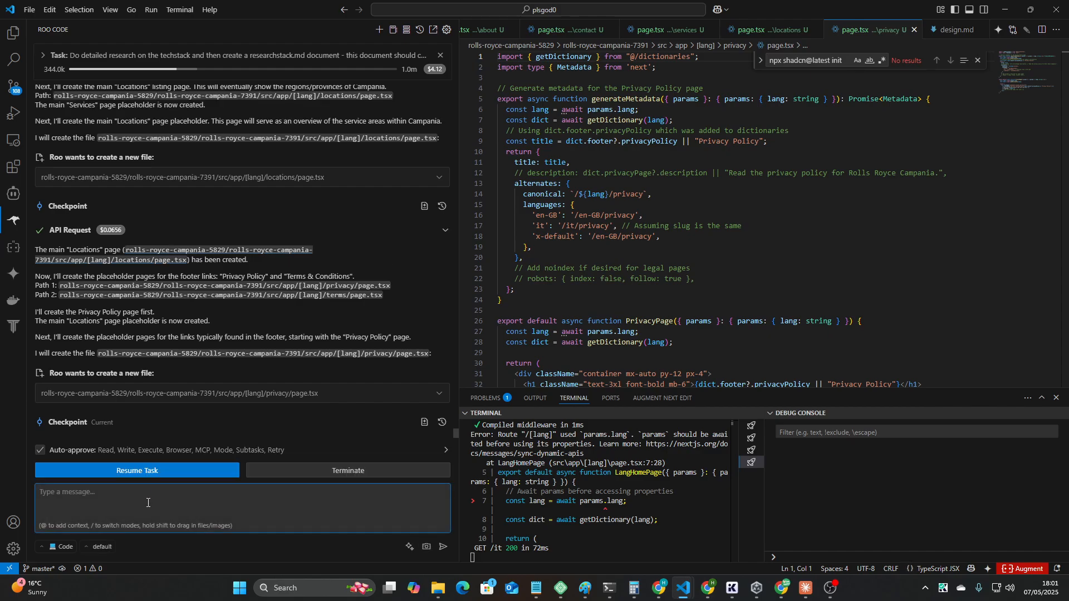
Ask Roo Code to make the homepage as detailed as possible, then switch to Chrome.
{"action": "type", "text": "can you work on t"}
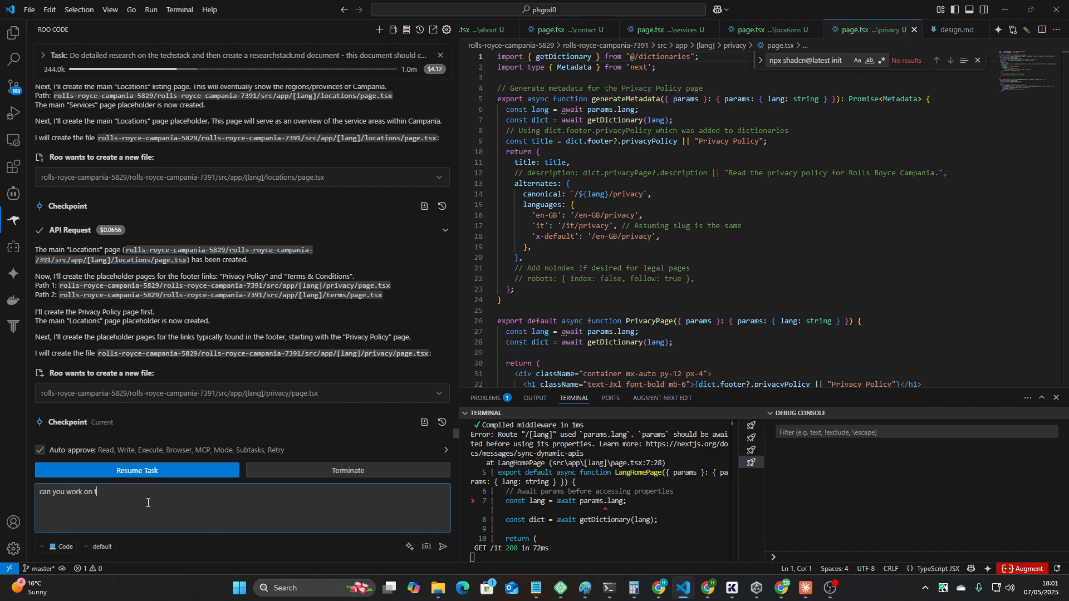
{"action": "type", "text": "he homepage and"}
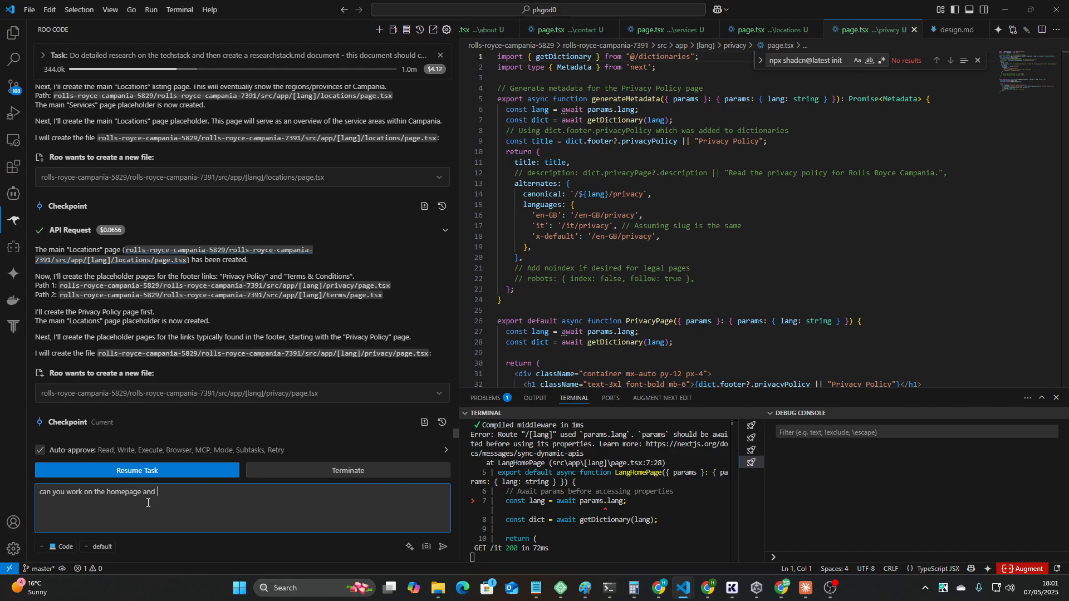
{"action": "type", "text": "make it as detailed as poss"}
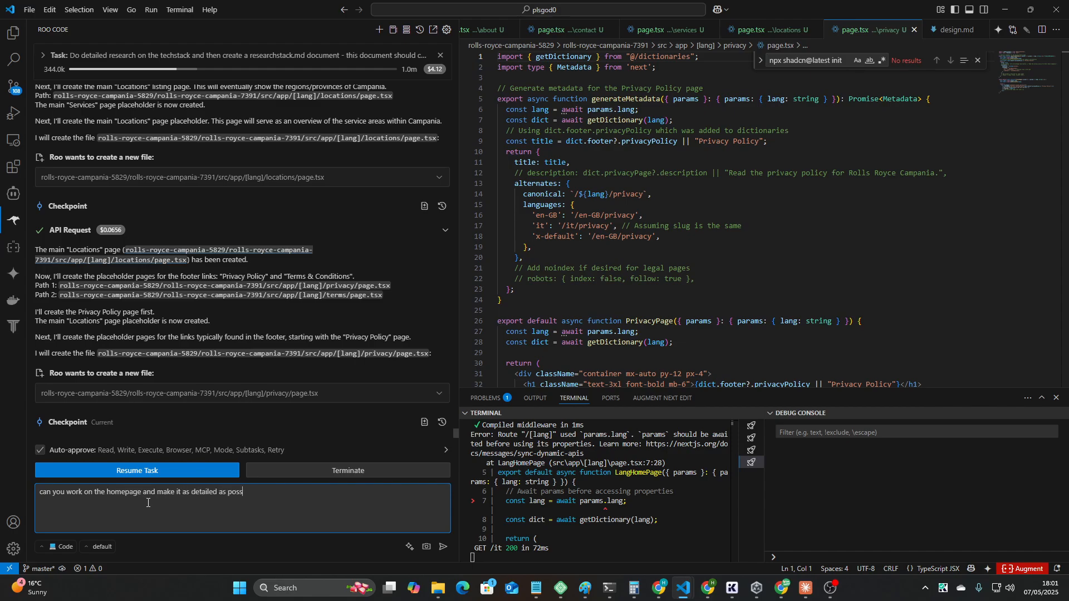
{"action": "key", "text": "alt+tab"}
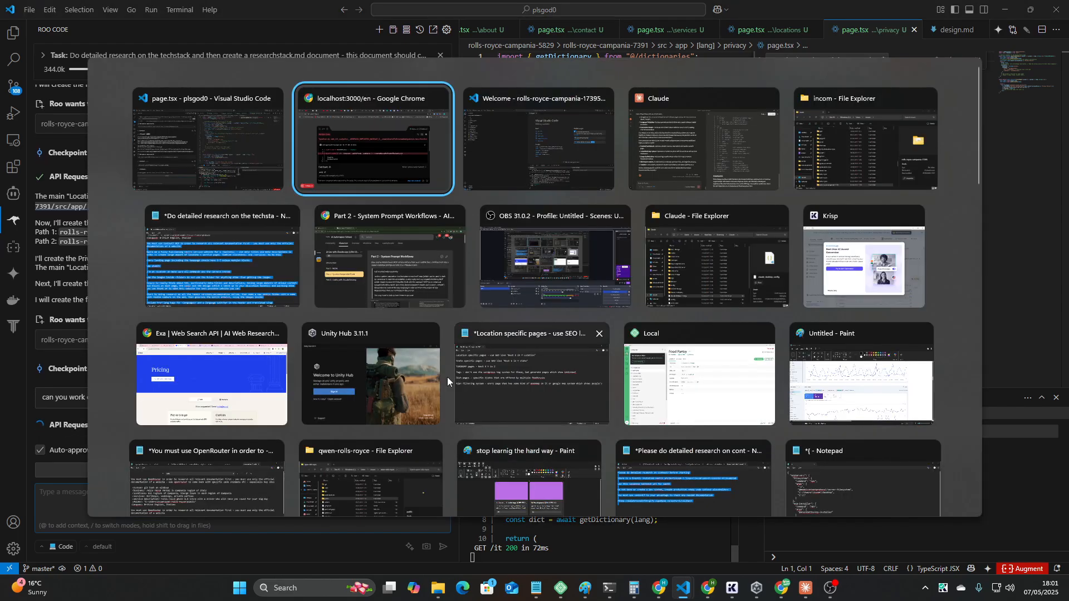
{"action": "left_click", "coordinate": [373, 138]}
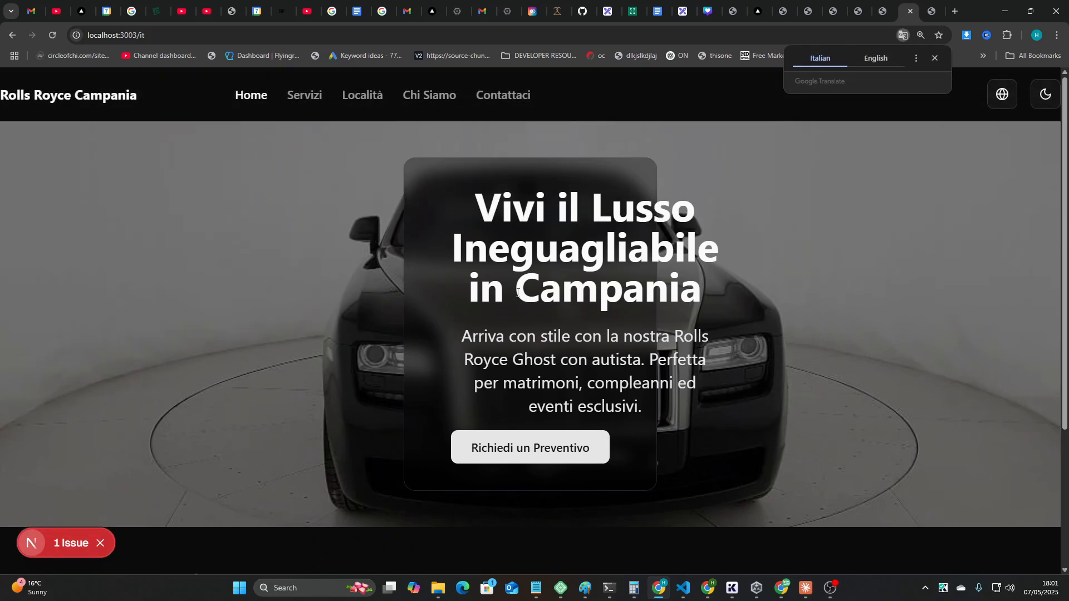
Scroll the Italian homepage and switch the site language to English.
{"action": "scroll", "scroll_direction": "down", "scroll_amount": 3}
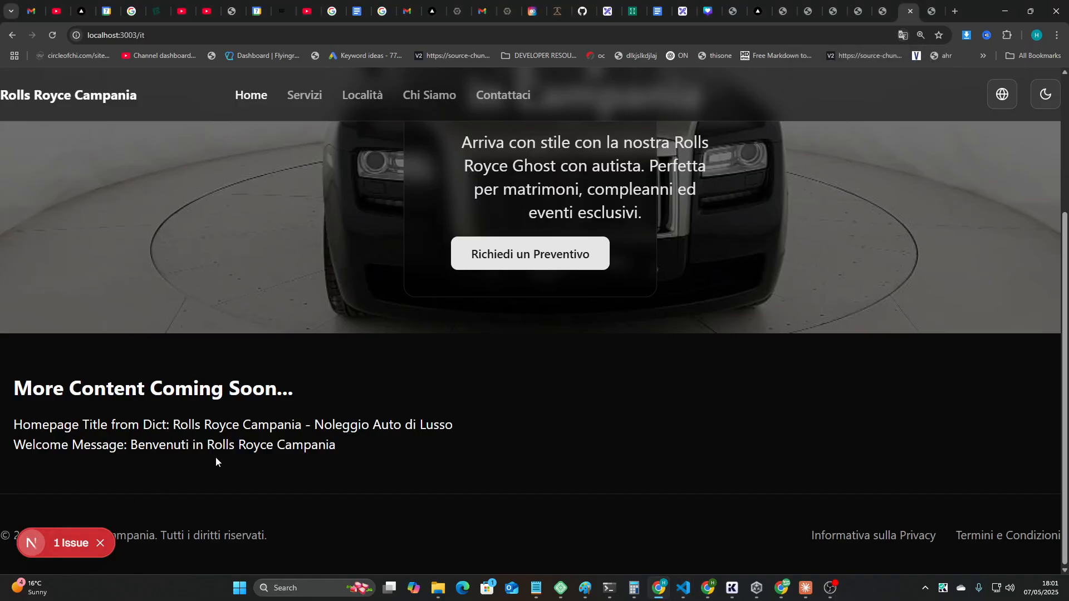
{"action": "left_click", "coordinate": [65, 543]}
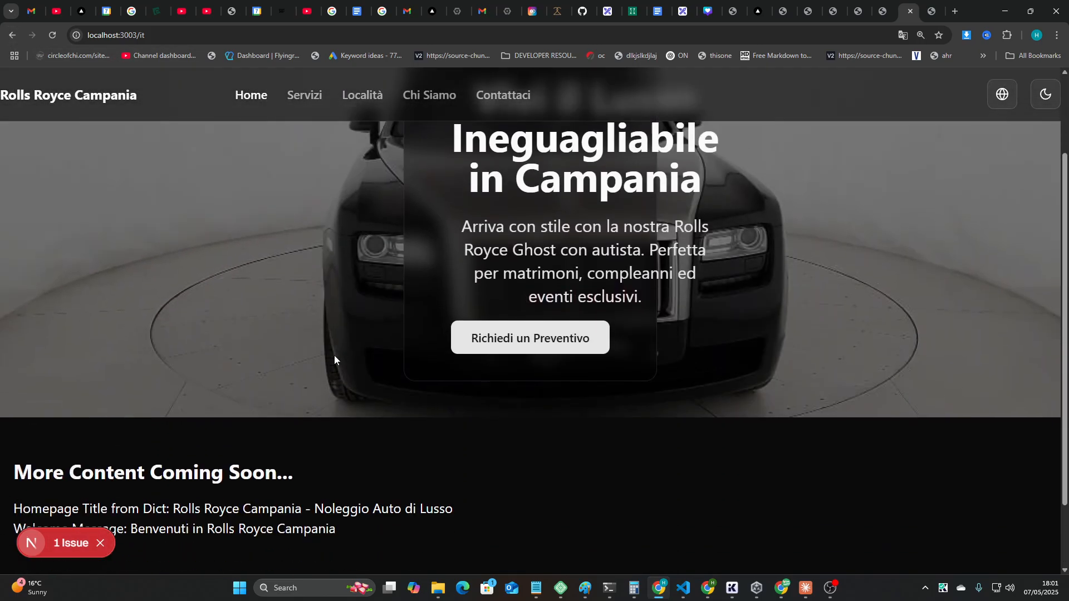
{"action": "scroll", "scroll_direction": "up", "scroll_amount": 3}
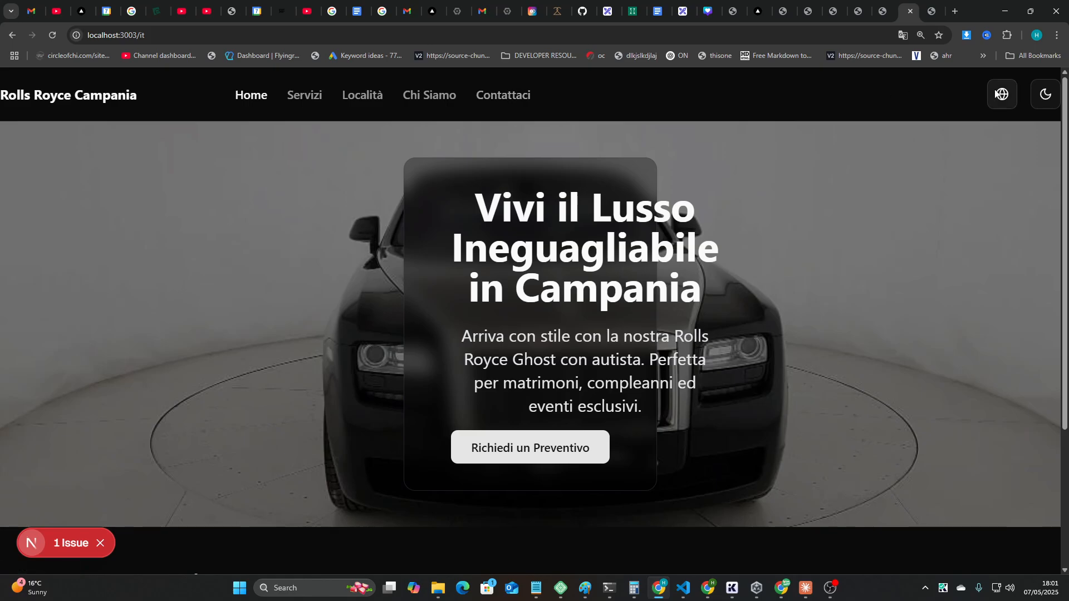
{"action": "left_click", "coordinate": [1001, 94]}
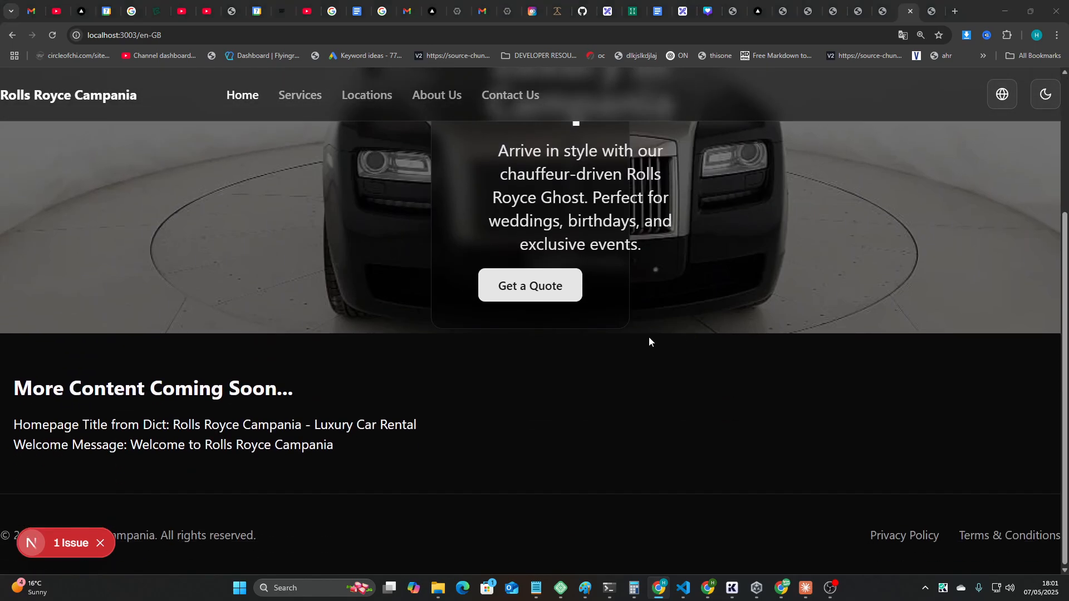
{"action": "mouse_move", "coordinate": [324, 362]}
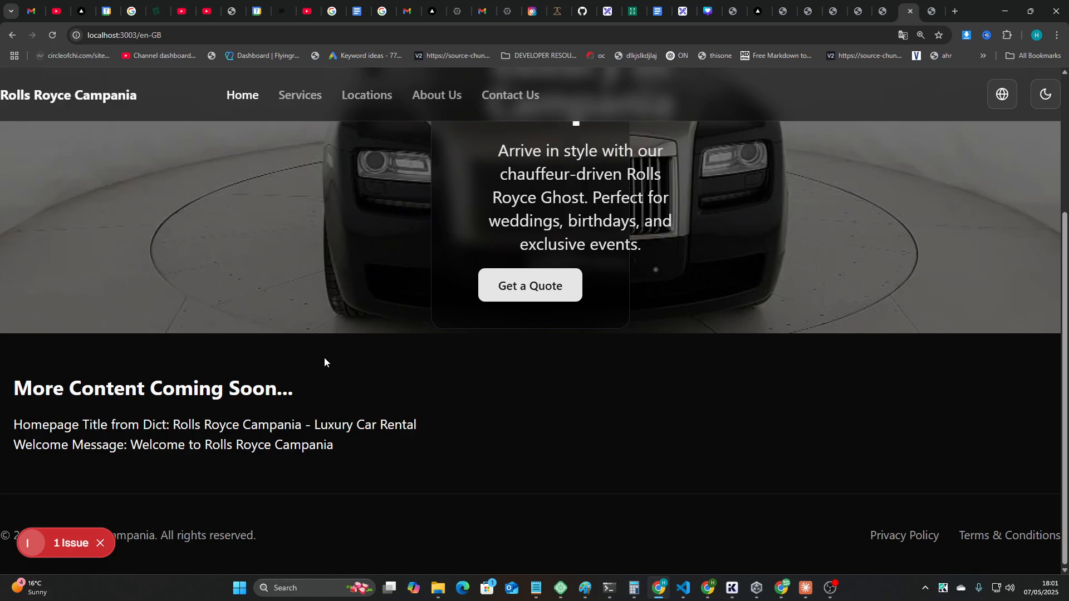
Visit the Locations and About Us pages, return home, and go back to the editor.
{"action": "scroll", "scroll_direction": "up", "scroll_amount": 3}
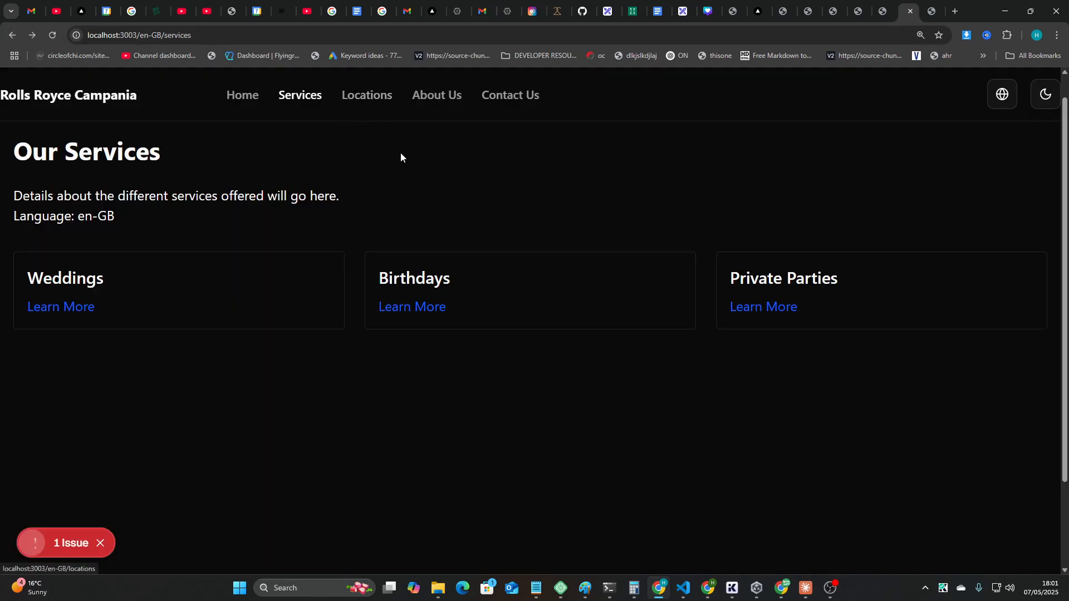
{"action": "left_click", "coordinate": [366, 95]}
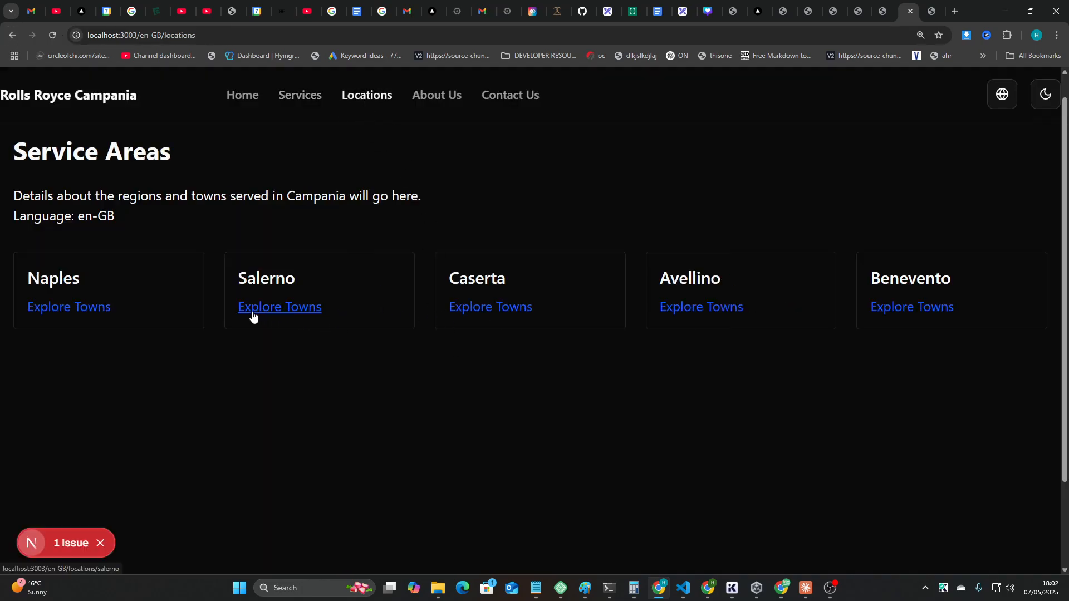
{"action": "mouse_move", "coordinate": [441, 60]}
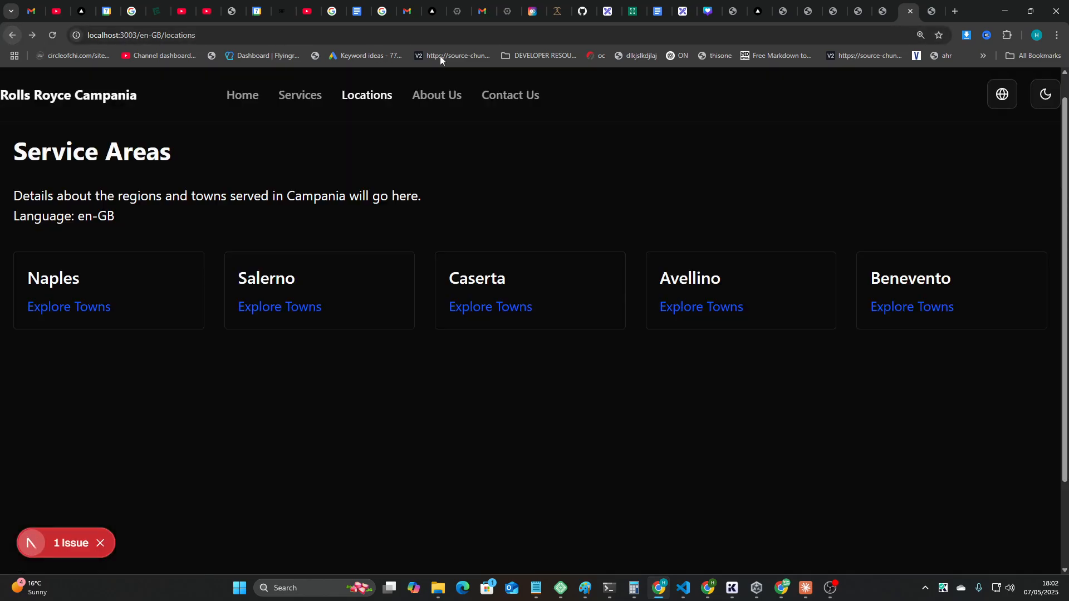
{"action": "left_click", "coordinate": [436, 95]}
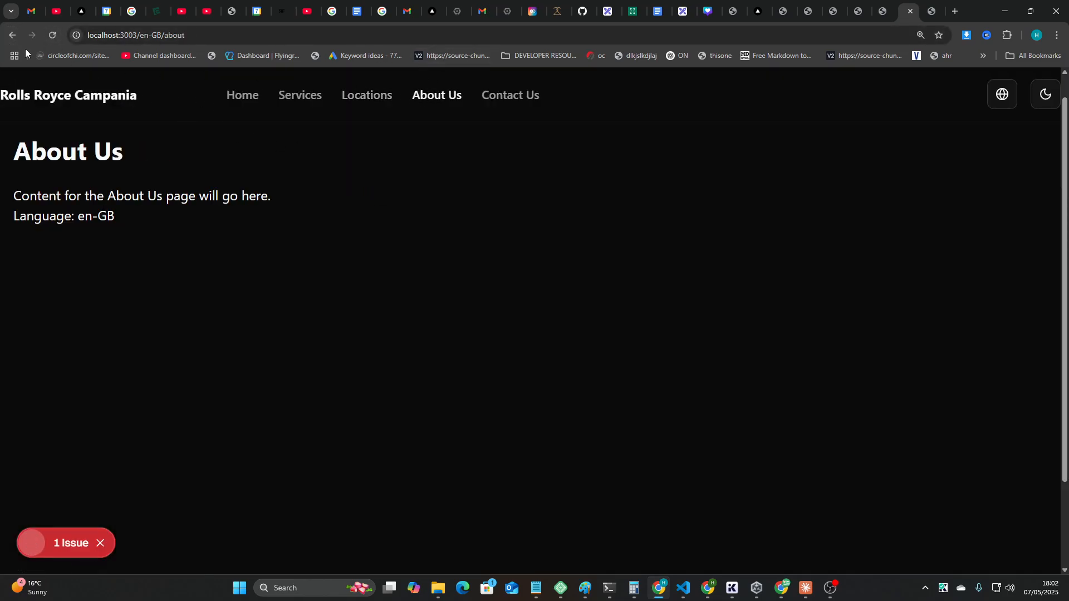
{"action": "left_click", "coordinate": [242, 94]}
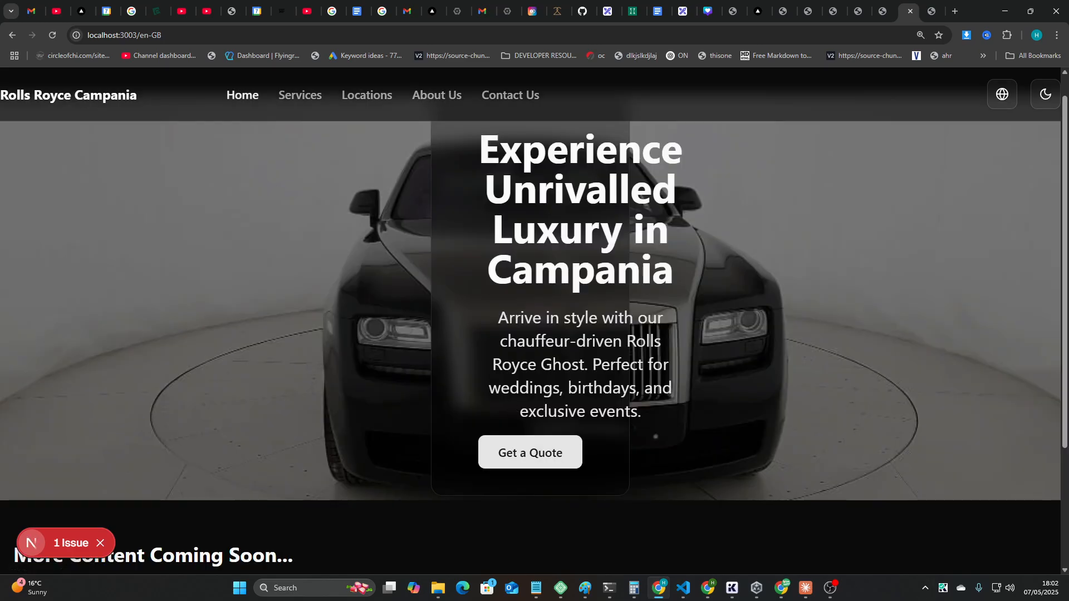
{"action": "left_click", "coordinate": [1001, 94]}
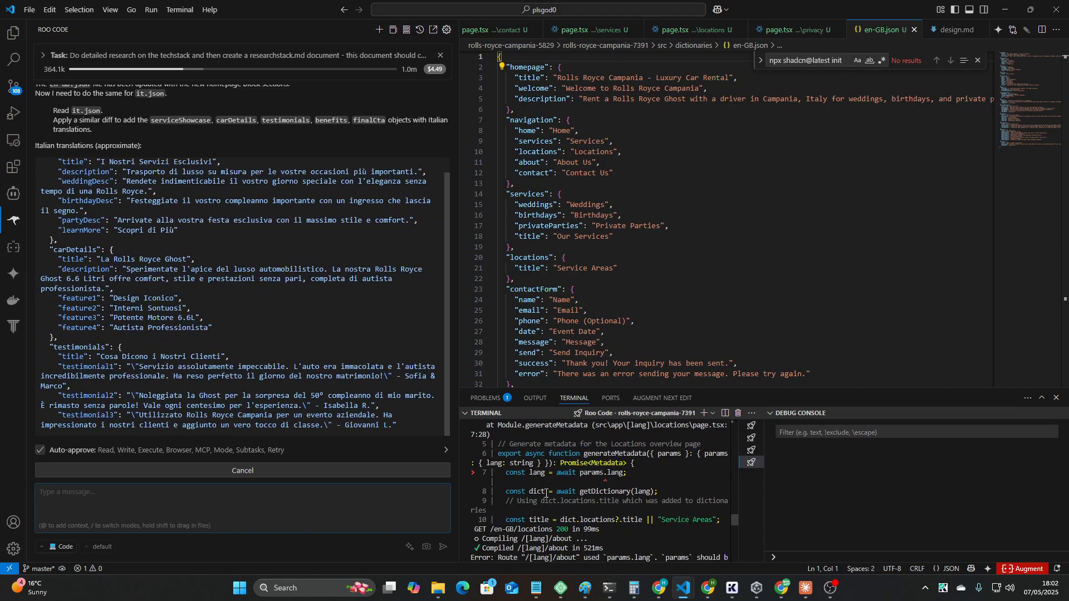
Review Roo Code's it.json diff of Italian homepage text and open its Gemini provider settings.
{"action": "scroll", "scroll_direction": "down", "scroll_amount": 3}
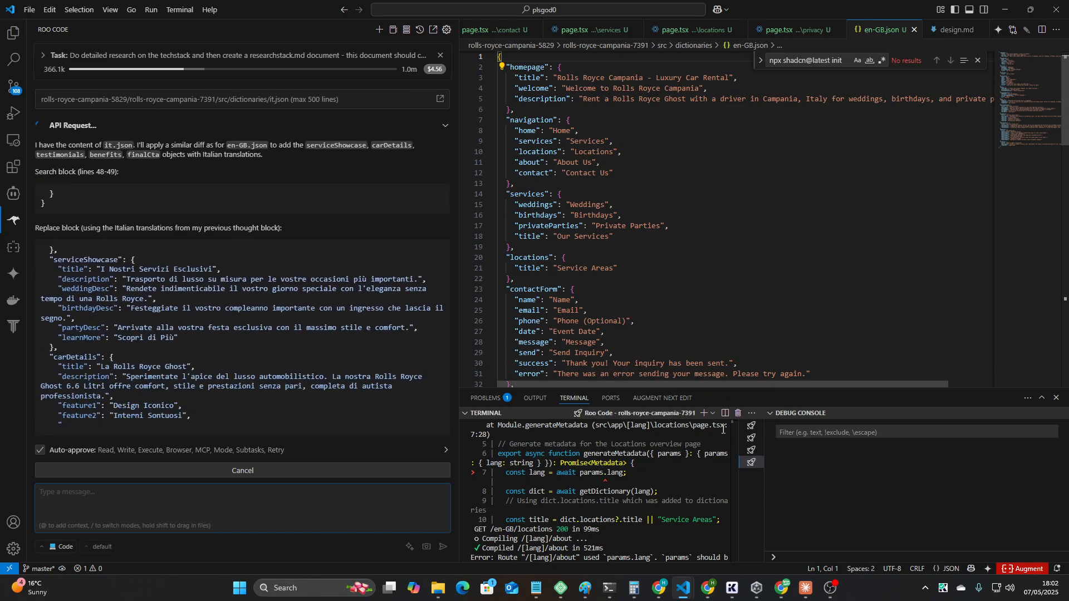
{"action": "scroll", "scroll_direction": "down", "scroll_amount": 3}
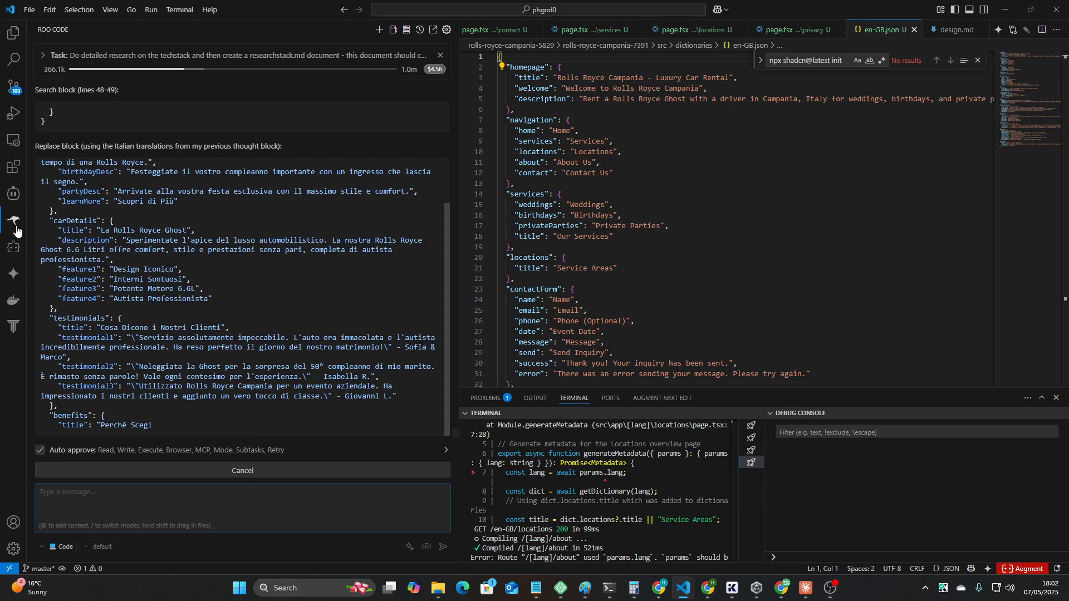
{"action": "scroll", "scroll_direction": "down", "scroll_amount": 3}
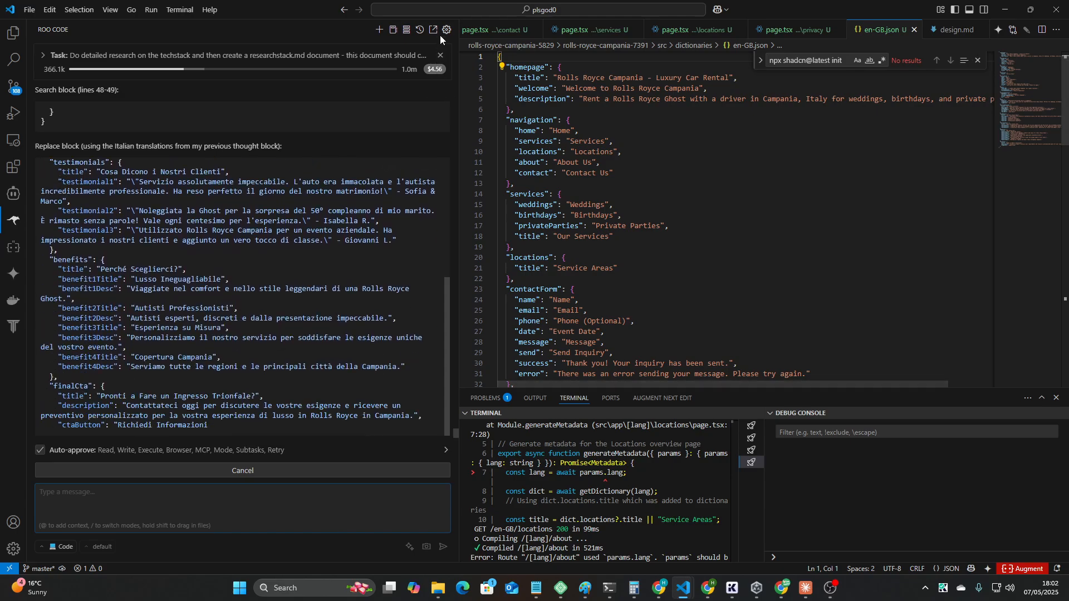
{"action": "left_click", "coordinate": [446, 30]}
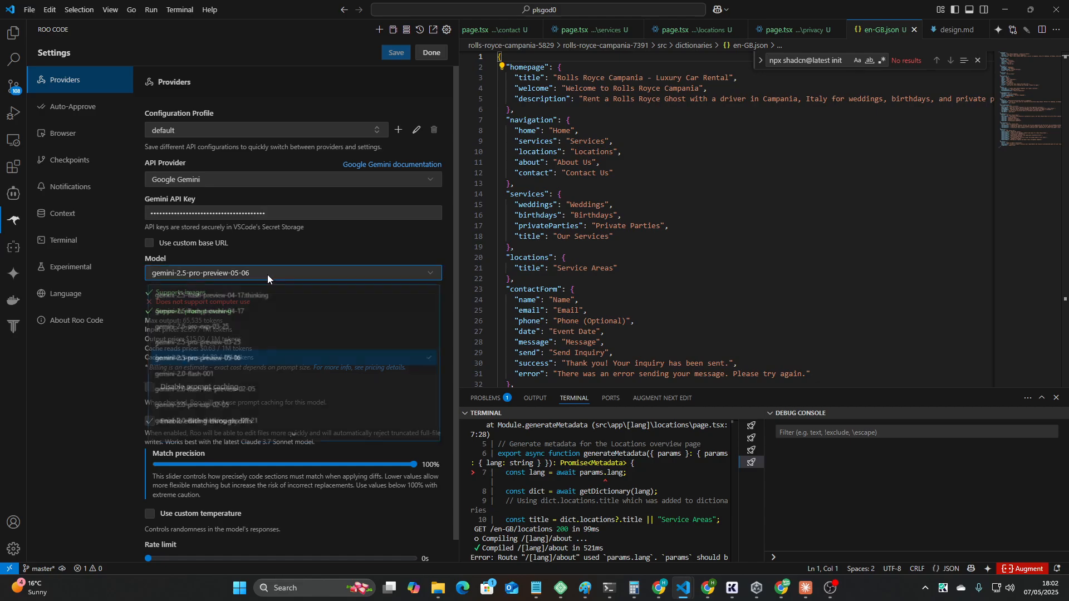
Leave the Gemini model selected and close Roo Code settings, back to the chat.
{"action": "left_click", "coordinate": [287, 358]}
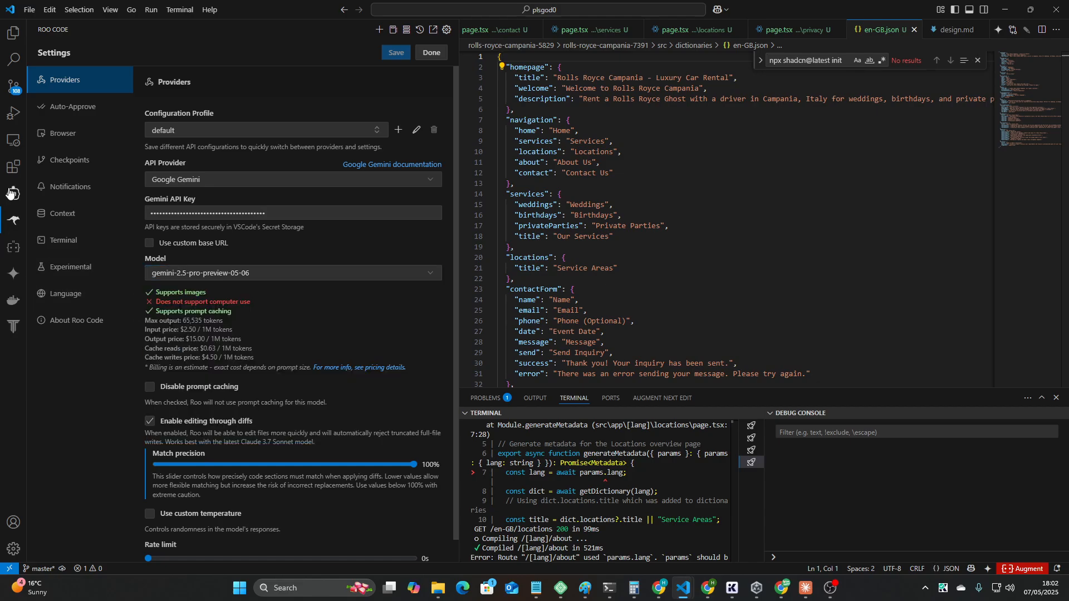
{"action": "mouse_move", "coordinate": [48, 169]}
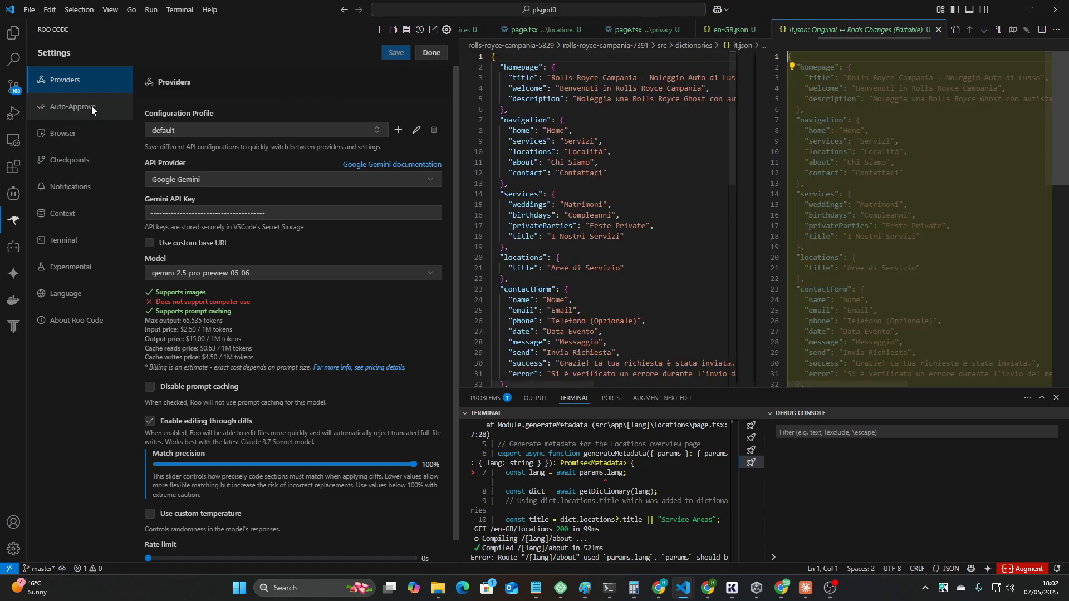
{"action": "left_click", "coordinate": [430, 52]}
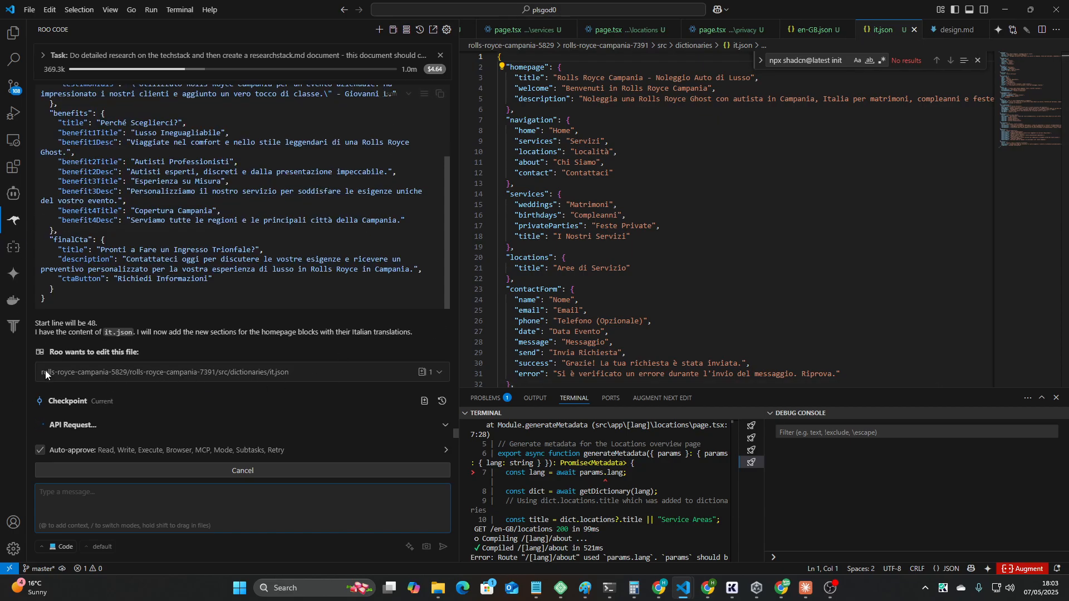
{"action": "mouse_move", "coordinate": [440, 36]}
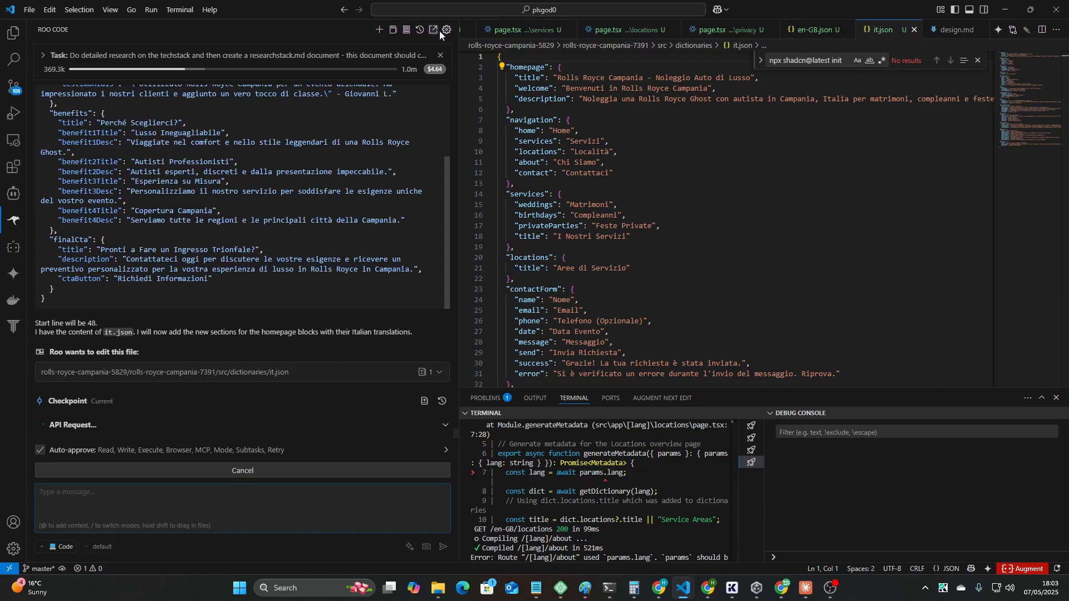
{"action": "left_click", "coordinate": [446, 30]}
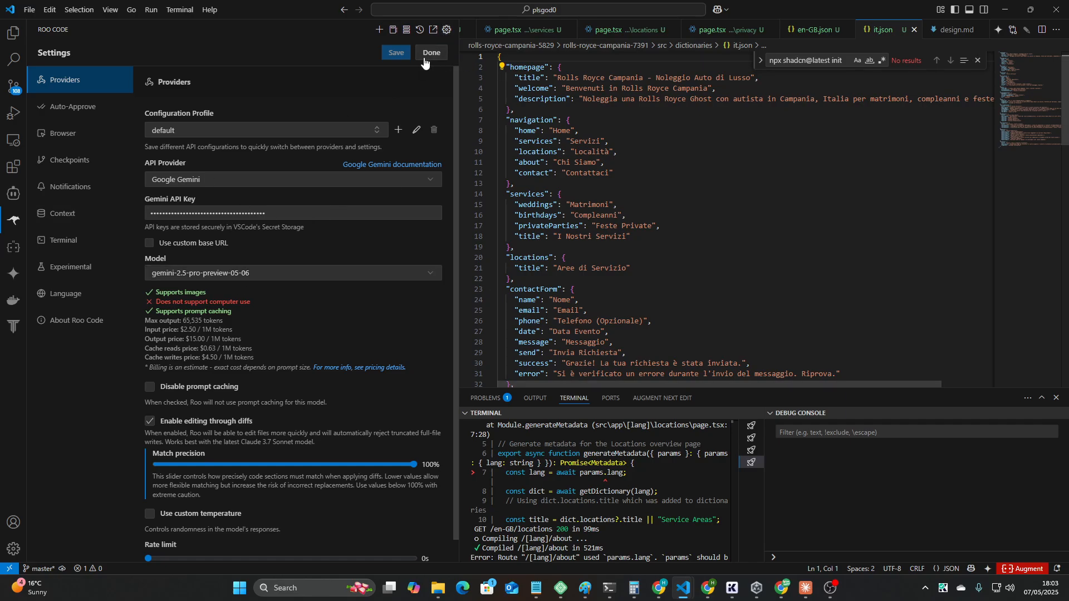
{"action": "left_click", "coordinate": [430, 54]}
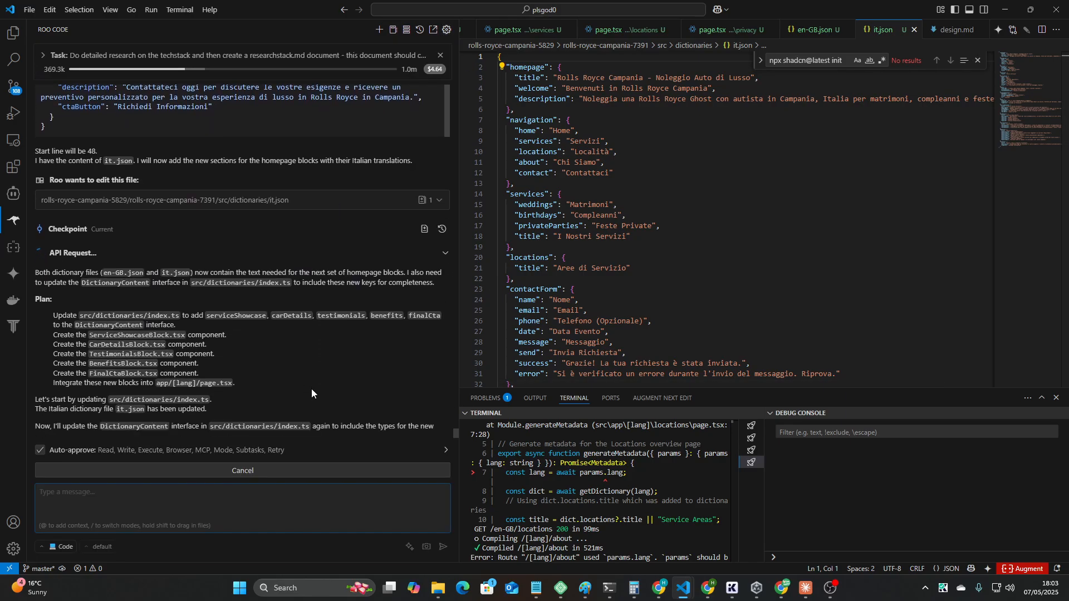
Follow the DictionaryContent edit in index.ts, then view the Italian homepage on localhost:3003.
{"action": "scroll", "scroll_direction": "down", "scroll_amount": 3}
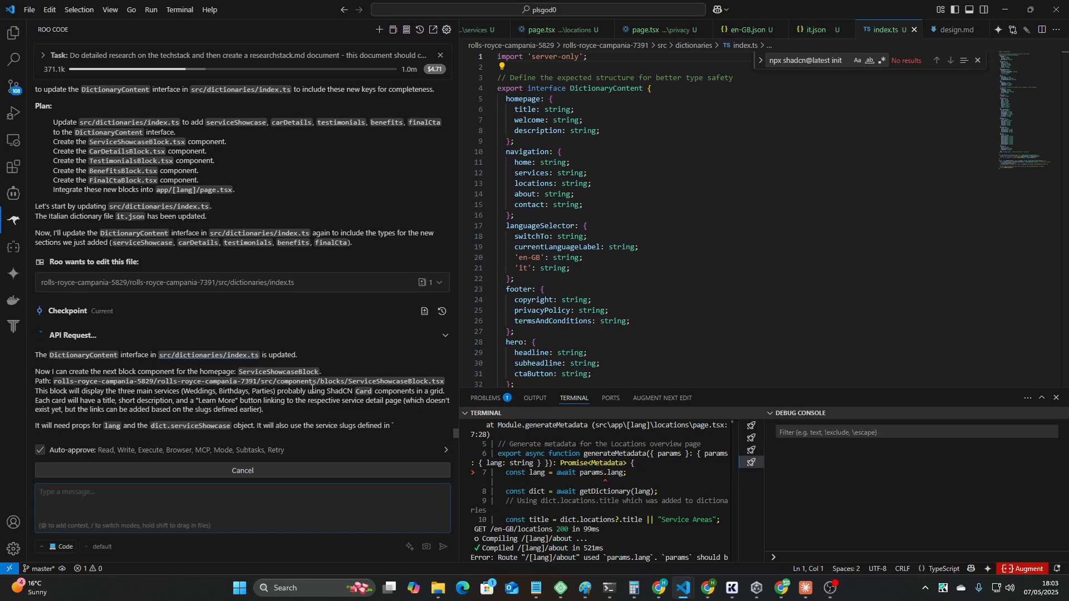
{"action": "left_click", "coordinate": [659, 593]}
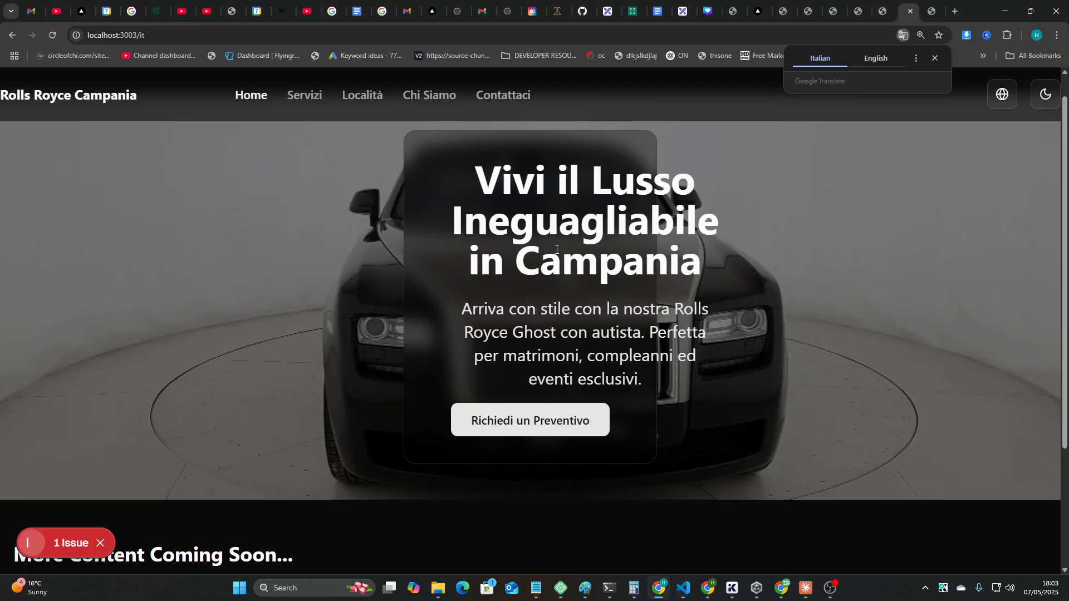
{"action": "scroll", "scroll_direction": "down", "scroll_amount": 3}
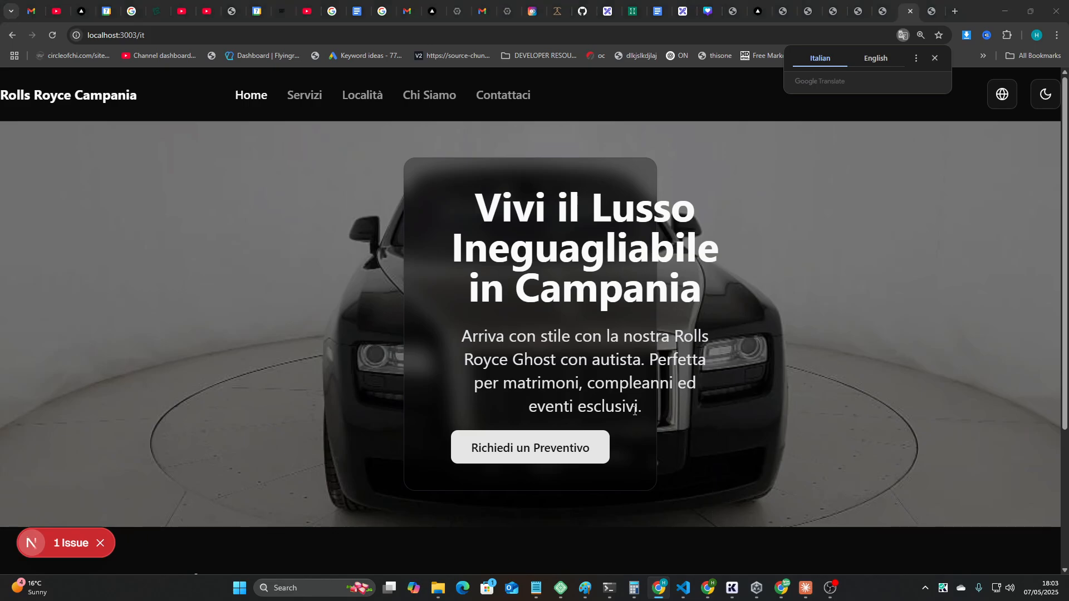